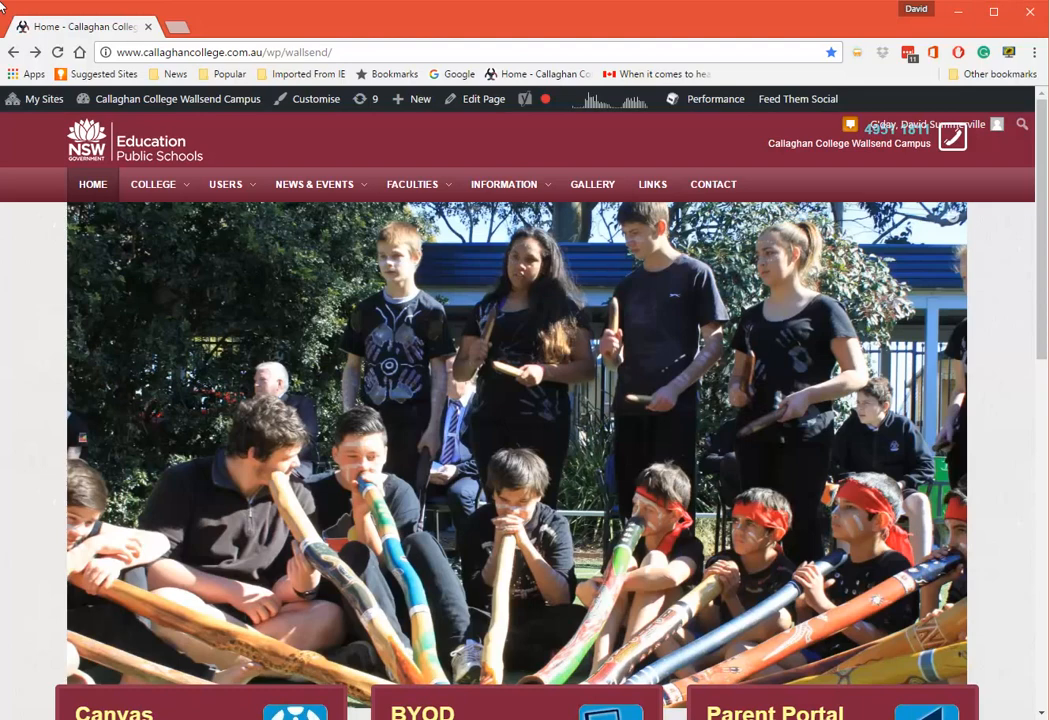
{"action": "mouse_move", "coordinate": [725, 367]}
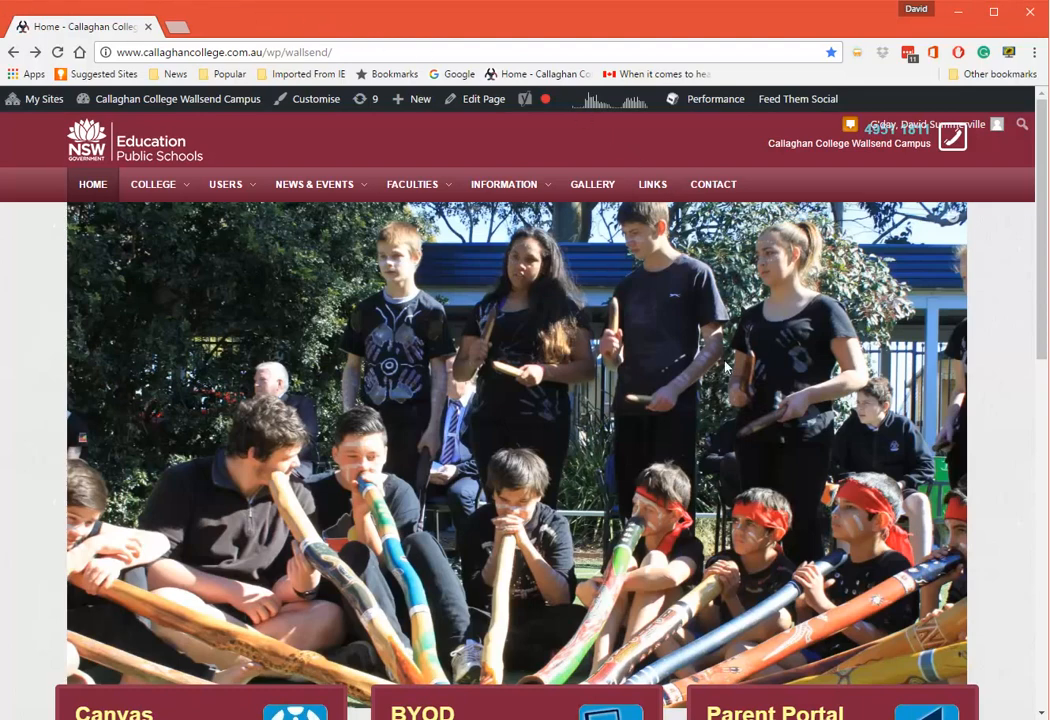
Open the Parent Portal card and scroll to the Register for the Parent Portal link
{"action": "scroll", "scroll_direction": "down", "scroll_amount": 3}
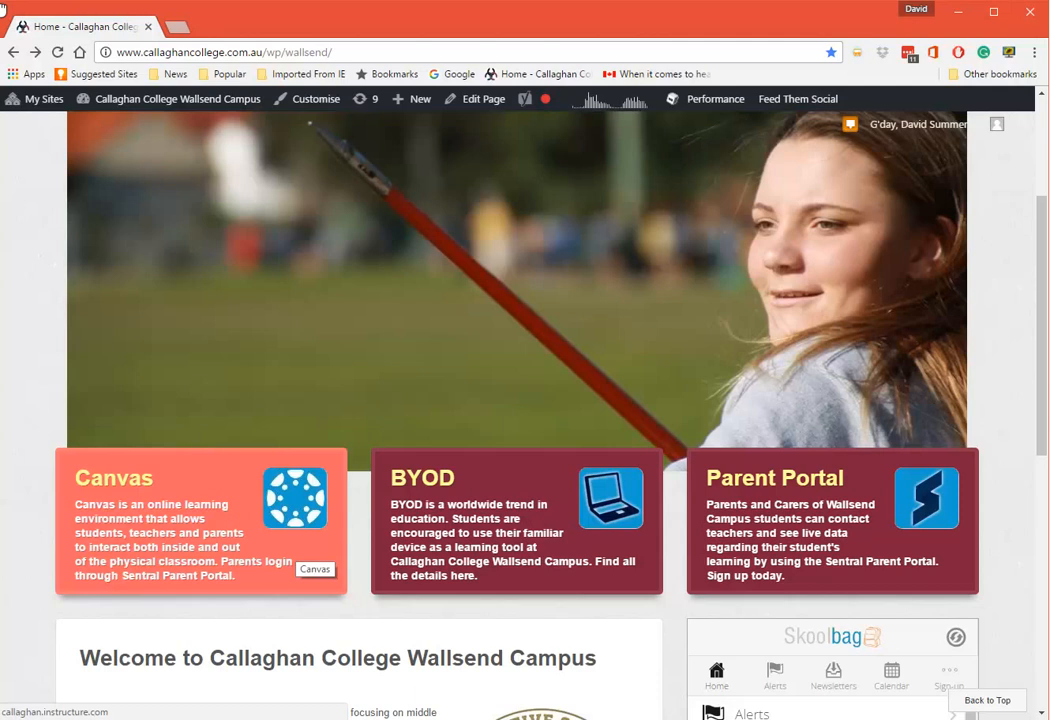
{"action": "mouse_move", "coordinate": [203, 482]}
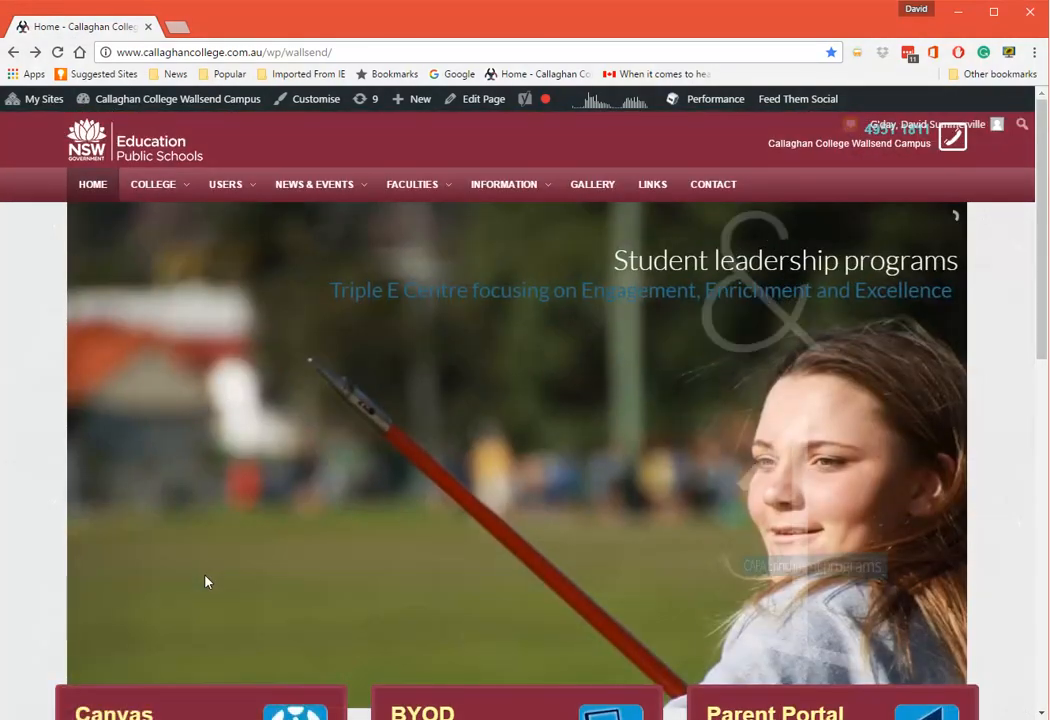
{"action": "scroll", "scroll_direction": "down", "scroll_amount": 3}
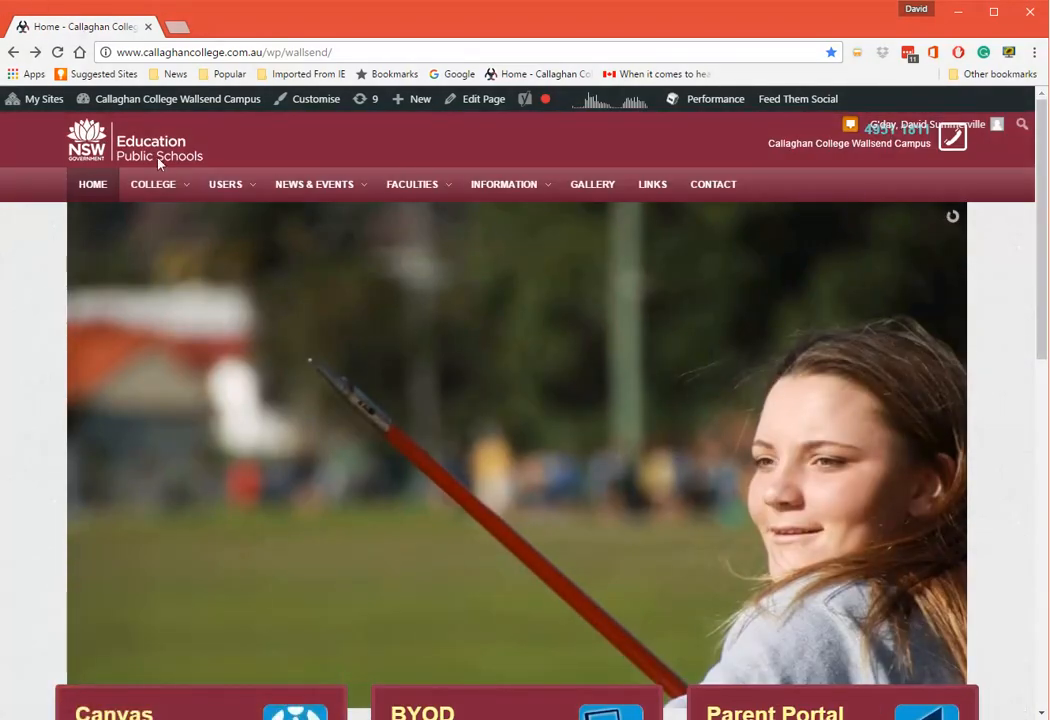
{"action": "scroll", "scroll_direction": "down", "scroll_amount": 3}
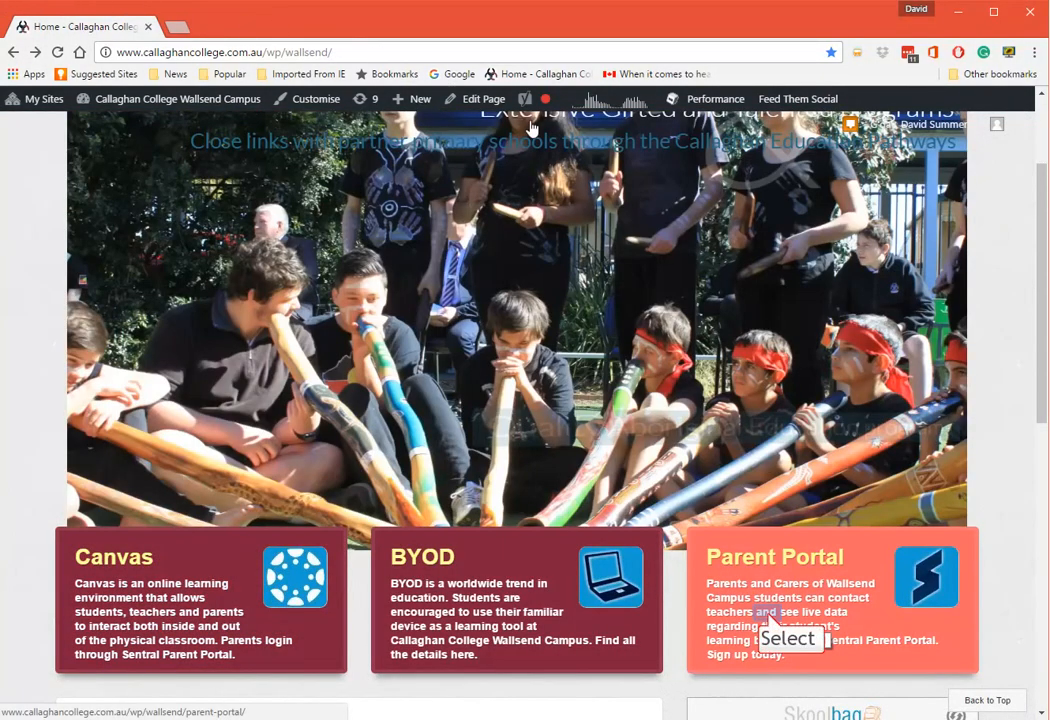
{"action": "left_click", "coordinate": [791, 635]}
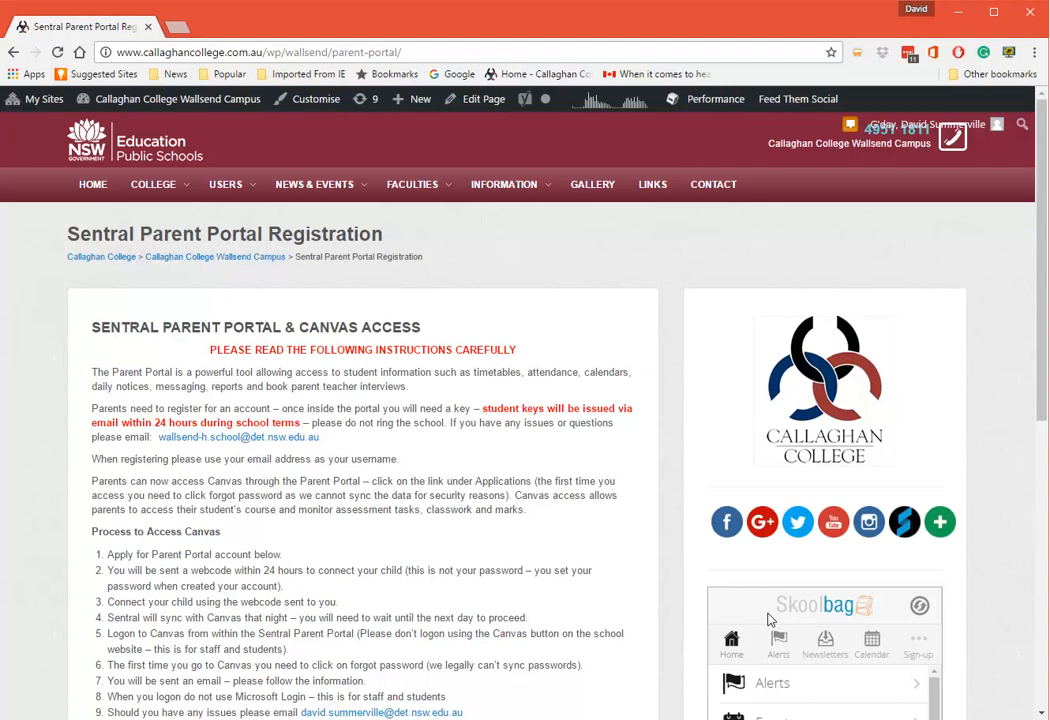
{"action": "mouse_move", "coordinate": [560, 572]}
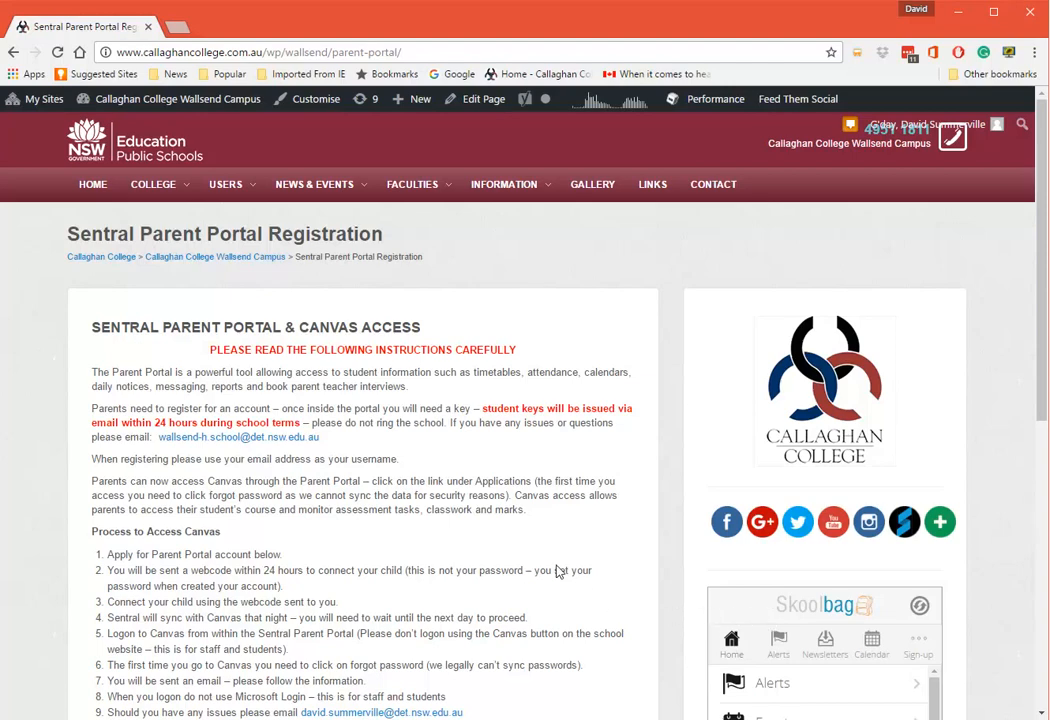
{"action": "scroll", "scroll_direction": "down", "scroll_amount": 3}
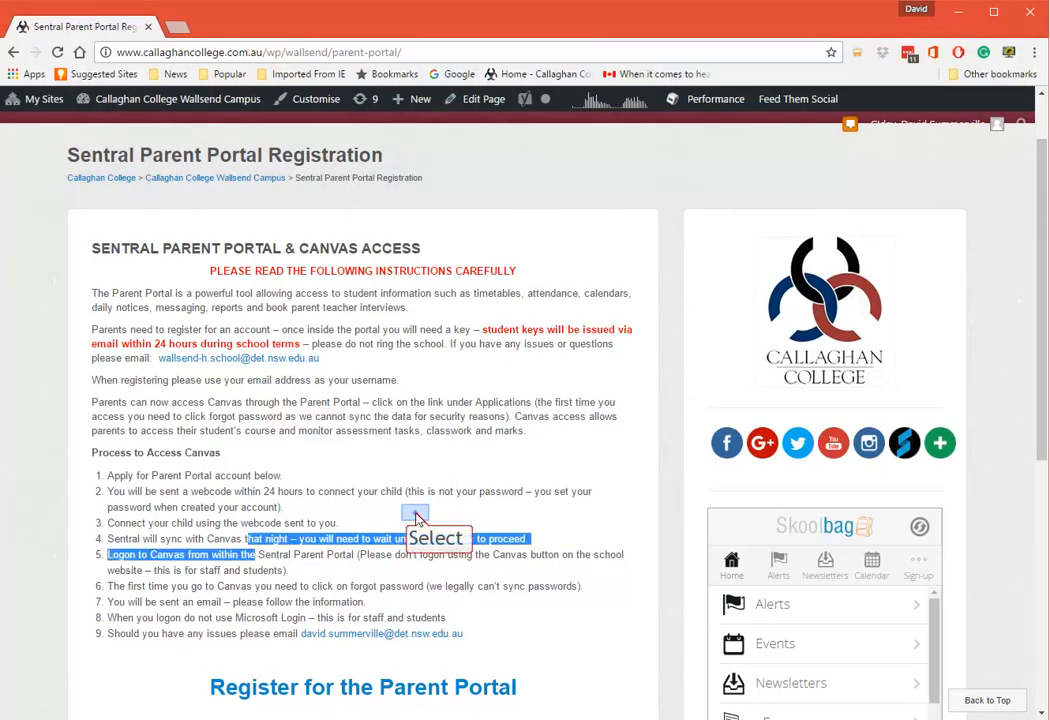
{"action": "scroll", "scroll_direction": "down", "scroll_amount": 3}
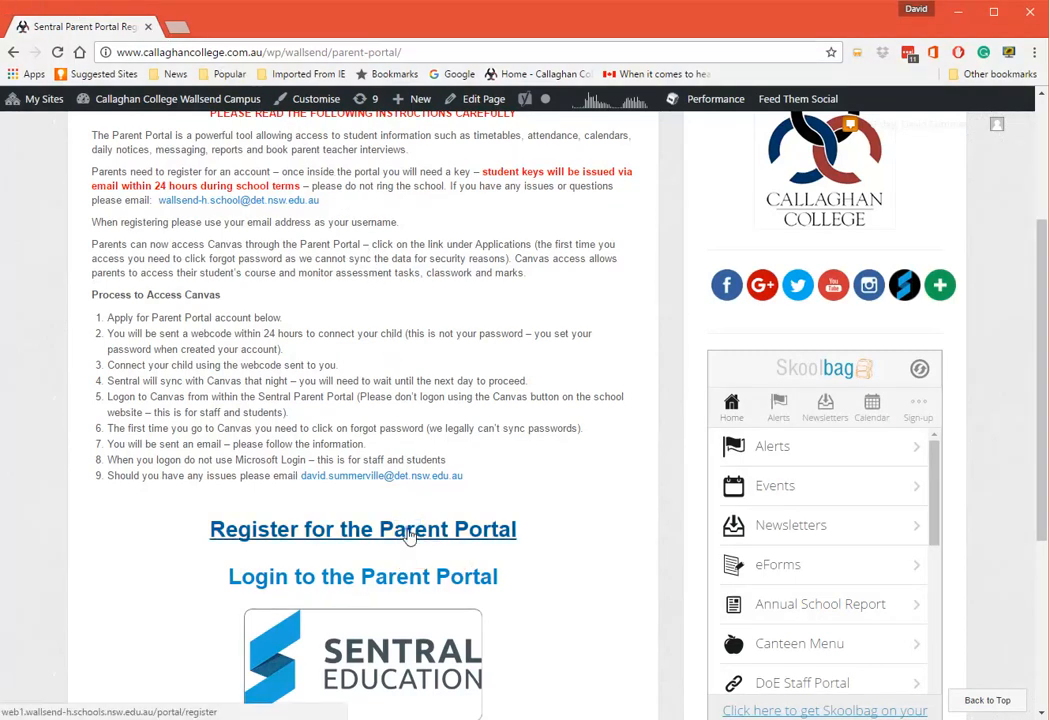
Start registration, replace the invalid username with the 'bdesign' email and set title to Mr
{"action": "left_click", "coordinate": [362, 529]}
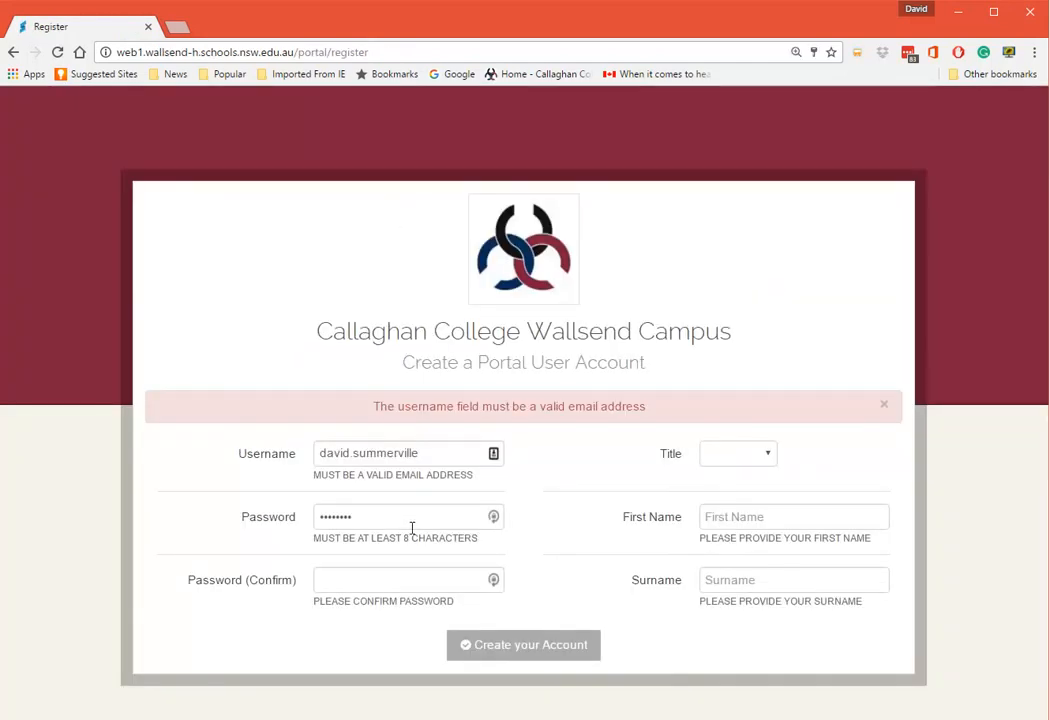
{"action": "double_click", "coordinate": [390, 453]}
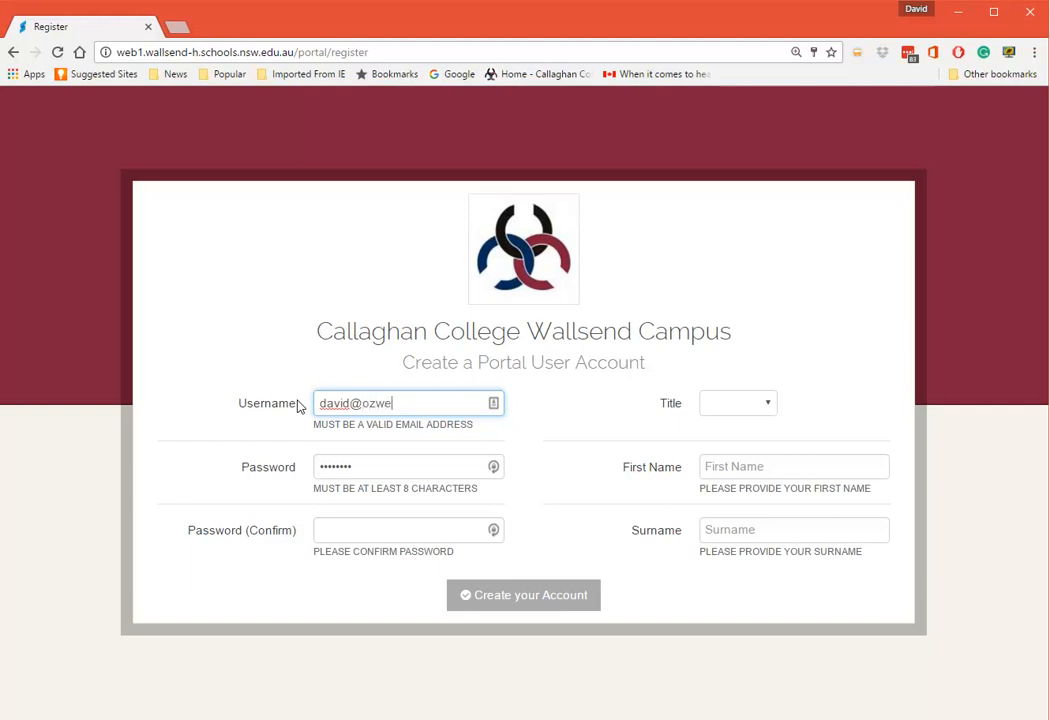
{"action": "type", "text": "bdesign.com.au"}
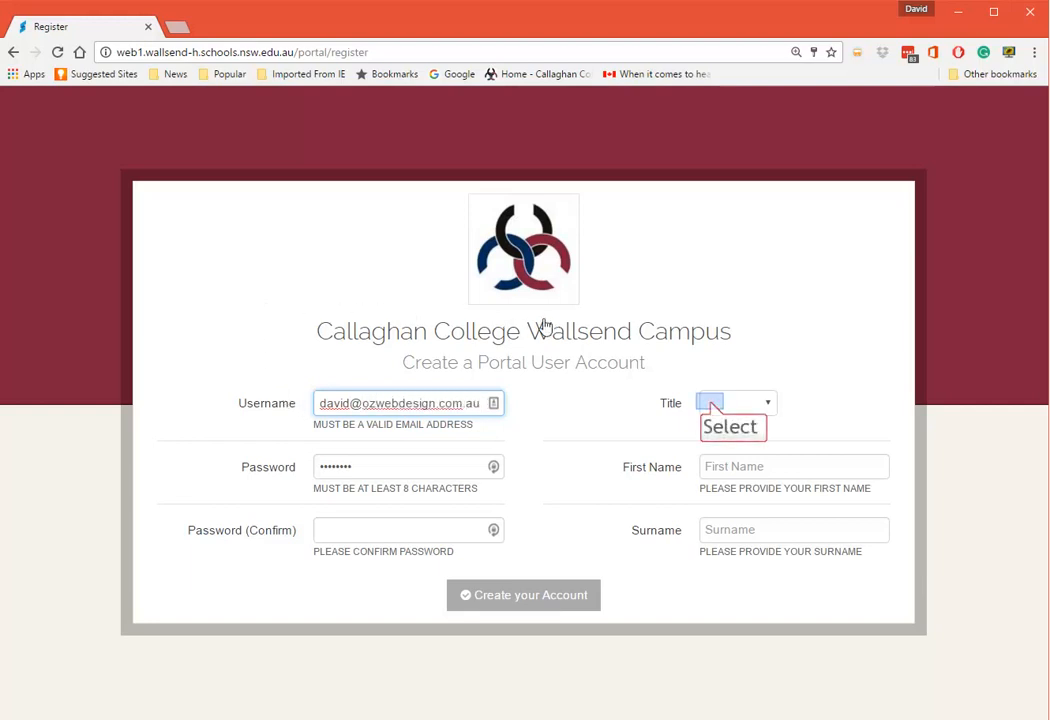
{"action": "left_click", "coordinate": [737, 403]}
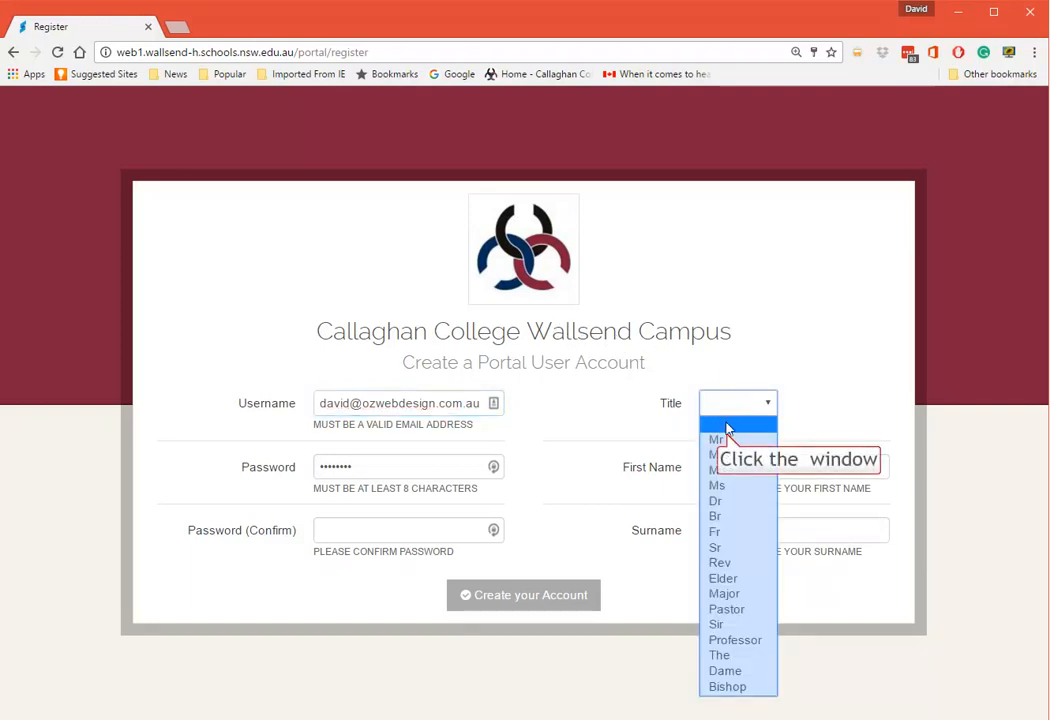
{"action": "left_click", "coordinate": [716, 439]}
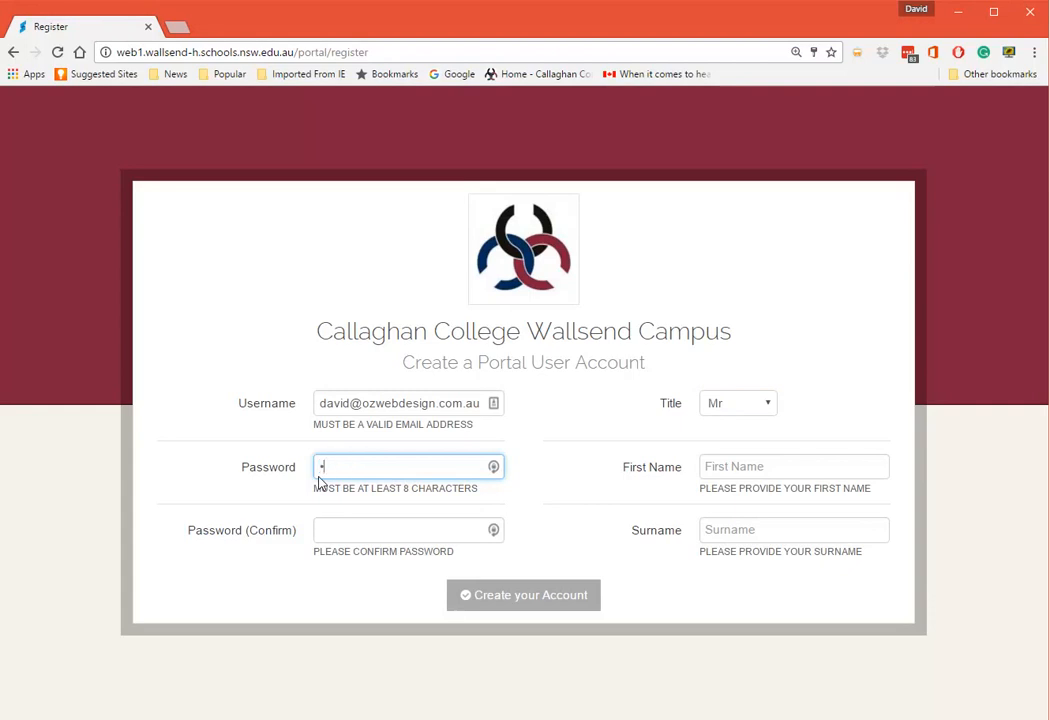
{"action": "type", "text": "password"}
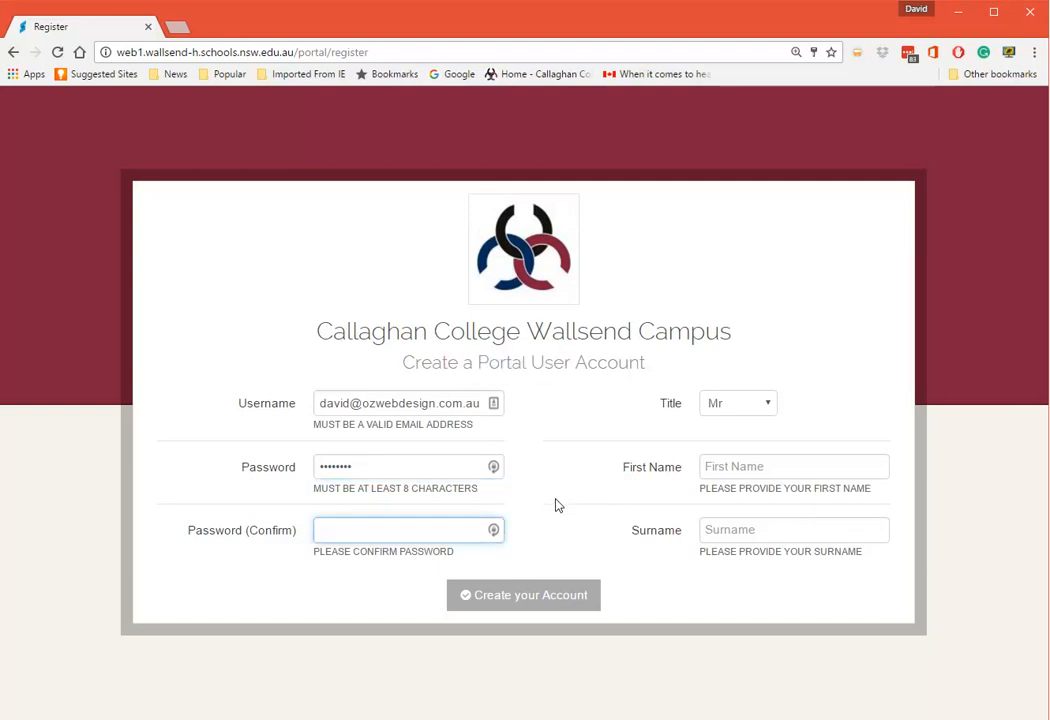
{"action": "type", "text": "password"}
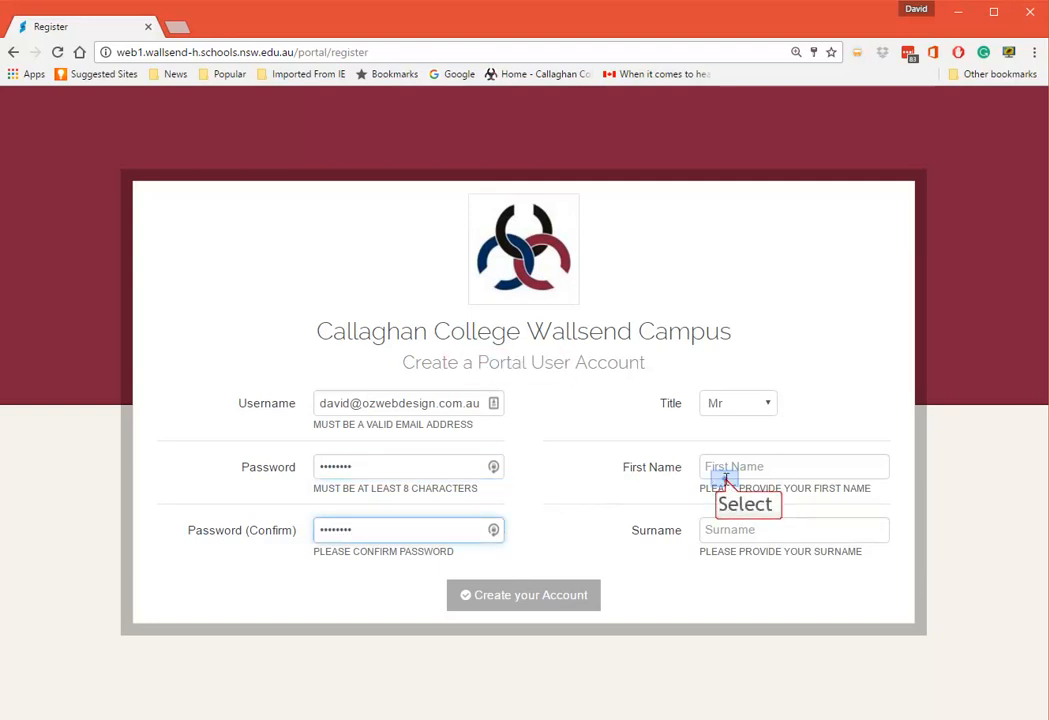
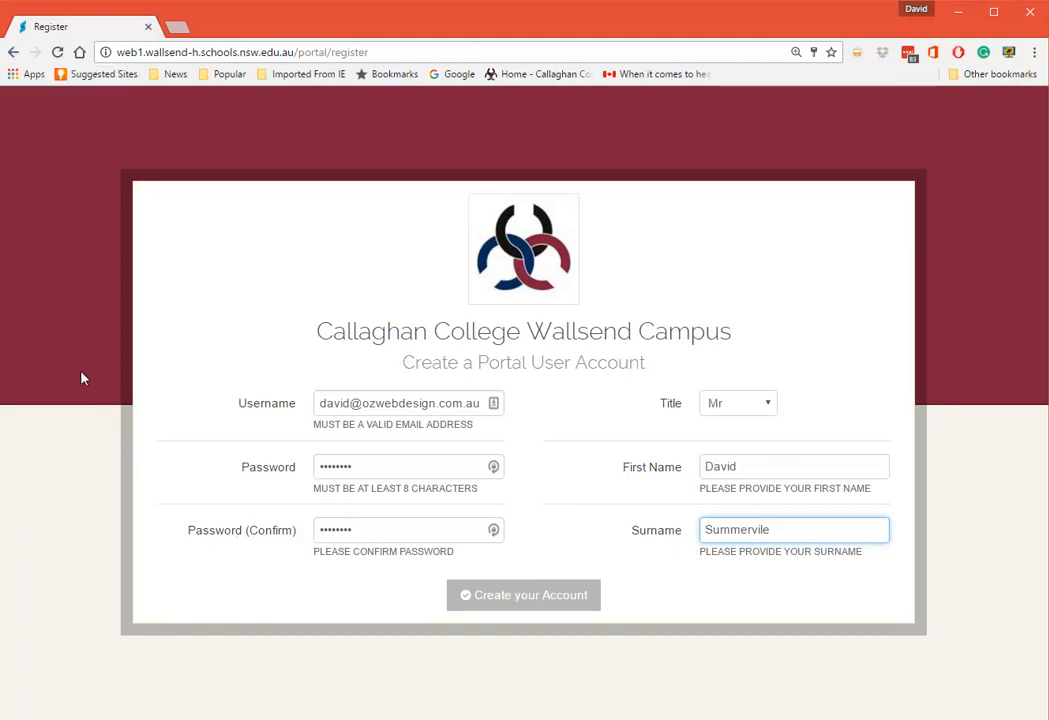
{"action": "left_click", "coordinate": [523, 595]}
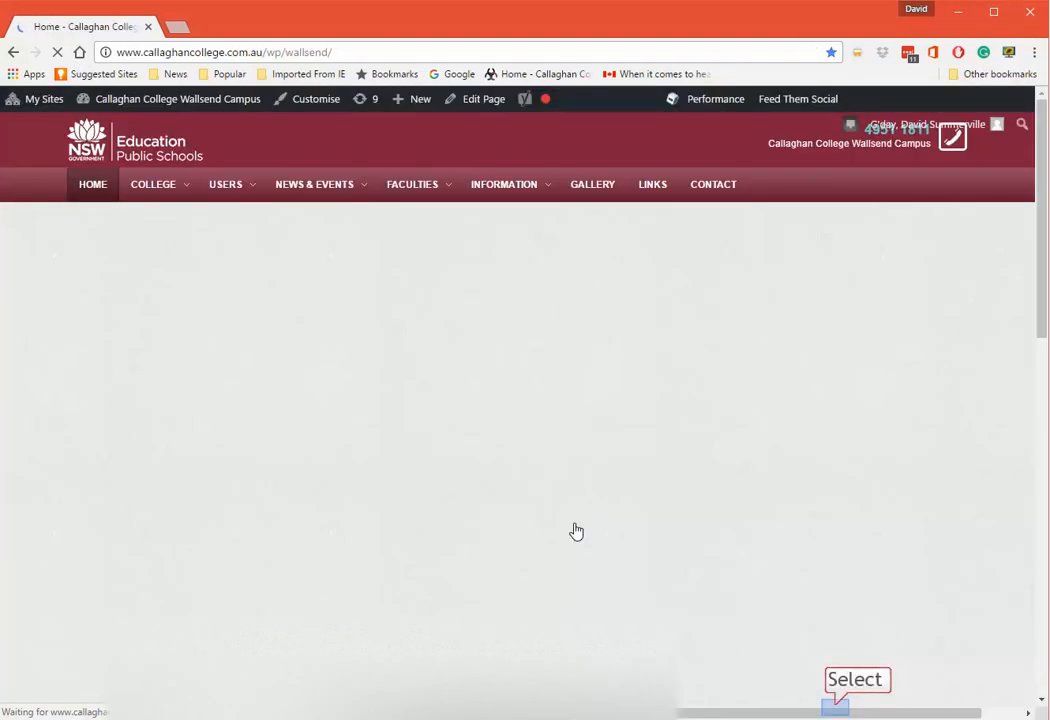
{"action": "mouse_move", "coordinate": [804, 607]}
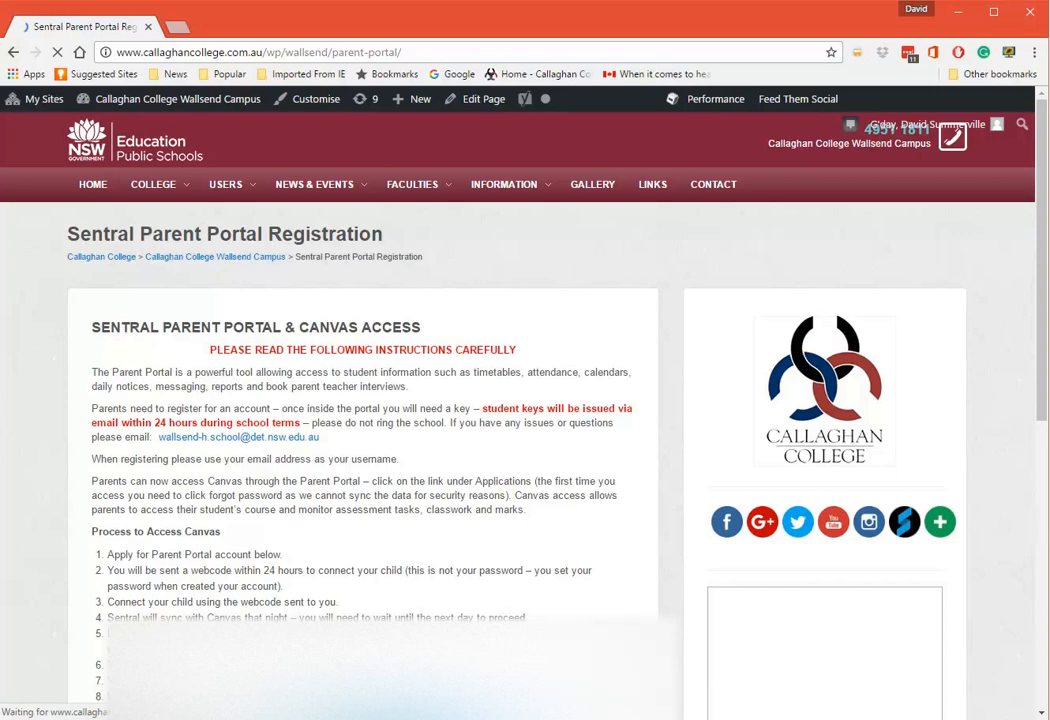
Scroll down the college page toward the Parent Portal login link
{"action": "scroll", "scroll_direction": "down", "scroll_amount": 3}
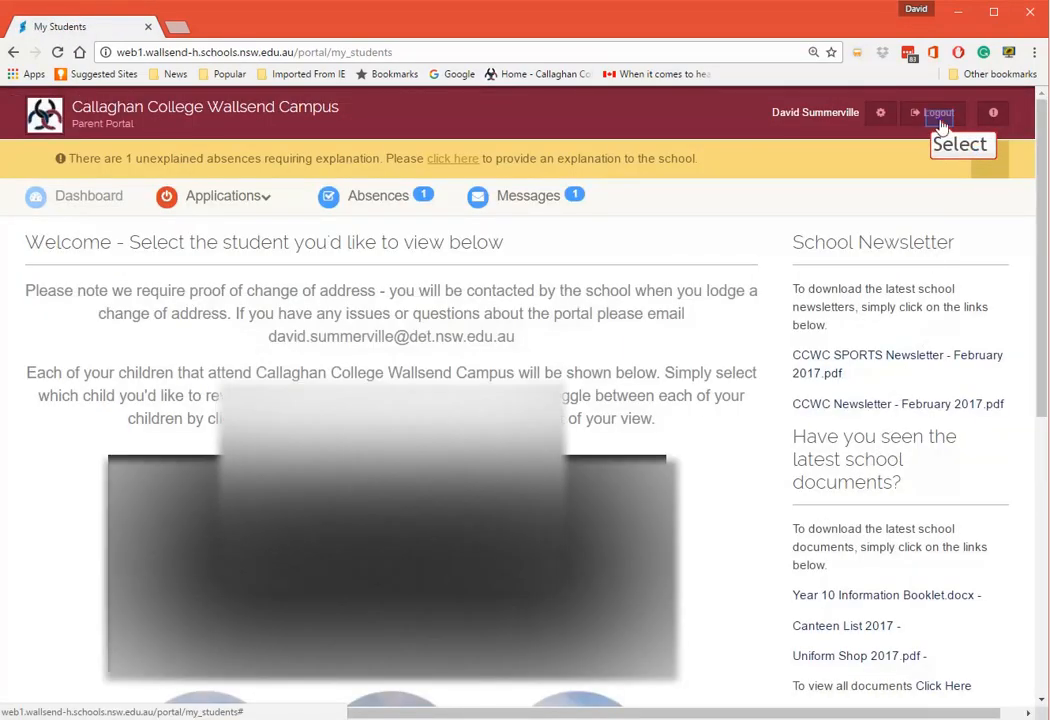
Log out and sign back in with the davi…webdesign.com.au email username
{"action": "left_click", "coordinate": [962, 112]}
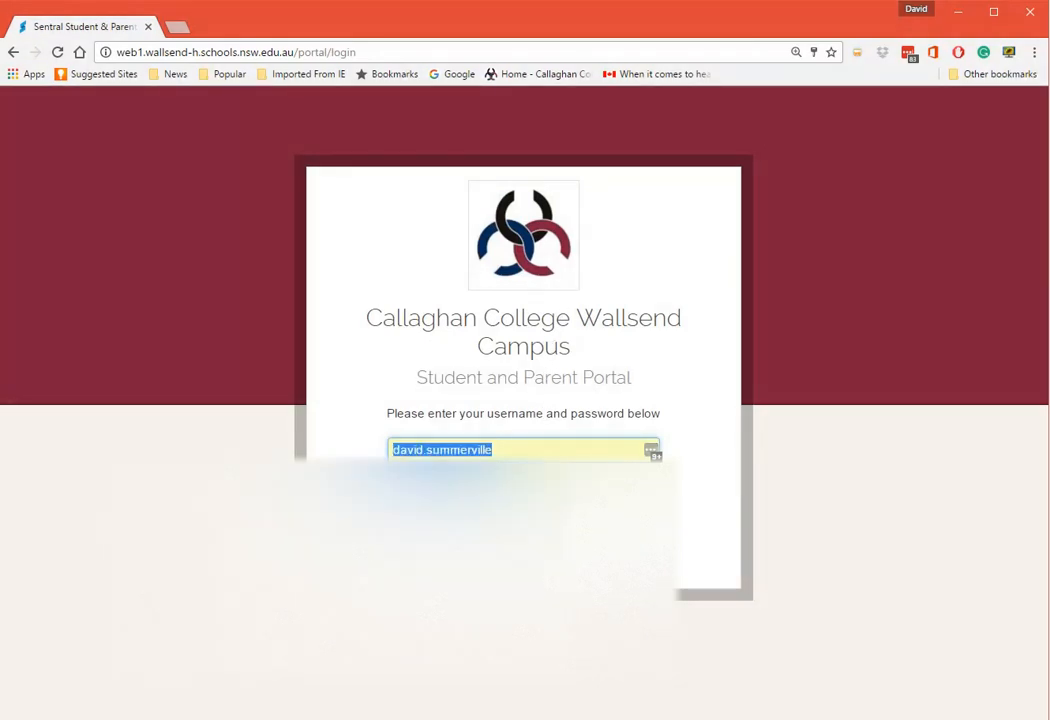
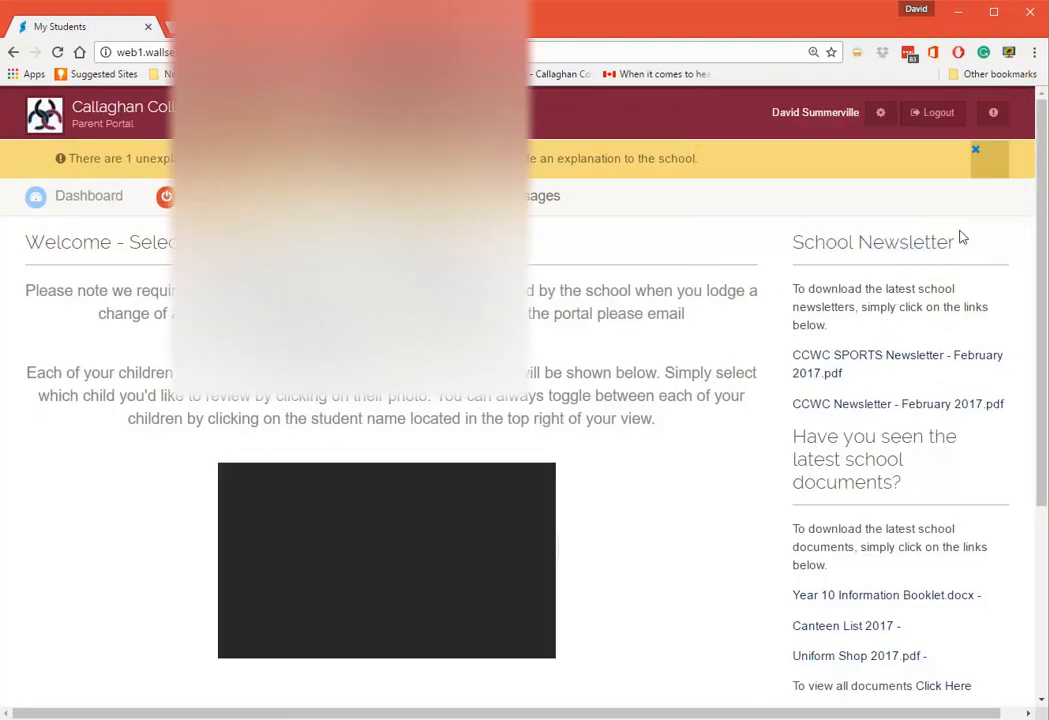
{"action": "scroll", "scroll_direction": "down", "scroll_amount": 3}
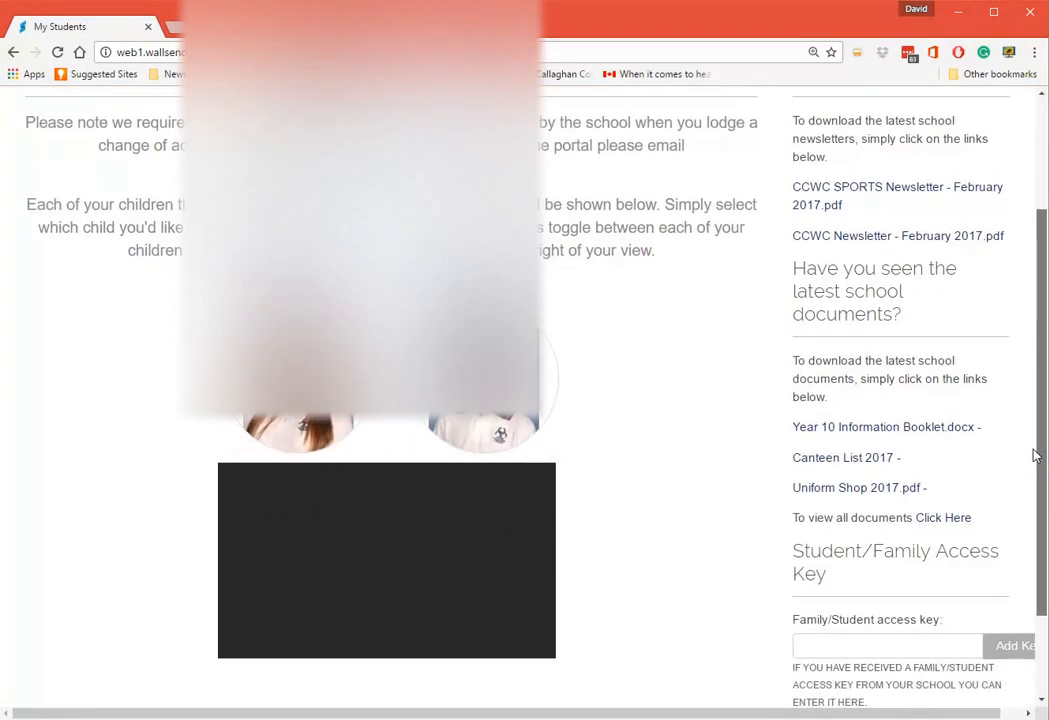
{"action": "scroll", "scroll_direction": "down", "scroll_amount": 3}
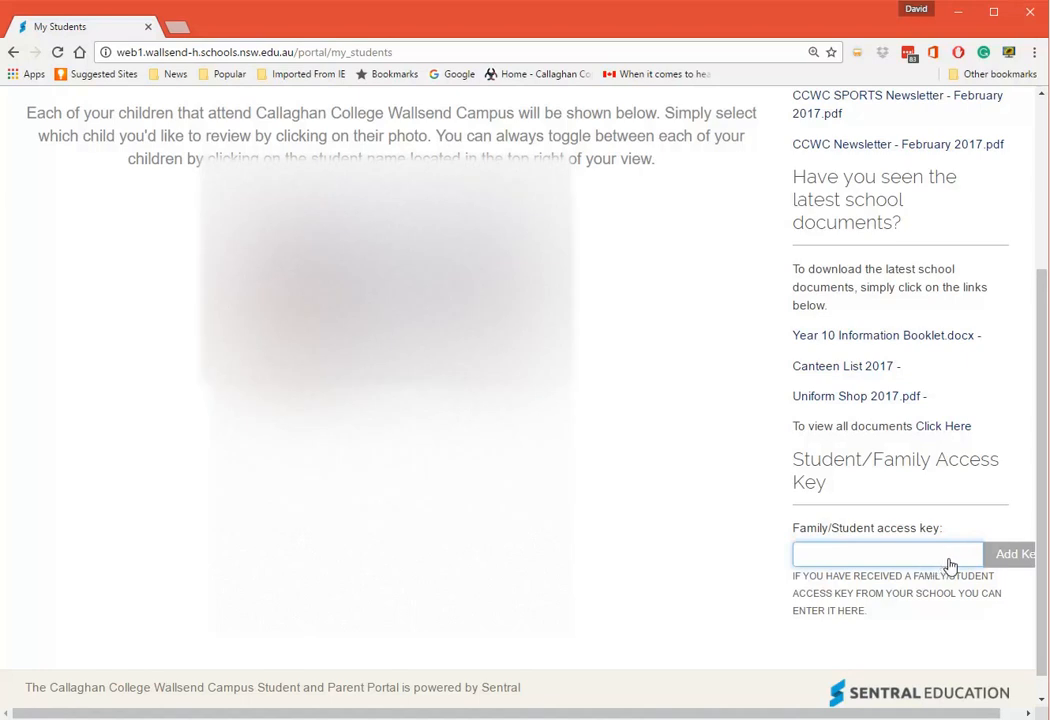
{"action": "left_click", "coordinate": [887, 553]}
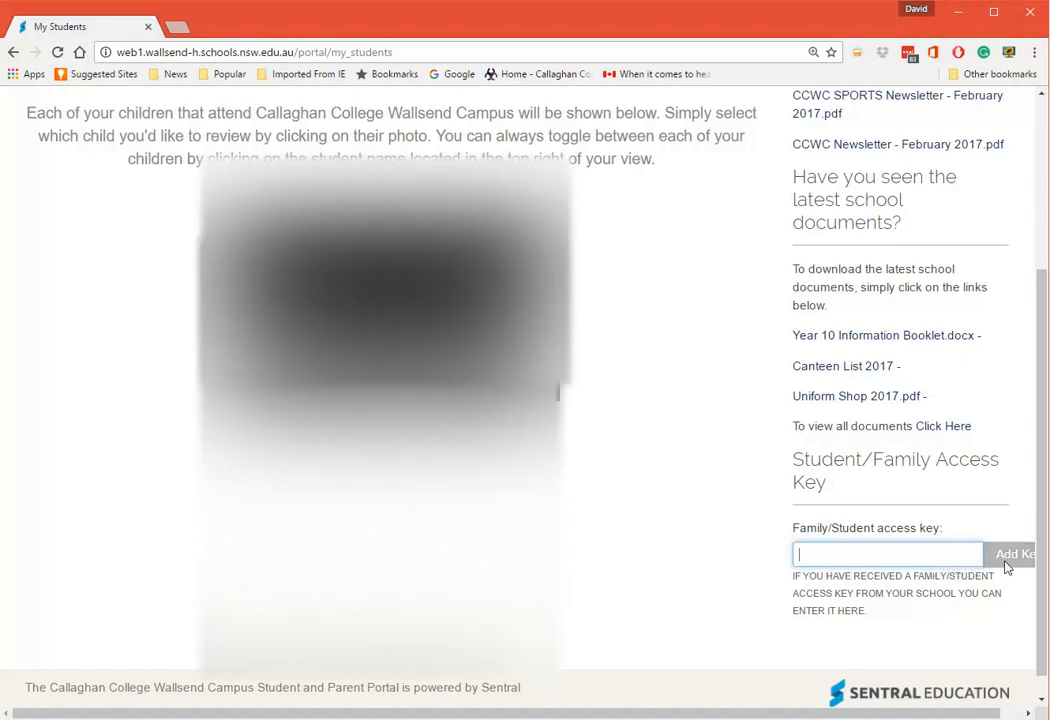
{"action": "mouse_move", "coordinate": [1040, 554]}
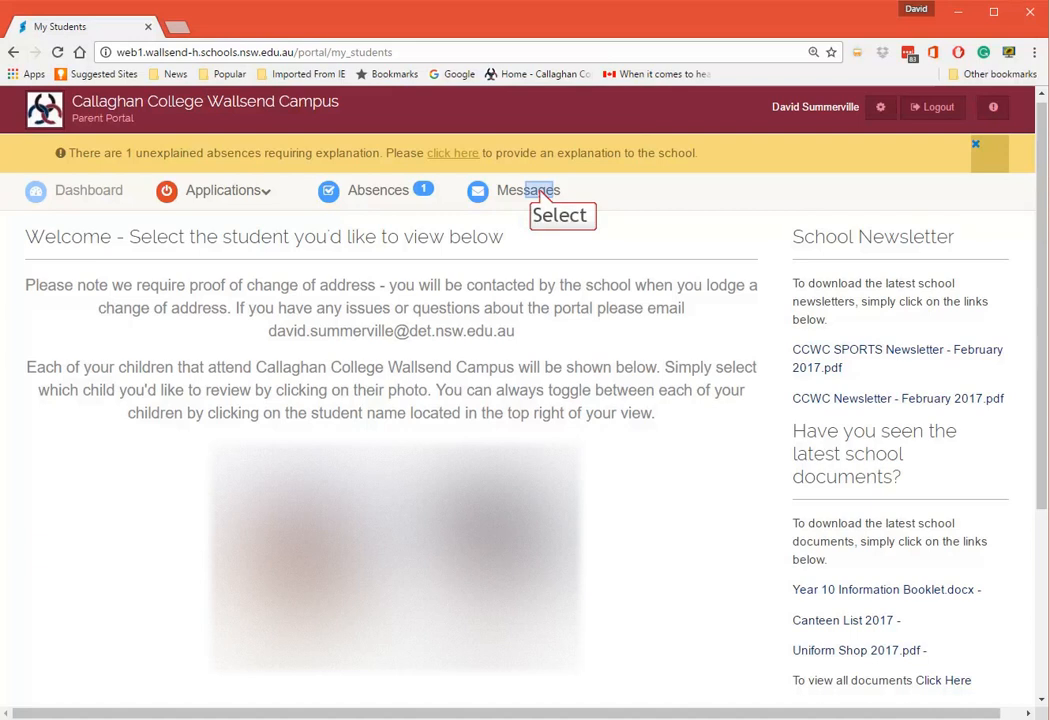
{"action": "mouse_move", "coordinate": [553, 249]}
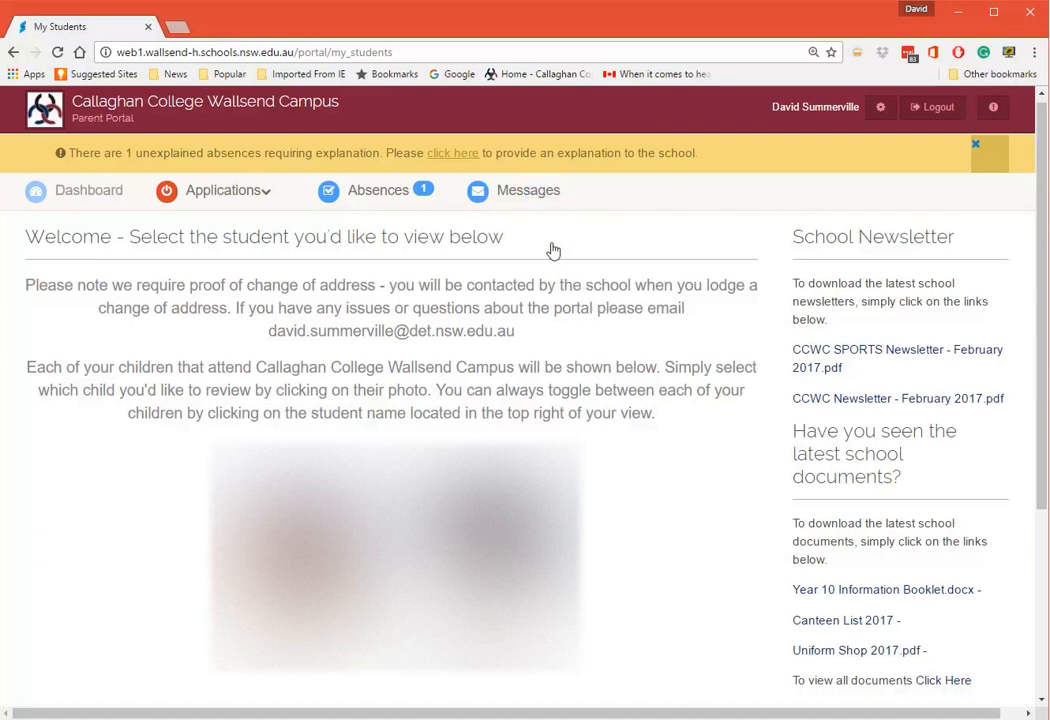
{"action": "left_click", "coordinate": [528, 195]}
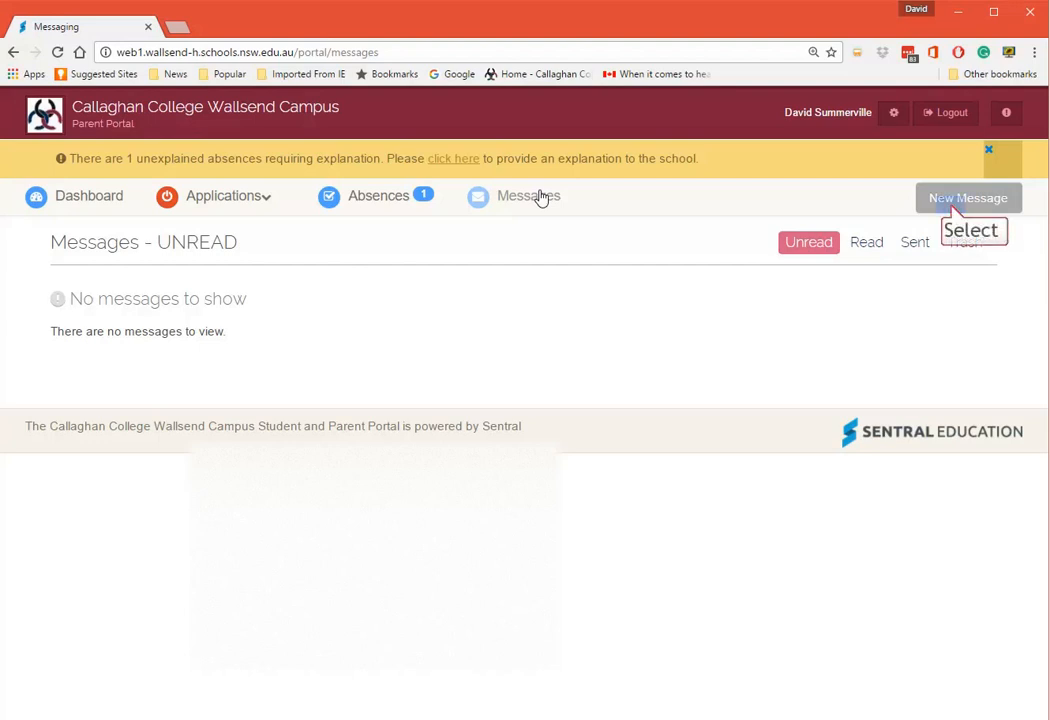
{"action": "mouse_move", "coordinate": [793, 199]}
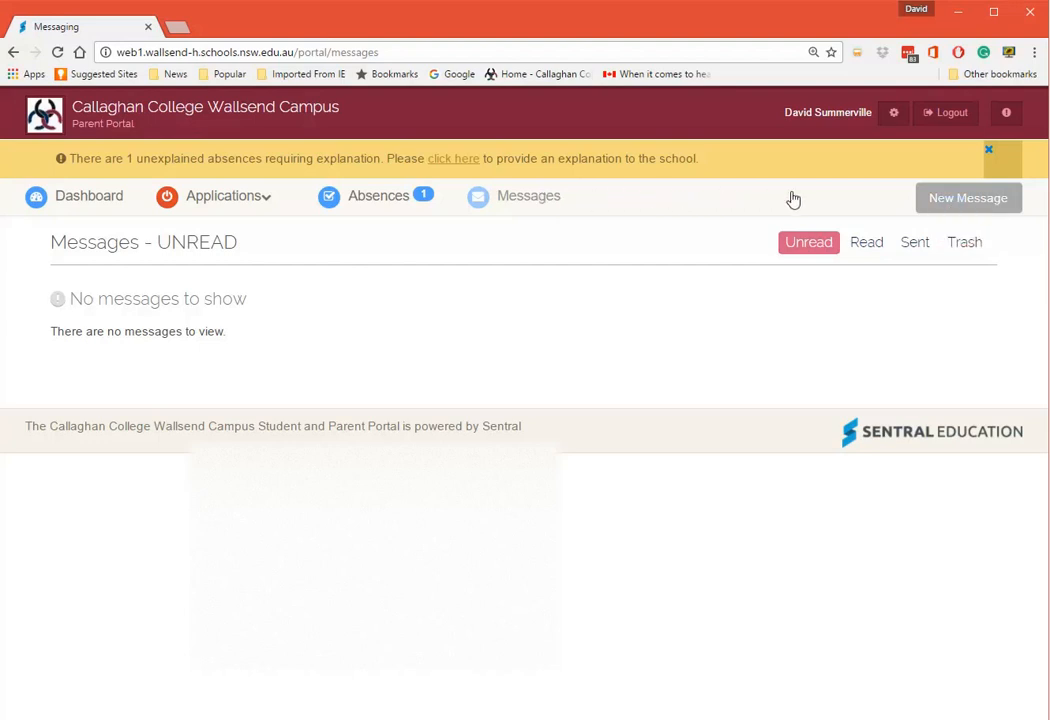
{"action": "left_click", "coordinate": [968, 197]}
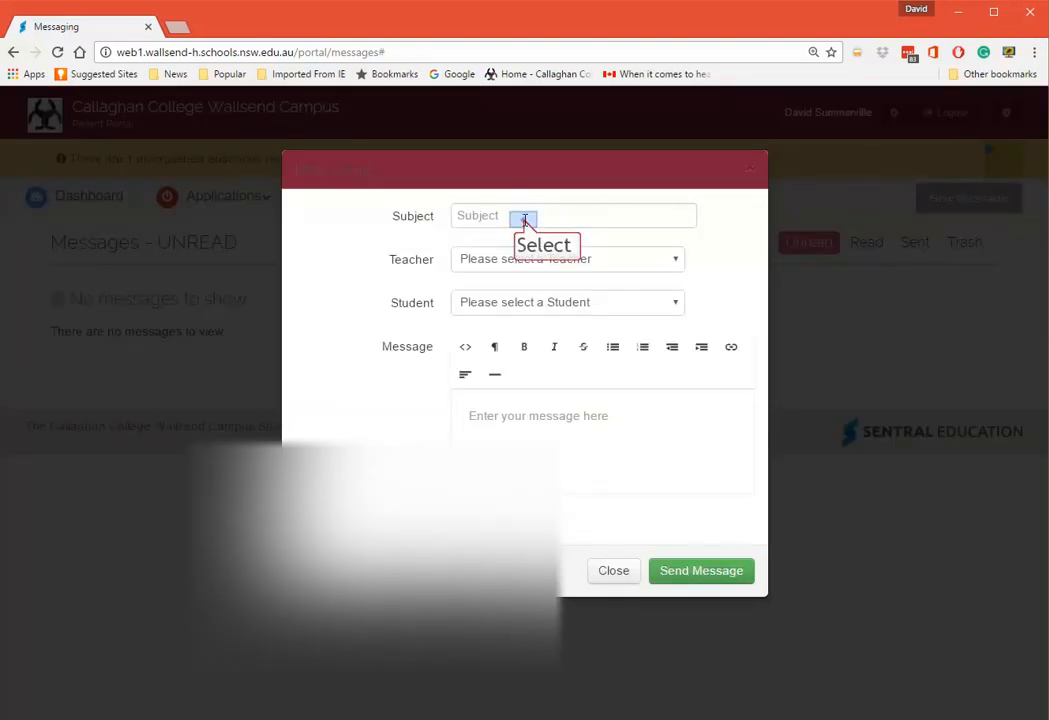
{"action": "left_click", "coordinate": [563, 215]}
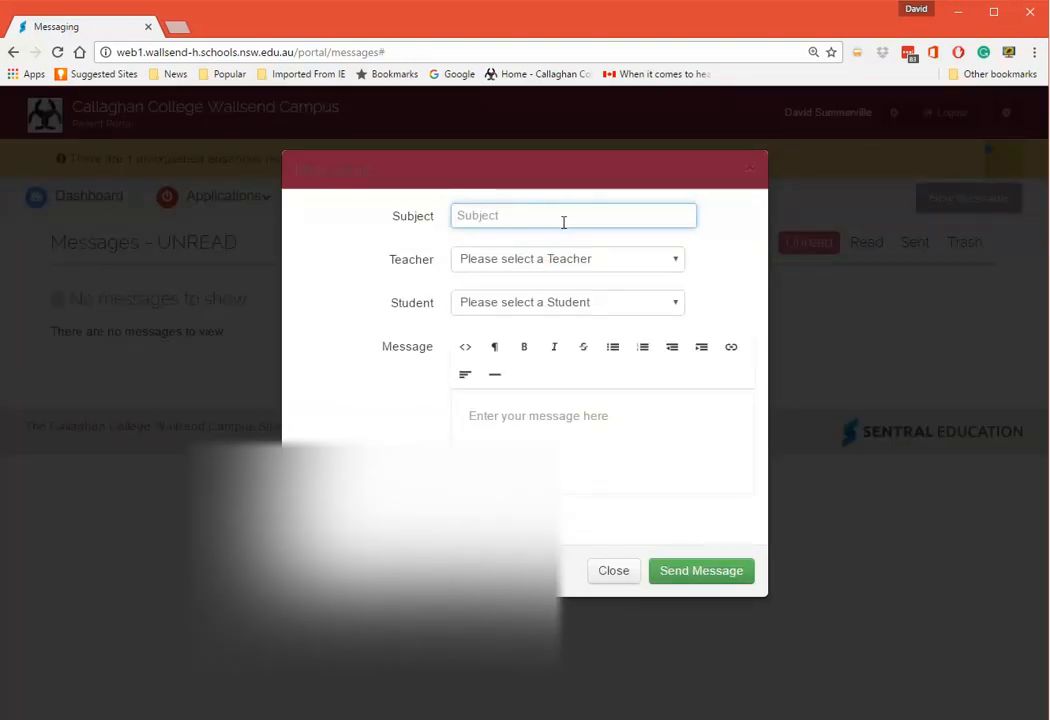
{"action": "type", "text": "Test"}
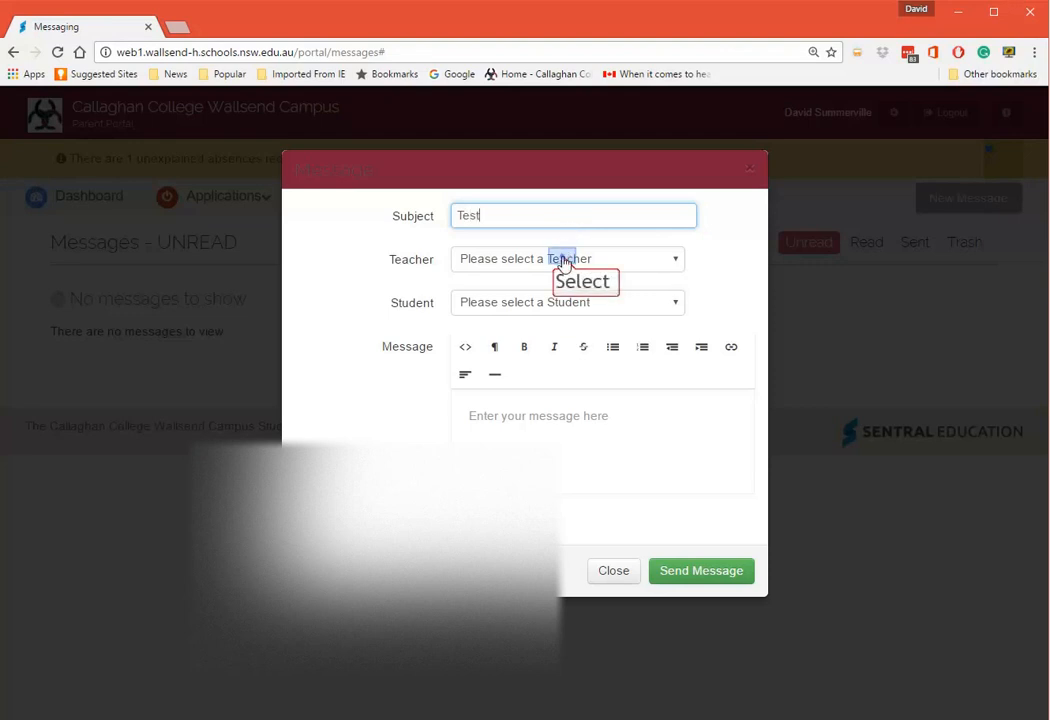
{"action": "left_click", "coordinate": [567, 258]}
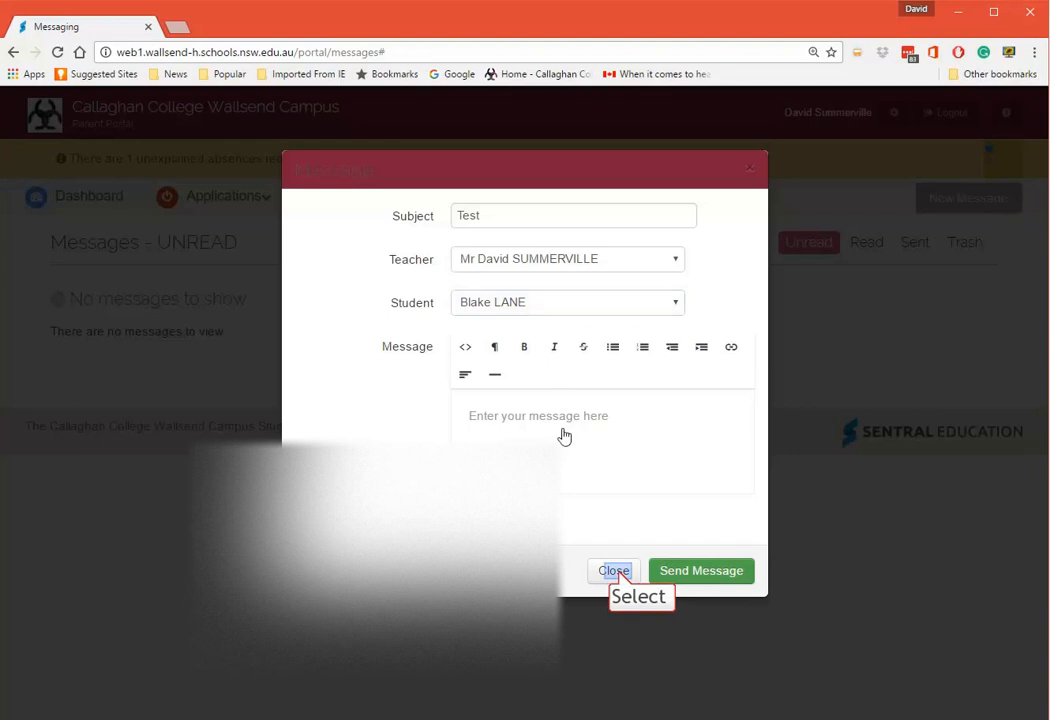
{"action": "mouse_move", "coordinate": [611, 486]}
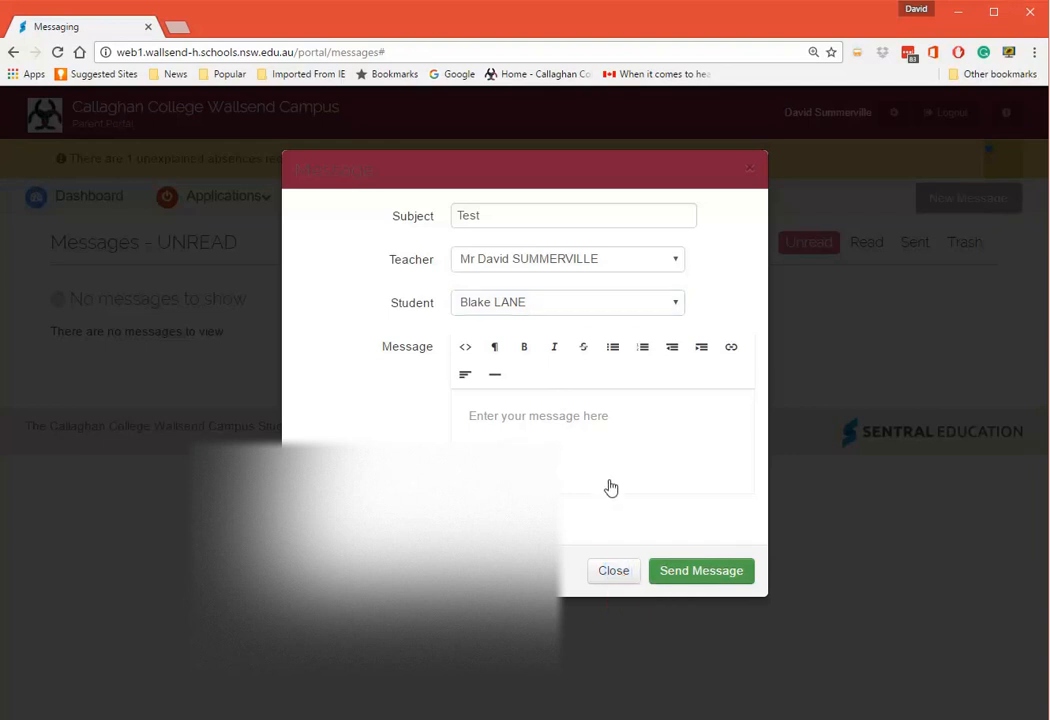
{"action": "left_click", "coordinate": [613, 570]}
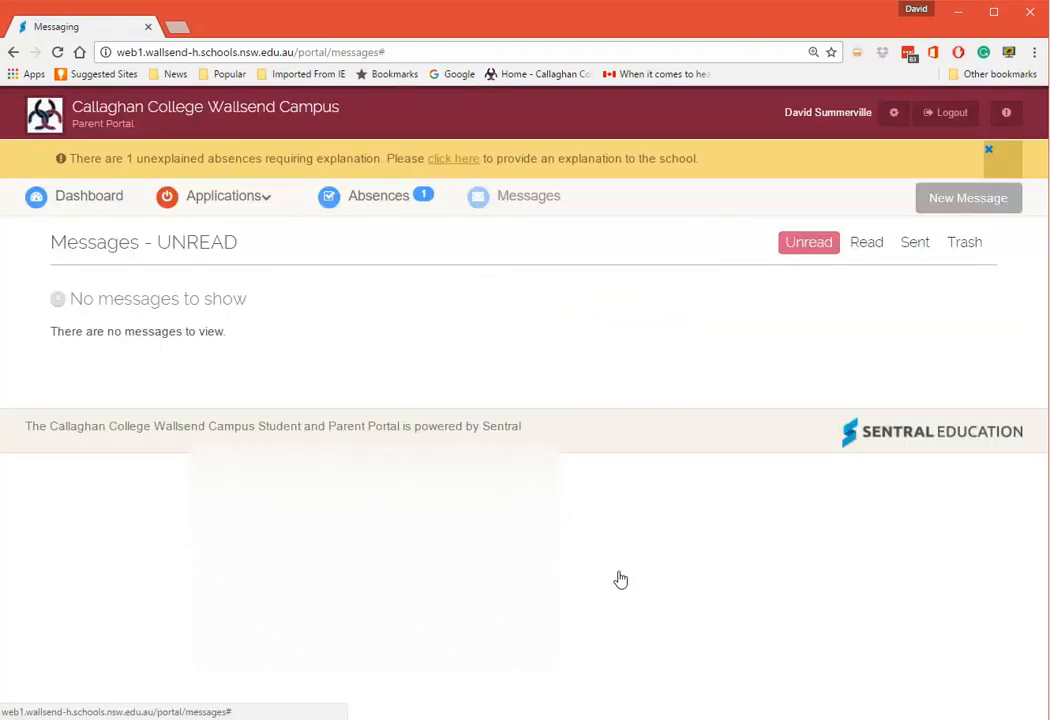
{"action": "mouse_move", "coordinate": [89, 196]}
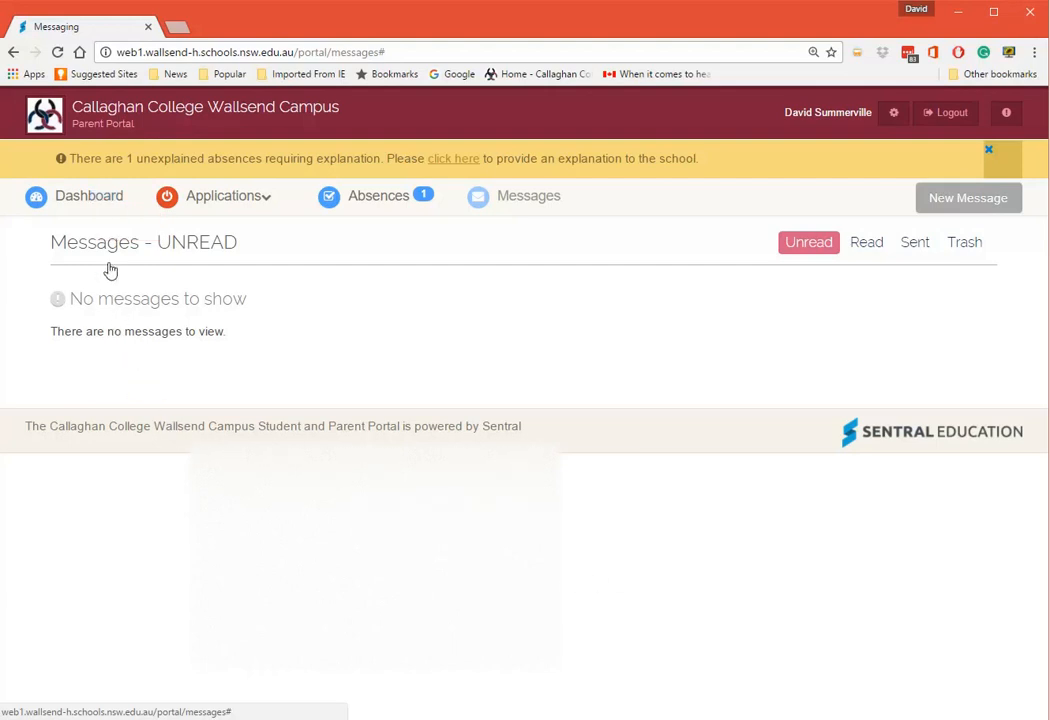
Pick the student on My Students and scroll through their dashboard notices and timetable
{"action": "left_click", "coordinate": [89, 195]}
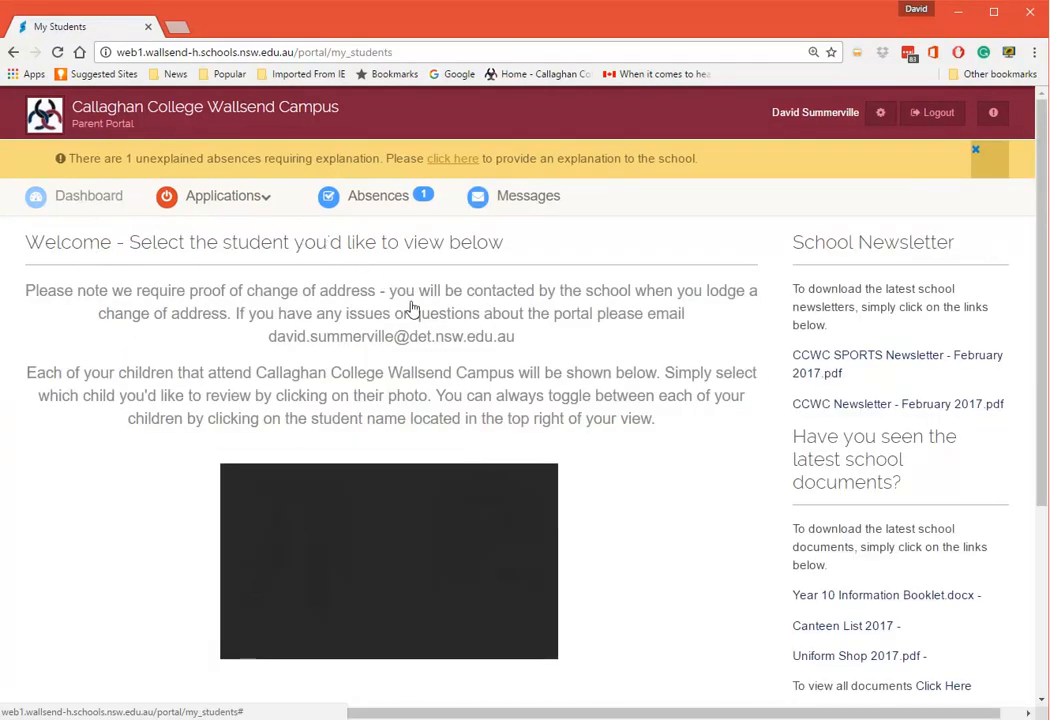
{"action": "left_click", "coordinate": [88, 195]}
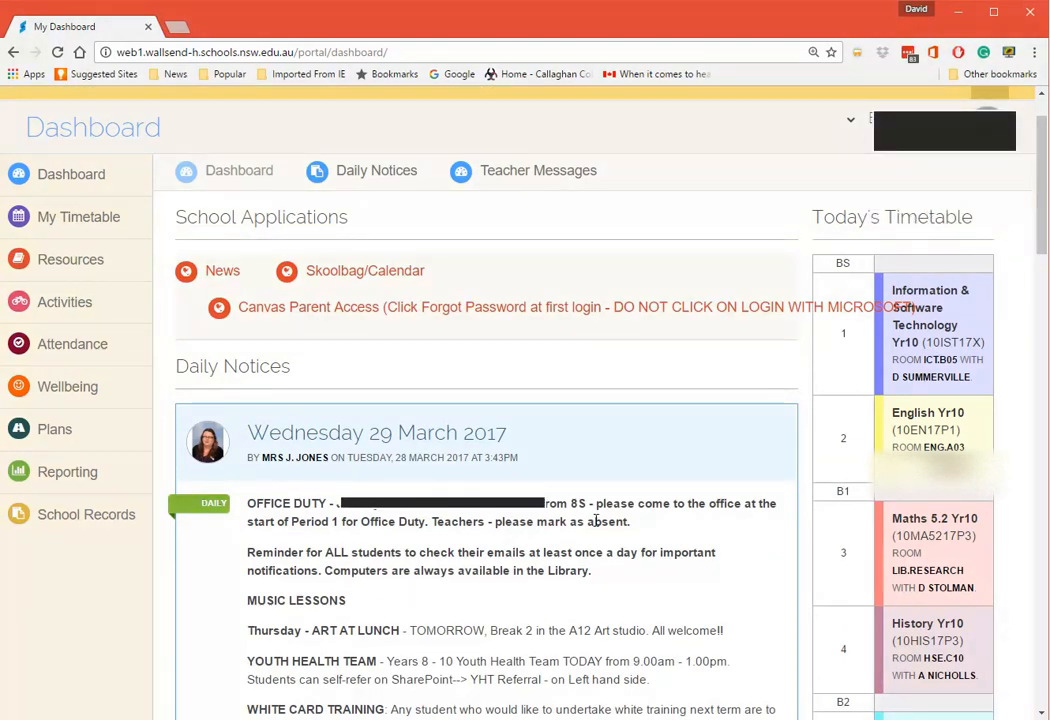
{"action": "scroll", "scroll_direction": "down", "scroll_amount": 3}
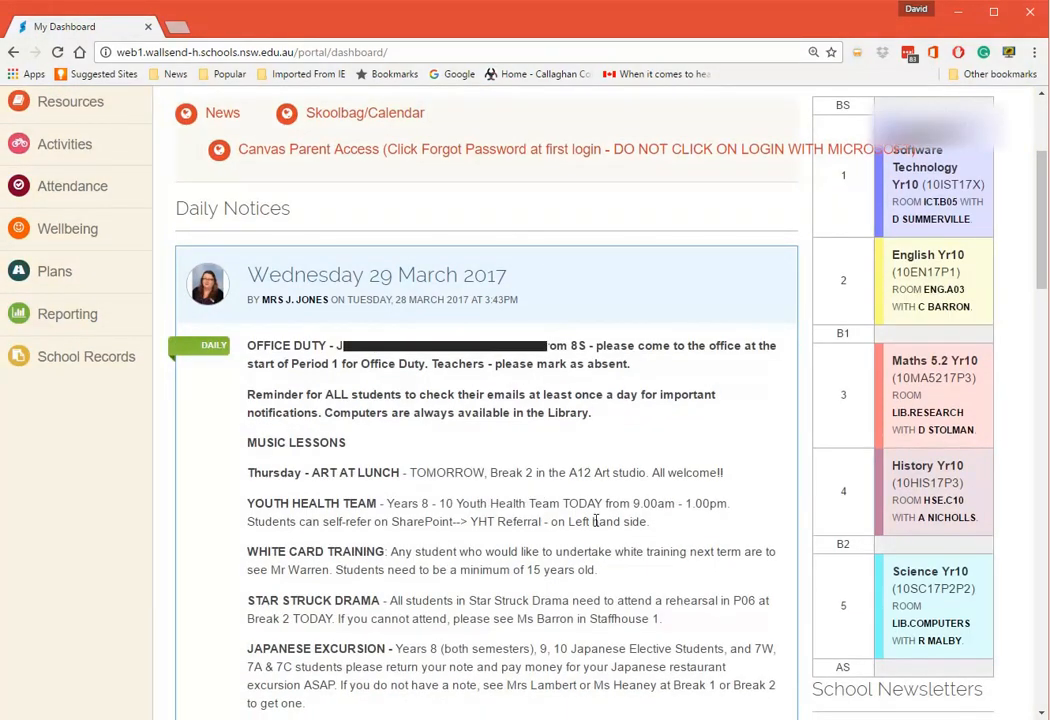
{"action": "scroll", "scroll_direction": "down", "scroll_amount": 3}
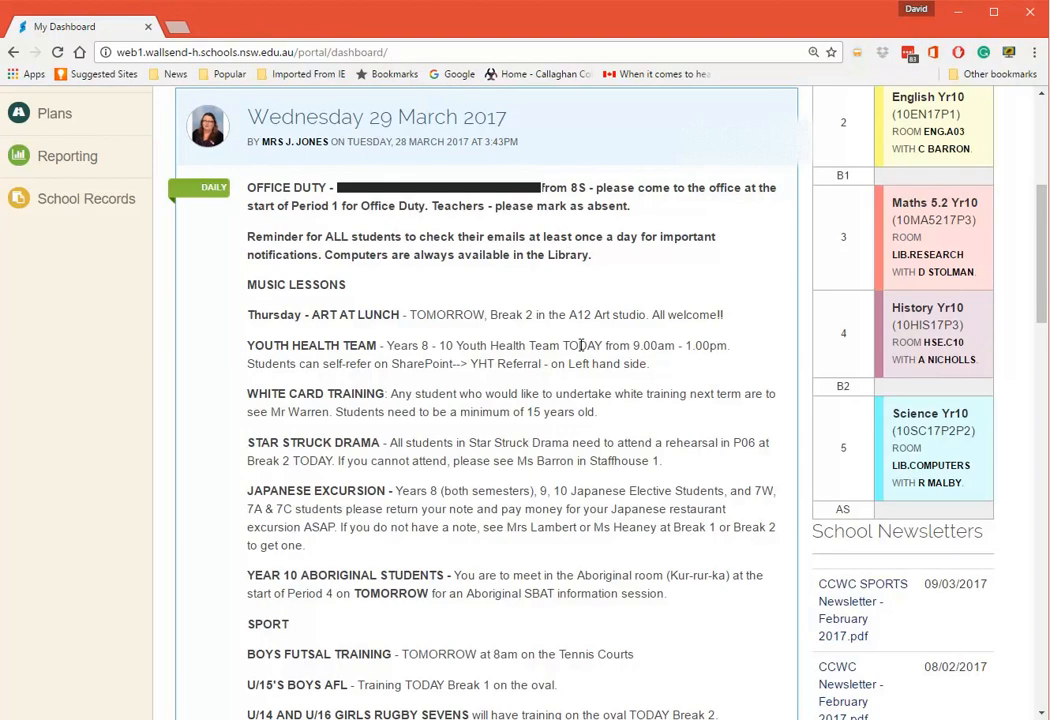
{"action": "scroll", "scroll_direction": "down", "scroll_amount": 3}
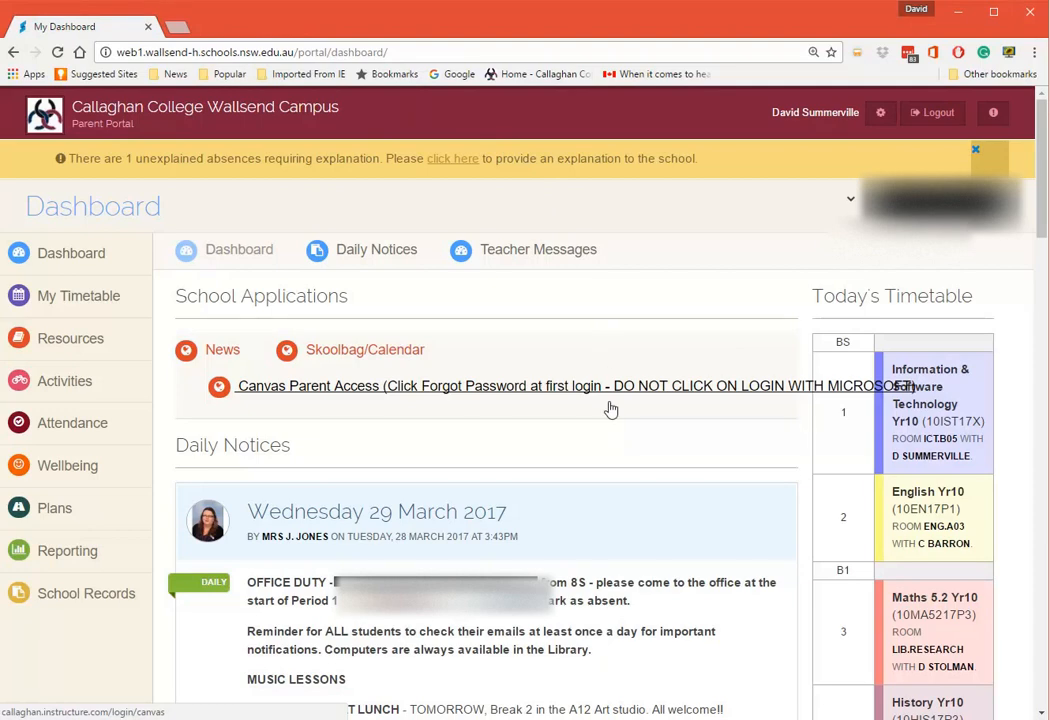
{"action": "scroll", "scroll_direction": "down", "scroll_amount": 3}
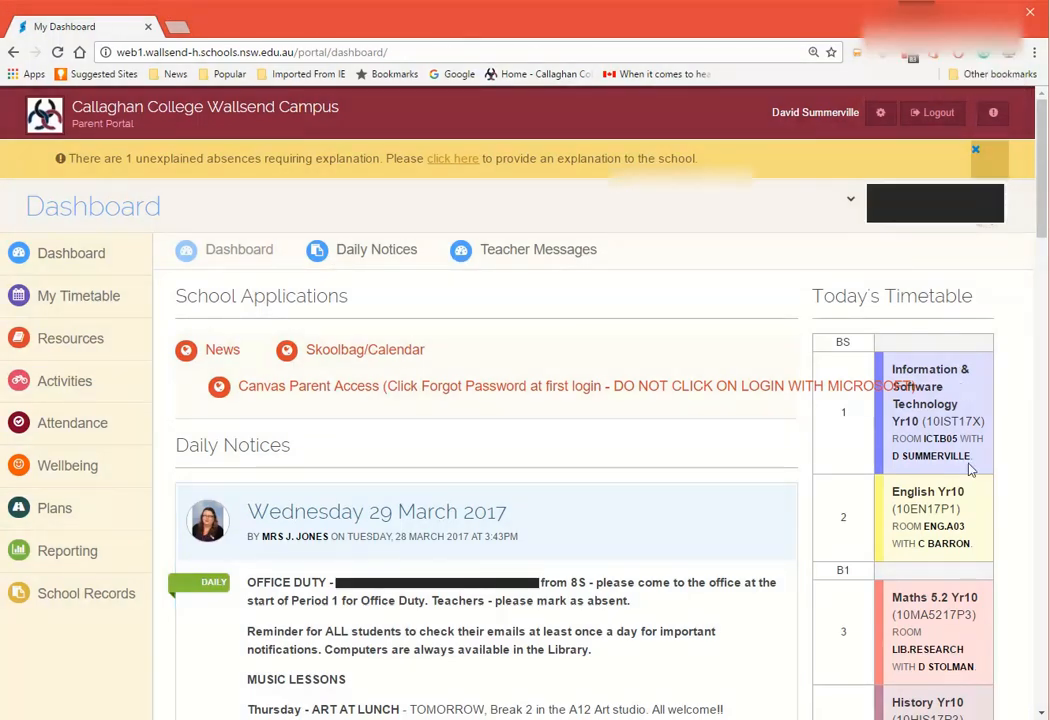
{"action": "scroll", "scroll_direction": "down", "scroll_amount": 3}
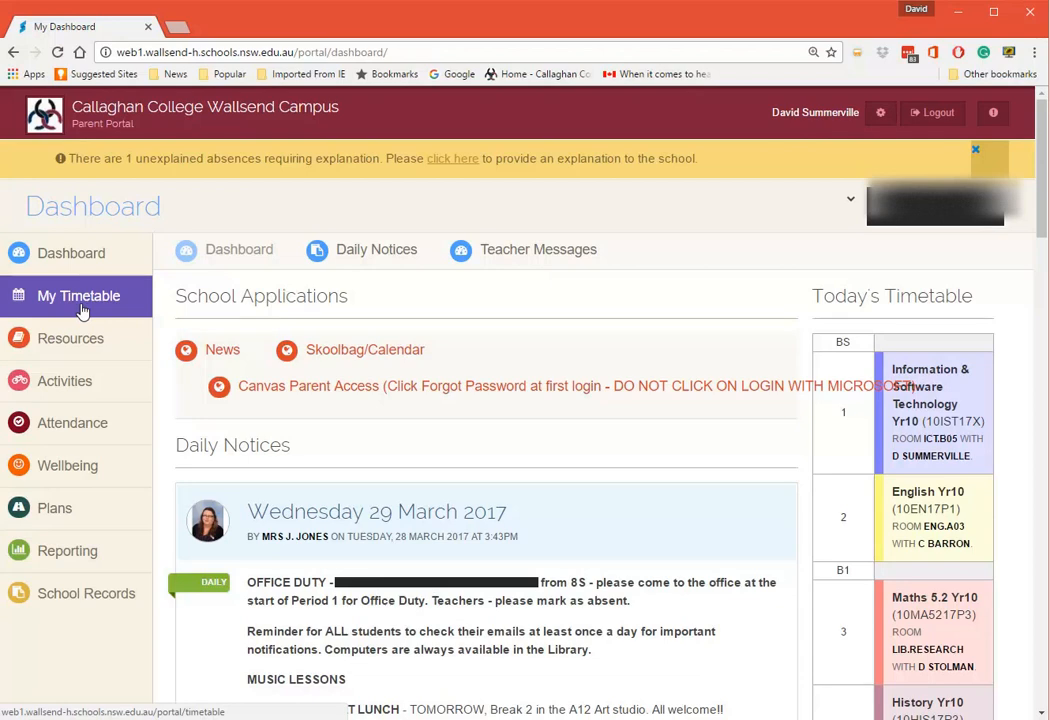
Open My Timetable and scroll through the Week A and Week B lessons
{"action": "left_click", "coordinate": [78, 295]}
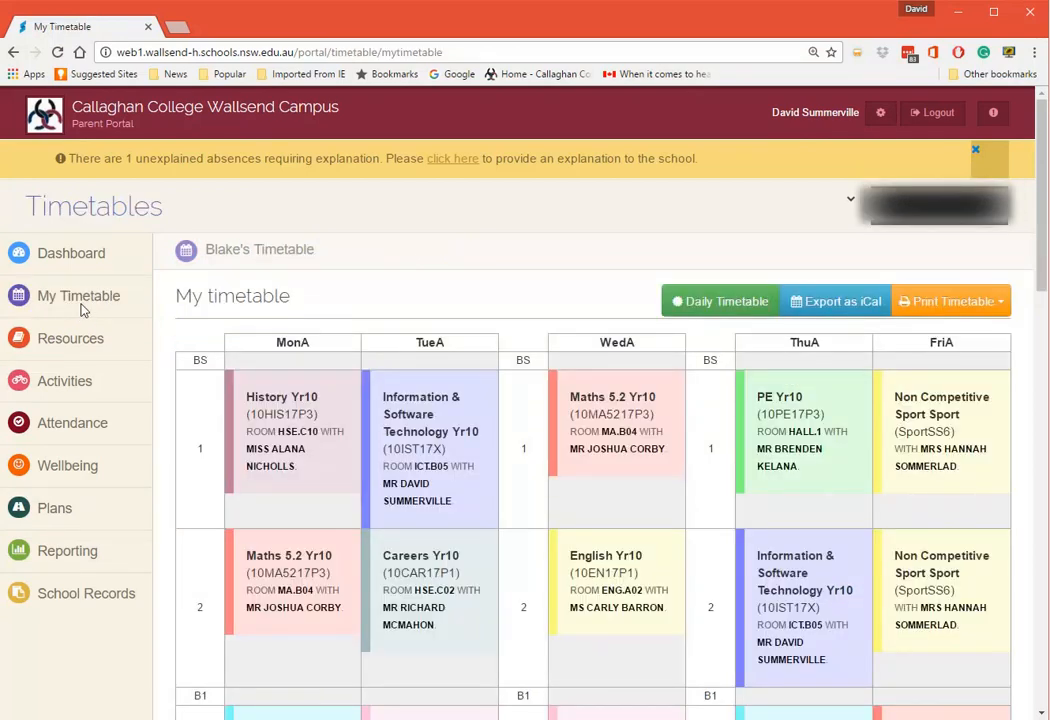
{"action": "mouse_move", "coordinate": [852, 504]}
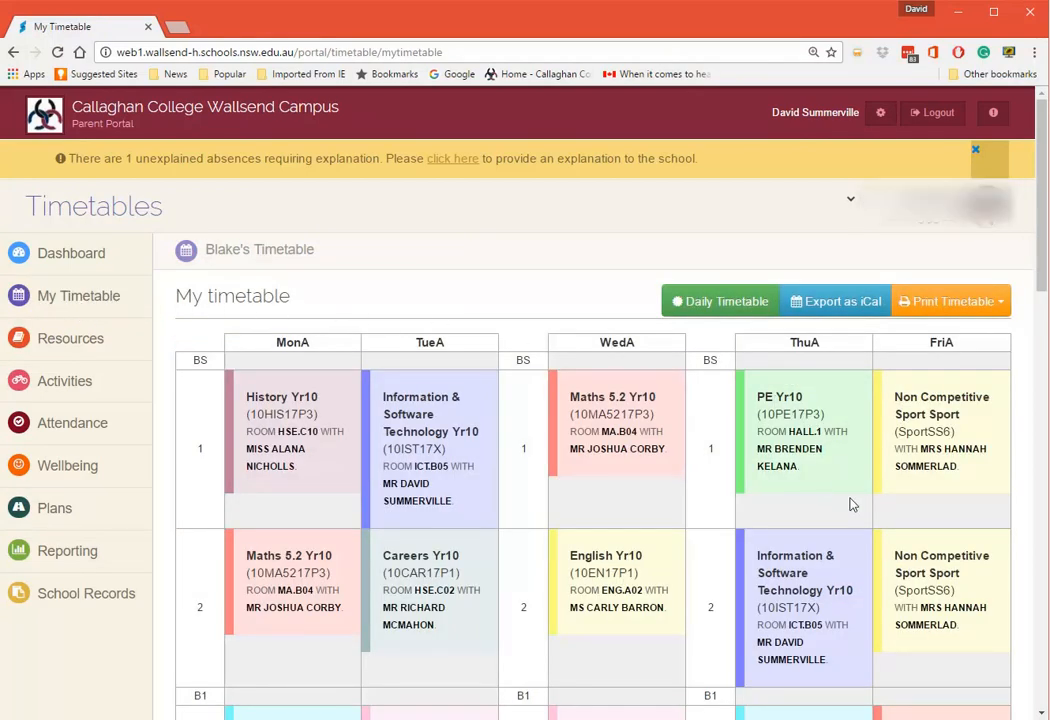
{"action": "scroll", "scroll_direction": "down", "scroll_amount": 3}
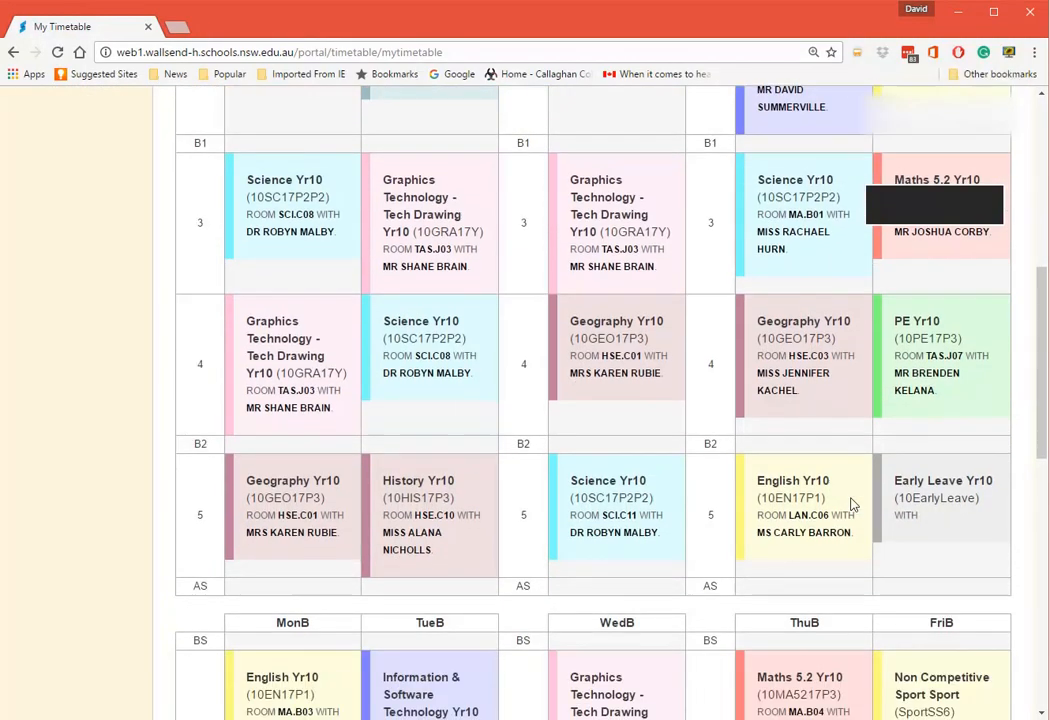
{"action": "scroll", "scroll_direction": "down", "scroll_amount": 3}
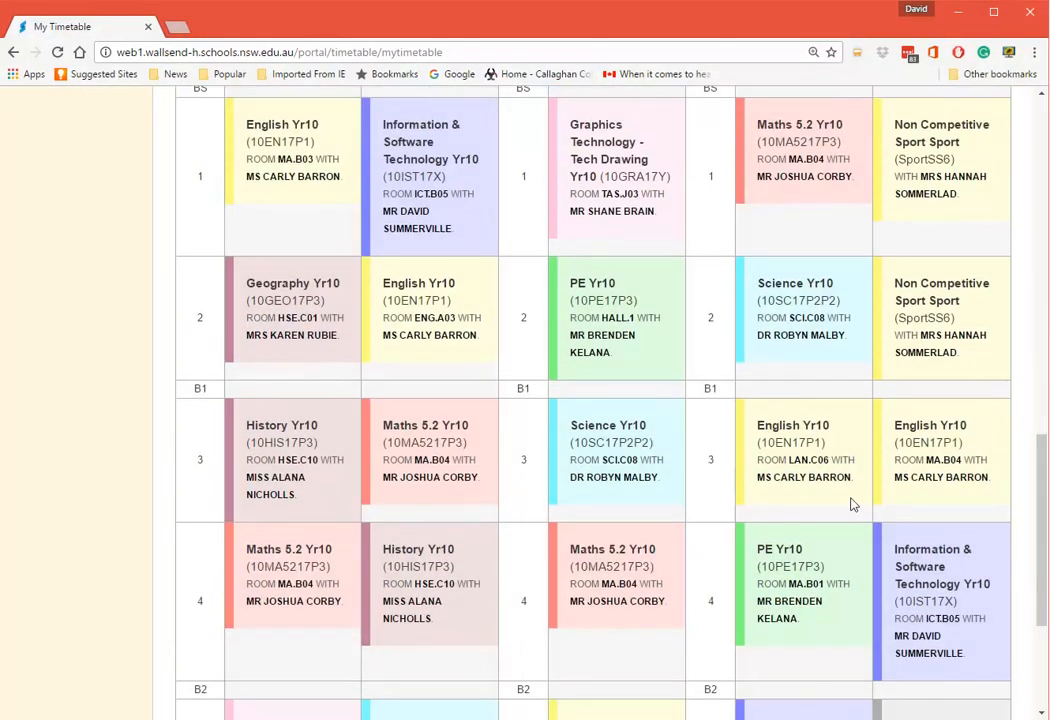
{"action": "scroll", "scroll_direction": "down", "scroll_amount": 3}
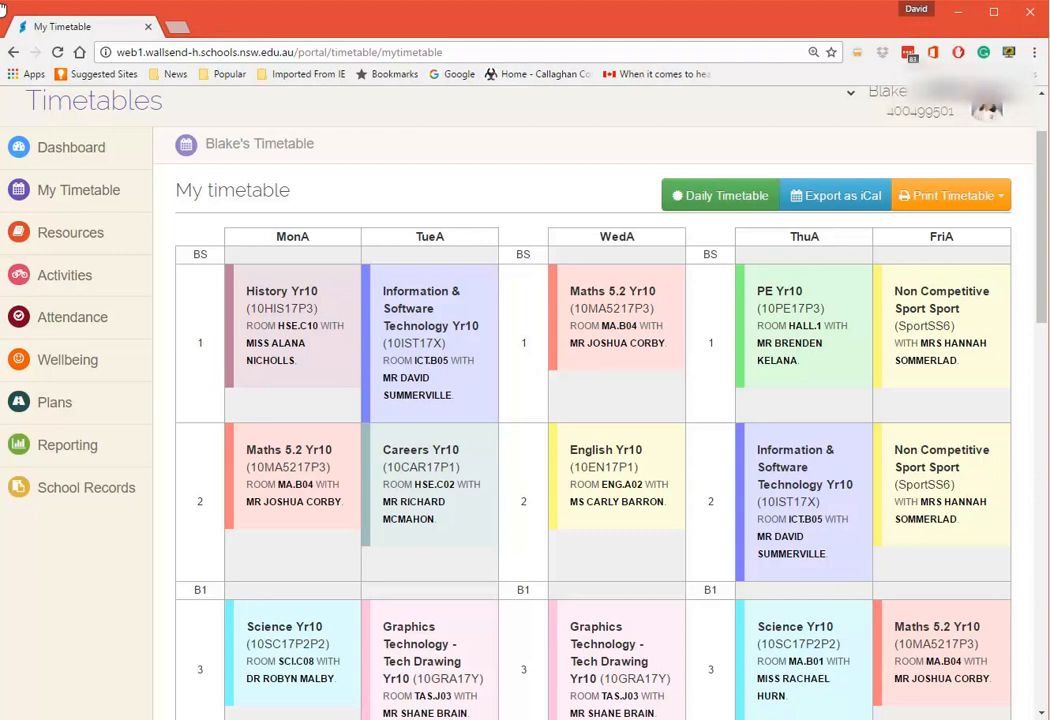
{"action": "mouse_move", "coordinate": [95, 232]}
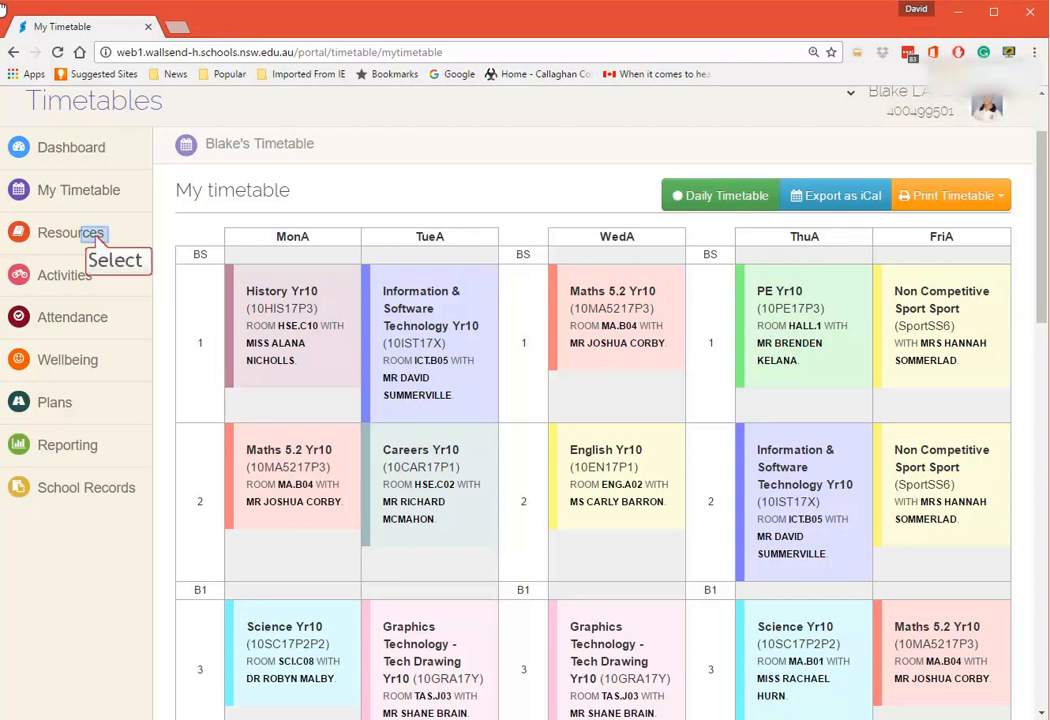
{"action": "mouse_move", "coordinate": [70, 93]}
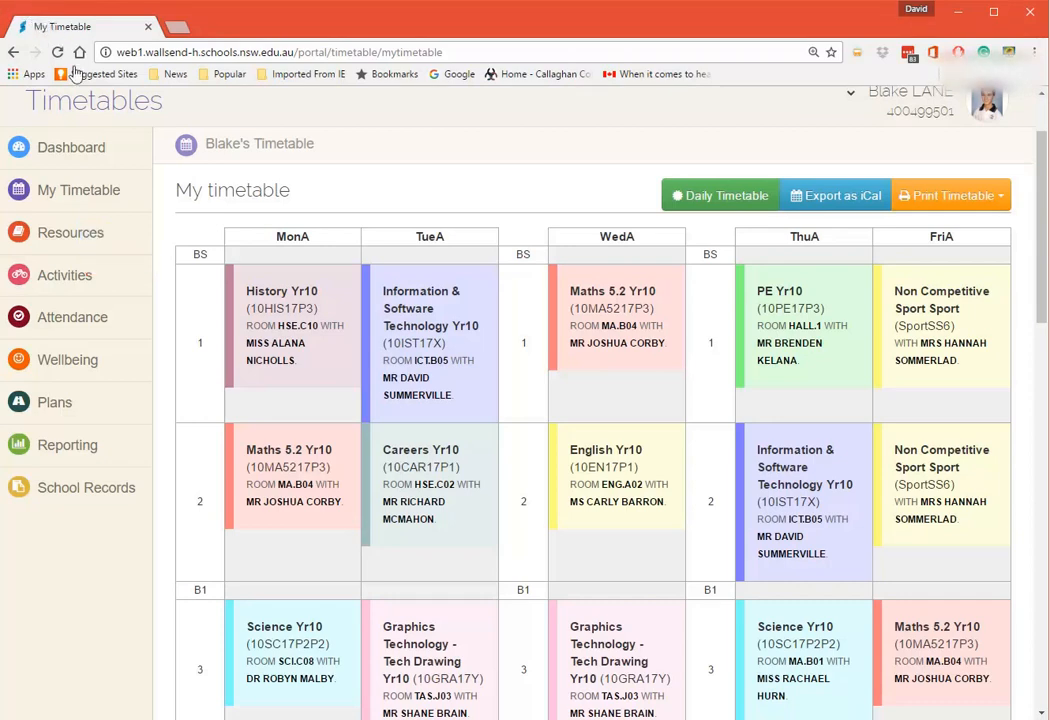
Browse School Applications under Resources, then open the 2017 Activities page
{"action": "left_click", "coordinate": [71, 233]}
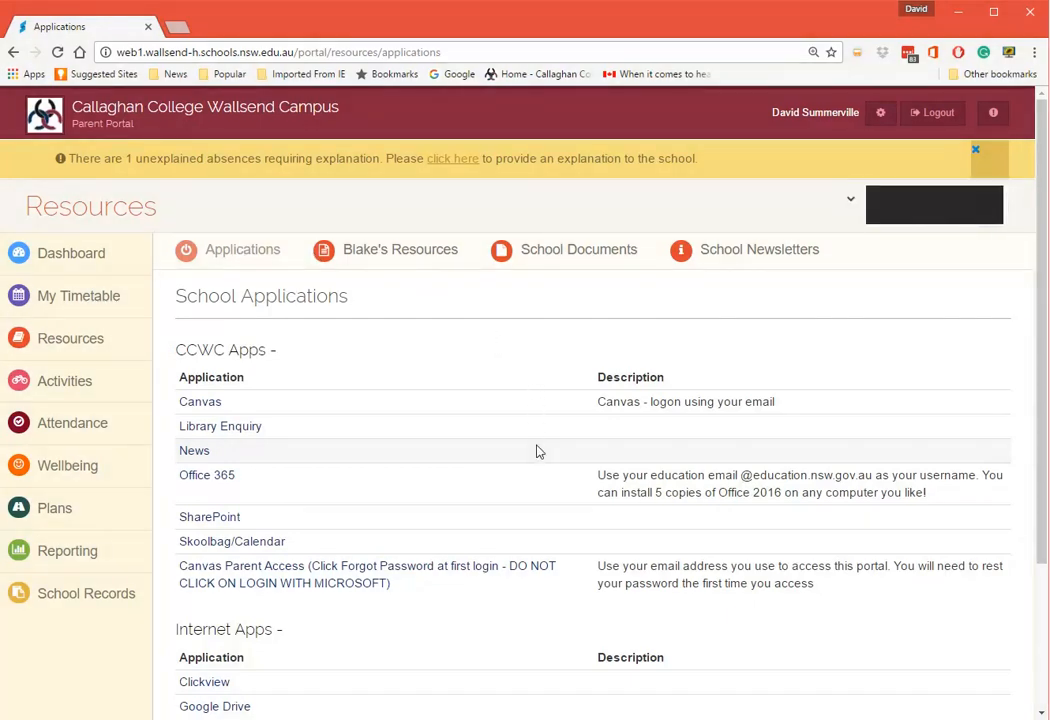
{"action": "scroll", "scroll_direction": "down", "scroll_amount": 3}
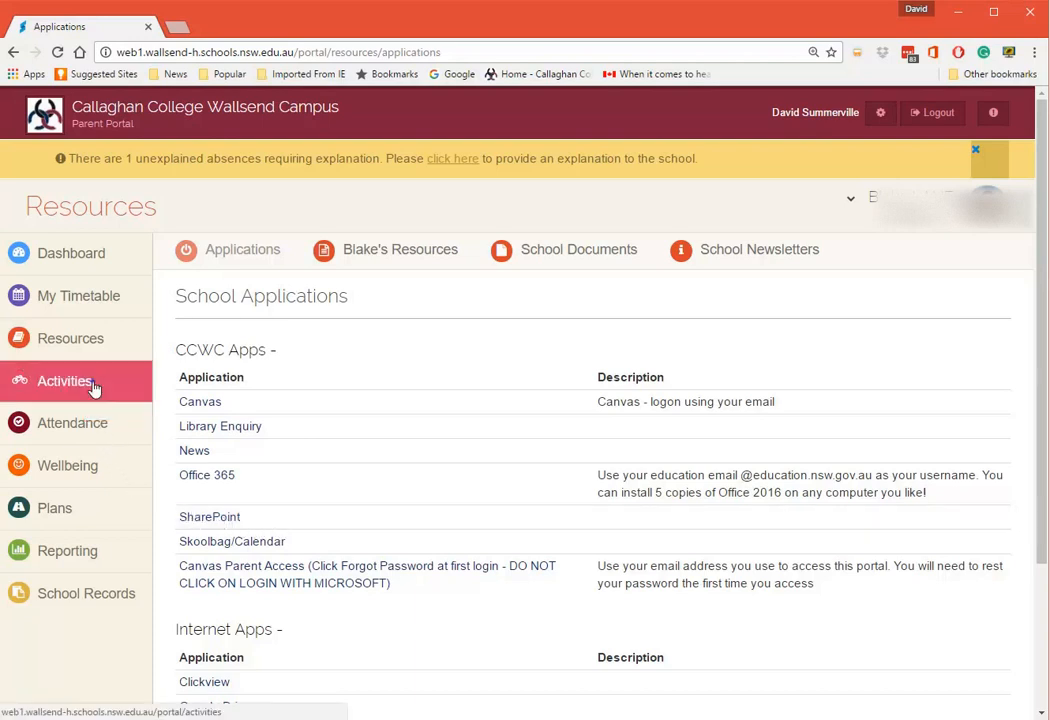
{"action": "left_click", "coordinate": [64, 381]}
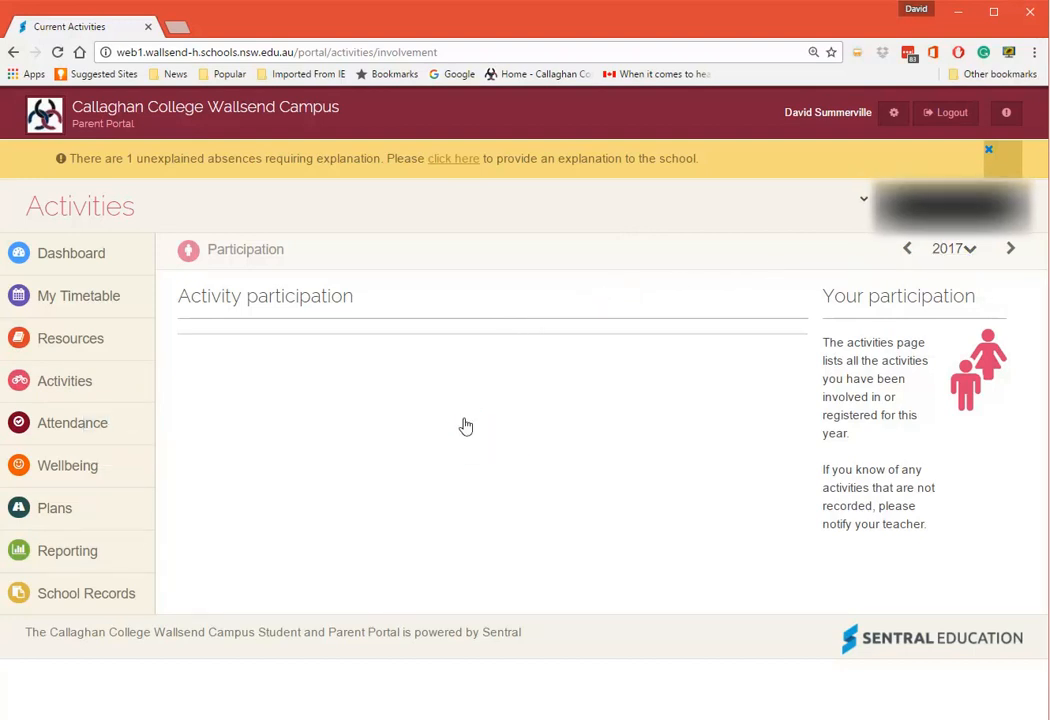
Open Attendance and review the student's attendance broken down by class
{"action": "left_click", "coordinate": [72, 422]}
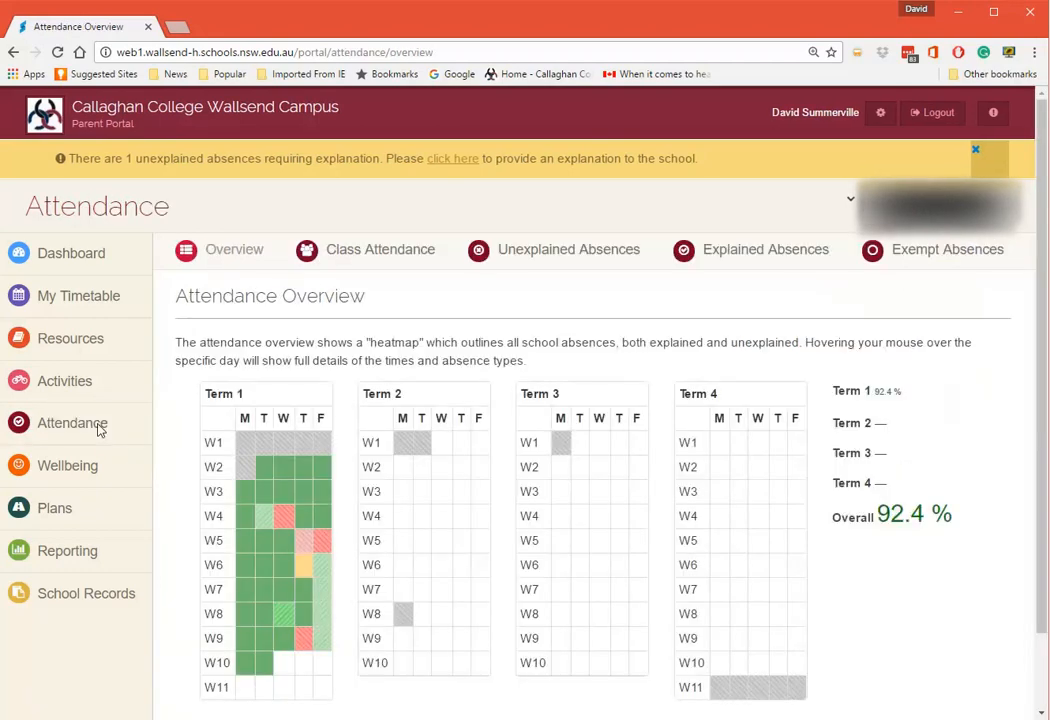
{"action": "mouse_move", "coordinate": [471, 495]}
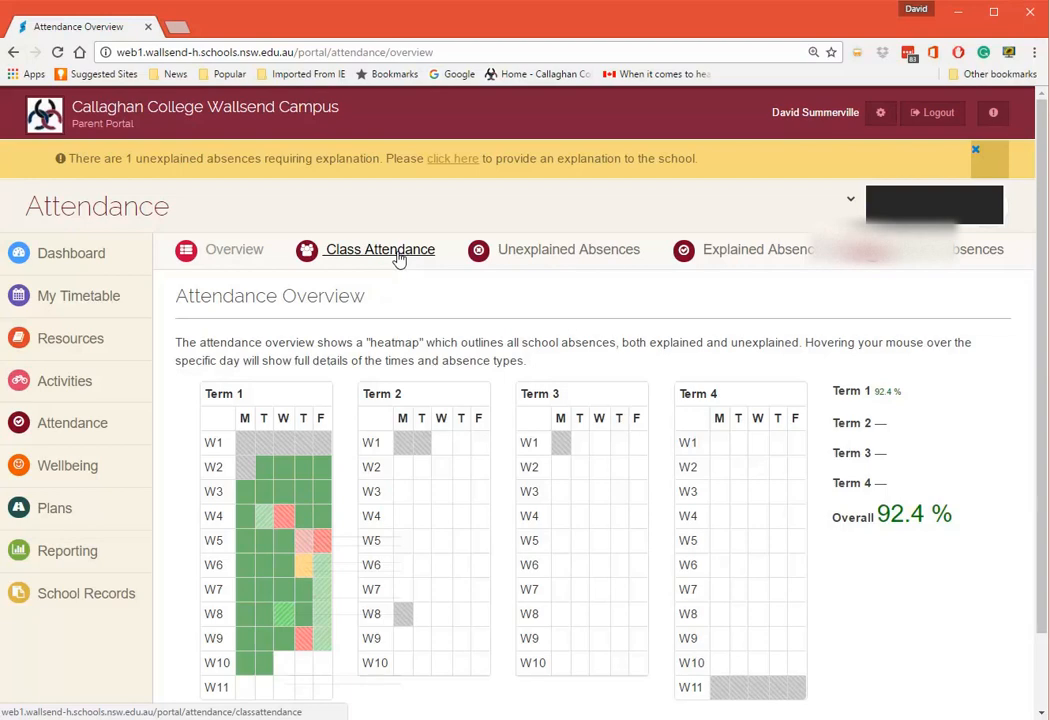
{"action": "left_click", "coordinate": [379, 249]}
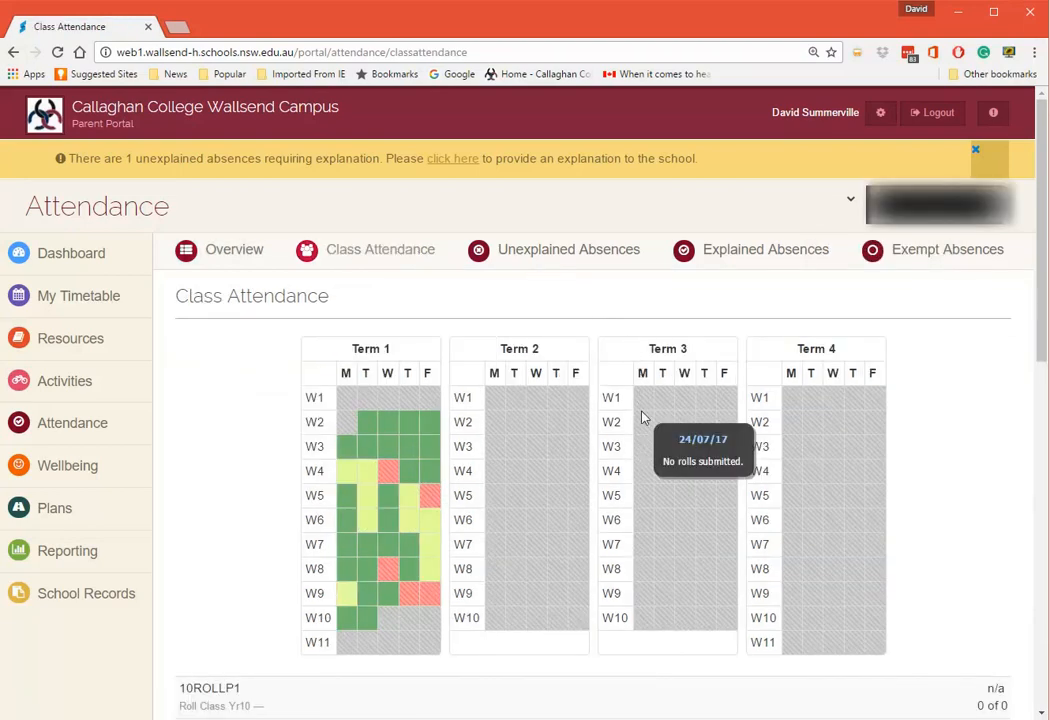
{"action": "scroll", "scroll_direction": "down", "scroll_amount": 3}
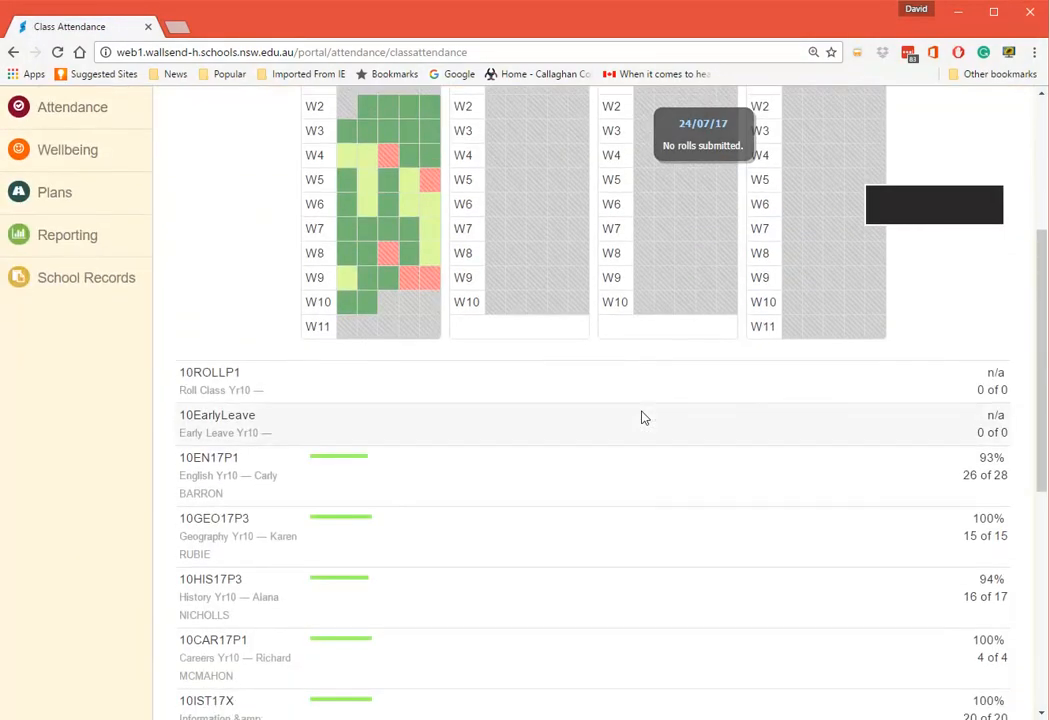
{"action": "scroll", "scroll_direction": "down", "scroll_amount": 3}
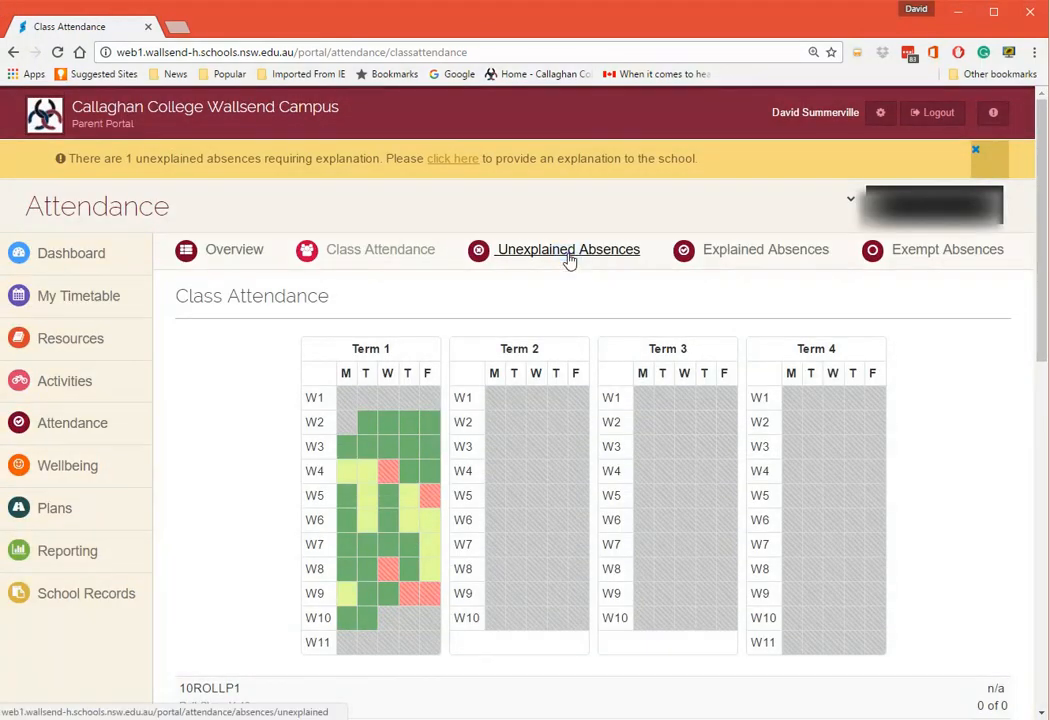
View the Unexplained, Explained and Exempt Absences lists in turn
{"action": "left_click", "coordinate": [568, 249]}
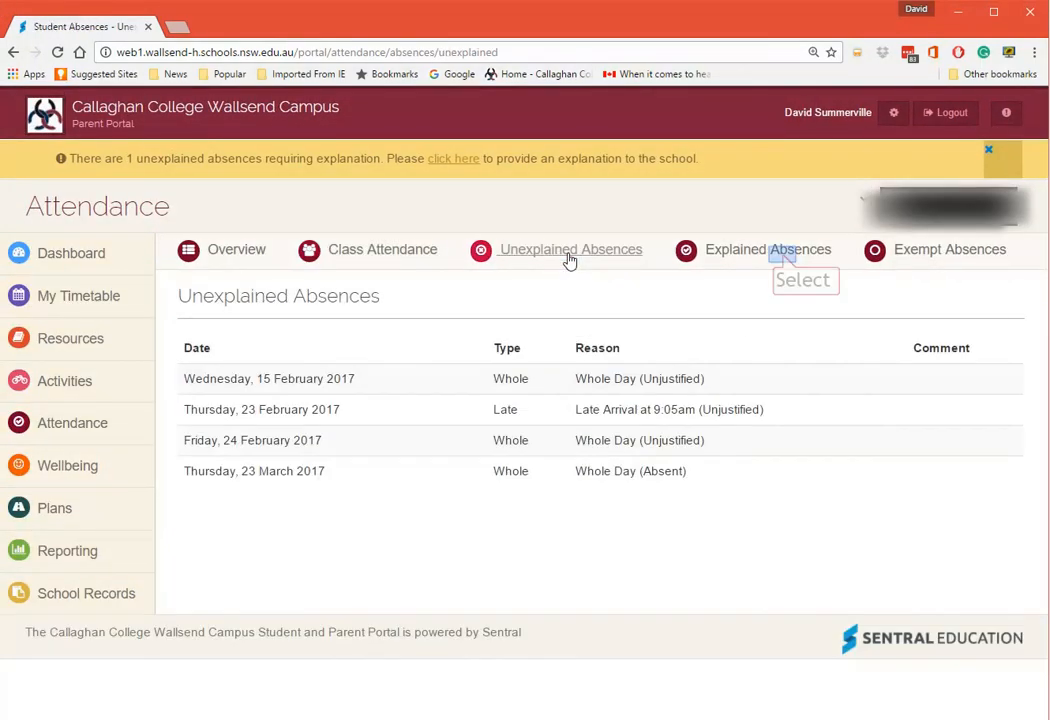
{"action": "mouse_move", "coordinate": [718, 258]}
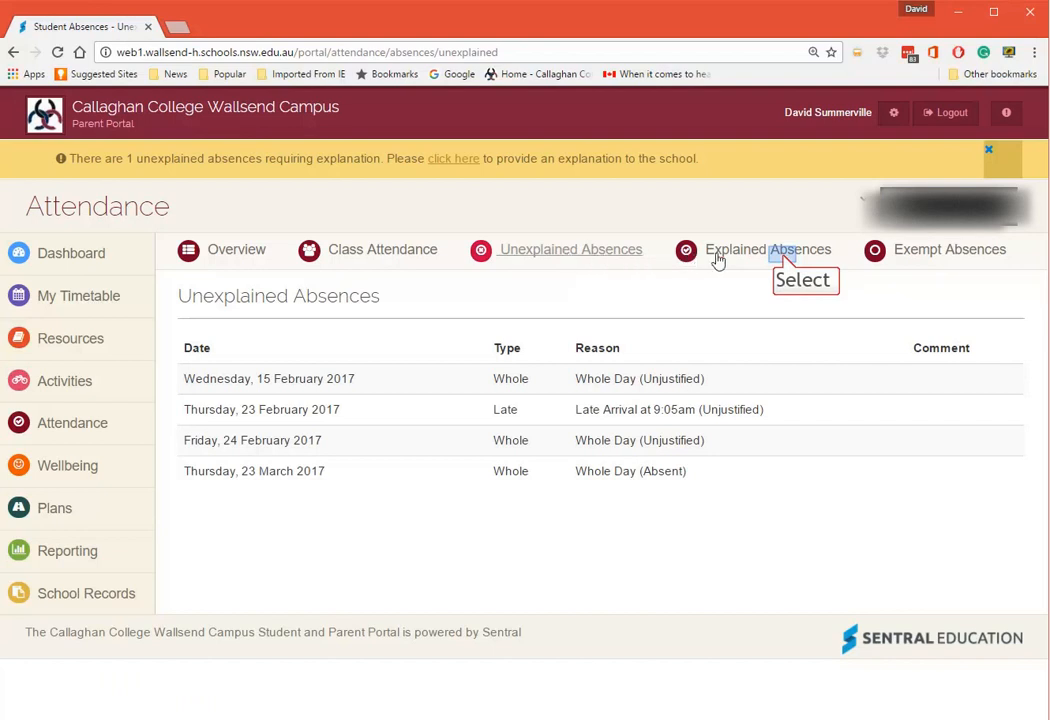
{"action": "left_click", "coordinate": [767, 249]}
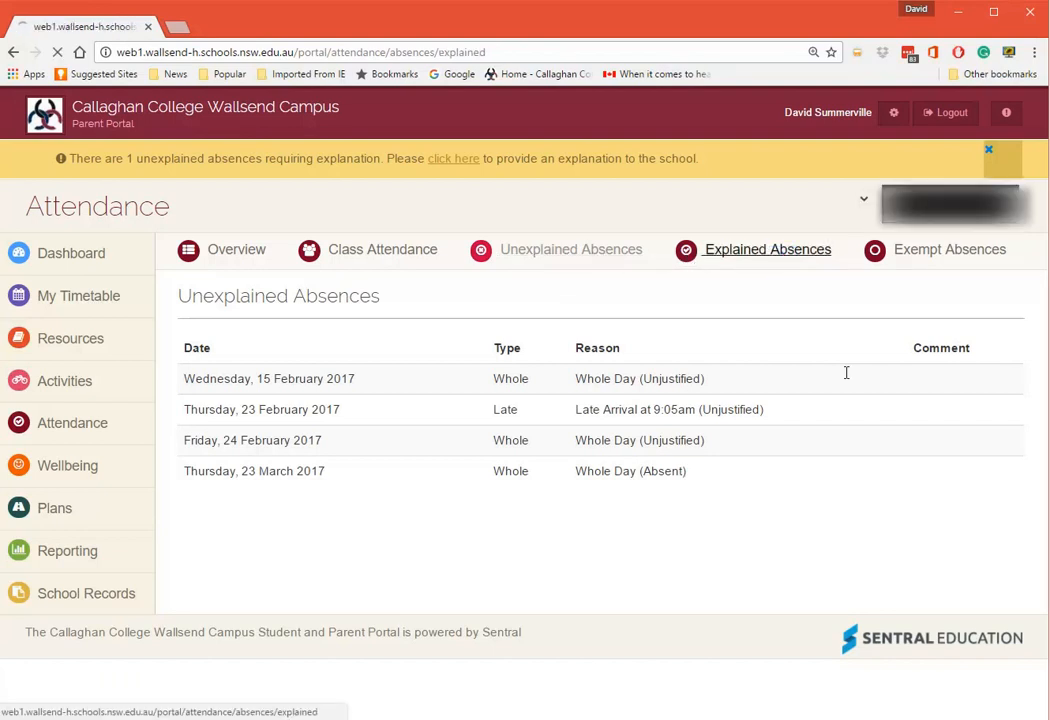
{"action": "left_click", "coordinate": [767, 249]}
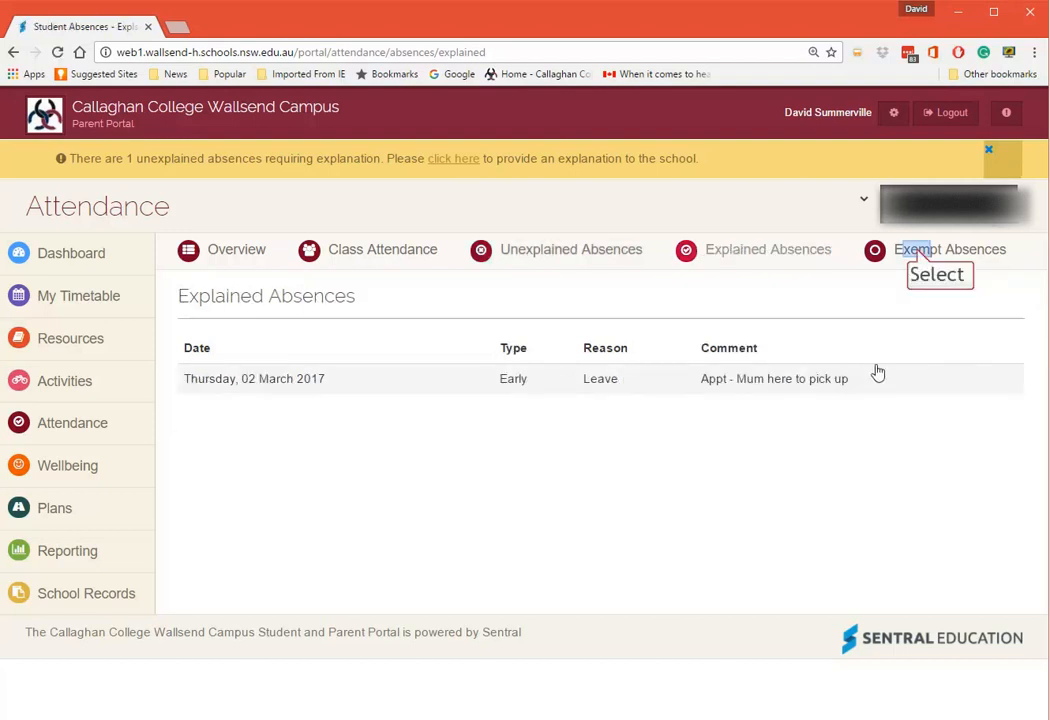
{"action": "left_click", "coordinate": [947, 249]}
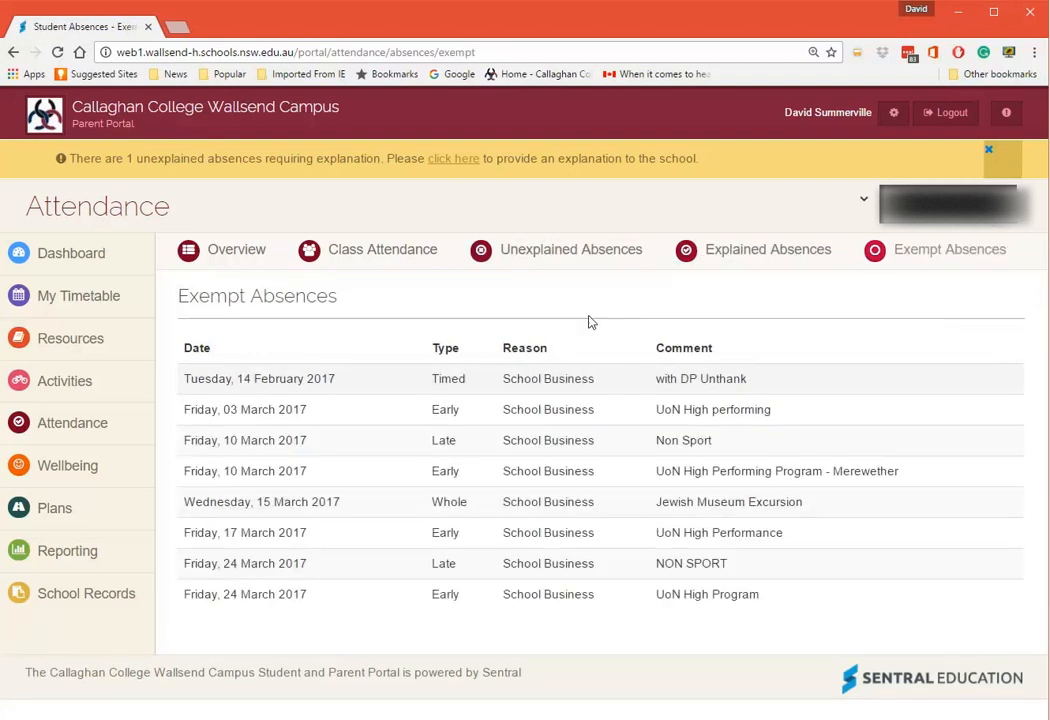
{"action": "mouse_move", "coordinate": [489, 506]}
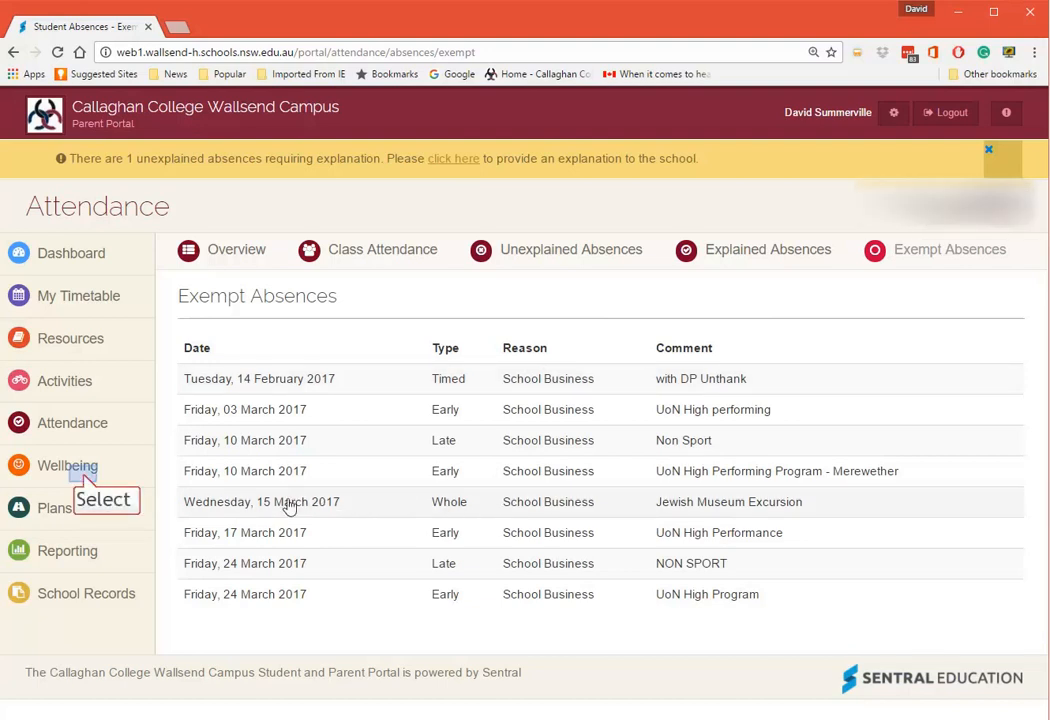
Open Wellbeing, view the '1 Award' details, then check the empty Plans page
{"action": "left_click", "coordinate": [67, 465]}
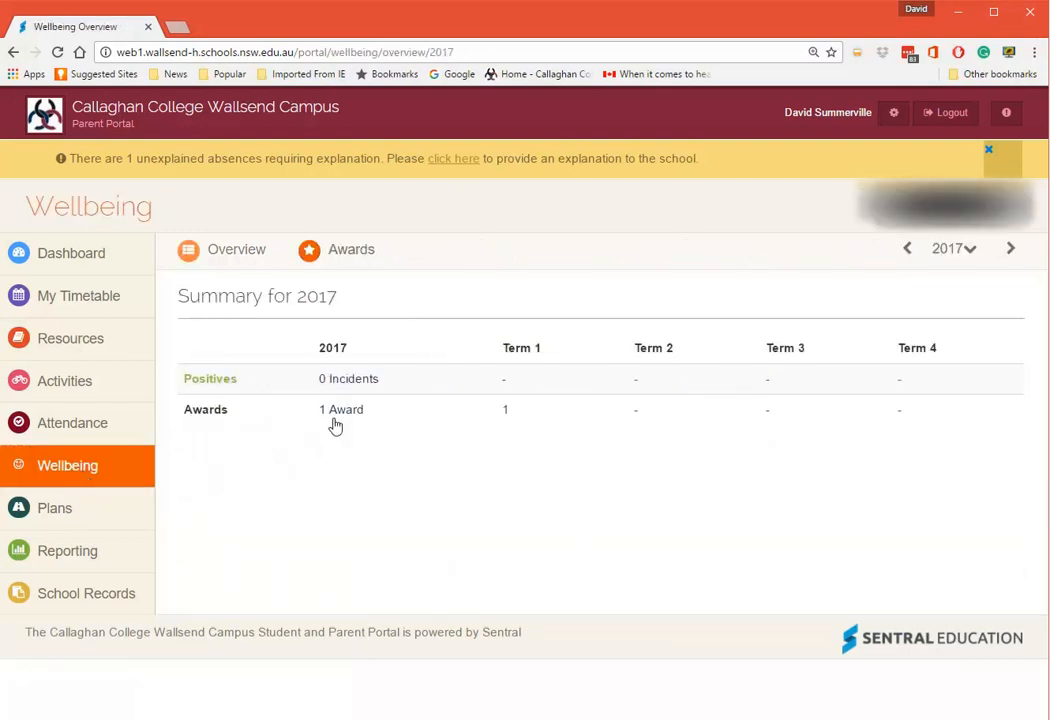
{"action": "mouse_move", "coordinate": [349, 386]}
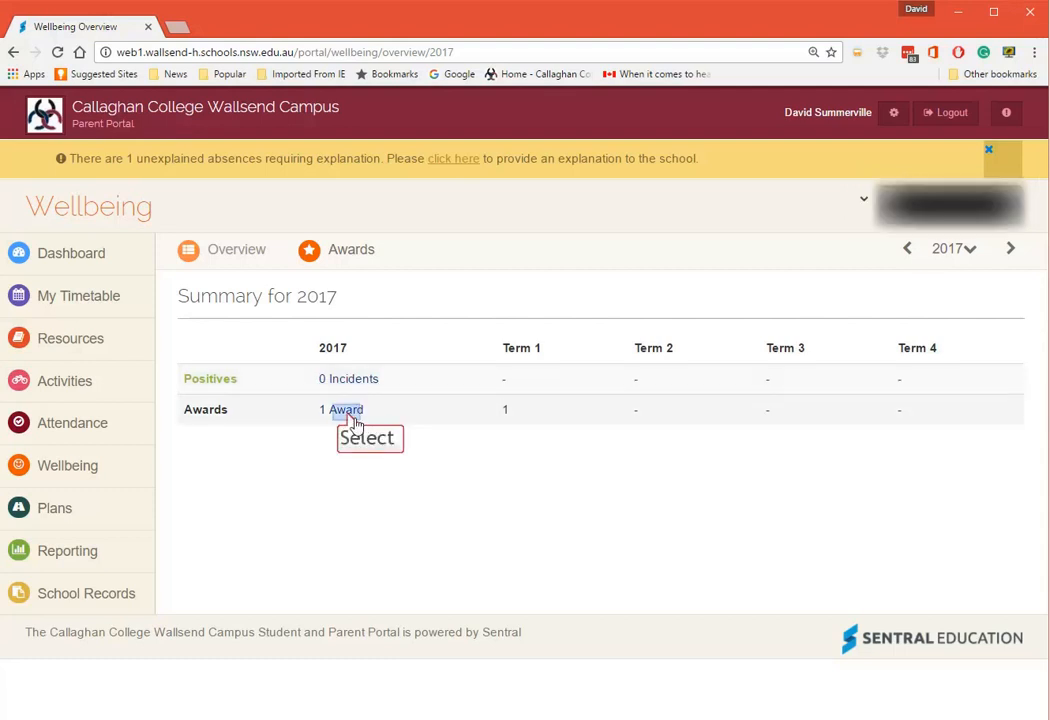
{"action": "left_click", "coordinate": [341, 409]}
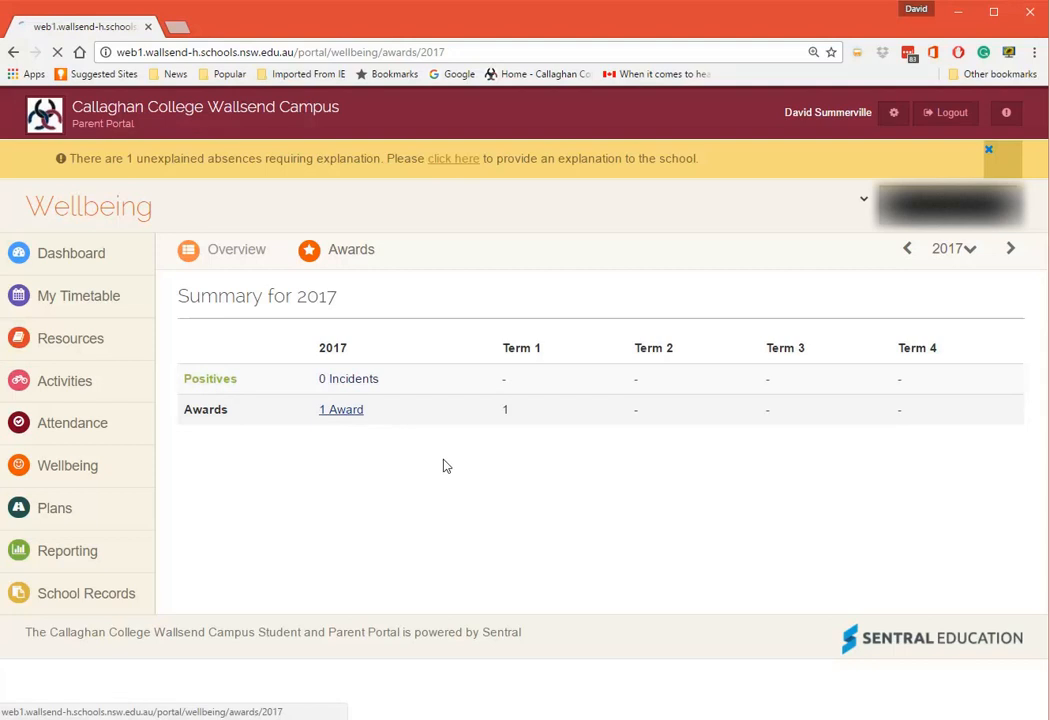
{"action": "left_click", "coordinate": [341, 409]}
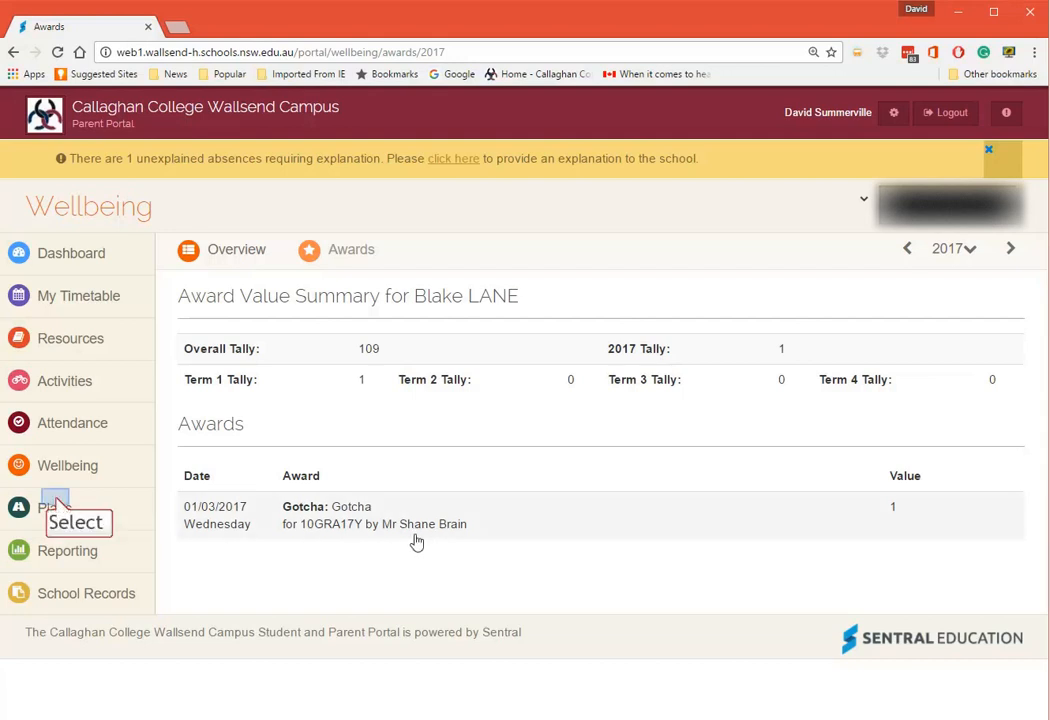
{"action": "left_click", "coordinate": [50, 507]}
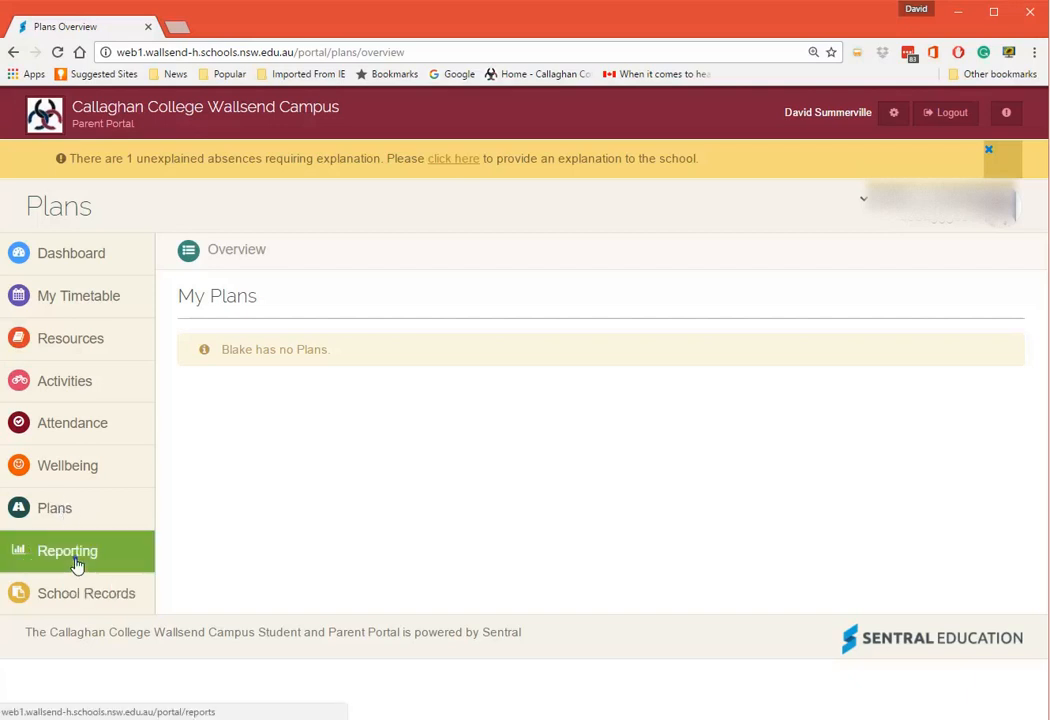
Open Reporting's Published Reports, view the Semester 2, 2016 report and close its tab
{"action": "left_click", "coordinate": [68, 550]}
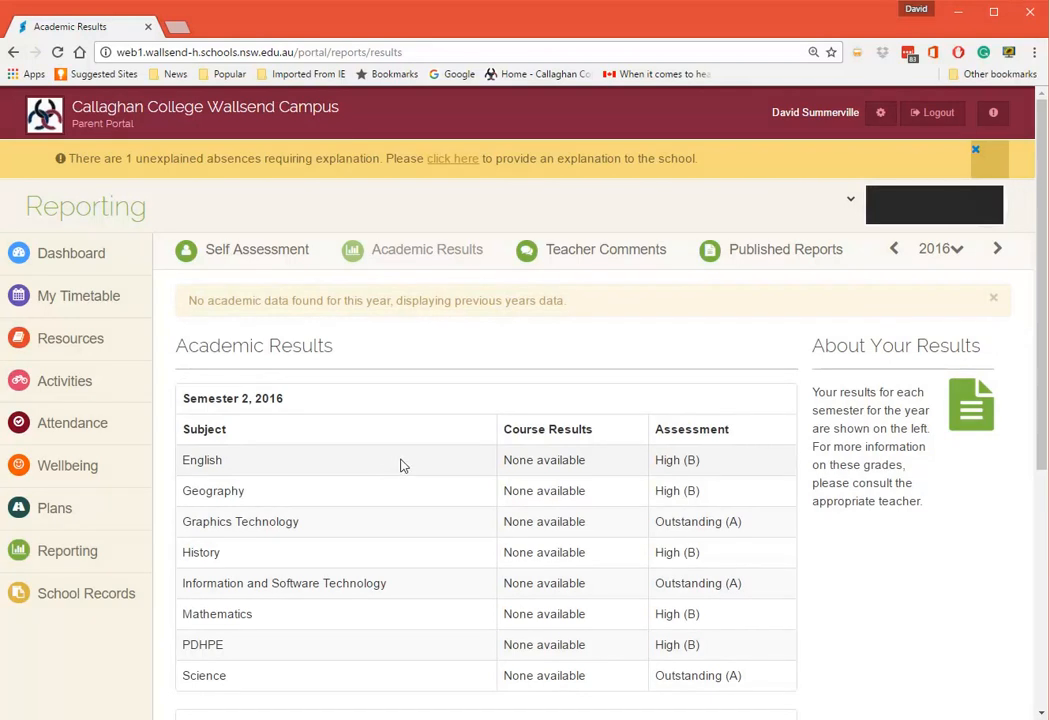
{"action": "mouse_move", "coordinate": [455, 461]}
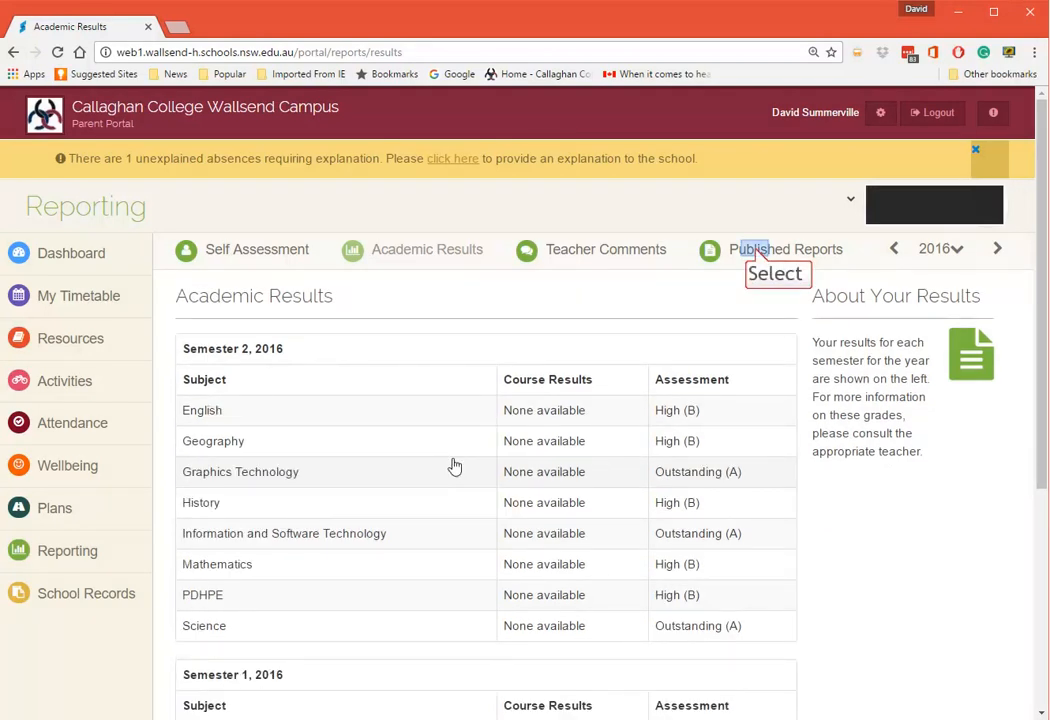
{"action": "left_click", "coordinate": [933, 204]}
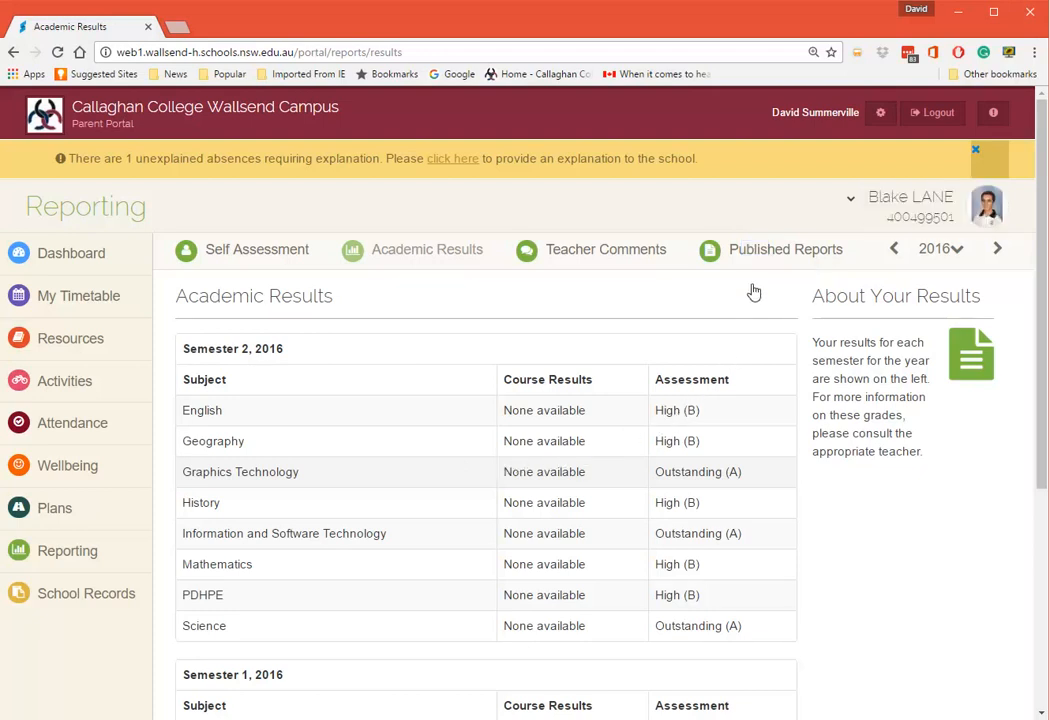
{"action": "left_click", "coordinate": [786, 249]}
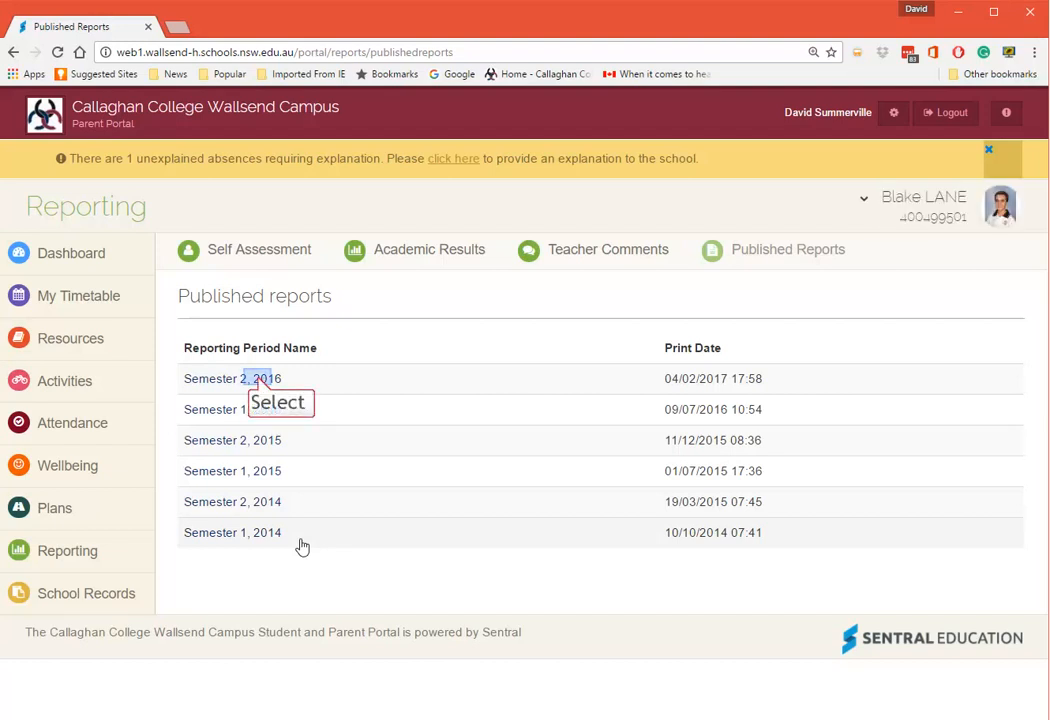
{"action": "mouse_move", "coordinate": [268, 502]}
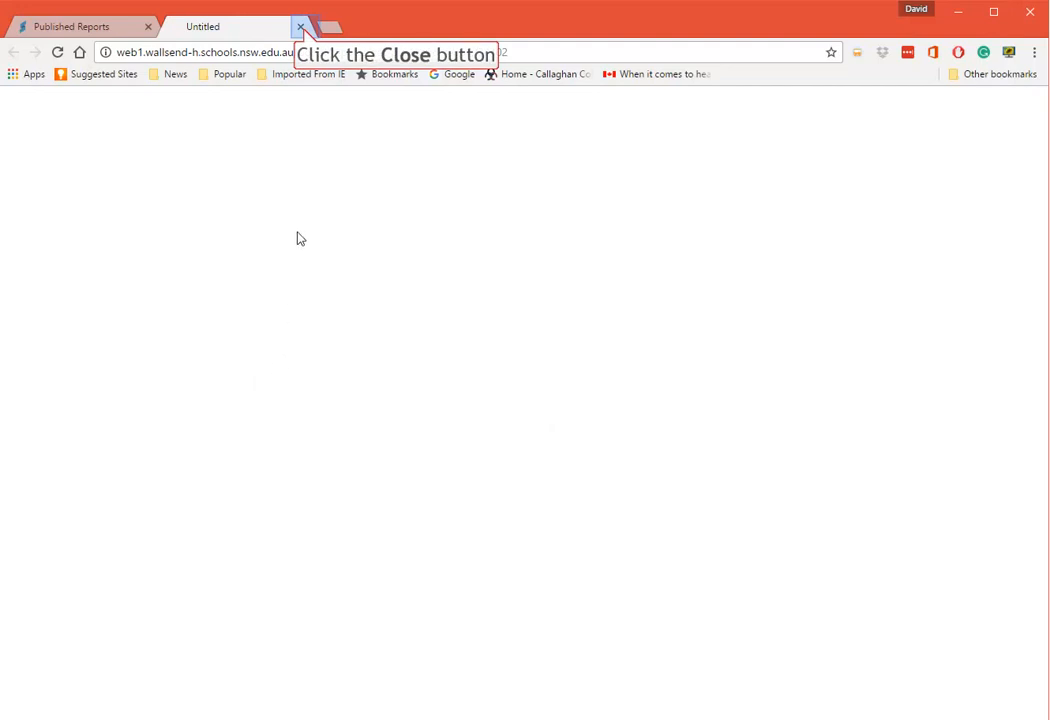
{"action": "left_click", "coordinate": [299, 26]}
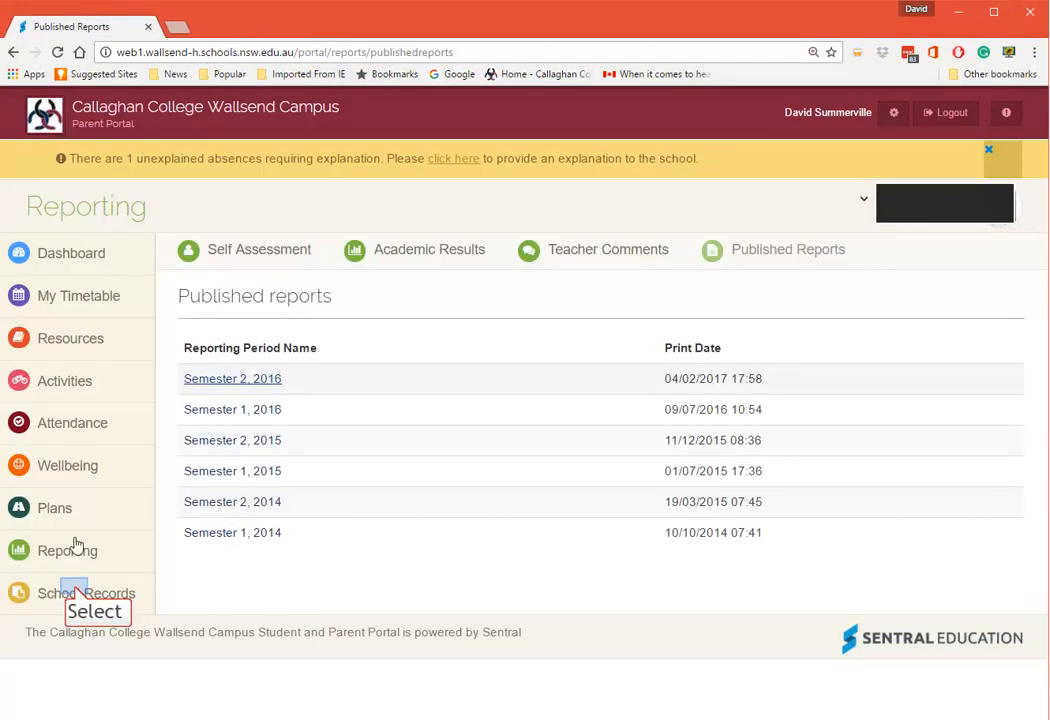
Browse the student's NAPLAN results, literacy continuum grid and the empty reading records
{"action": "left_click", "coordinate": [75, 593]}
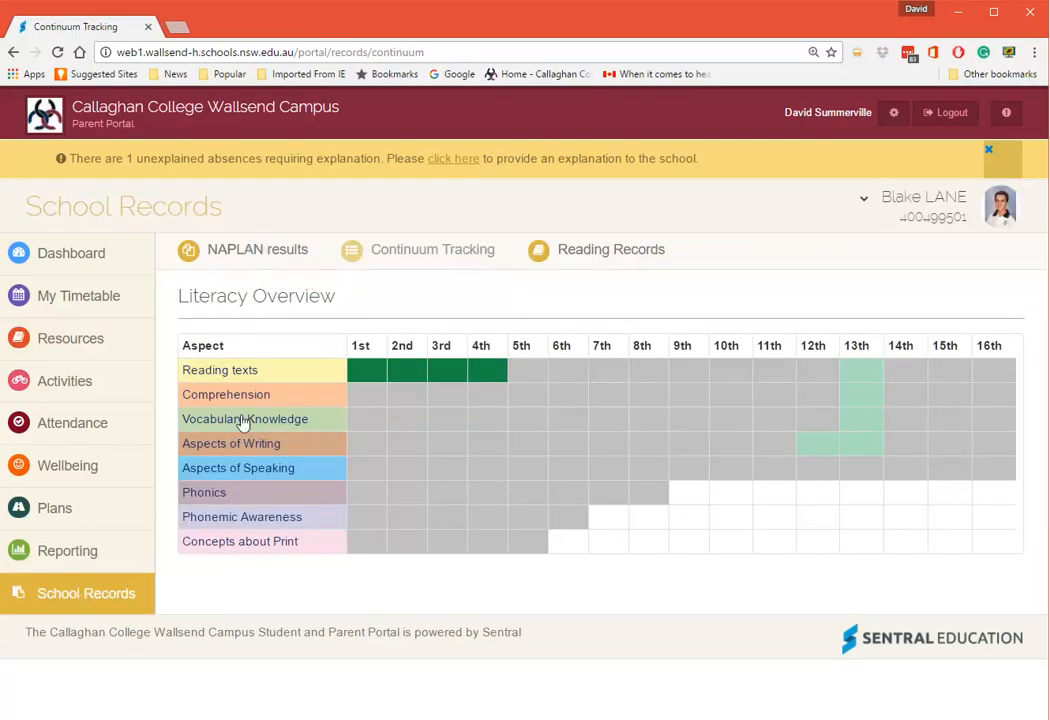
{"action": "left_click", "coordinate": [255, 249]}
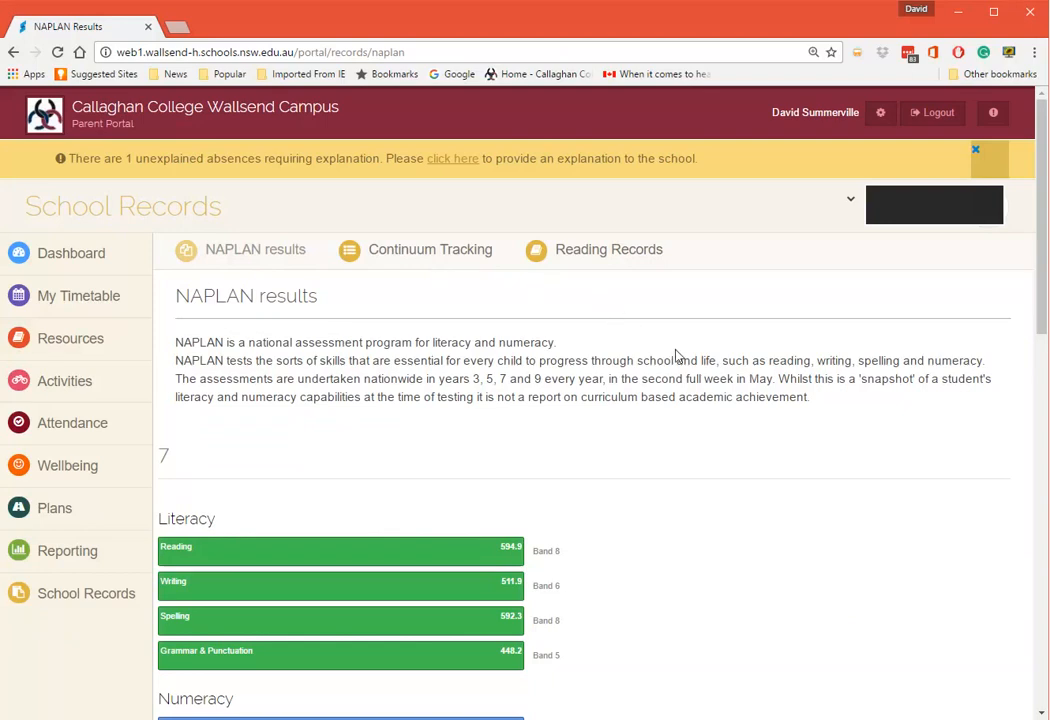
{"action": "mouse_move", "coordinate": [758, 536]}
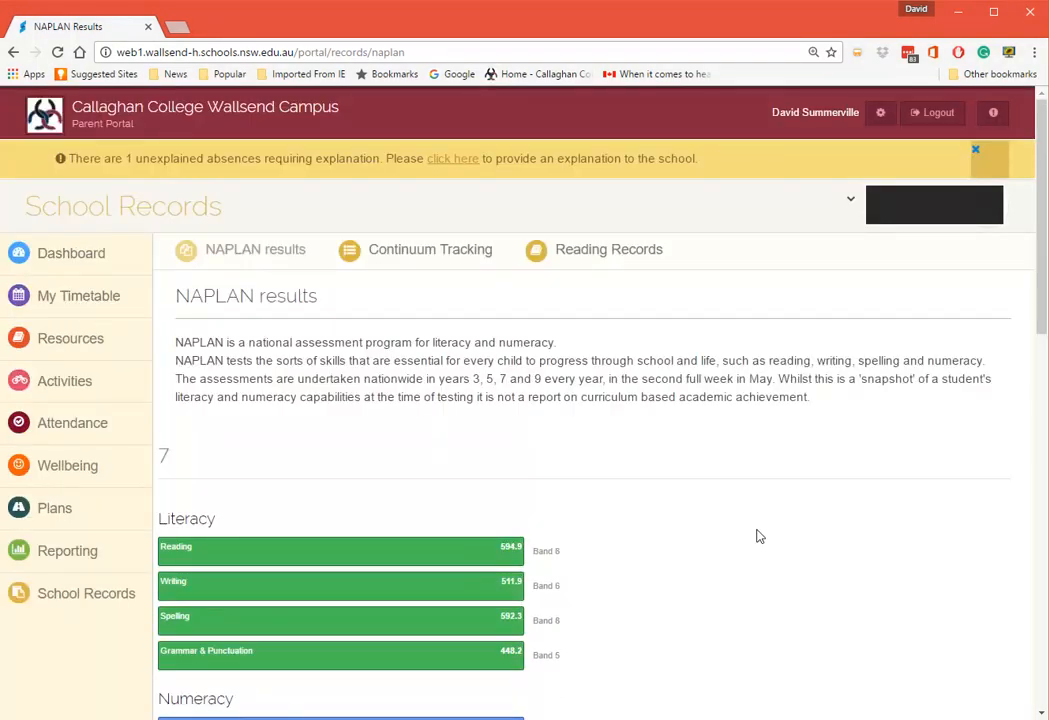
{"action": "mouse_move", "coordinate": [432, 249]}
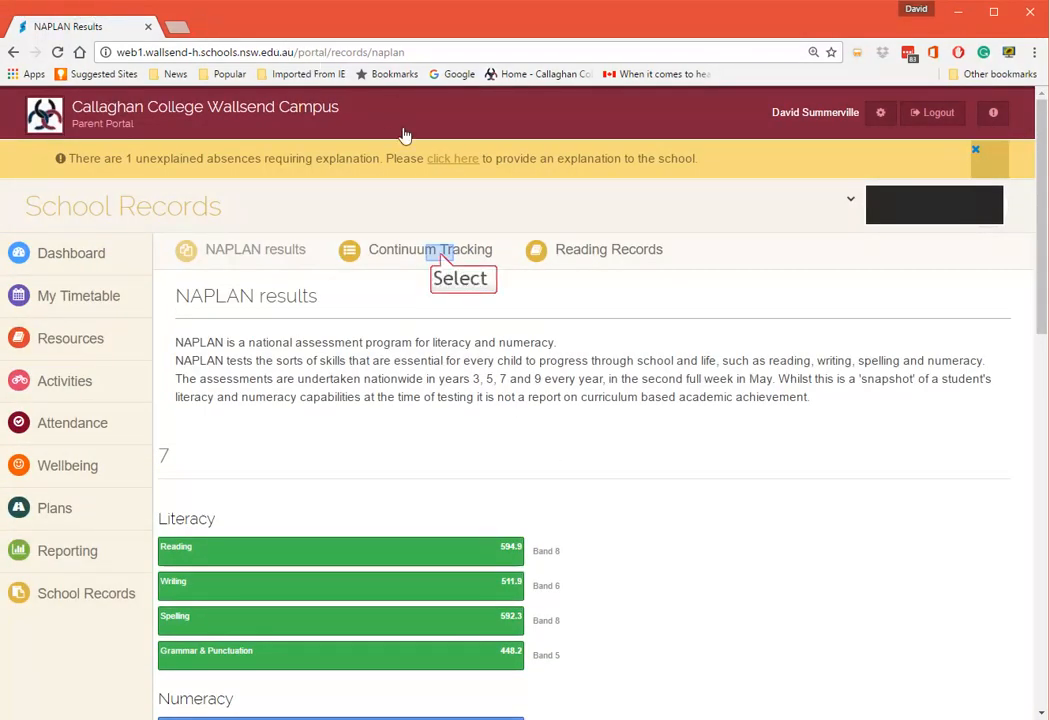
{"action": "left_click", "coordinate": [434, 249]}
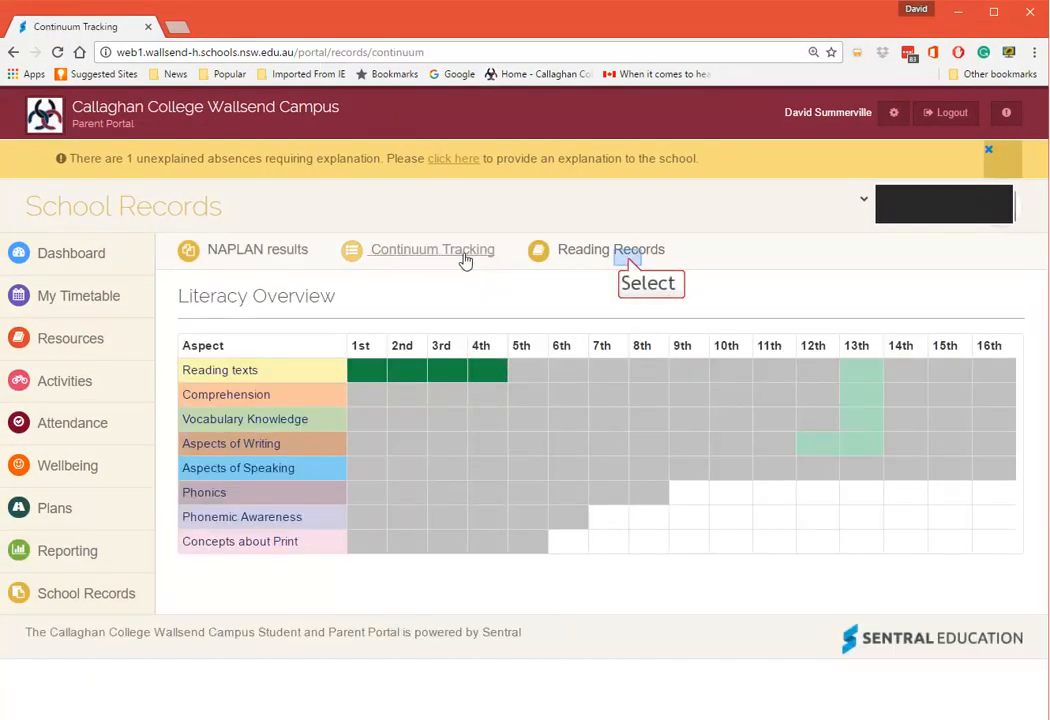
{"action": "mouse_move", "coordinate": [629, 263]}
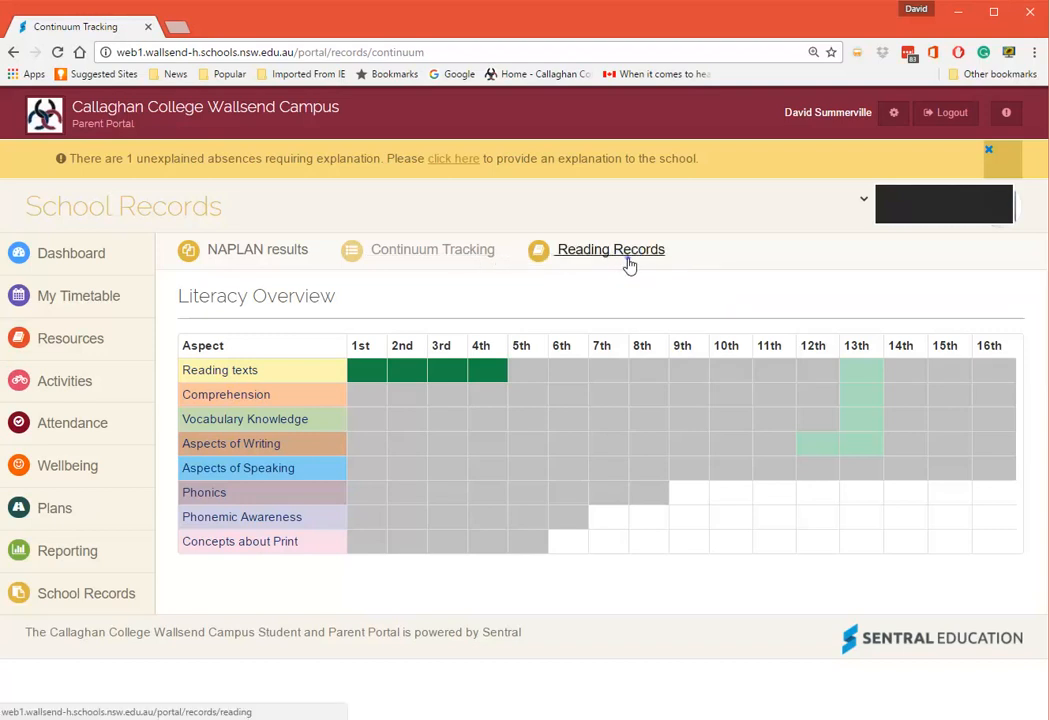
{"action": "left_click", "coordinate": [610, 249]}
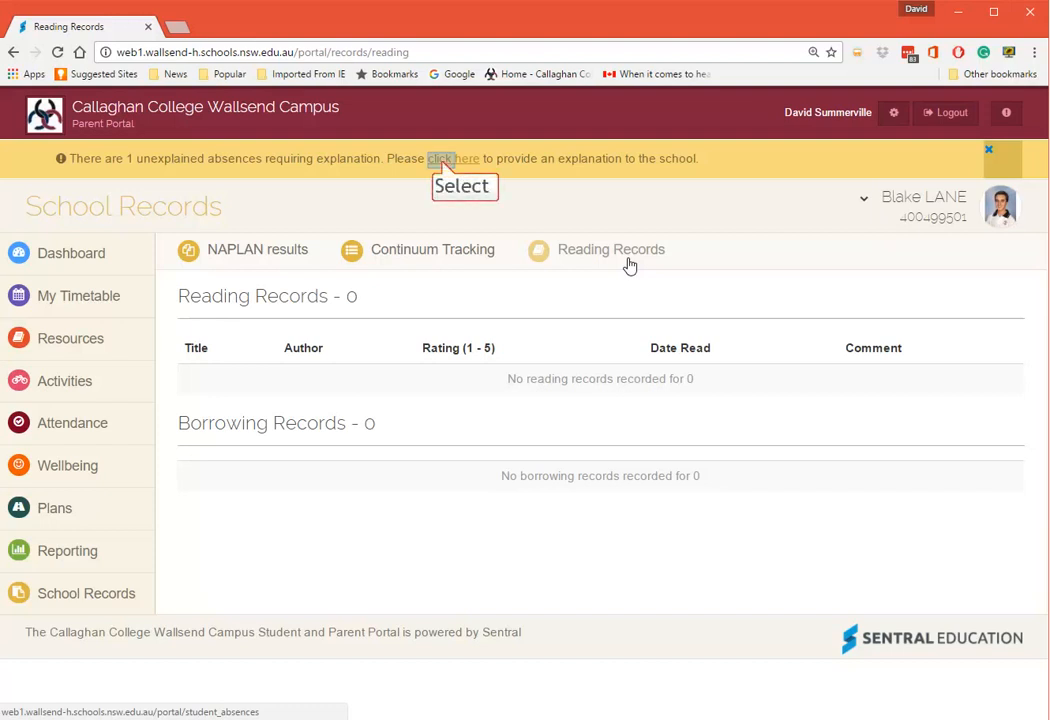
{"action": "mouse_move", "coordinate": [605, 263]}
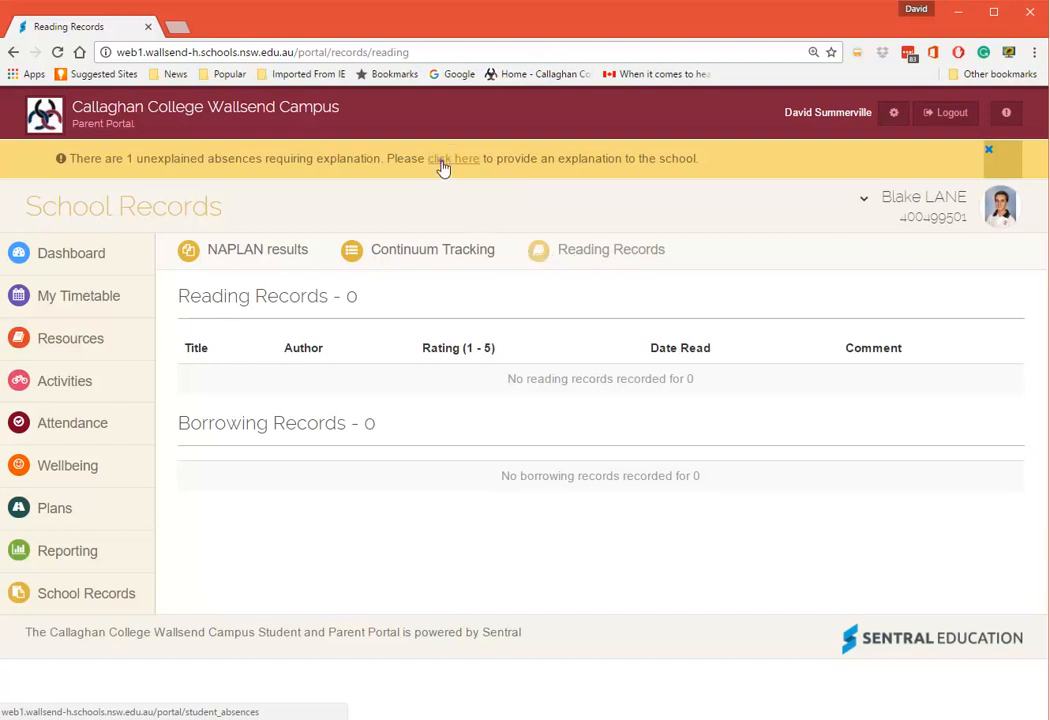
Go to the outstanding absences and tick the 23 March 2017 absence for explanation
{"action": "left_click", "coordinate": [447, 158]}
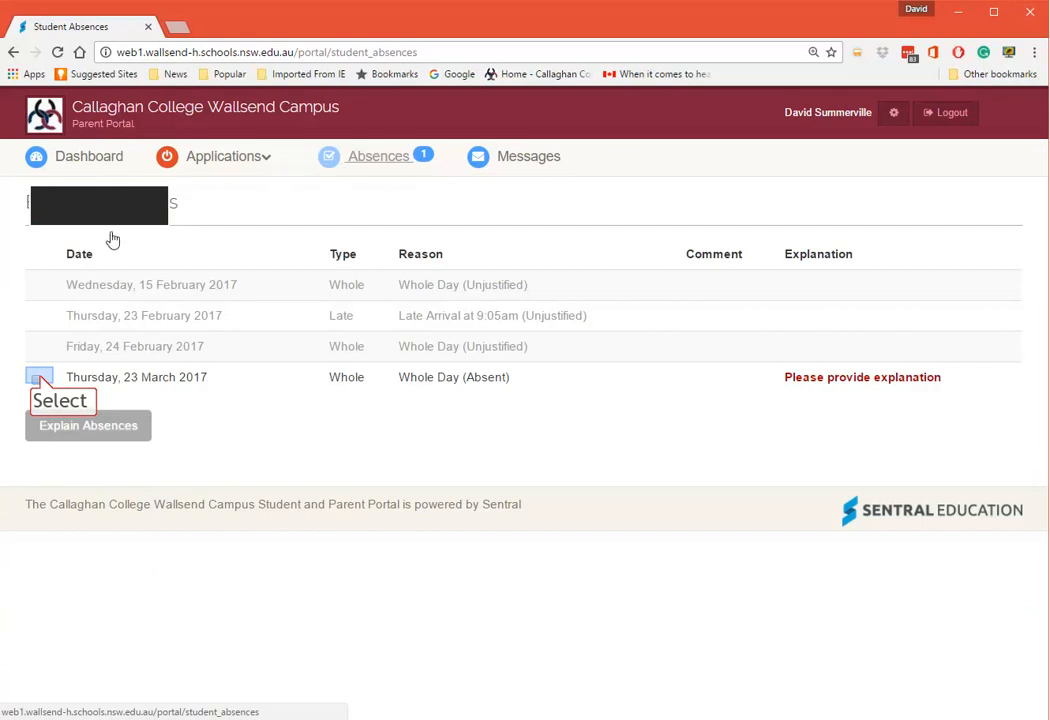
{"action": "left_click", "coordinate": [36, 377]}
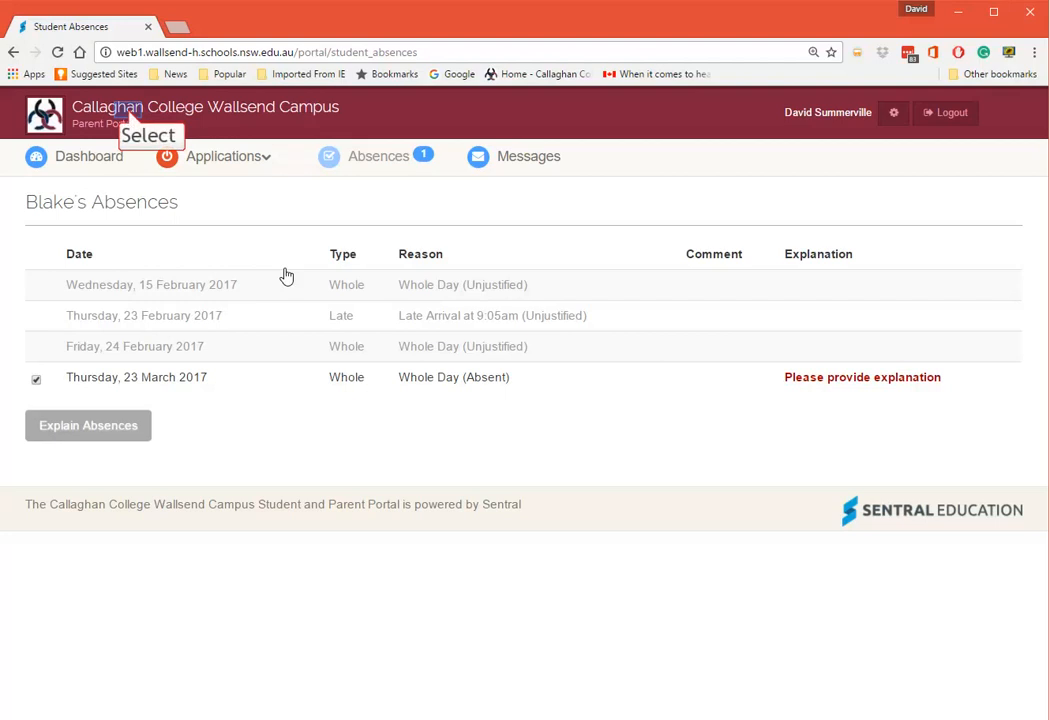
{"action": "mouse_move", "coordinate": [128, 118]}
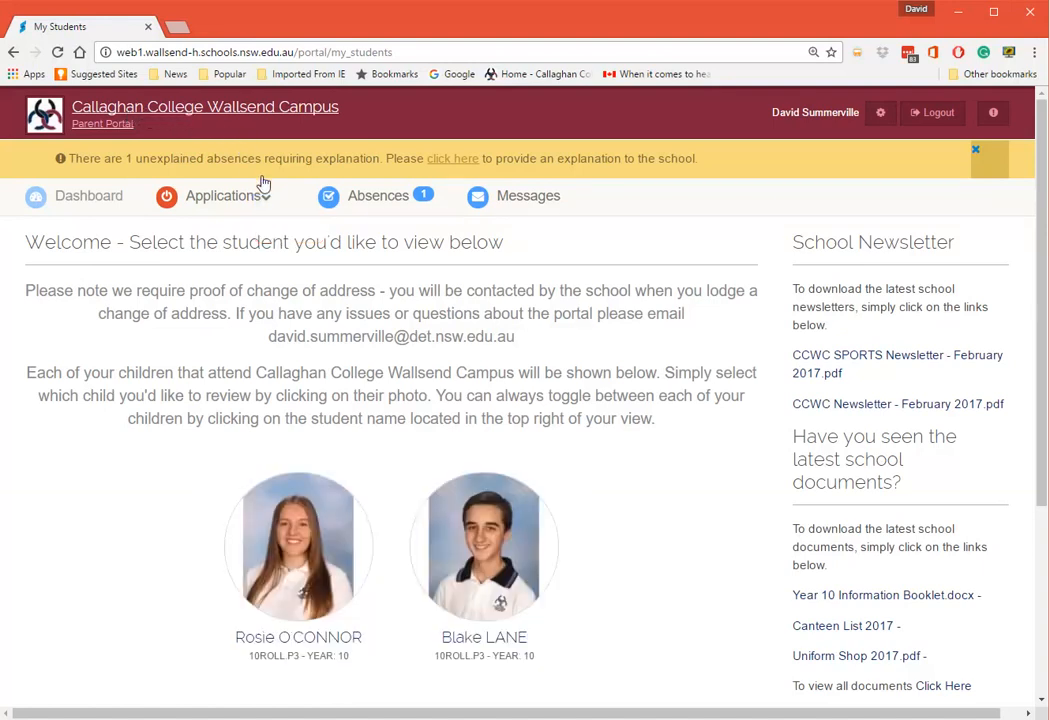
Open the Applications dropdown to show the school application links
{"action": "left_click", "coordinate": [222, 196]}
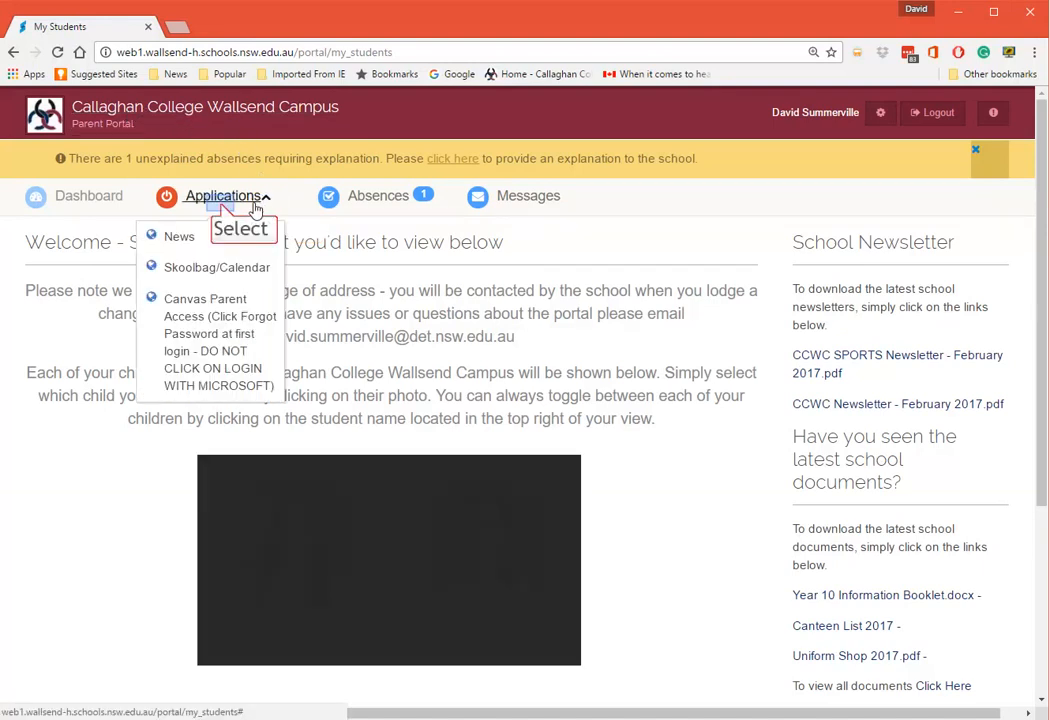
{"action": "left_click", "coordinate": [222, 196]}
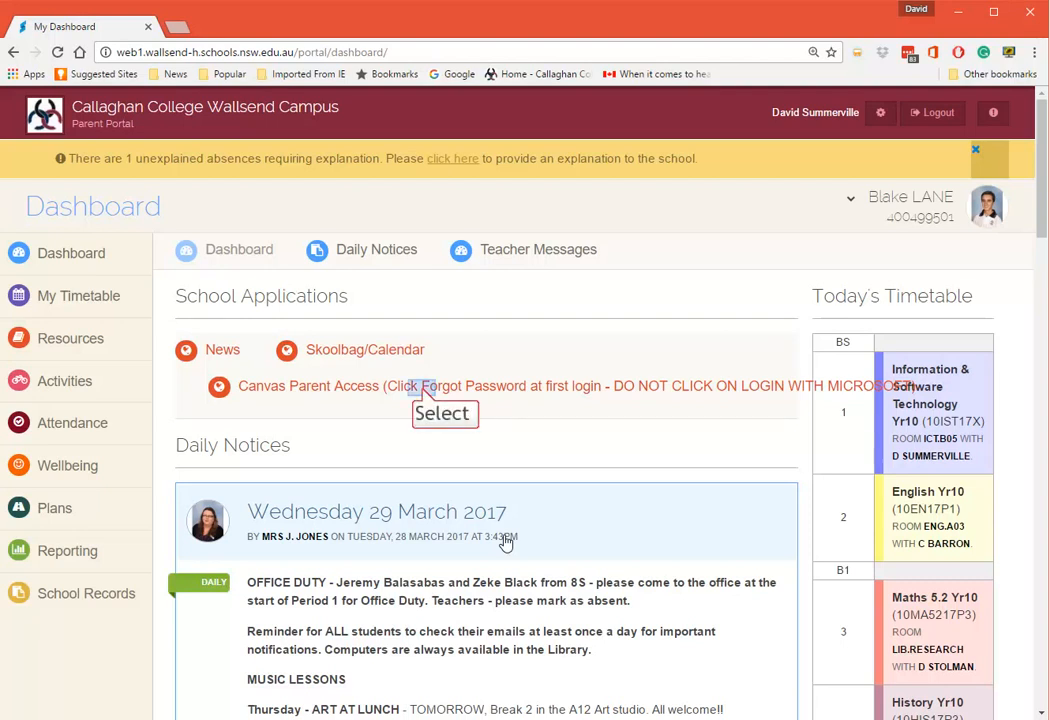
{"action": "mouse_move", "coordinate": [427, 447]}
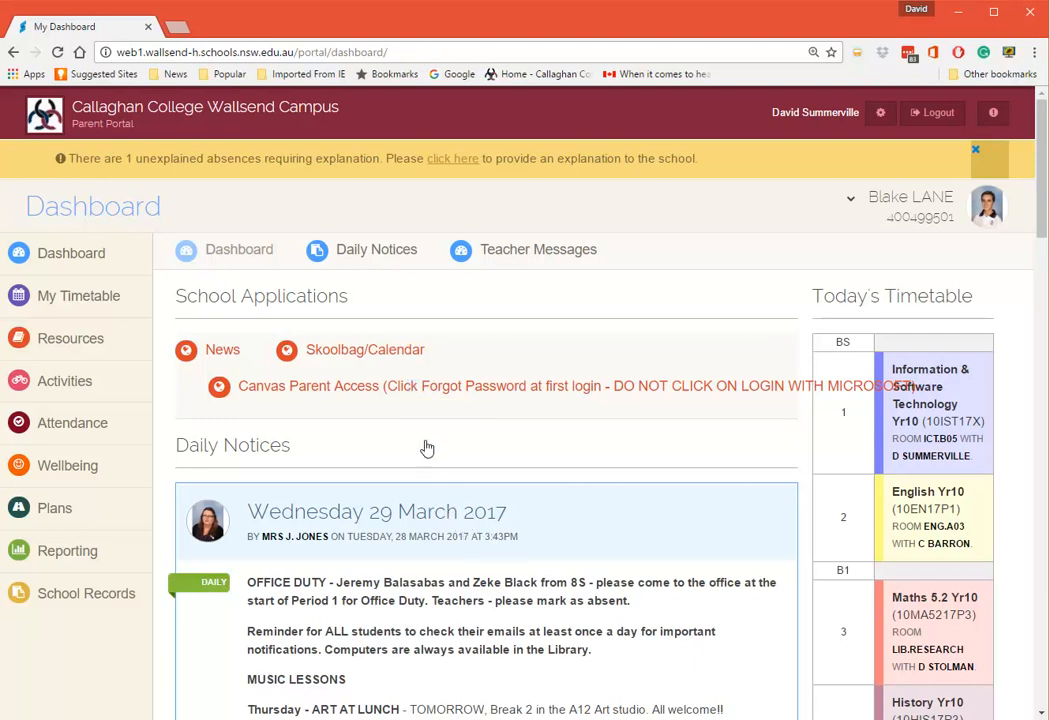
Enter a 'david….com.au' login on Canvas's Forgot Password form, then return to the dashboard tab
{"action": "left_click", "coordinate": [308, 385]}
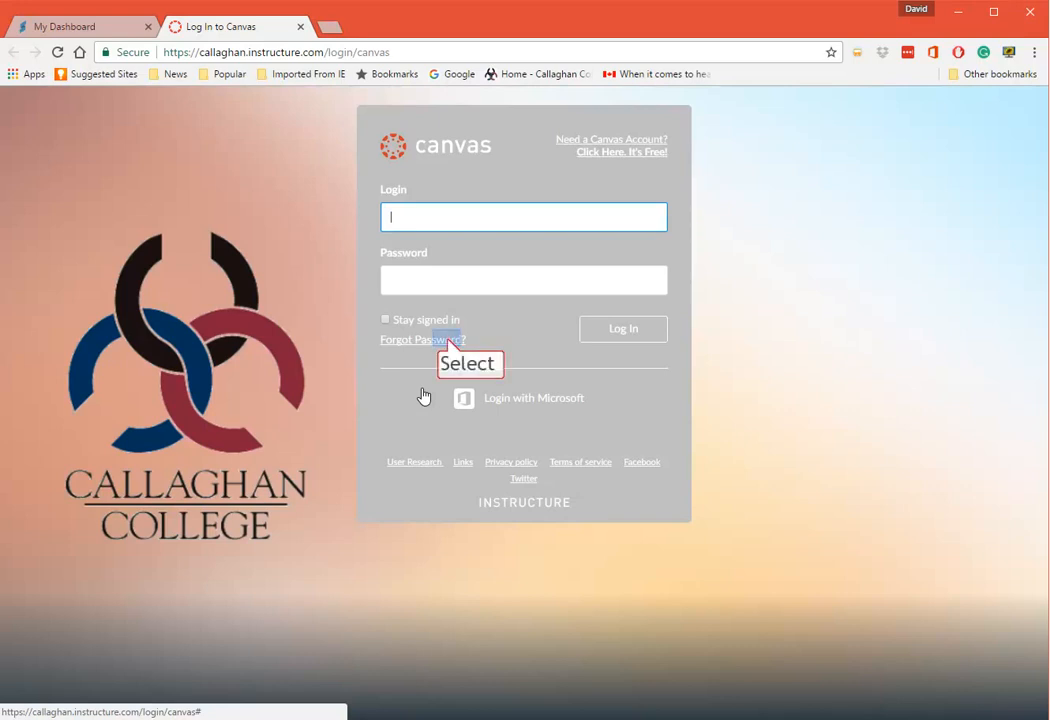
{"action": "mouse_move", "coordinate": [436, 390]}
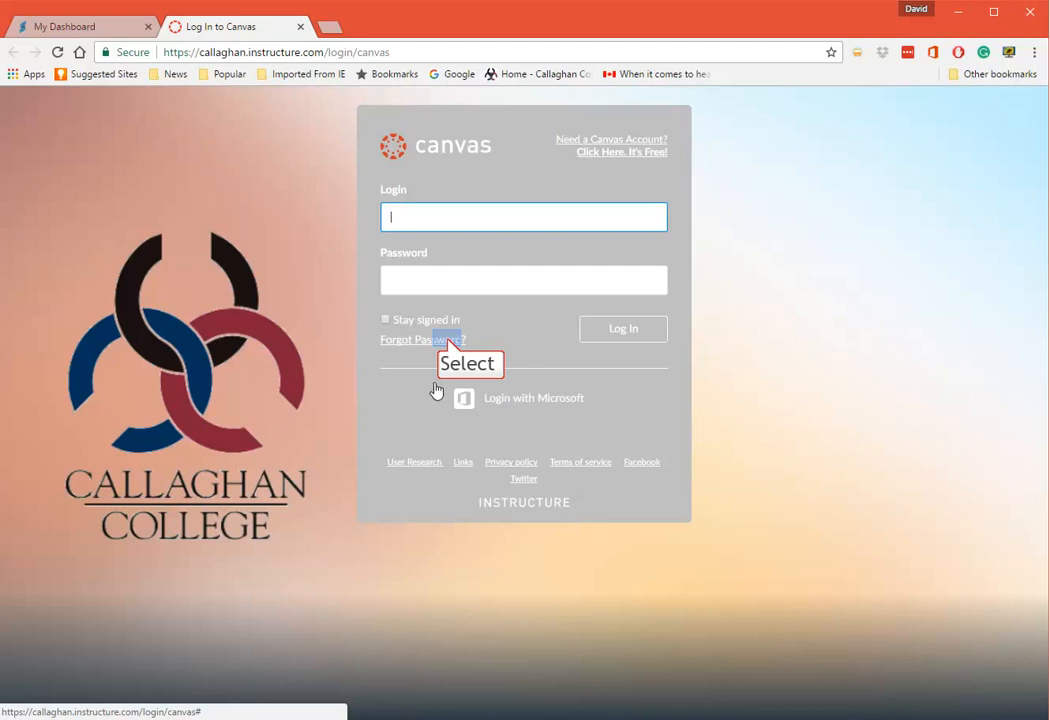
{"action": "left_click", "coordinate": [420, 339]}
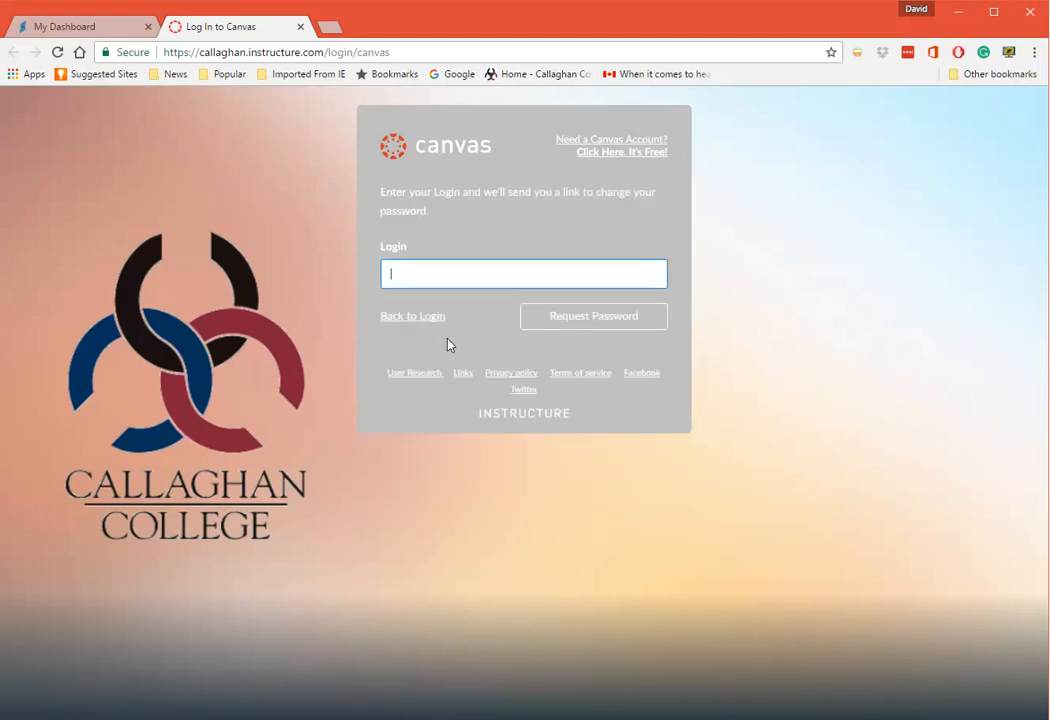
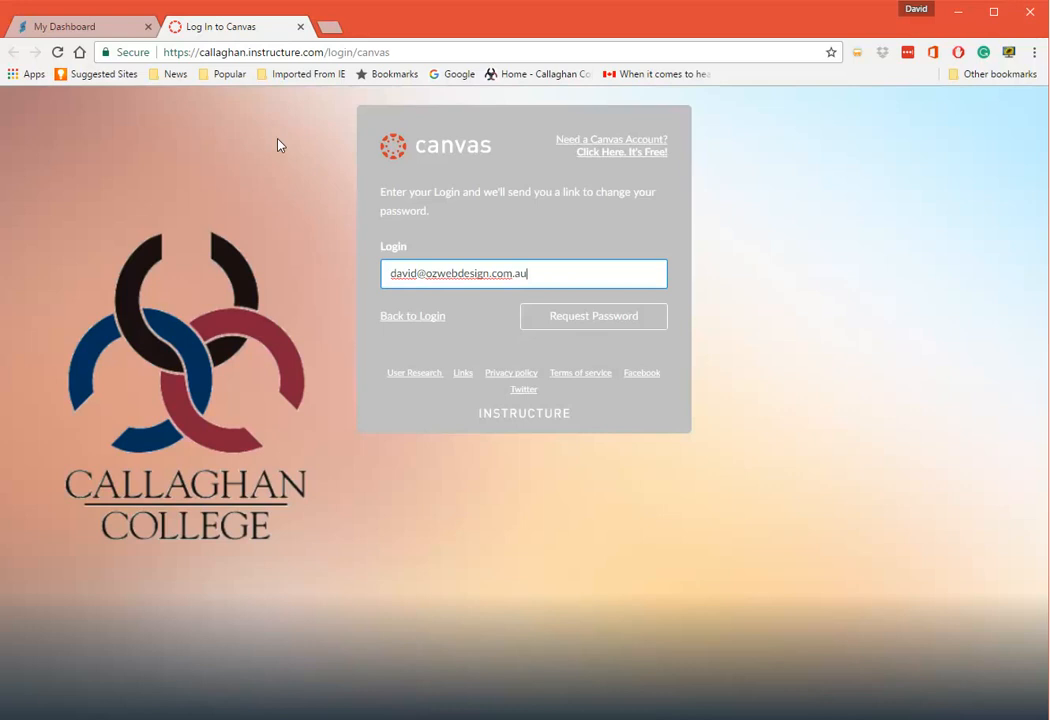
{"action": "mouse_move", "coordinate": [303, 24]}
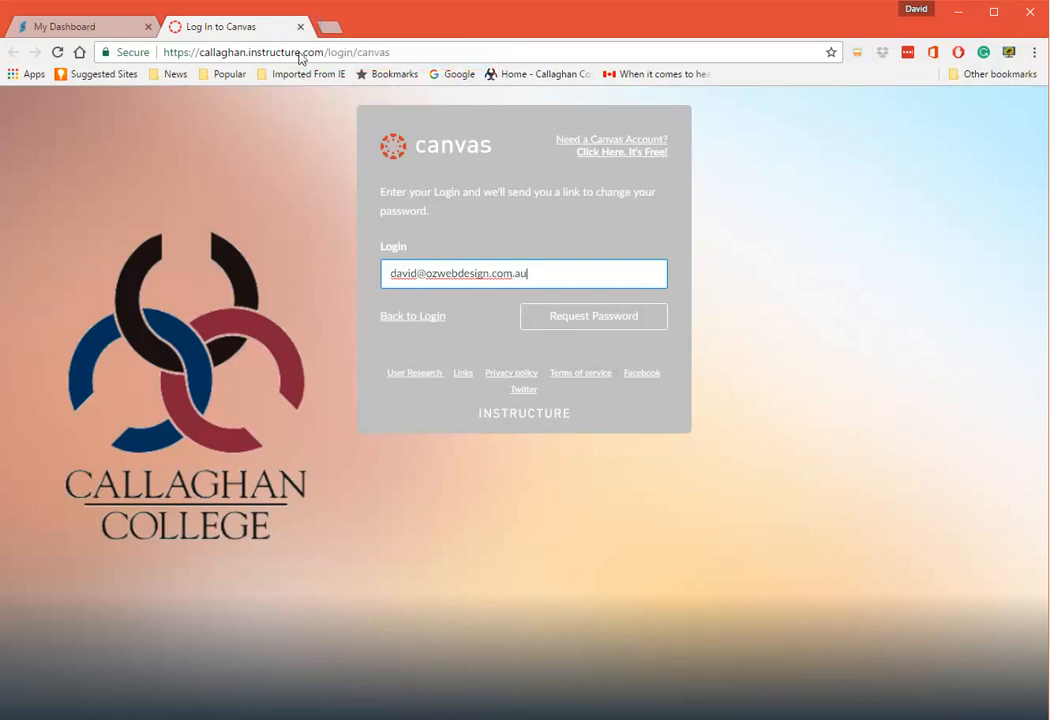
{"action": "left_click", "coordinate": [80, 27]}
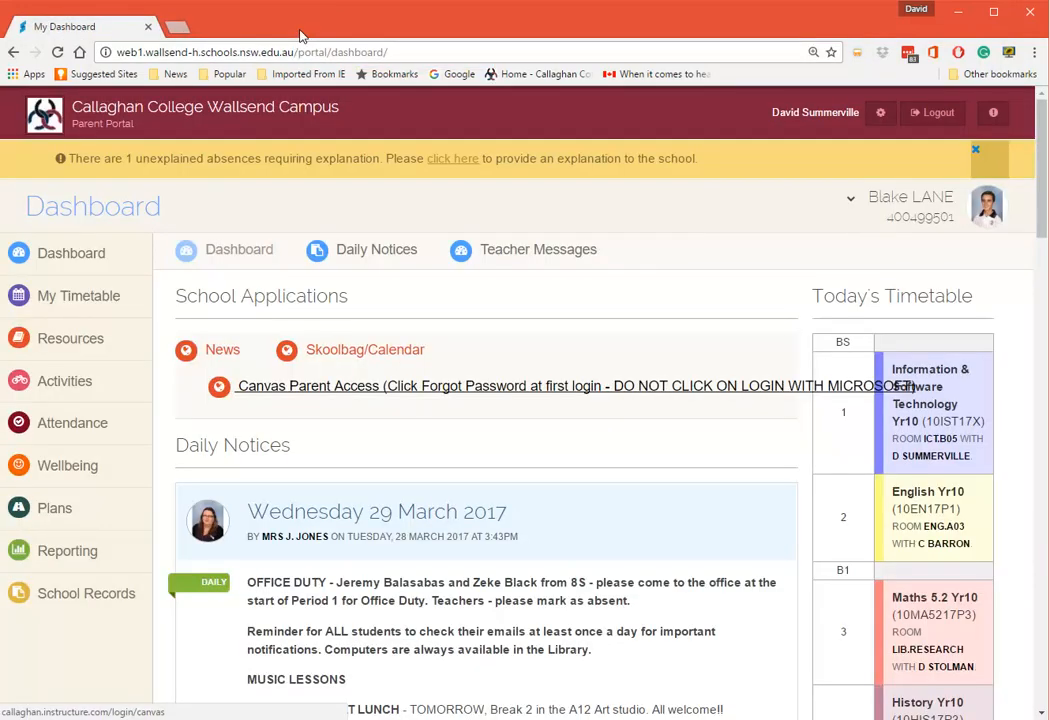
{"action": "mouse_move", "coordinate": [607, 412]}
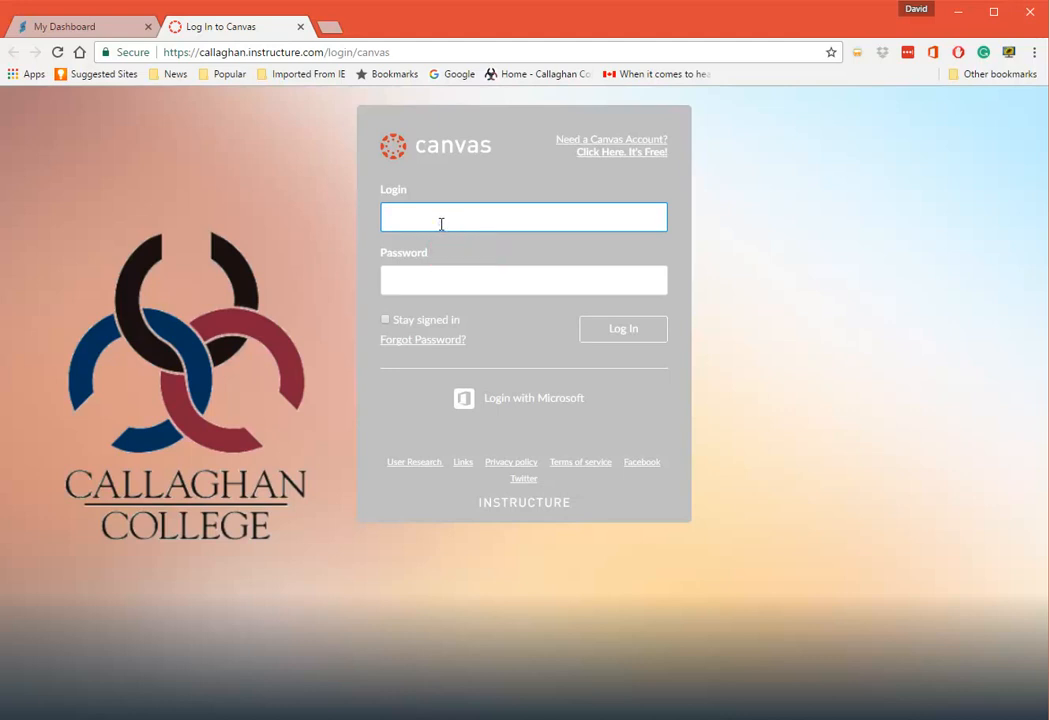
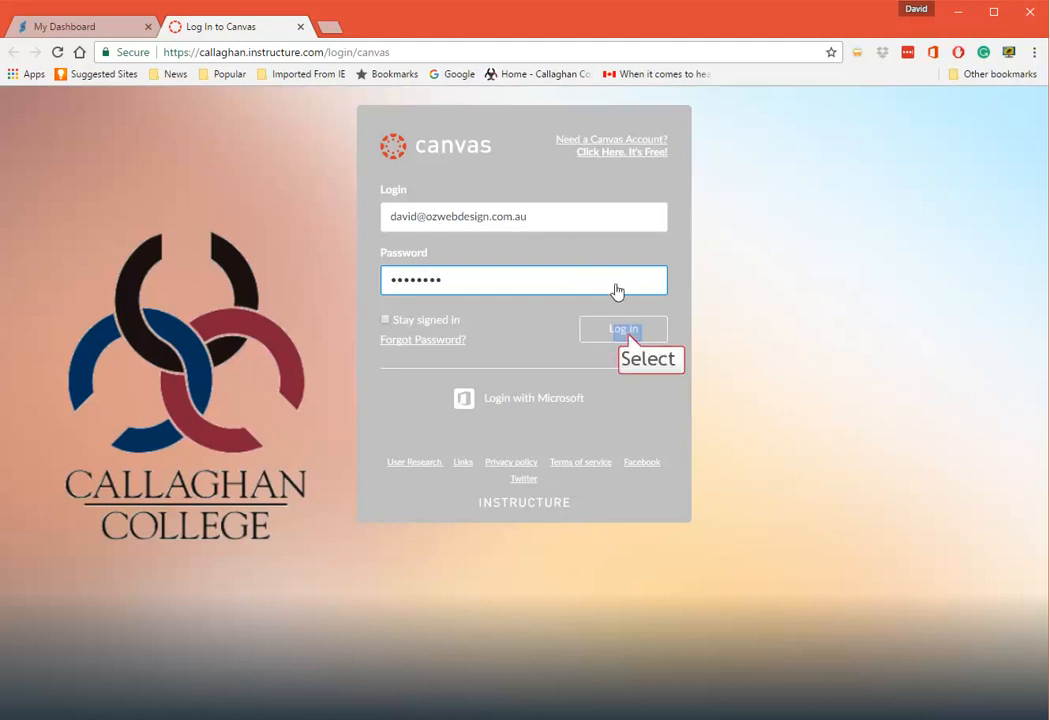
Enter the 'david…' login and password and log in to Canvas
{"action": "left_click", "coordinate": [623, 329]}
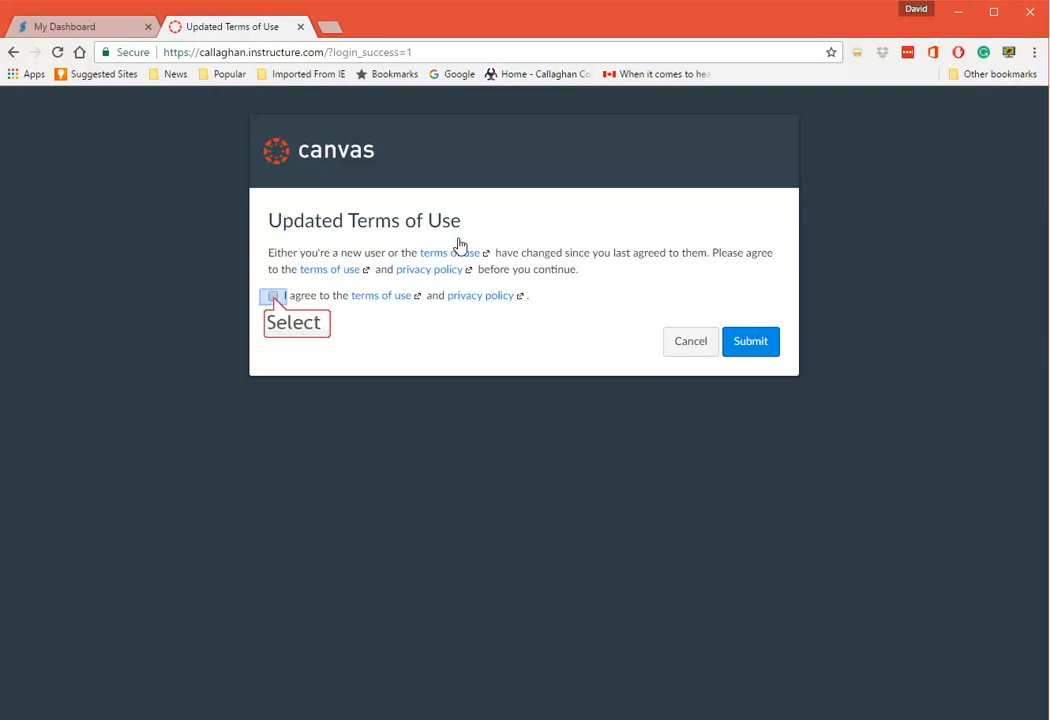
{"action": "mouse_move", "coordinate": [436, 247]}
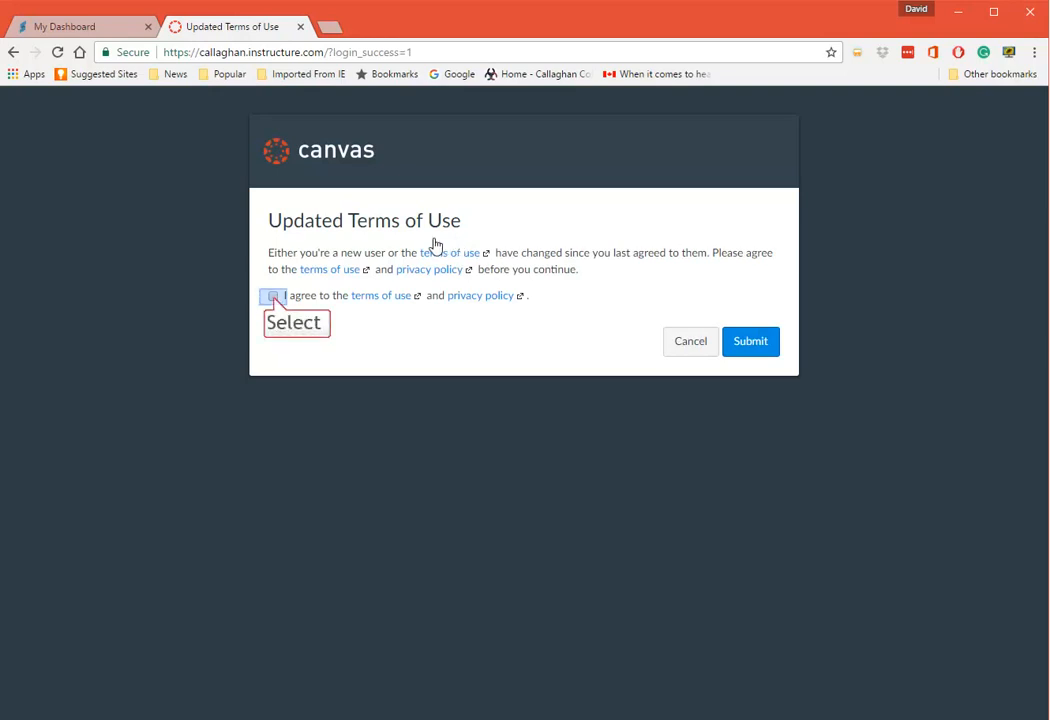
Agree to the terms of use and privacy policy and submit the agreement
{"action": "left_click", "coordinate": [272, 295]}
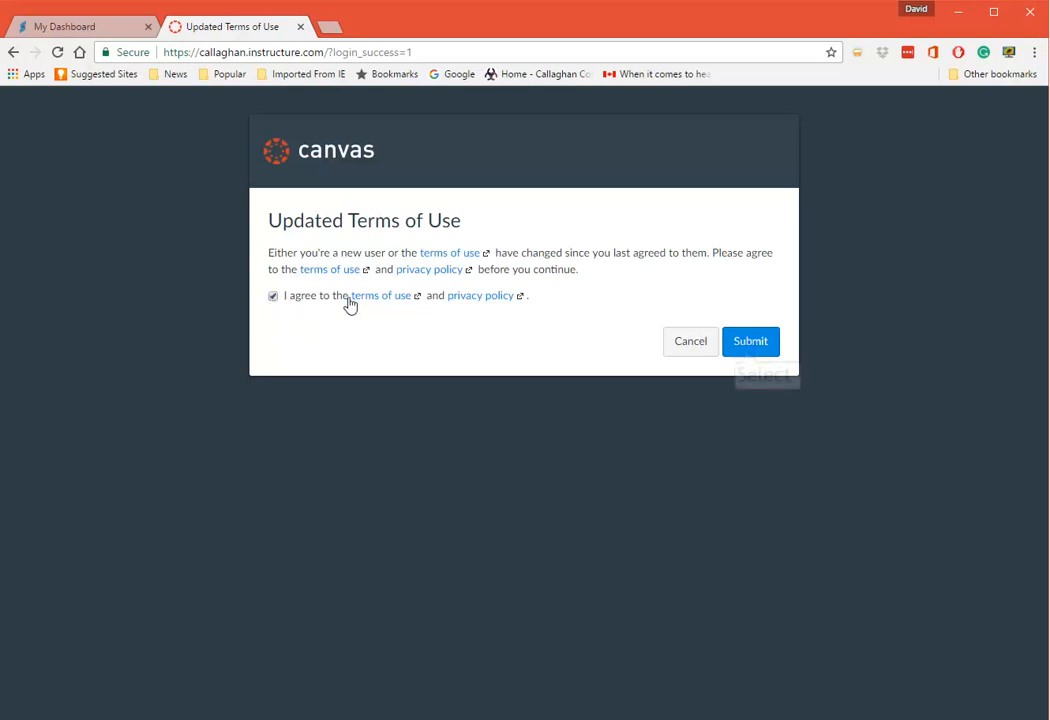
{"action": "left_click", "coordinate": [750, 341]}
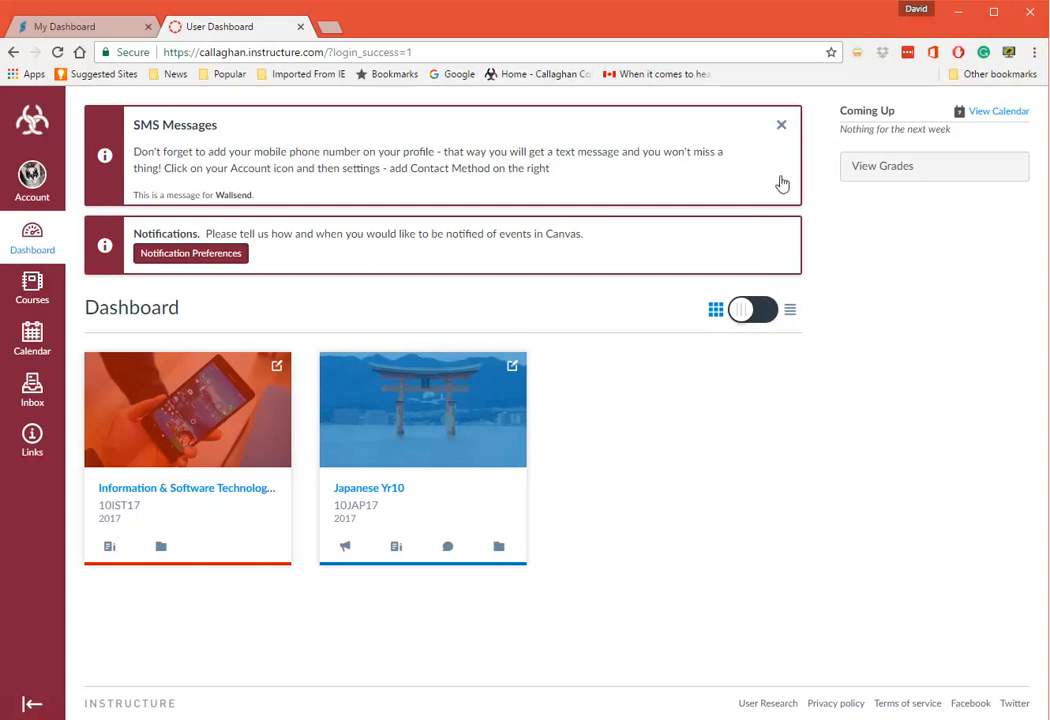
Dismiss the SMS Messages banner and go to Notification Preferences
{"action": "left_click", "coordinate": [780, 124]}
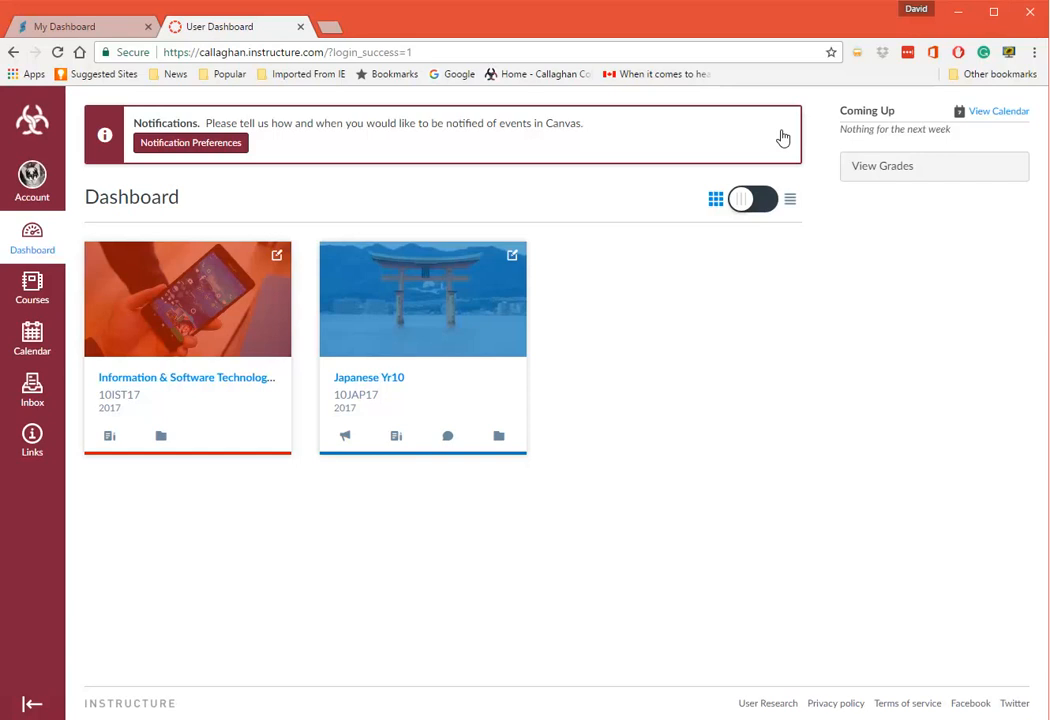
{"action": "mouse_move", "coordinate": [191, 142]}
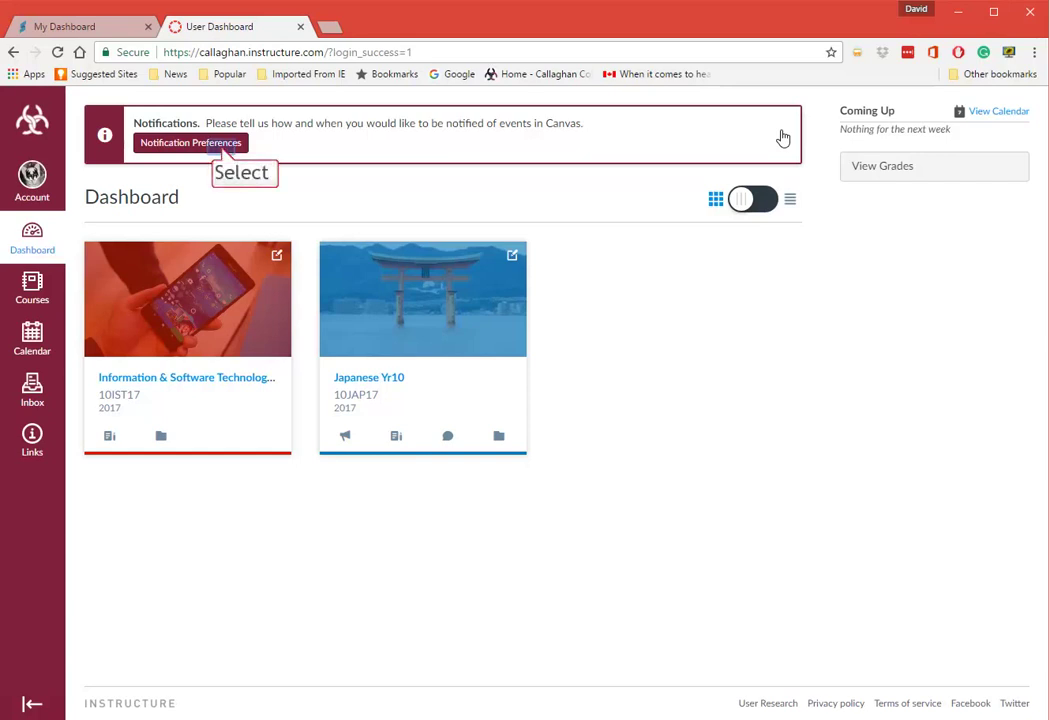
{"action": "mouse_move", "coordinate": [424, 138]}
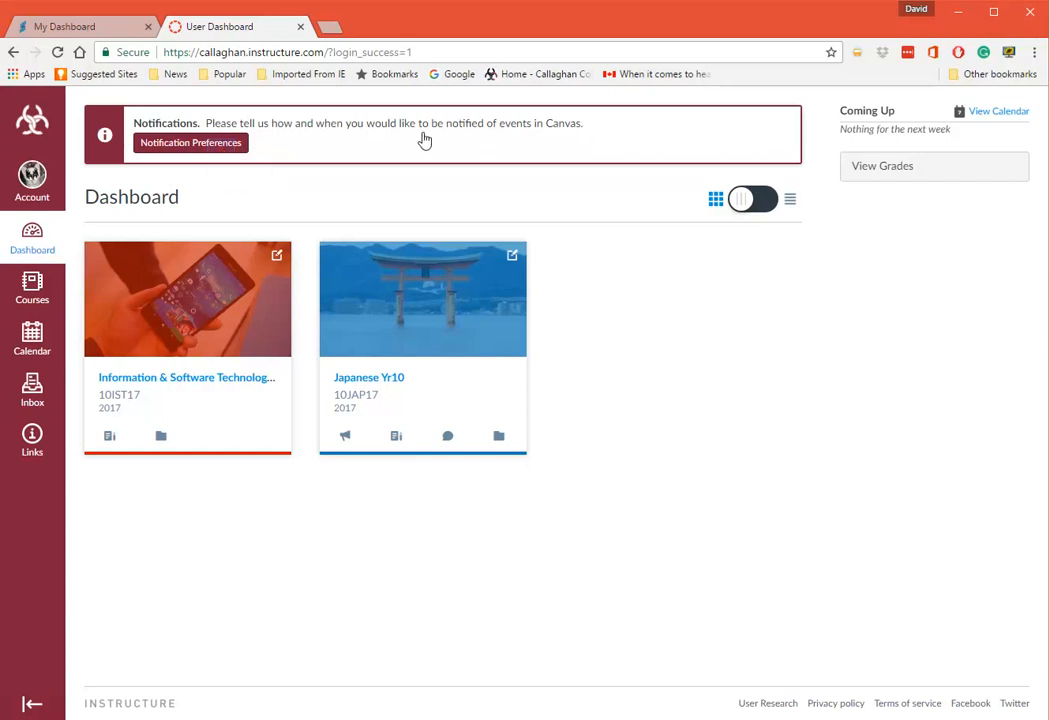
{"action": "left_click", "coordinate": [190, 142]}
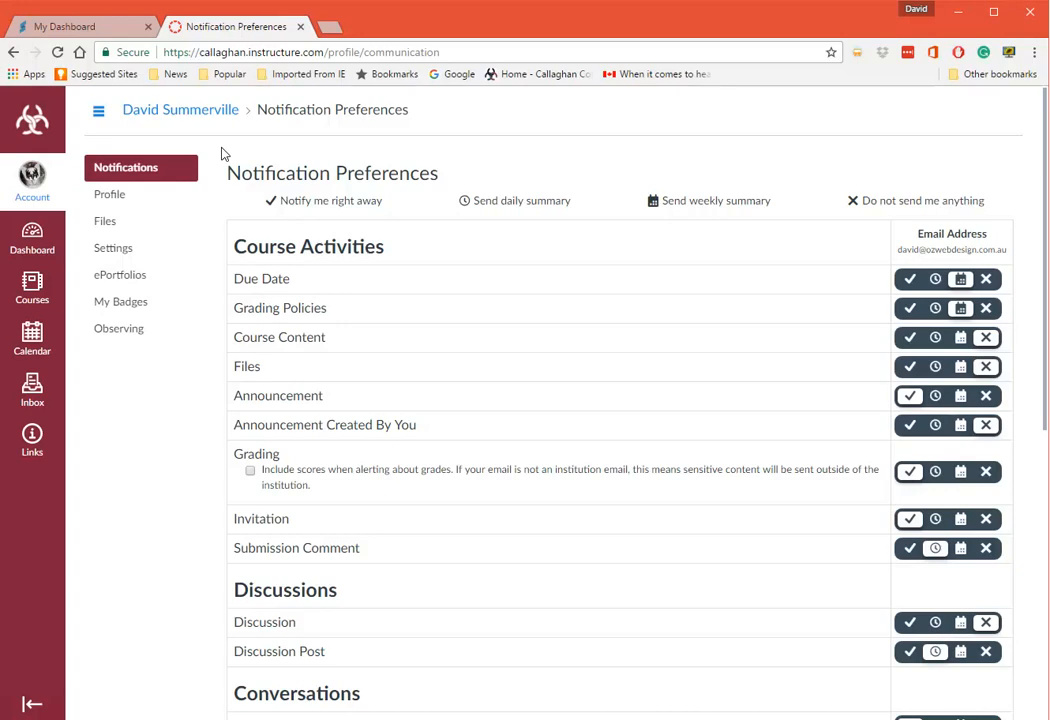
{"action": "mouse_move", "coordinate": [674, 305]}
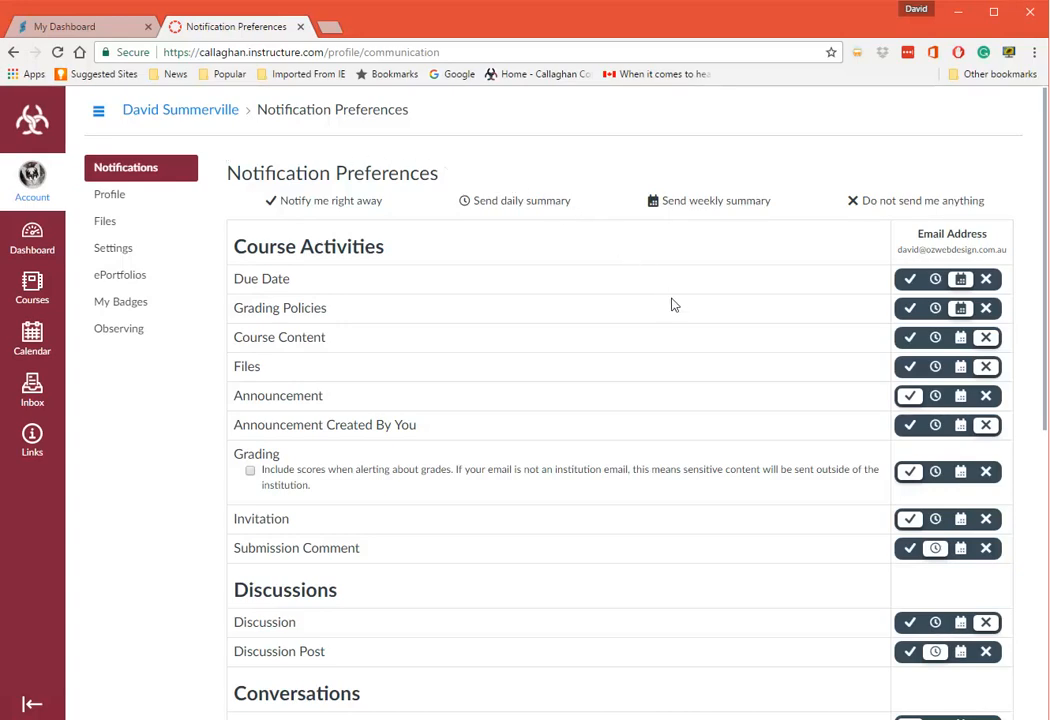
{"action": "mouse_move", "coordinate": [708, 435]}
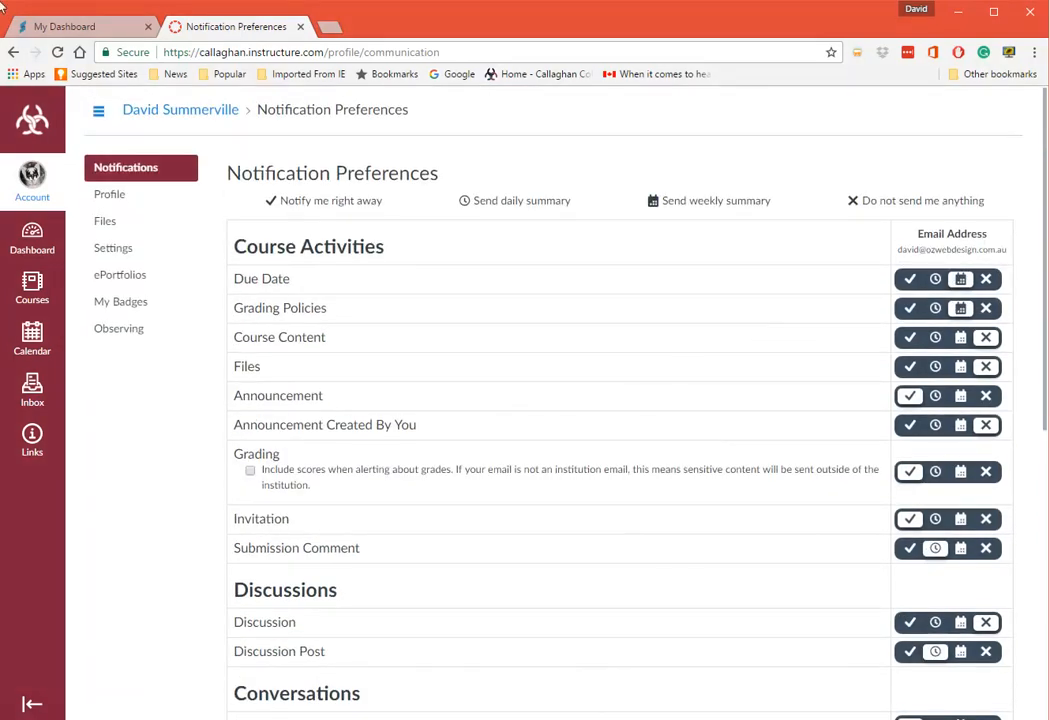
{"action": "mouse_move", "coordinate": [910, 279]}
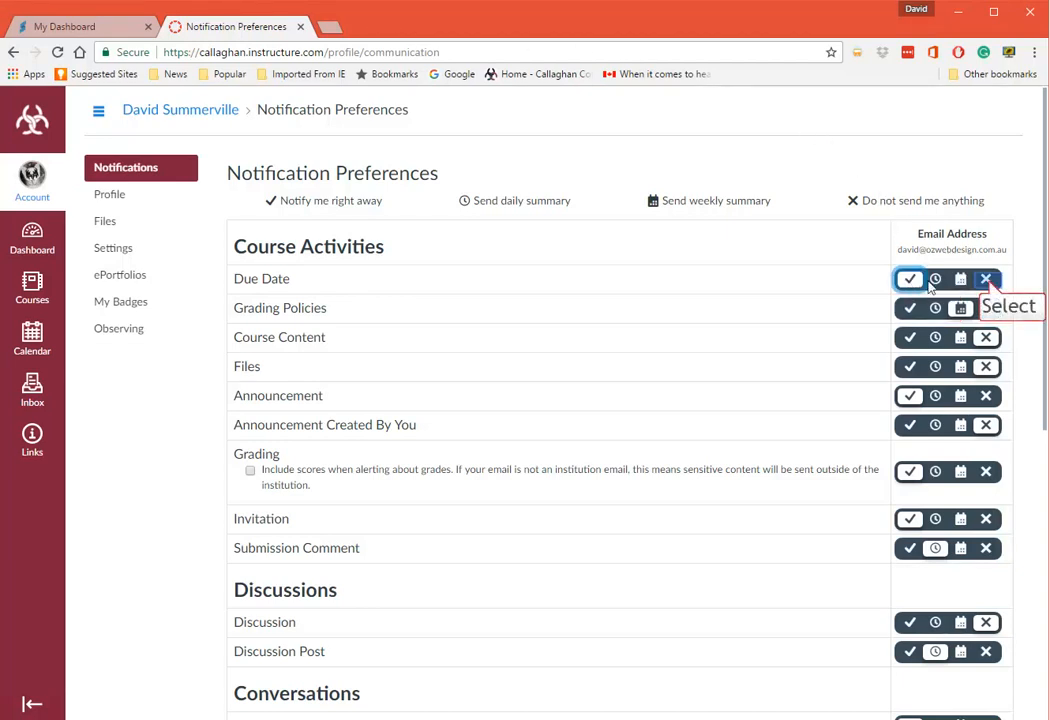
Change the Due Date email alert and scroll through the remaining notification settings
{"action": "left_click", "coordinate": [987, 282]}
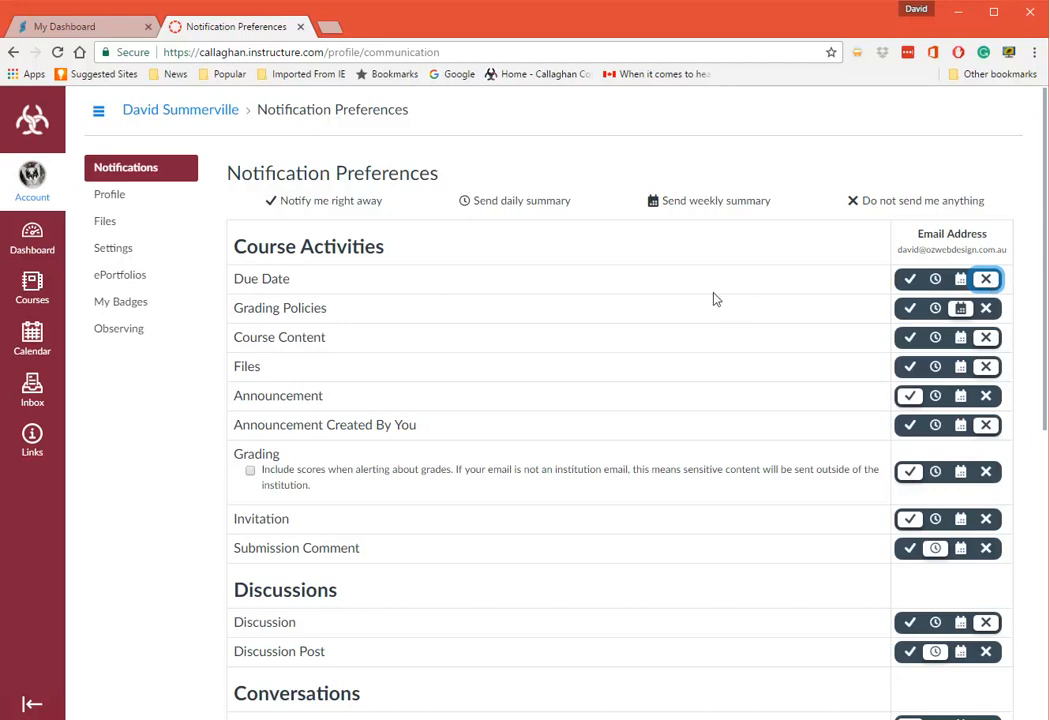
{"action": "scroll", "scroll_direction": "down", "scroll_amount": 3}
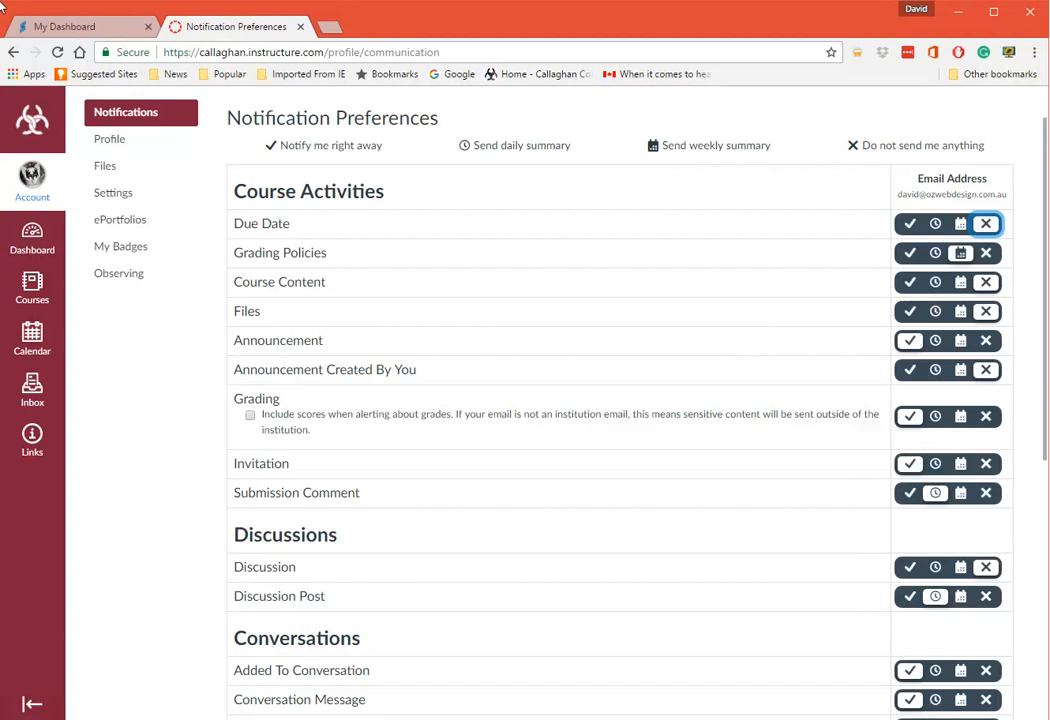
{"action": "mouse_move", "coordinate": [932, 223]}
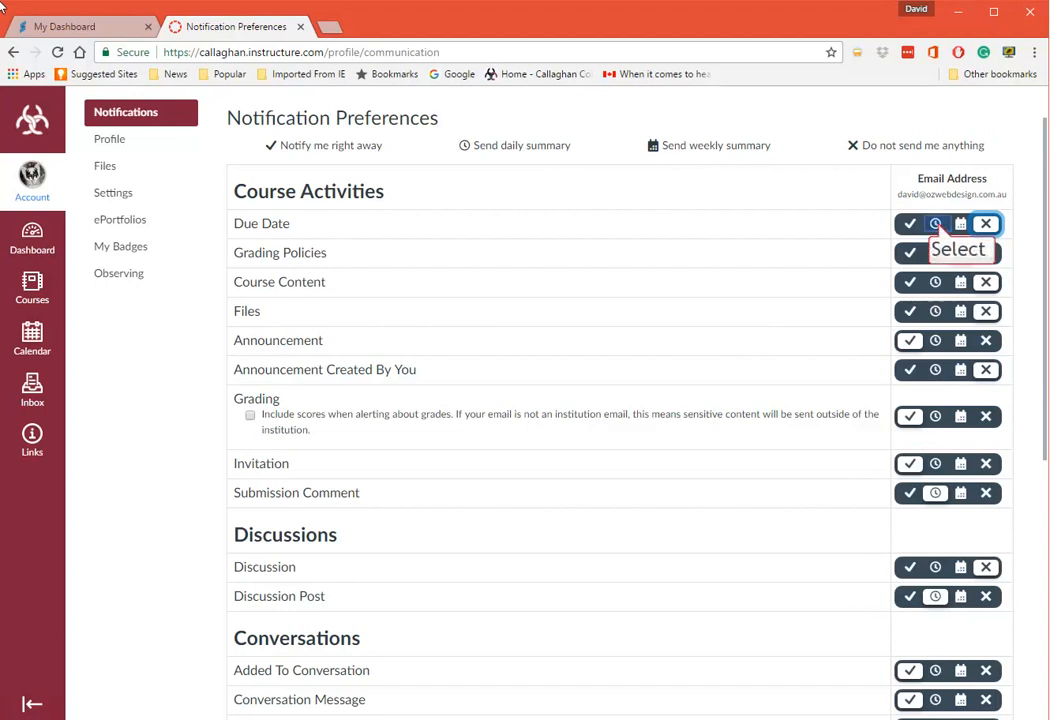
{"action": "mouse_move", "coordinate": [403, 16]}
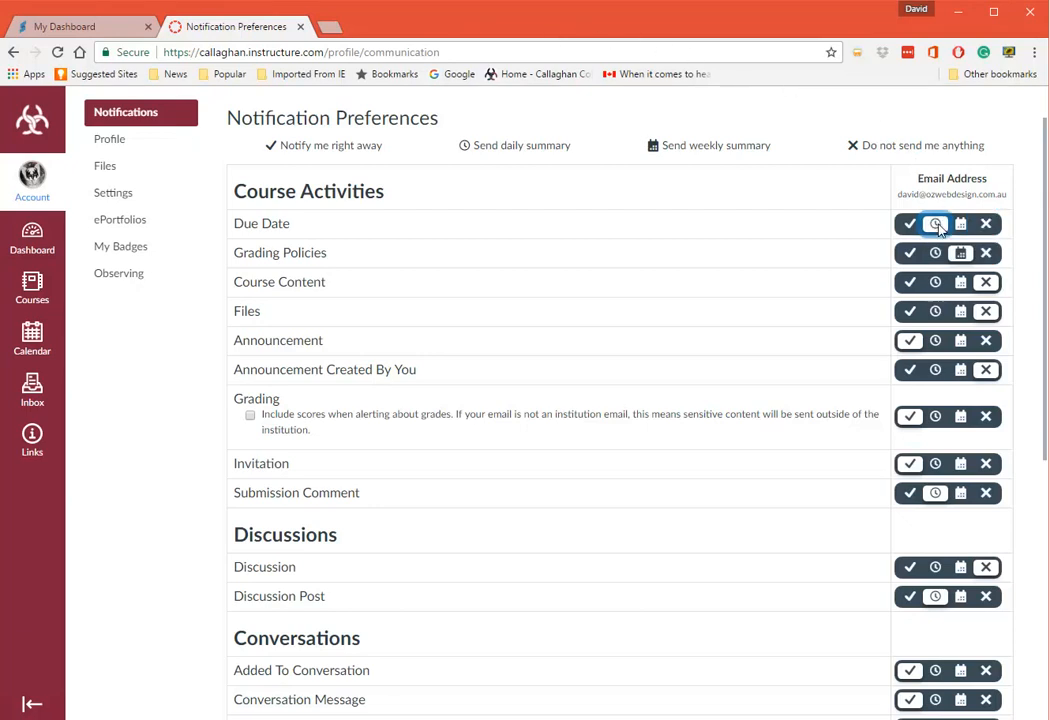
{"action": "mouse_move", "coordinate": [937, 223]}
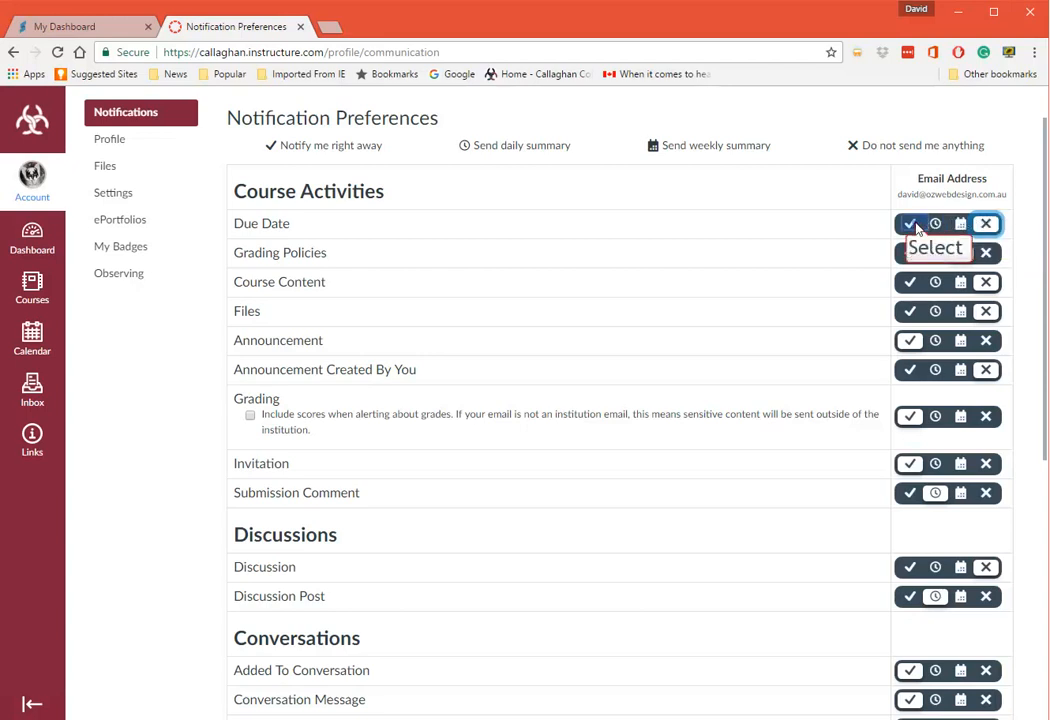
{"action": "mouse_move", "coordinate": [760, 257]}
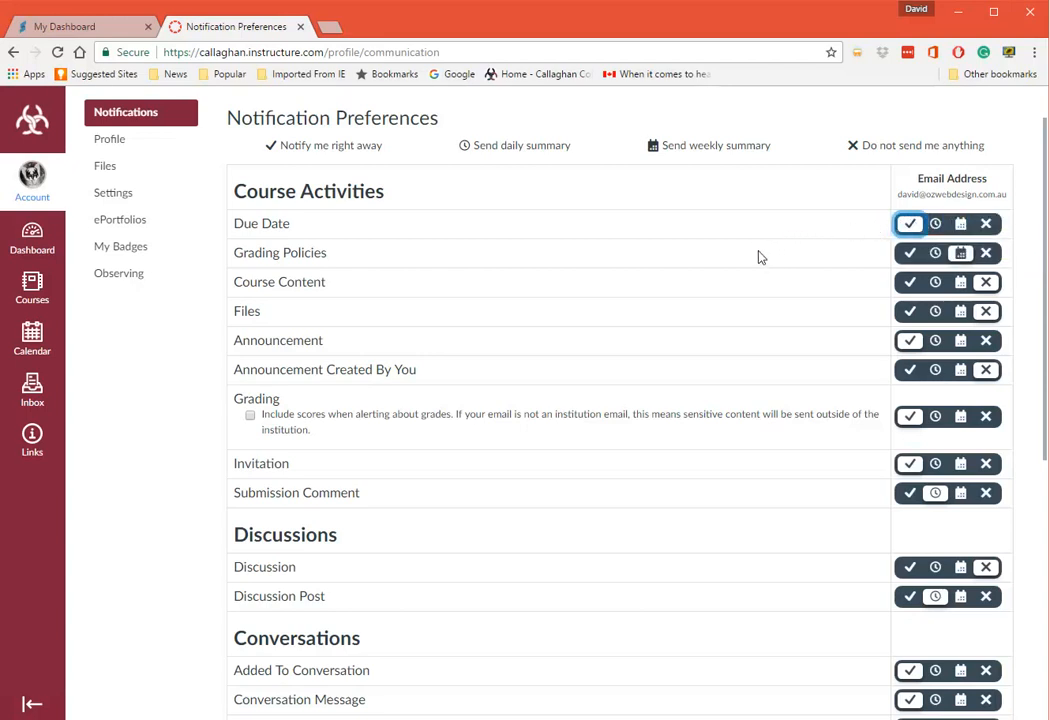
{"action": "scroll", "scroll_direction": "down", "scroll_amount": 3}
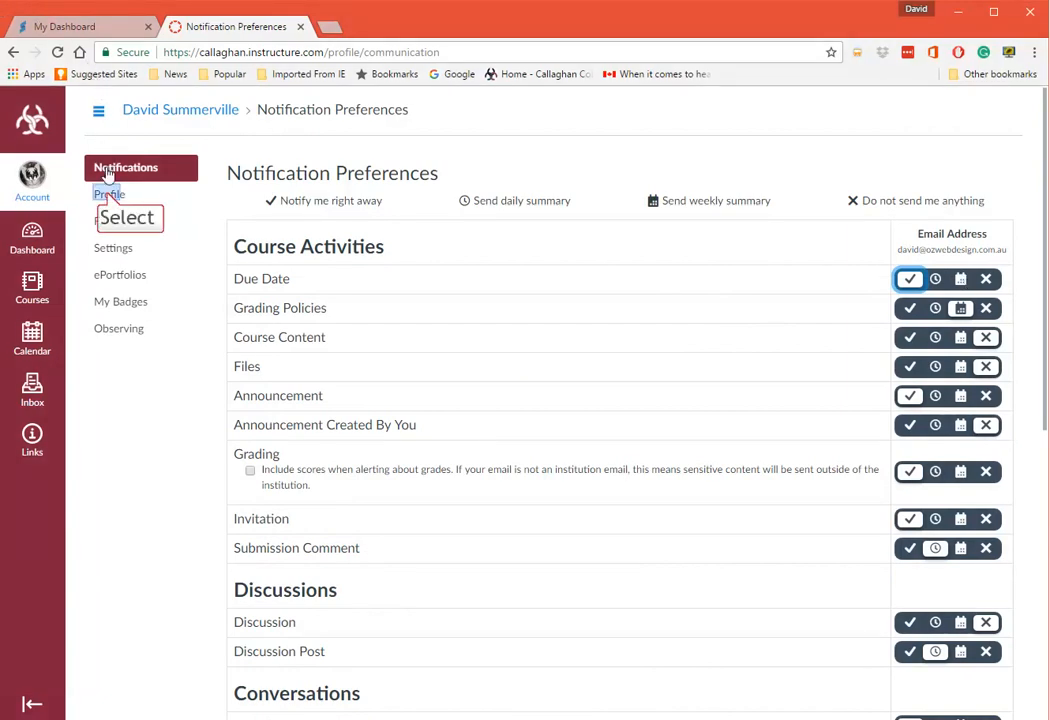
Open the Profile page, start editing it, then cancel without saving
{"action": "left_click", "coordinate": [109, 194]}
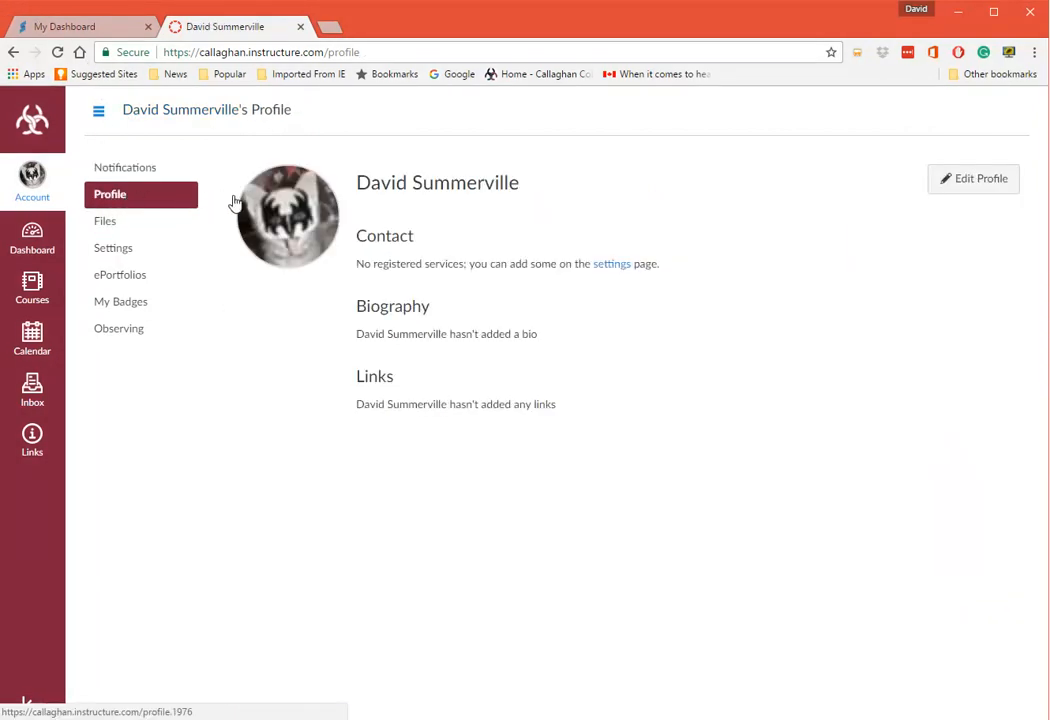
{"action": "mouse_move", "coordinate": [315, 238]}
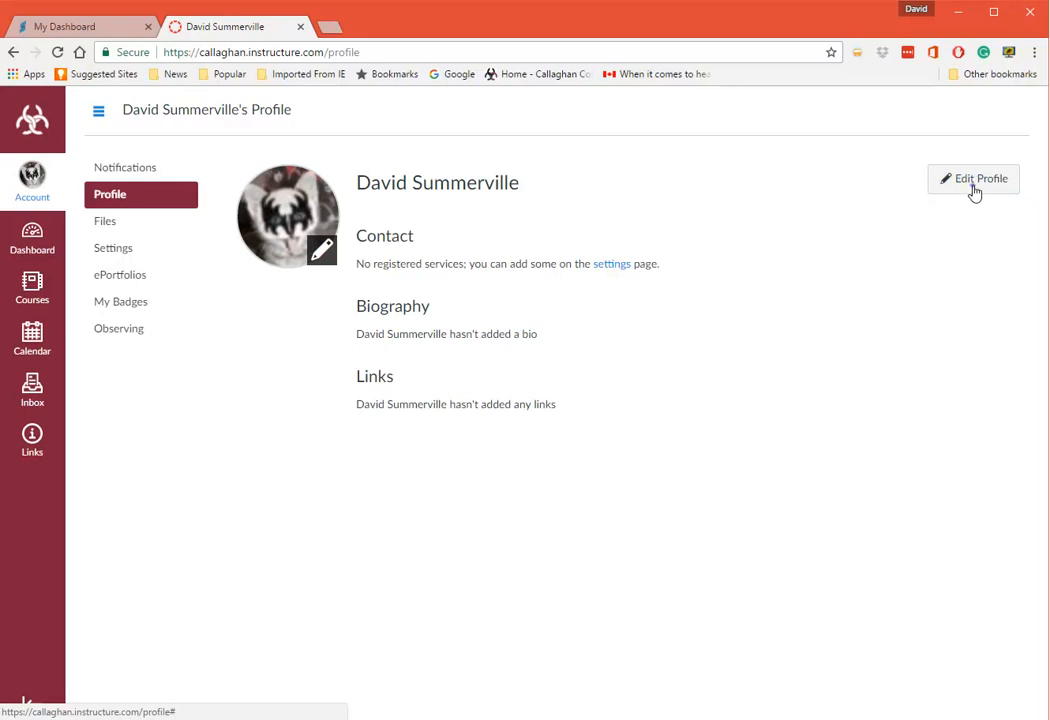
{"action": "left_click", "coordinate": [974, 179]}
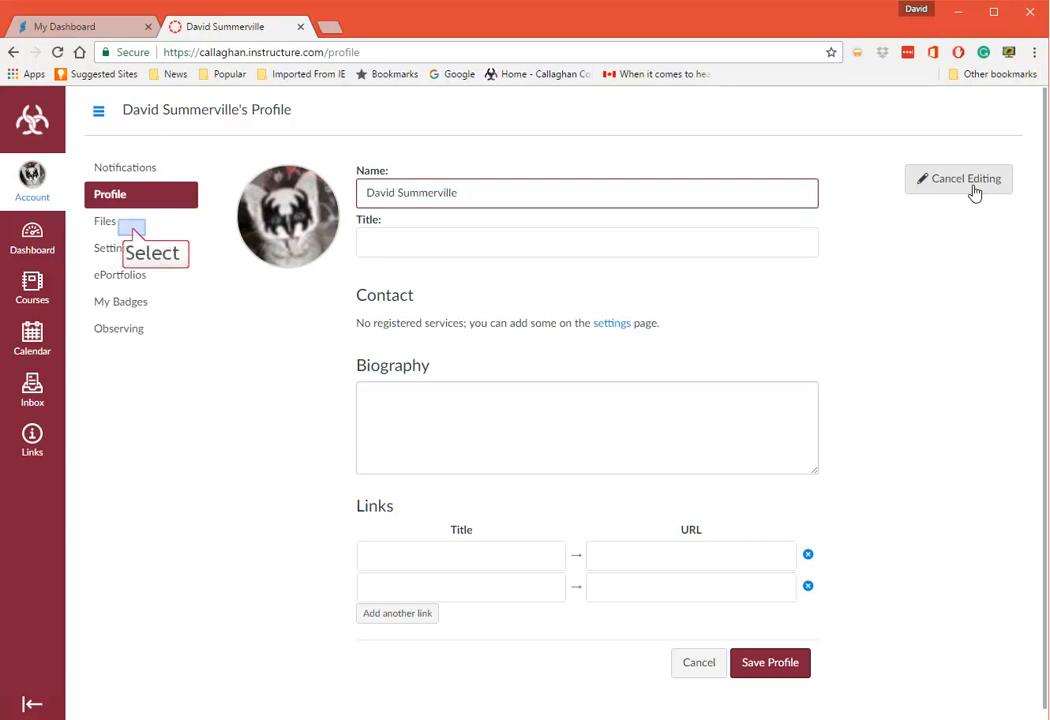
{"action": "mouse_move", "coordinate": [866, 192]}
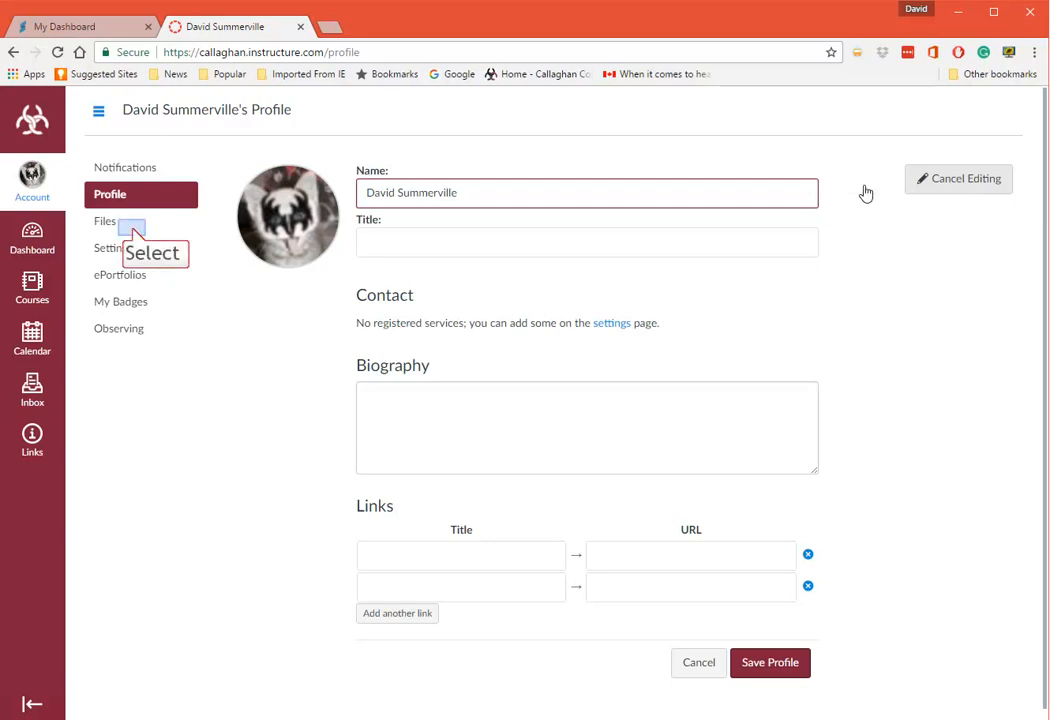
{"action": "left_click", "coordinate": [104, 221]}
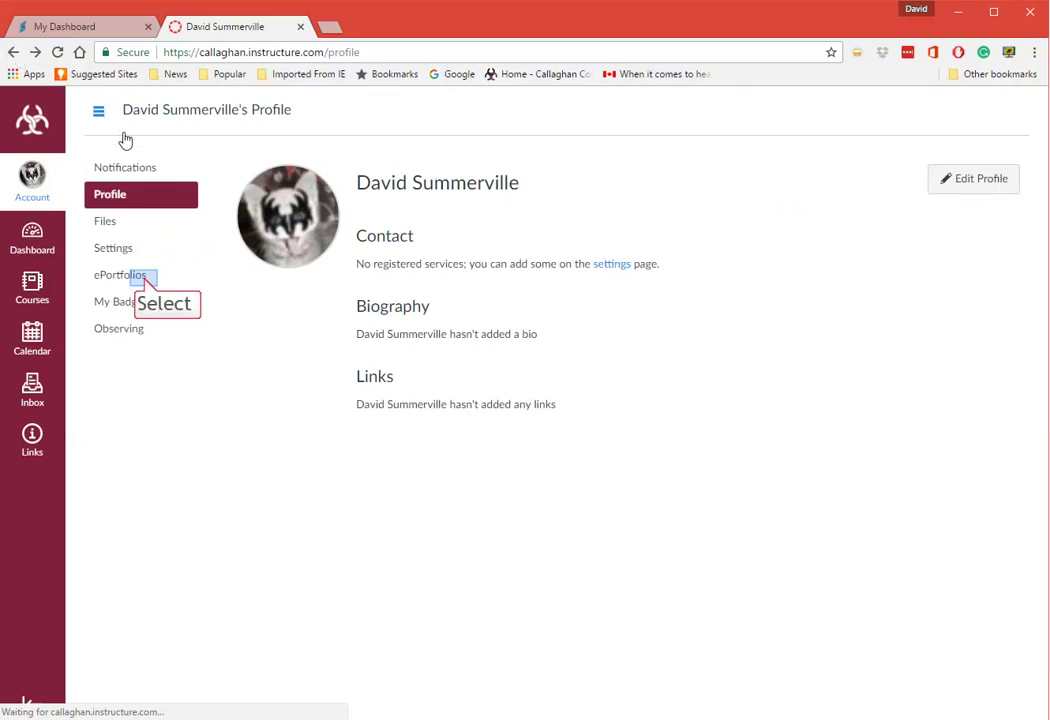
Visit the ePortfolios, Observing and Profile pages, then reopen Notification Preferences
{"action": "left_click", "coordinate": [120, 275]}
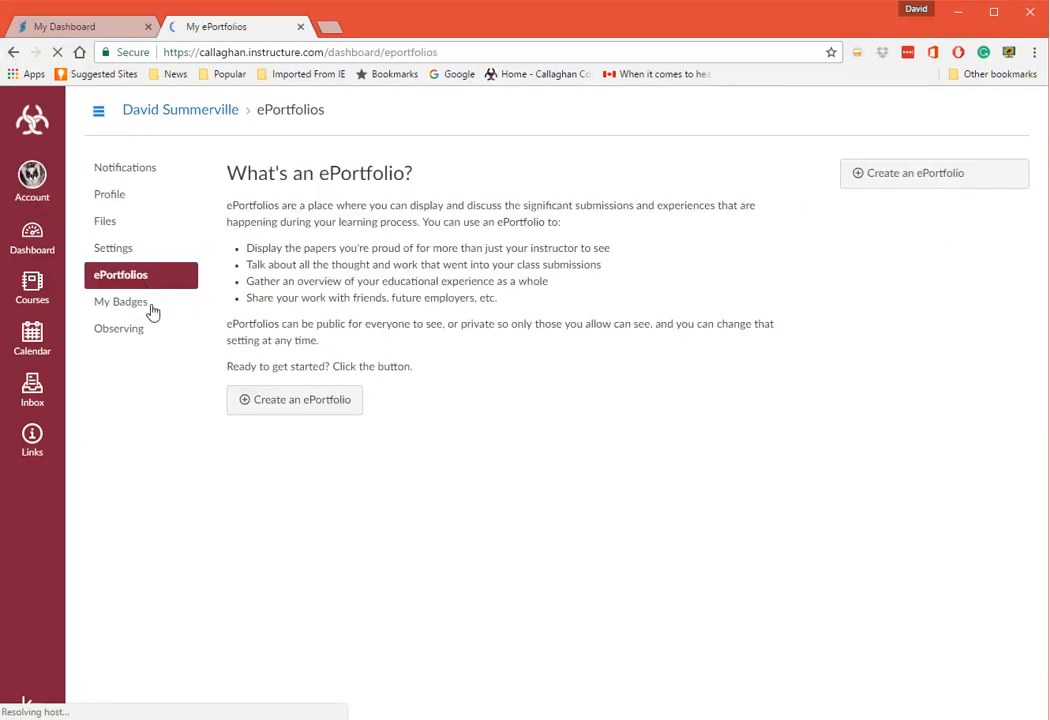
{"action": "mouse_move", "coordinate": [150, 308]}
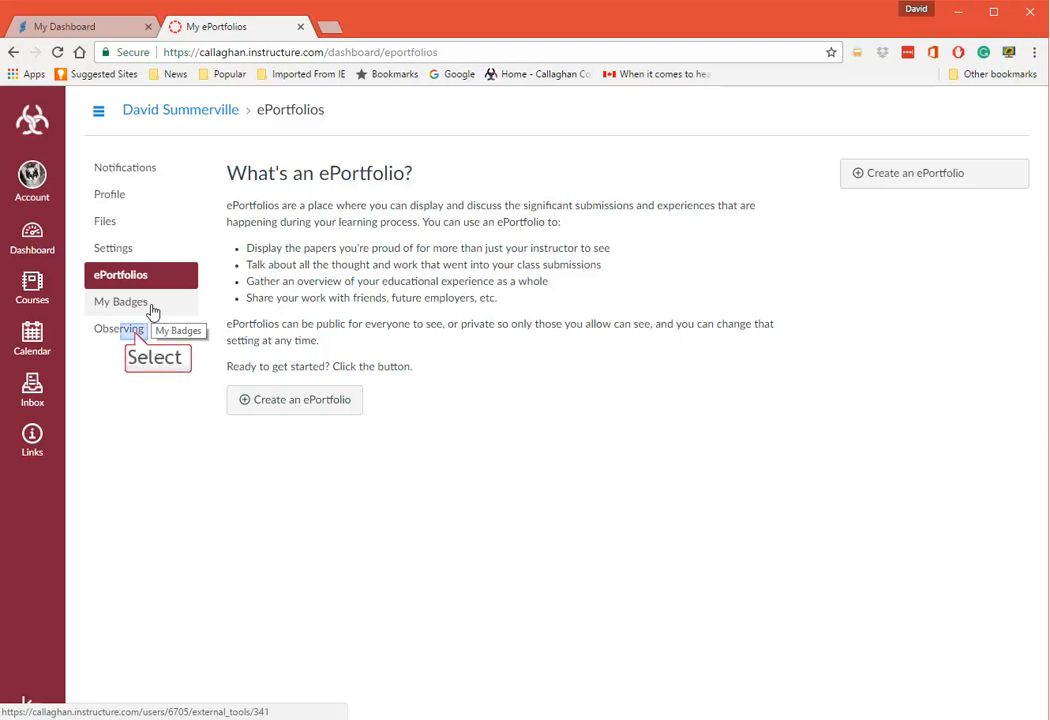
{"action": "mouse_move", "coordinate": [135, 335]}
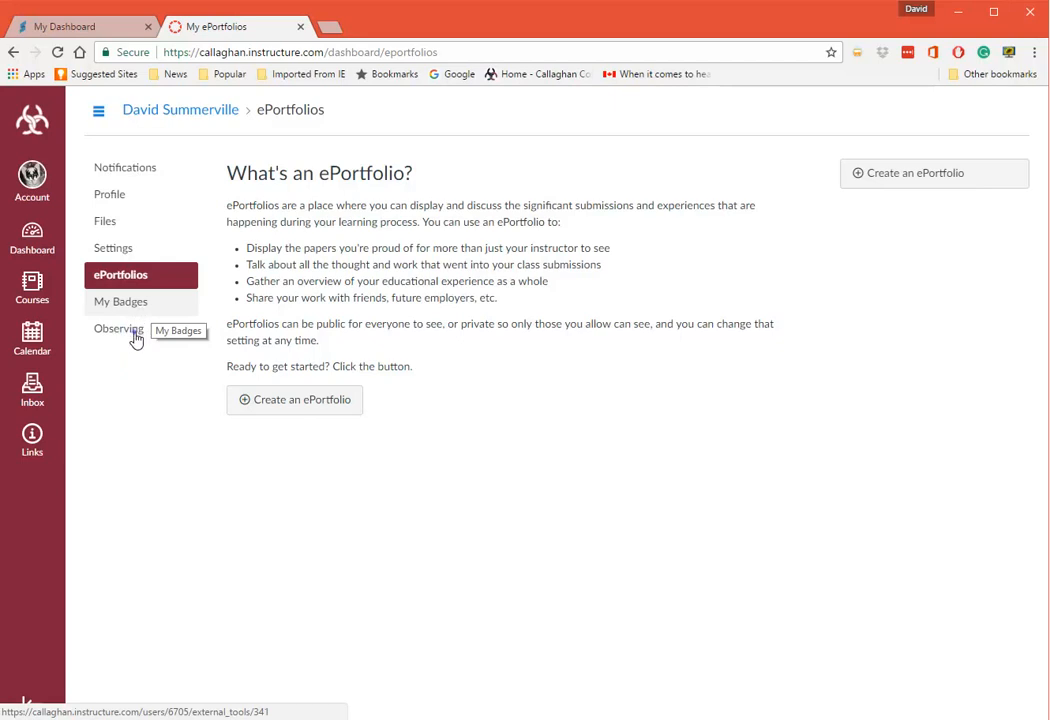
{"action": "left_click", "coordinate": [118, 328]}
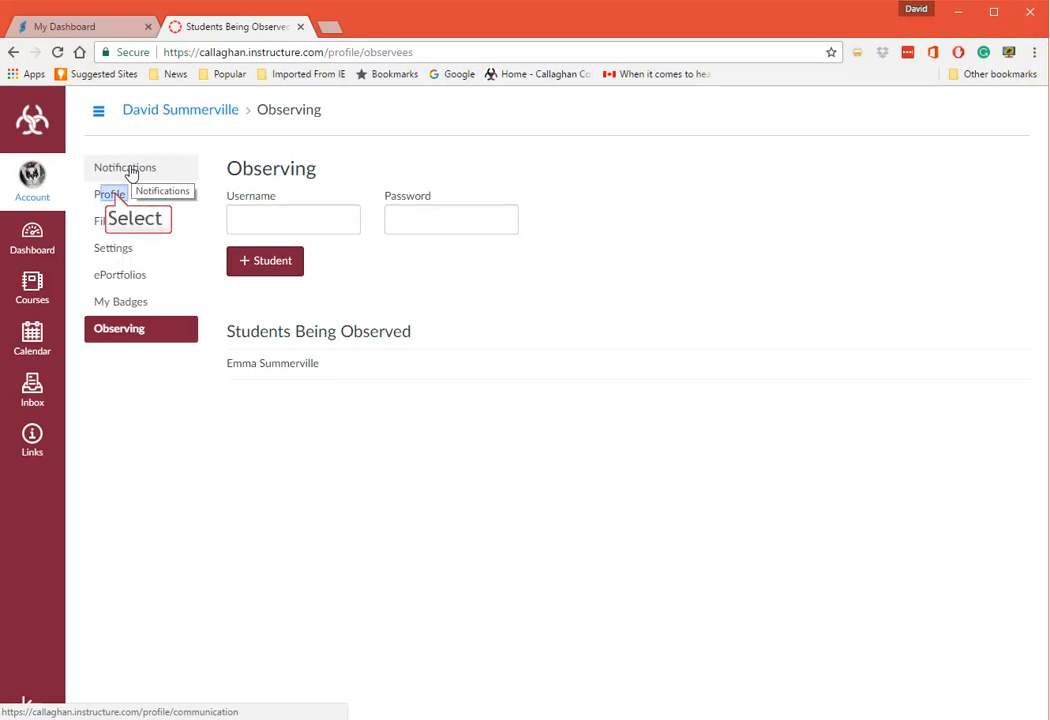
{"action": "mouse_move", "coordinate": [118, 189]}
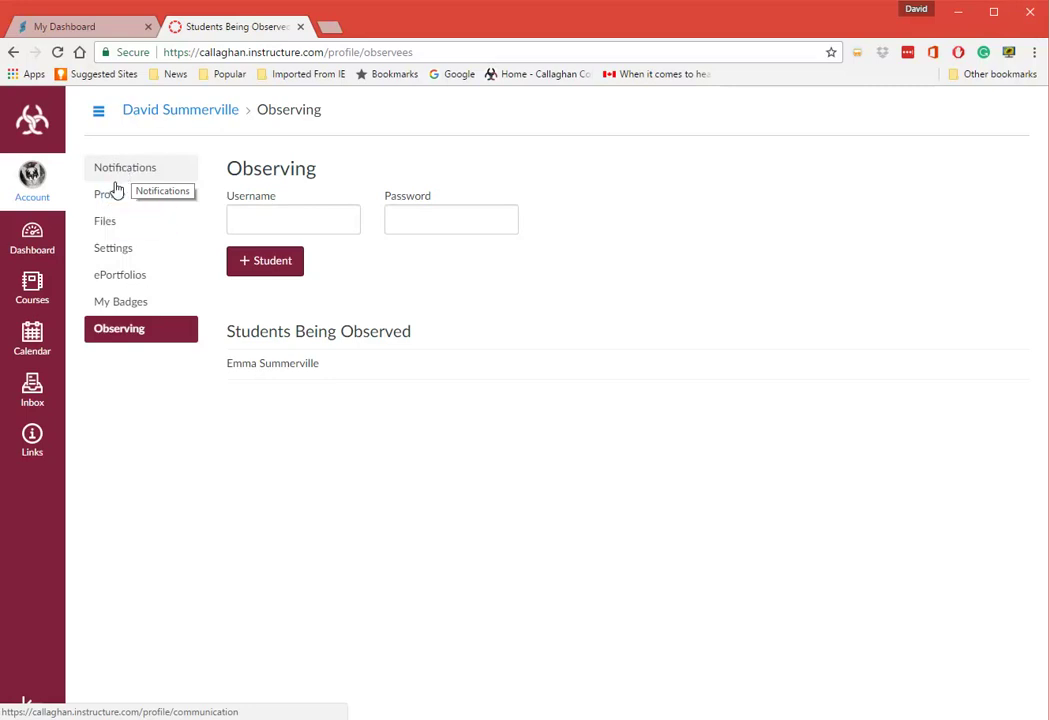
{"action": "left_click", "coordinate": [110, 194]}
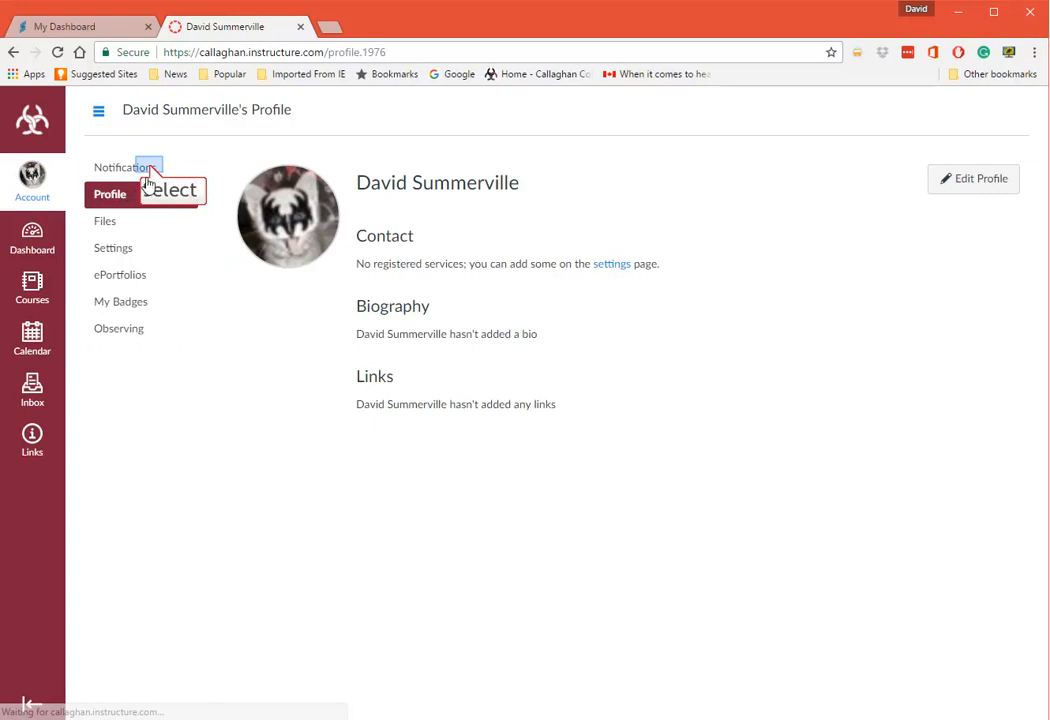
{"action": "left_click", "coordinate": [124, 167]}
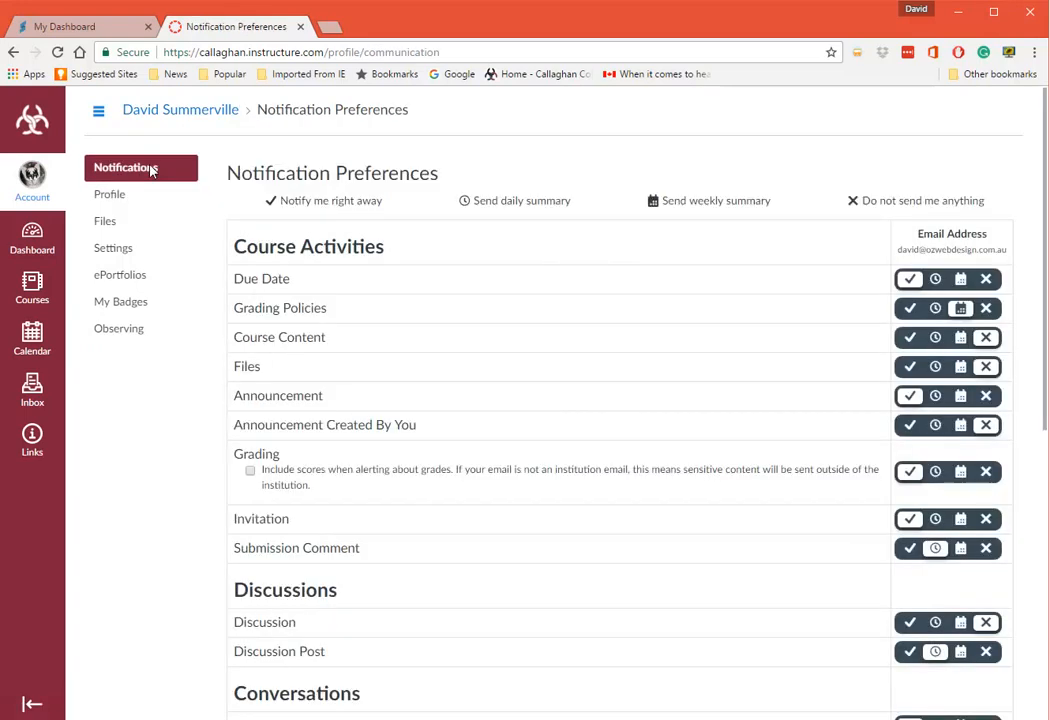
{"action": "mouse_move", "coordinate": [567, 315]}
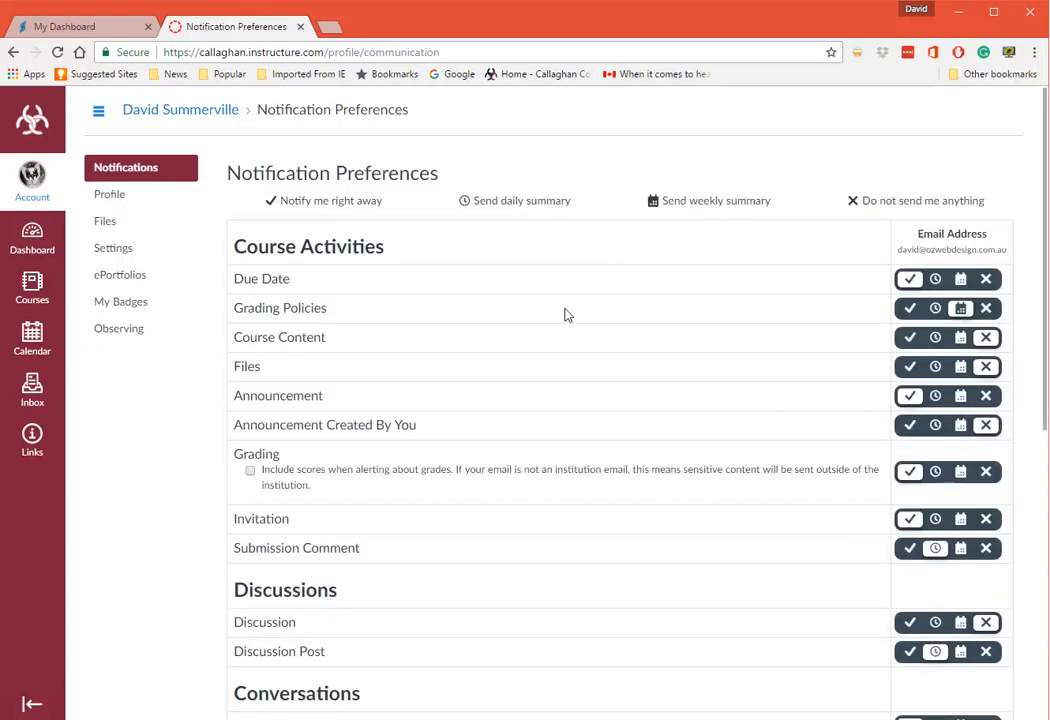
{"action": "scroll", "scroll_direction": "down", "scroll_amount": 3}
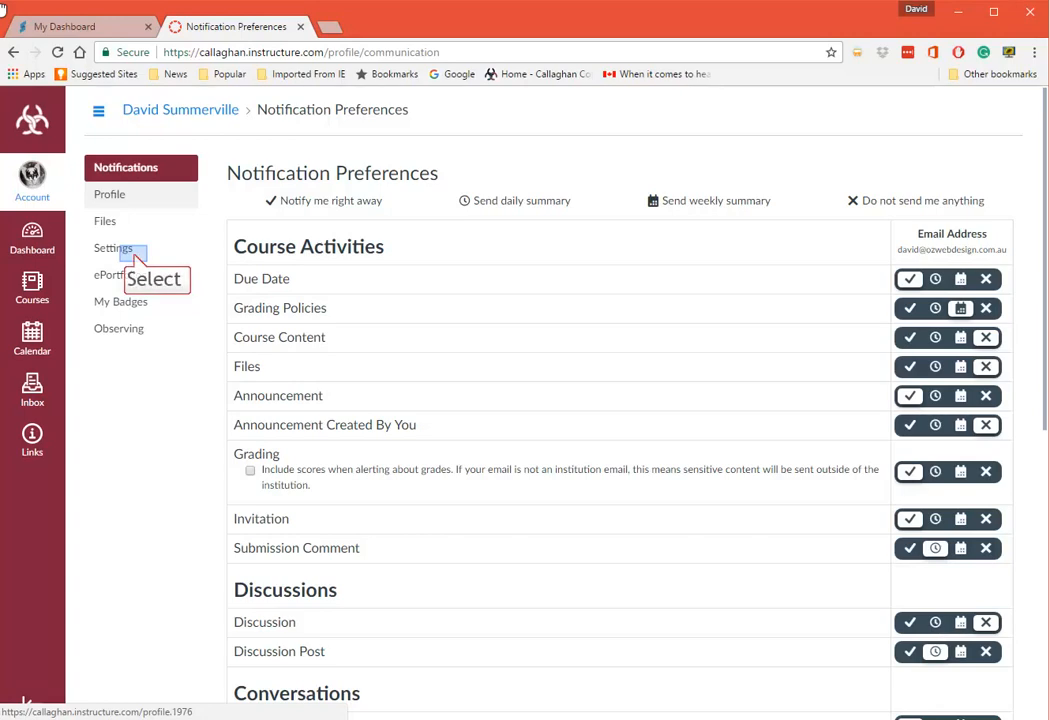
{"action": "mouse_move", "coordinate": [140, 258]}
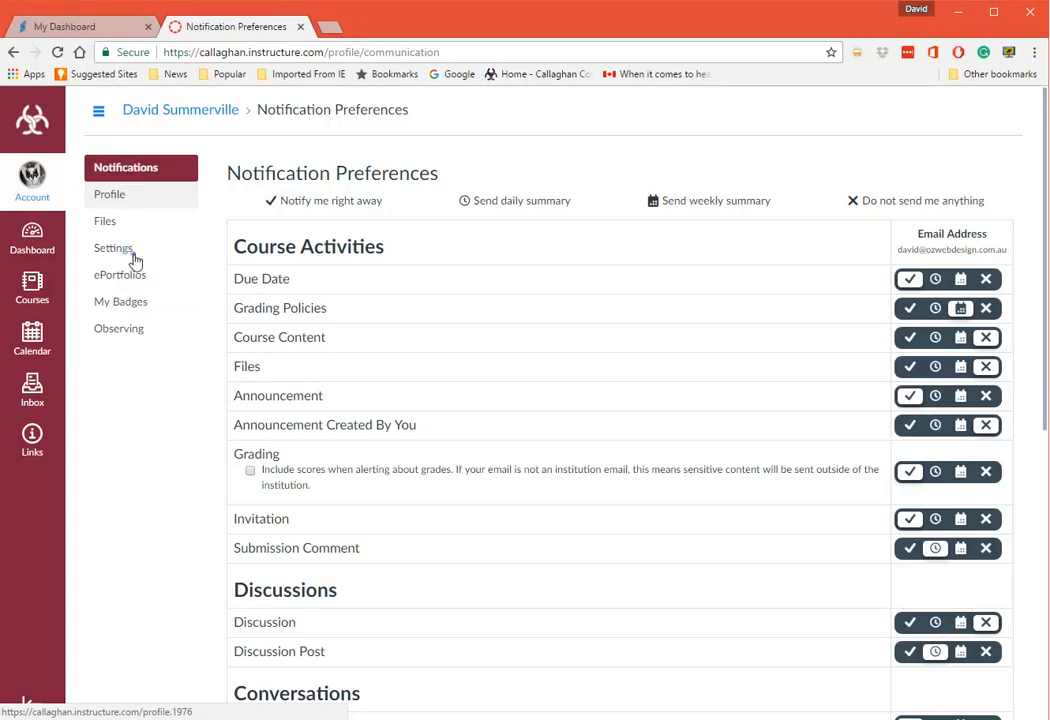
Start a Text (SMS) contact method with number 04 in Settings, then close it unregistered
{"action": "left_click", "coordinate": [113, 247]}
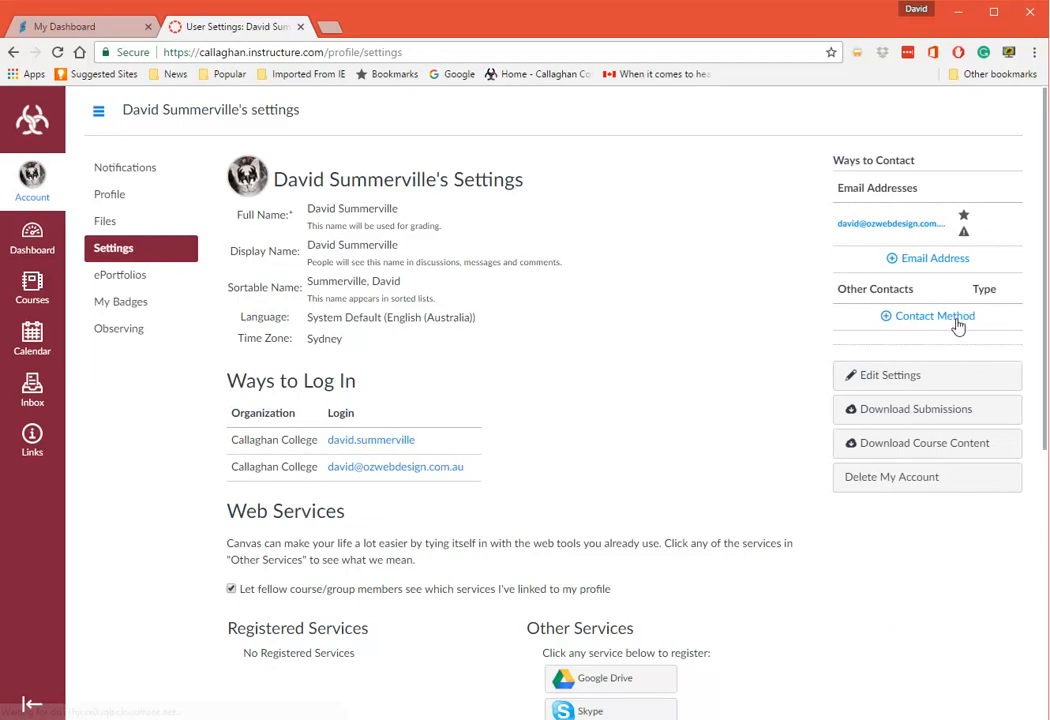
{"action": "left_click", "coordinate": [932, 316]}
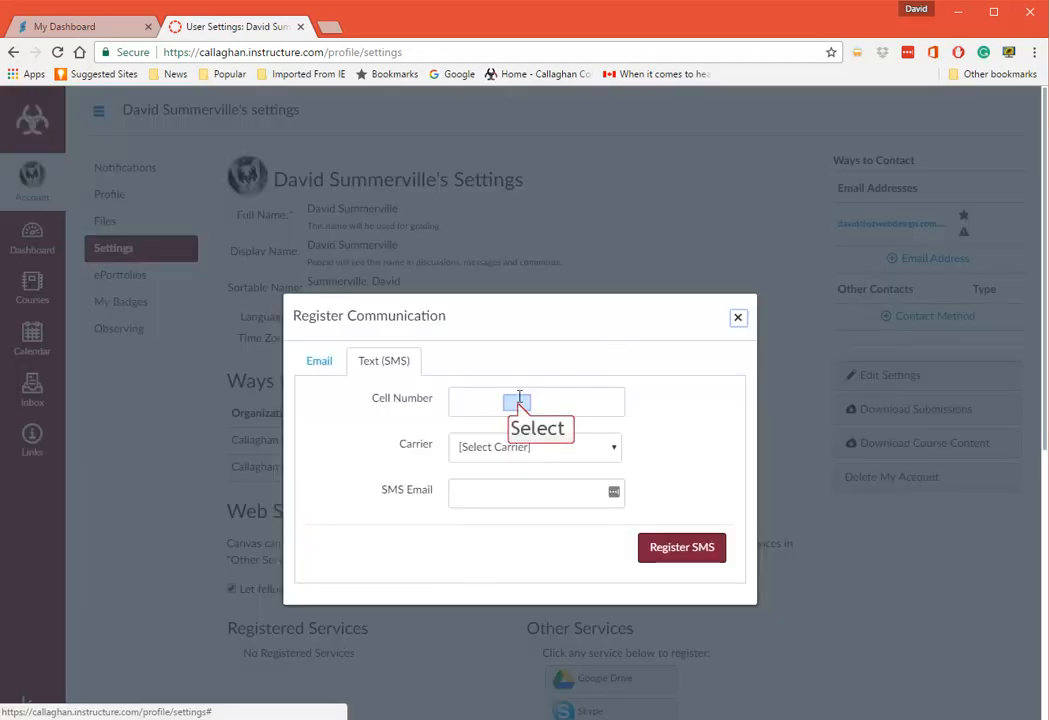
{"action": "left_click", "coordinate": [535, 401]}
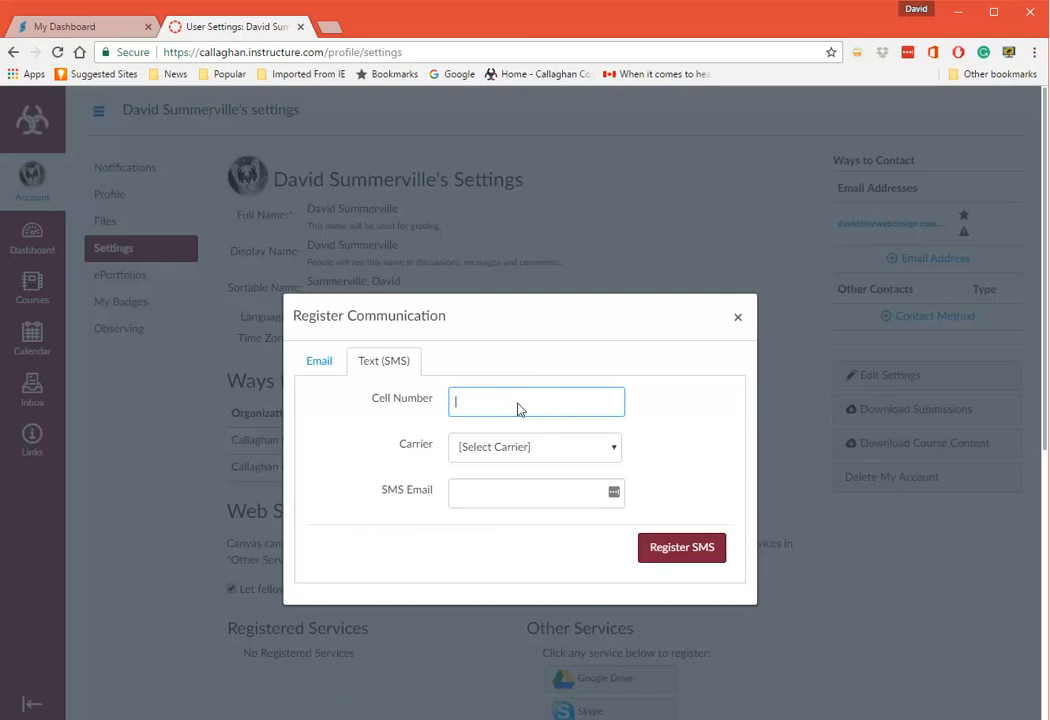
{"action": "type", "text": "0414"}
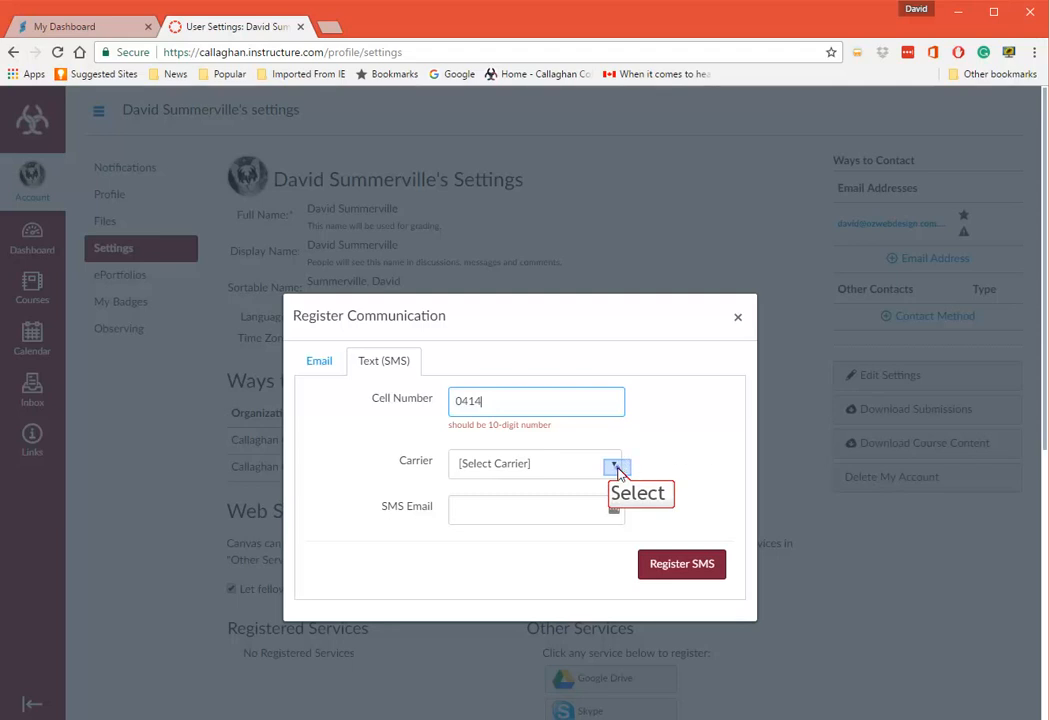
{"action": "left_click", "coordinate": [612, 464]}
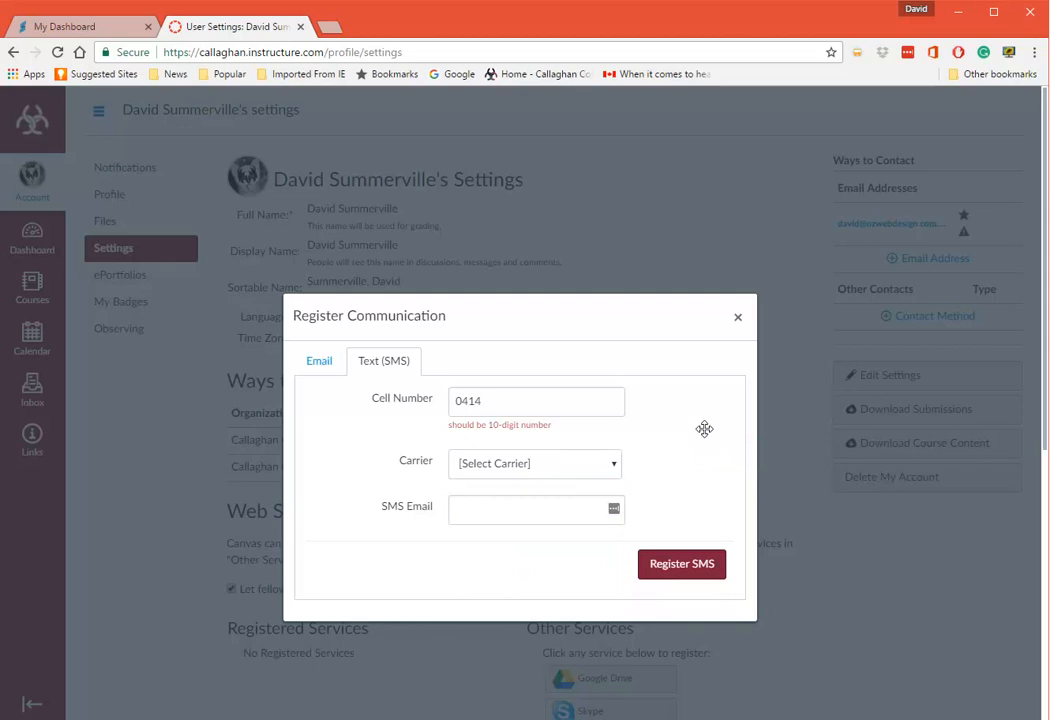
{"action": "mouse_move", "coordinate": [737, 317]}
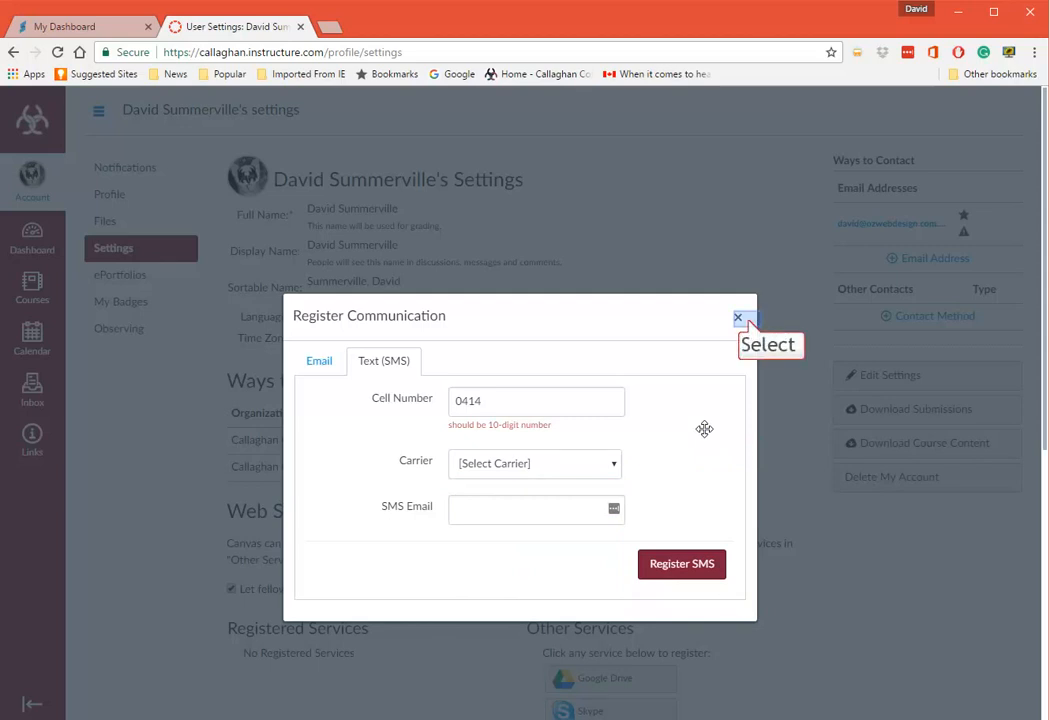
{"action": "mouse_move", "coordinate": [728, 413]}
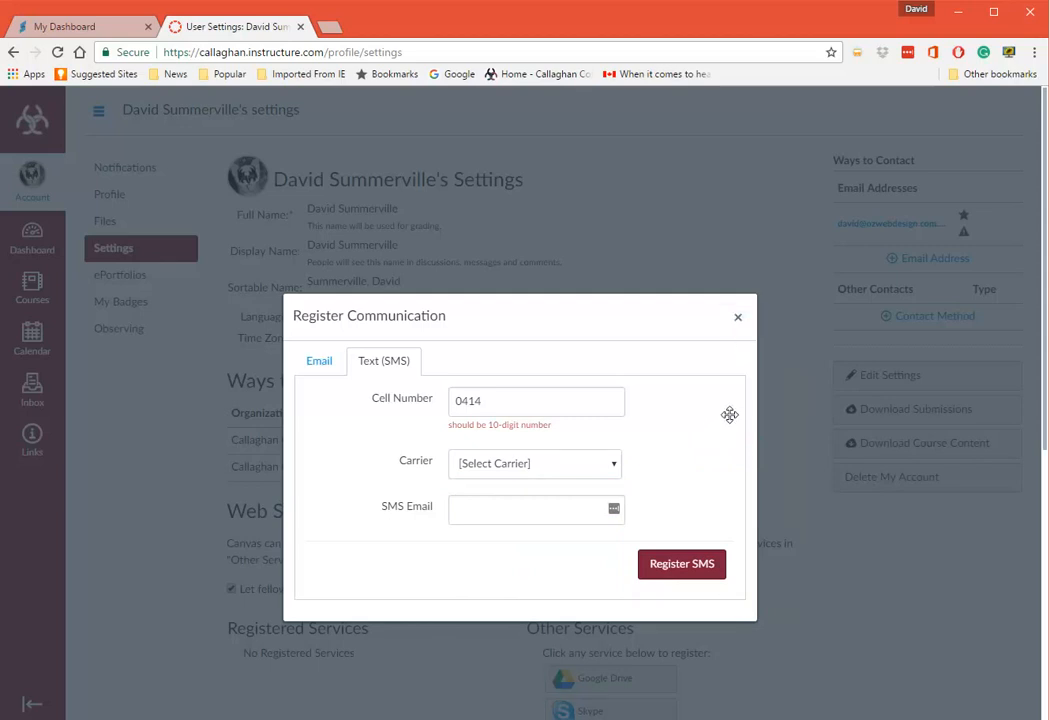
{"action": "mouse_move", "coordinate": [738, 318]}
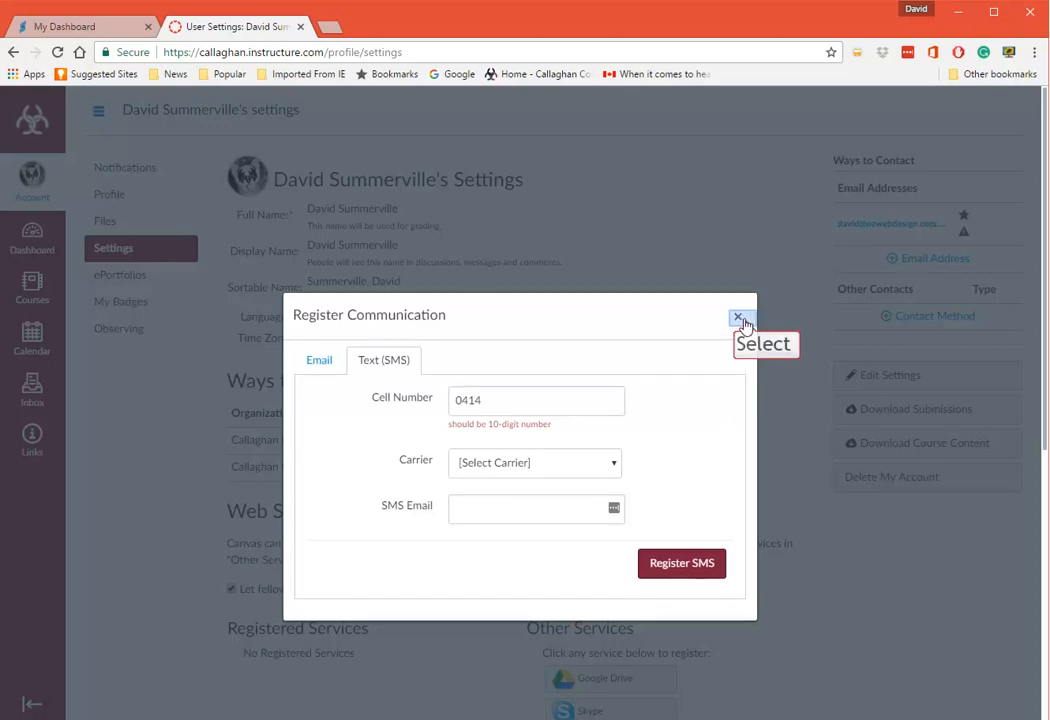
{"action": "left_click", "coordinate": [736, 317]}
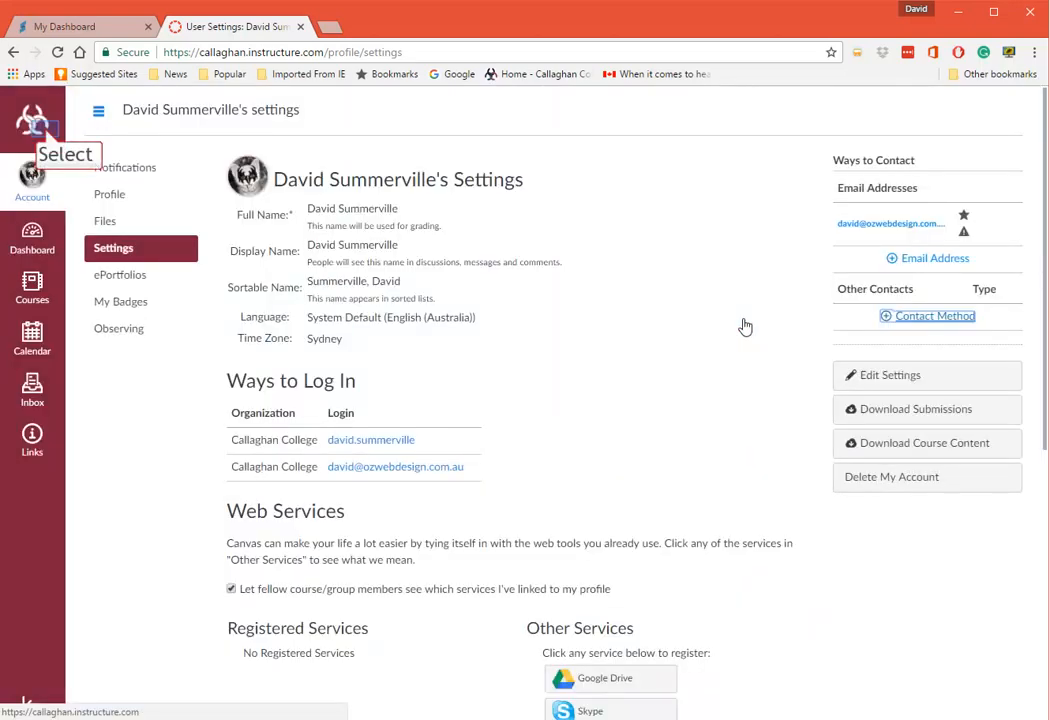
{"action": "mouse_move", "coordinate": [227, 280]}
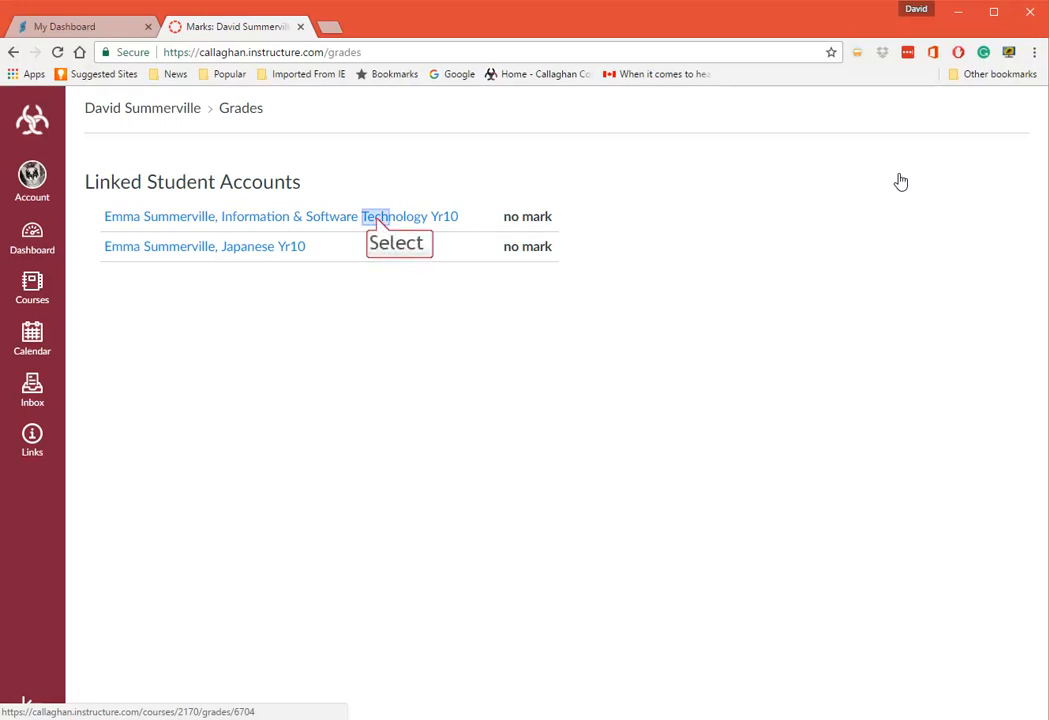
{"action": "mouse_move", "coordinate": [626, 185]}
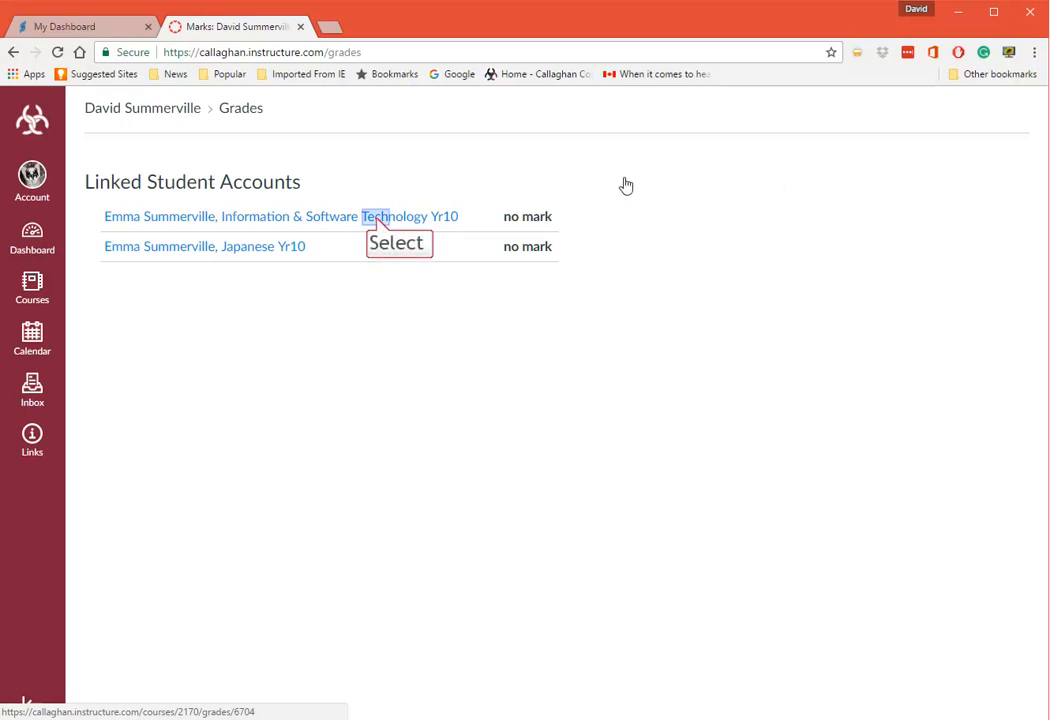
{"action": "left_click", "coordinate": [275, 217]}
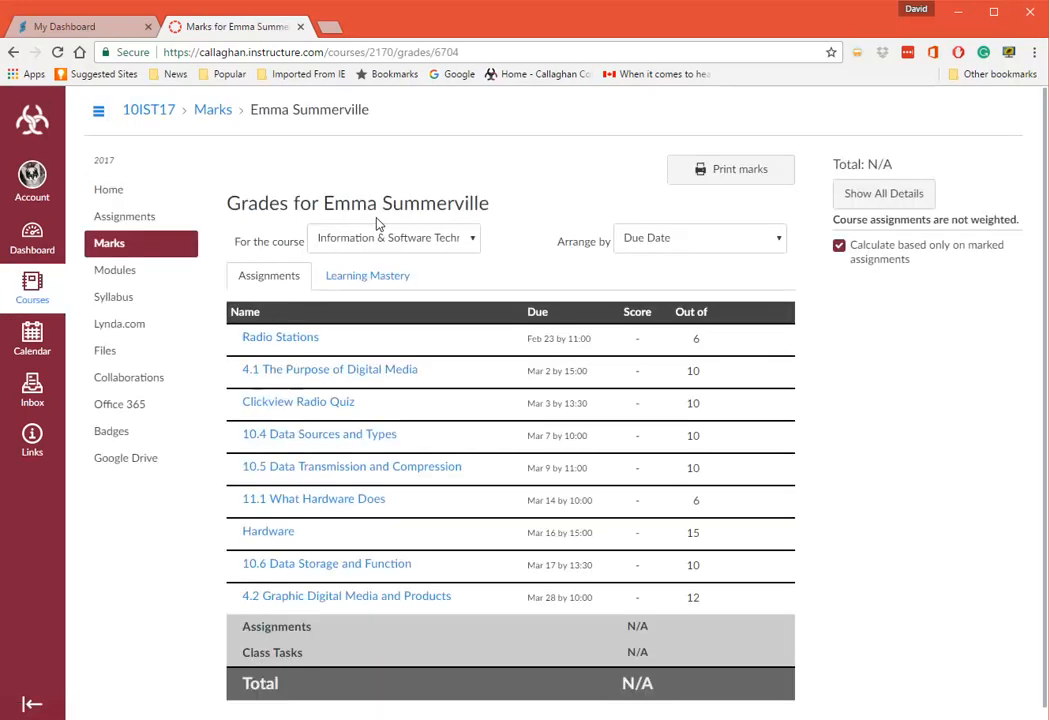
{"action": "mouse_move", "coordinate": [561, 234]}
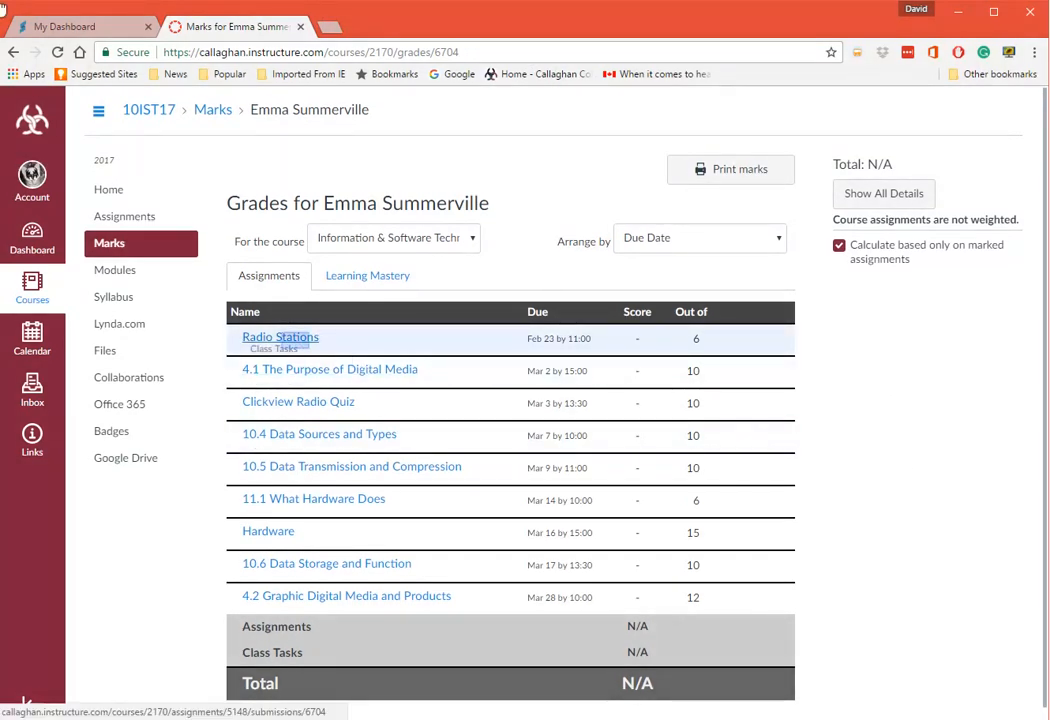
{"action": "mouse_move", "coordinate": [300, 347]}
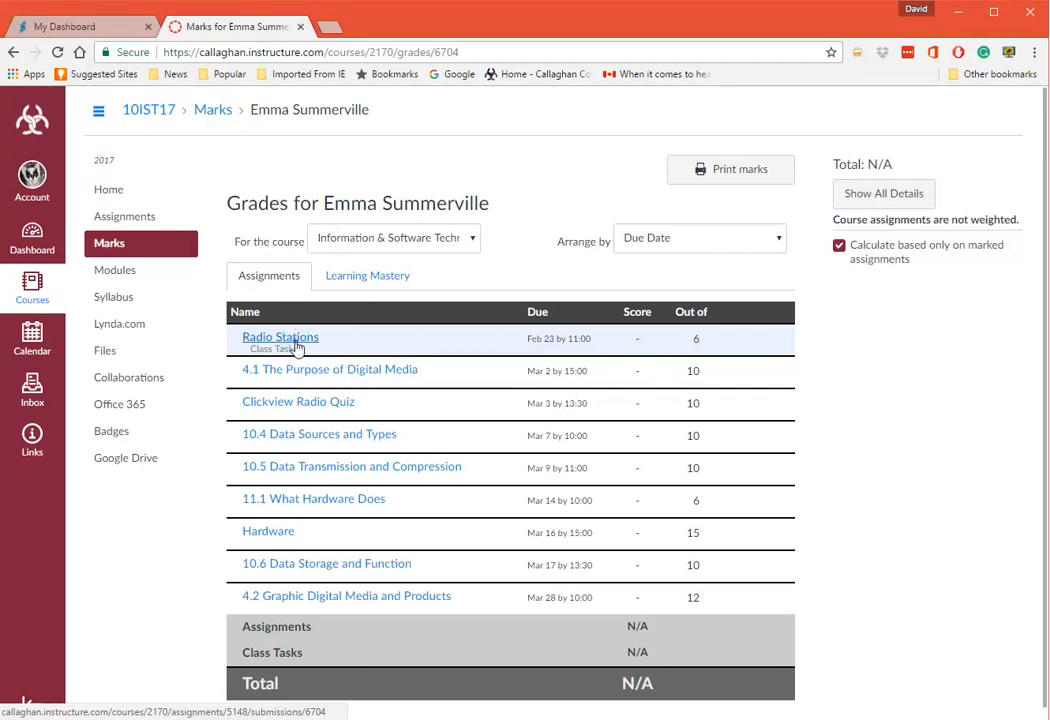
{"action": "left_click", "coordinate": [280, 337]}
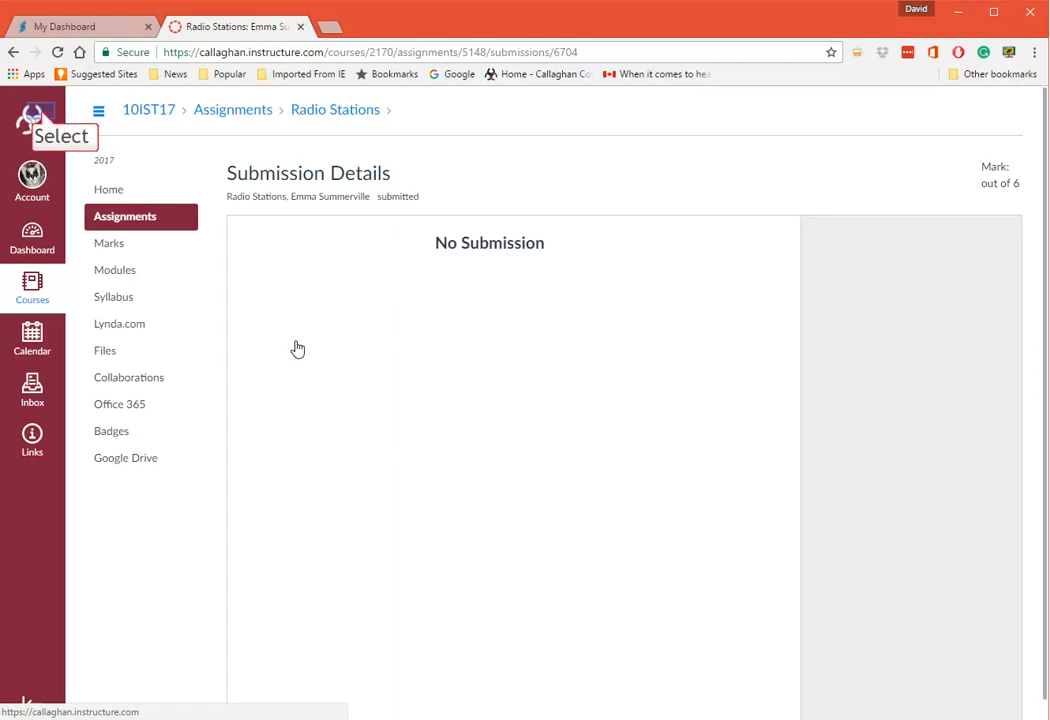
{"action": "mouse_move", "coordinate": [28, 118]}
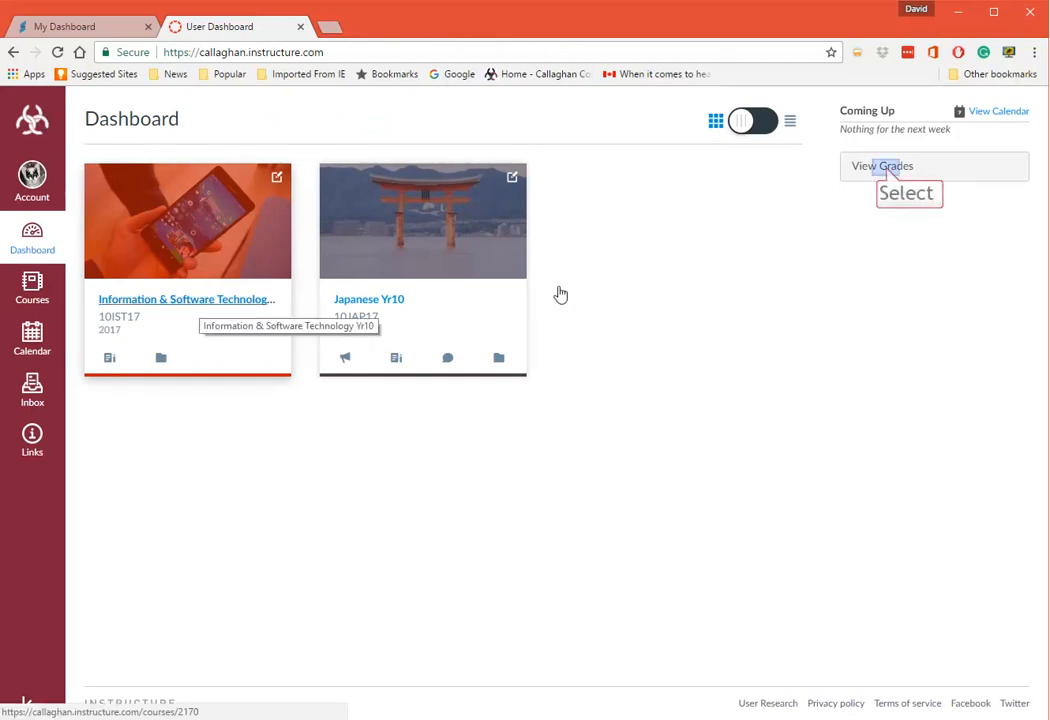
View Japanese Yr10 marks, briefly switch to IST, then open Listening task page 105 details
{"action": "left_click", "coordinate": [880, 166]}
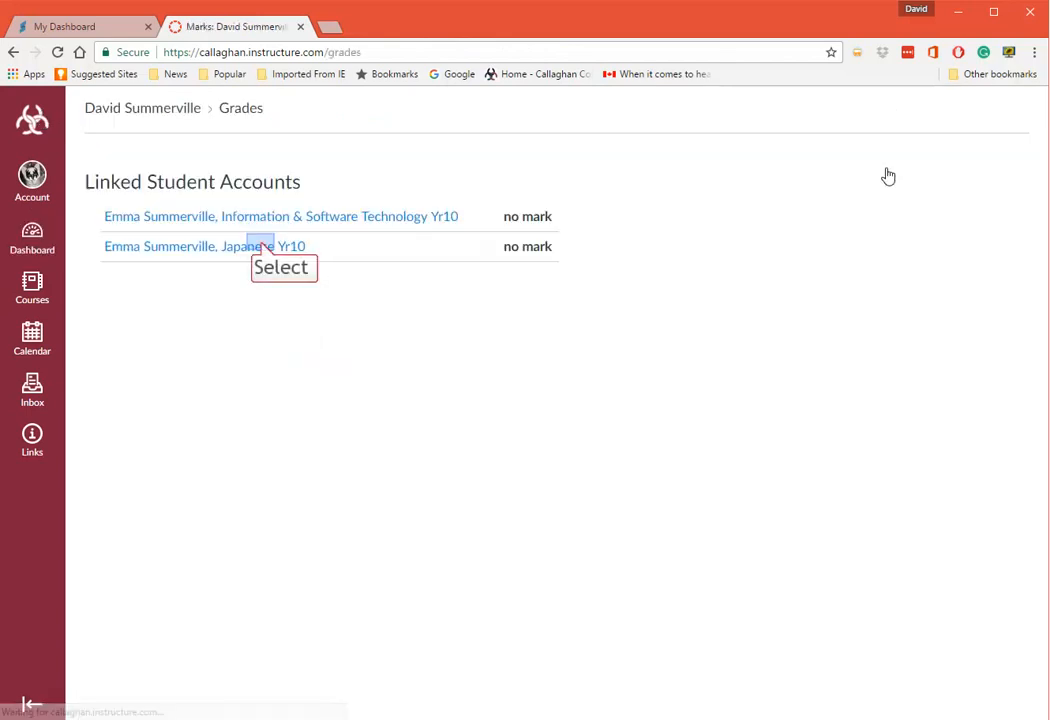
{"action": "mouse_move", "coordinate": [263, 246]}
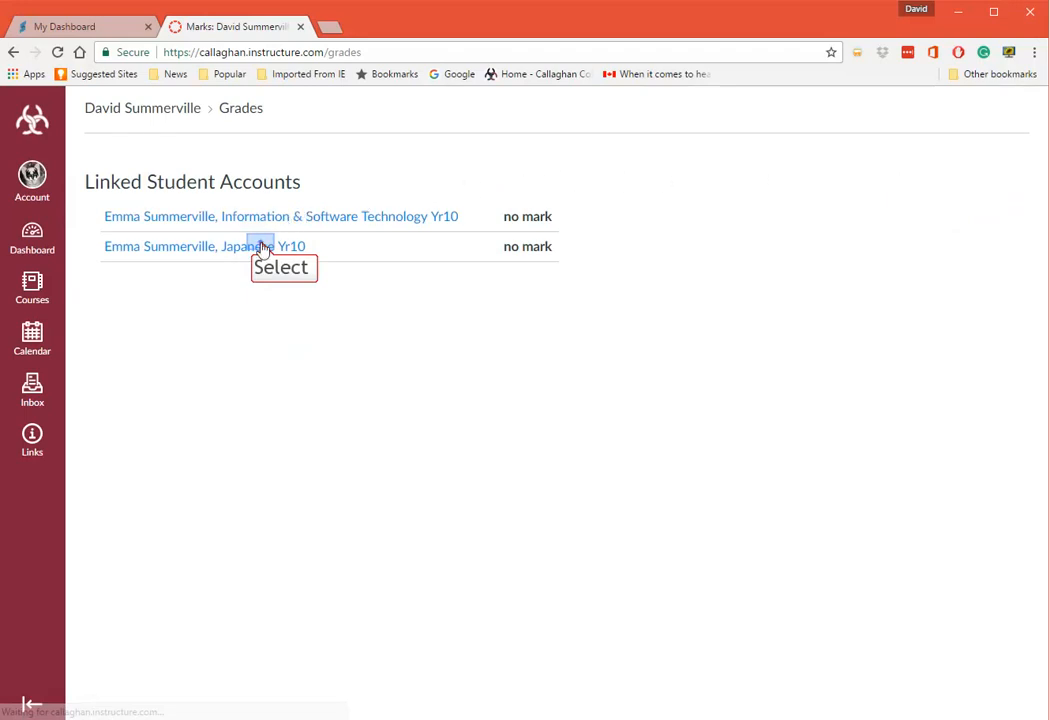
{"action": "left_click", "coordinate": [255, 246]}
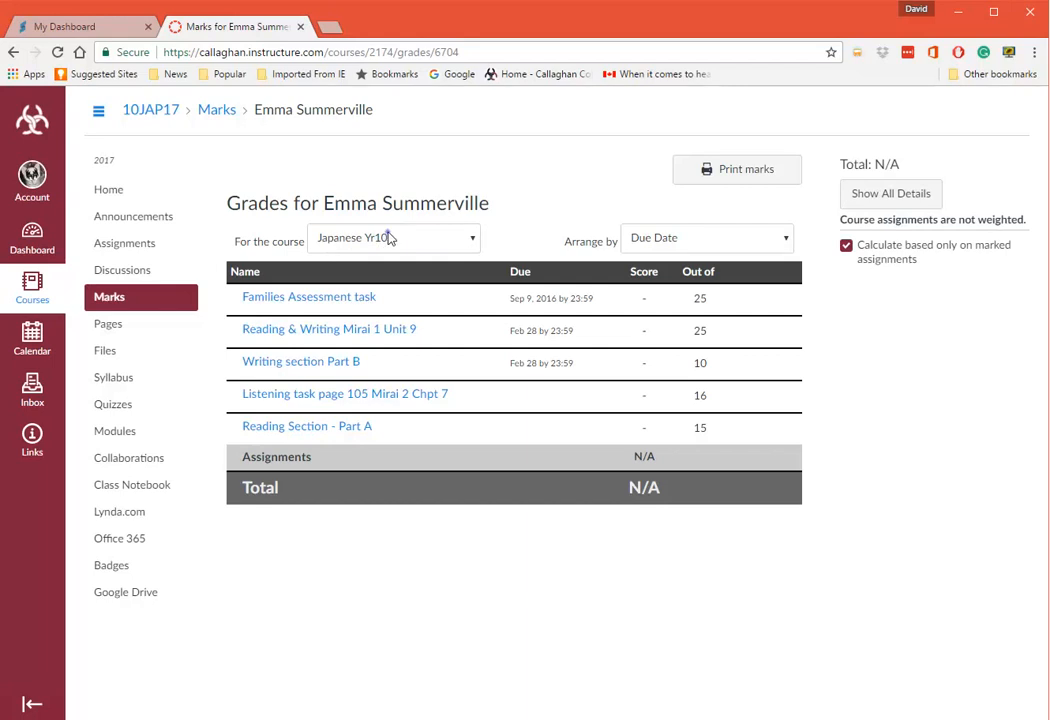
{"action": "left_click", "coordinate": [393, 238]}
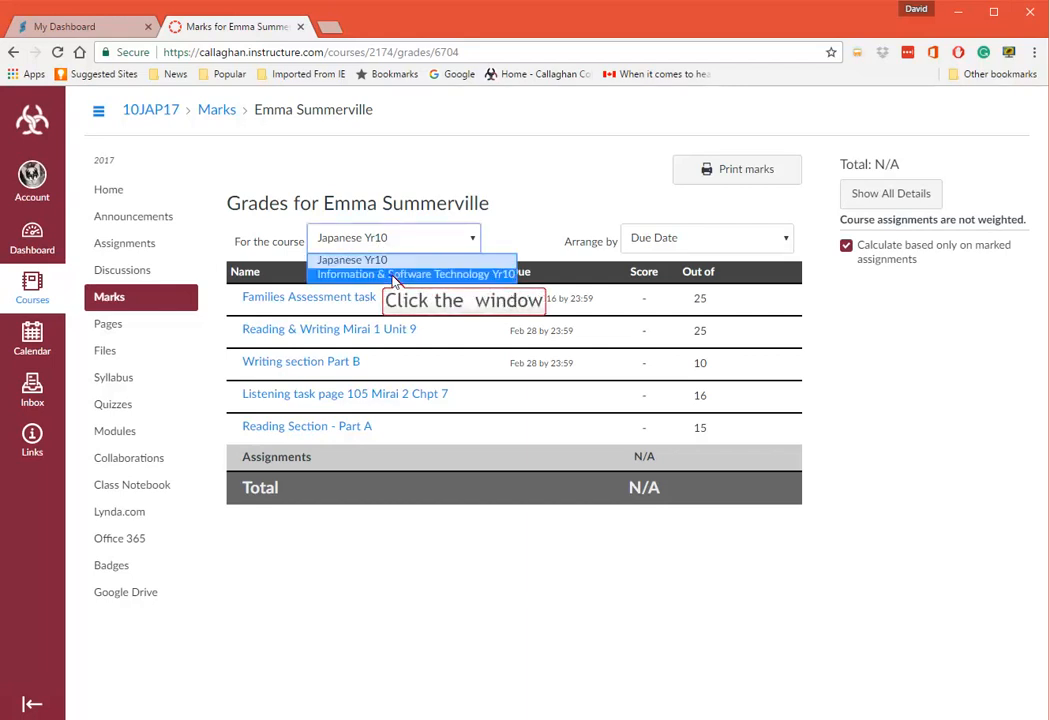
{"action": "left_click", "coordinate": [414, 273]}
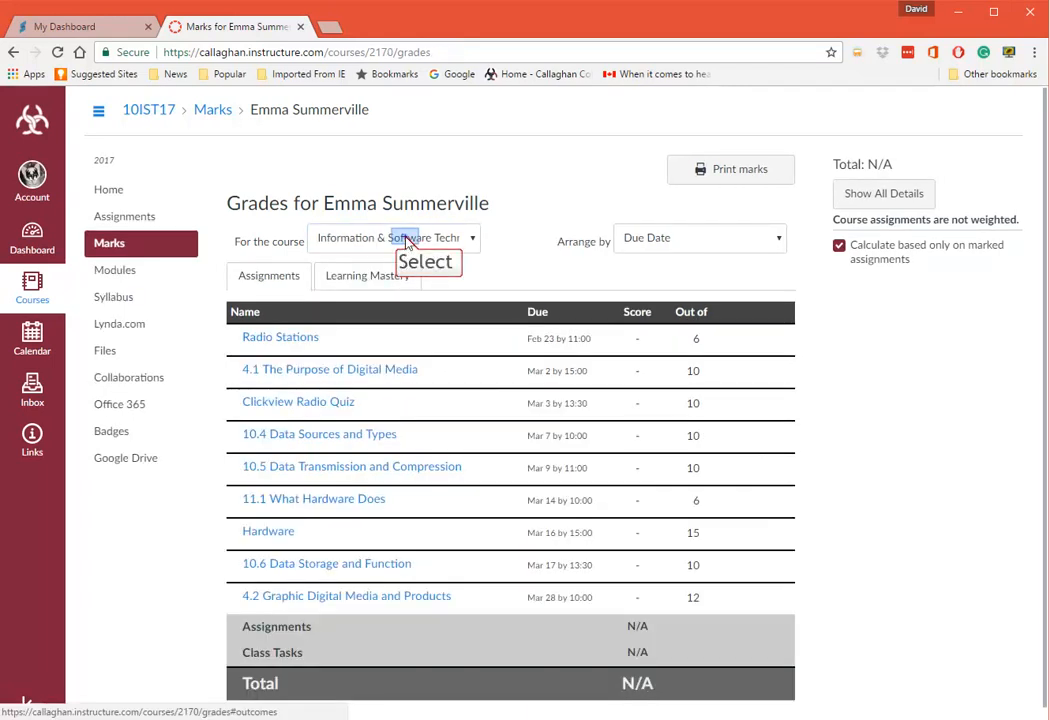
{"action": "left_click", "coordinate": [408, 238]}
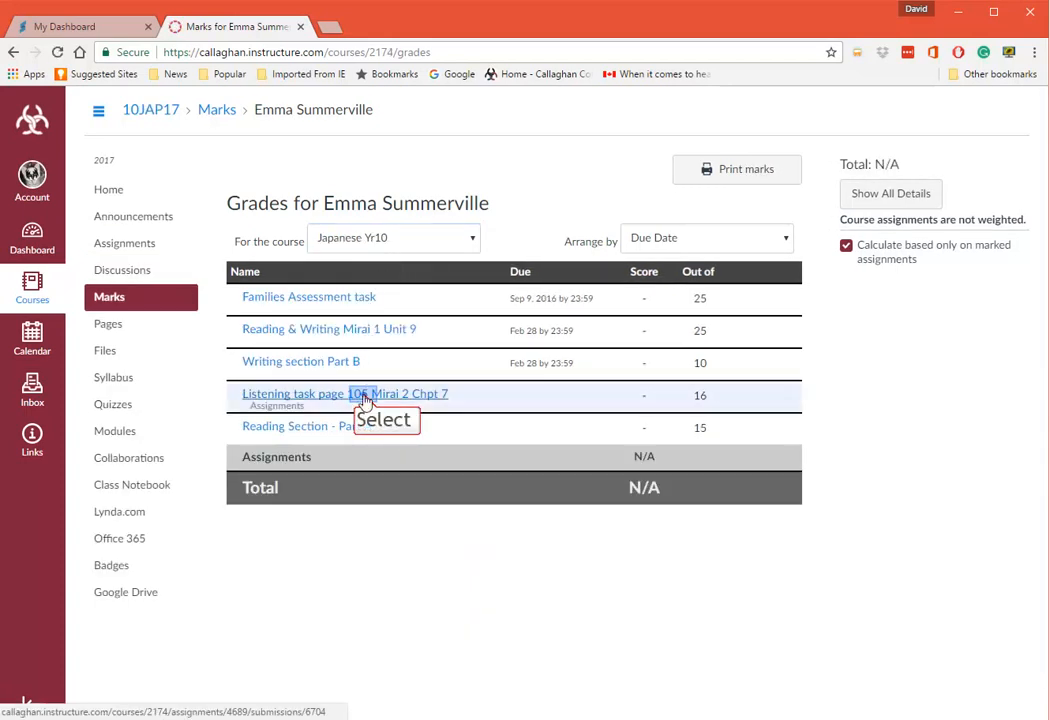
{"action": "left_click", "coordinate": [344, 393]}
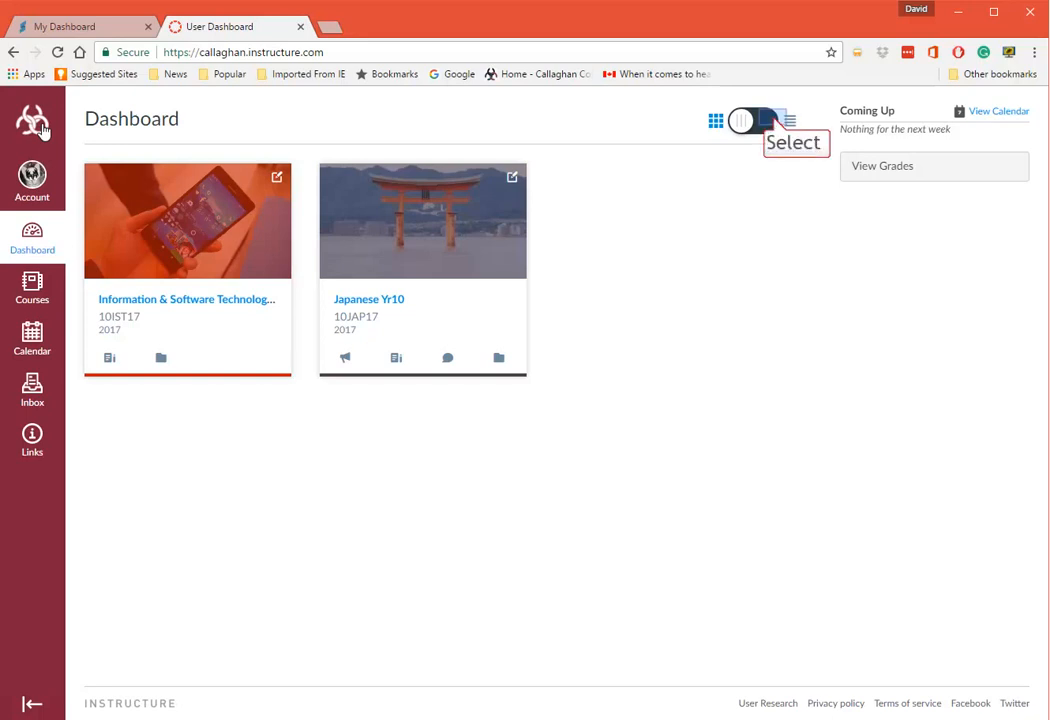
{"action": "mouse_move", "coordinate": [140, 130]}
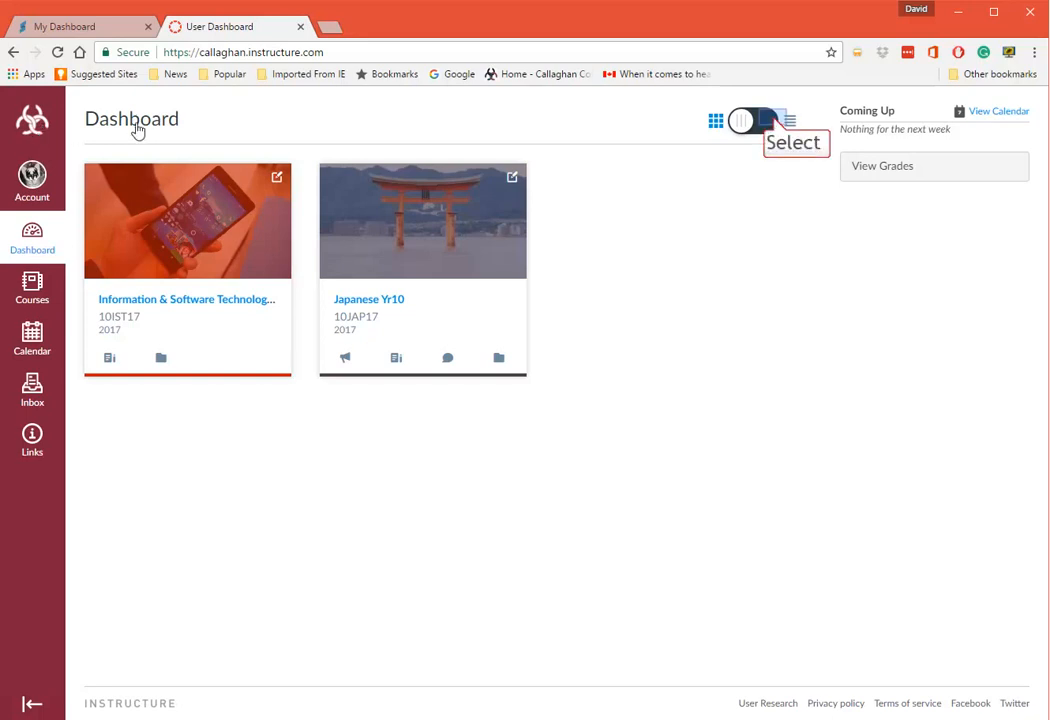
Toggle the dashboard to list view and back to course card view
{"action": "left_click", "coordinate": [784, 120]}
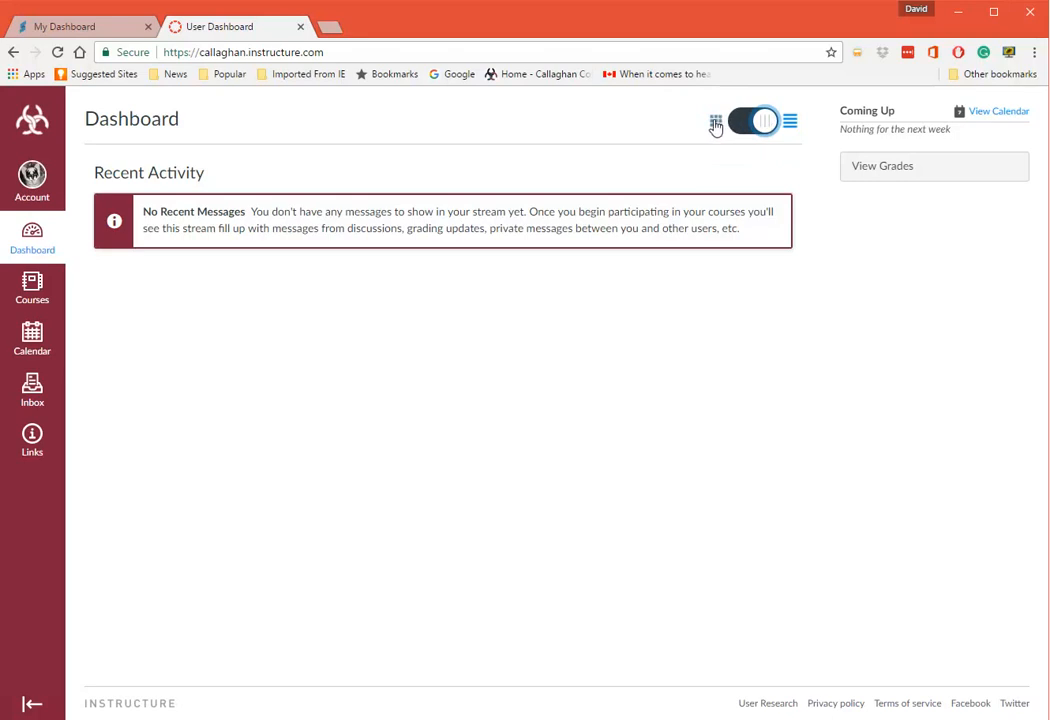
{"action": "left_click", "coordinate": [716, 119]}
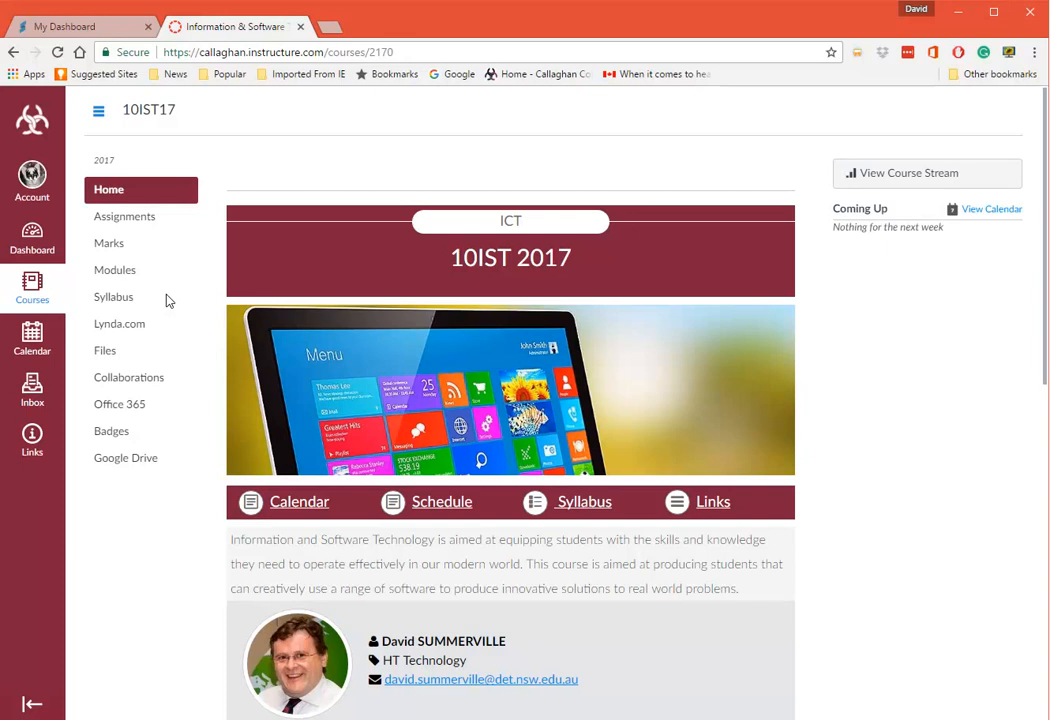
{"action": "mouse_move", "coordinate": [886, 415]}
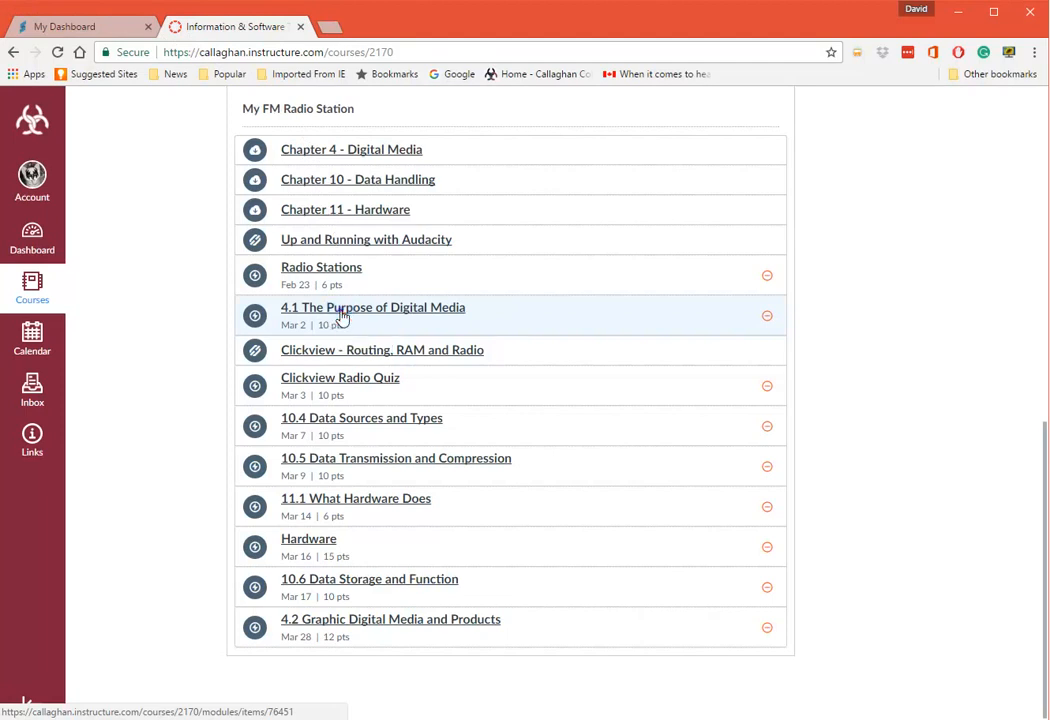
Open the 4.1 The Purpose of Digital Media quiz from Modules, then return to the dashboard
{"action": "left_click", "coordinate": [372, 307]}
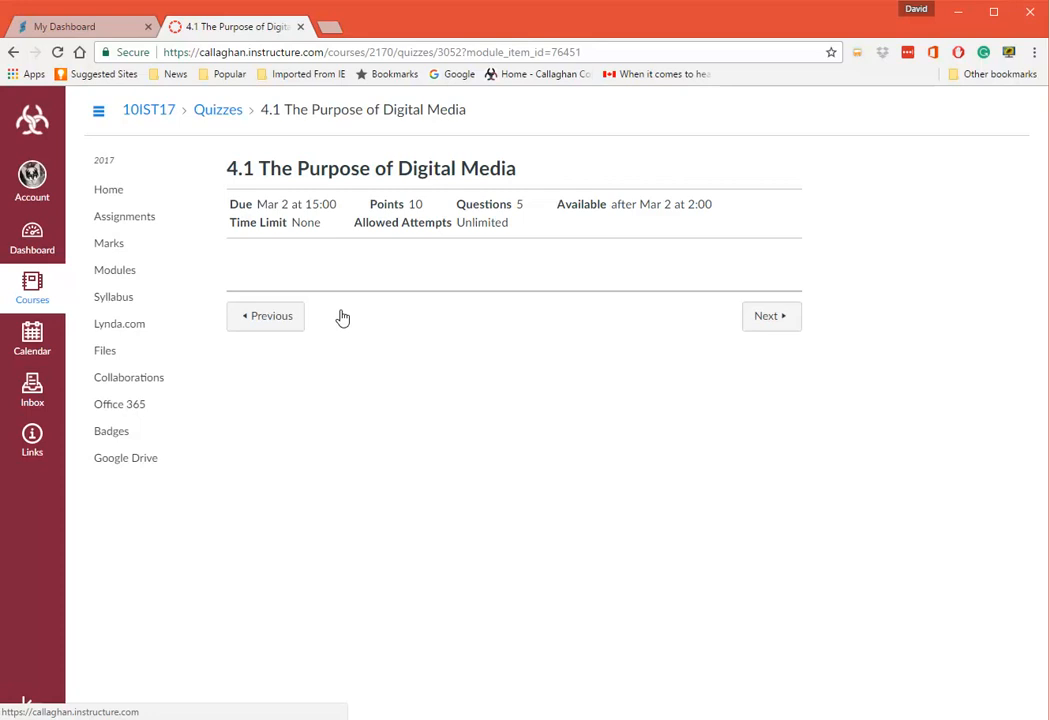
{"action": "mouse_move", "coordinate": [31, 120]}
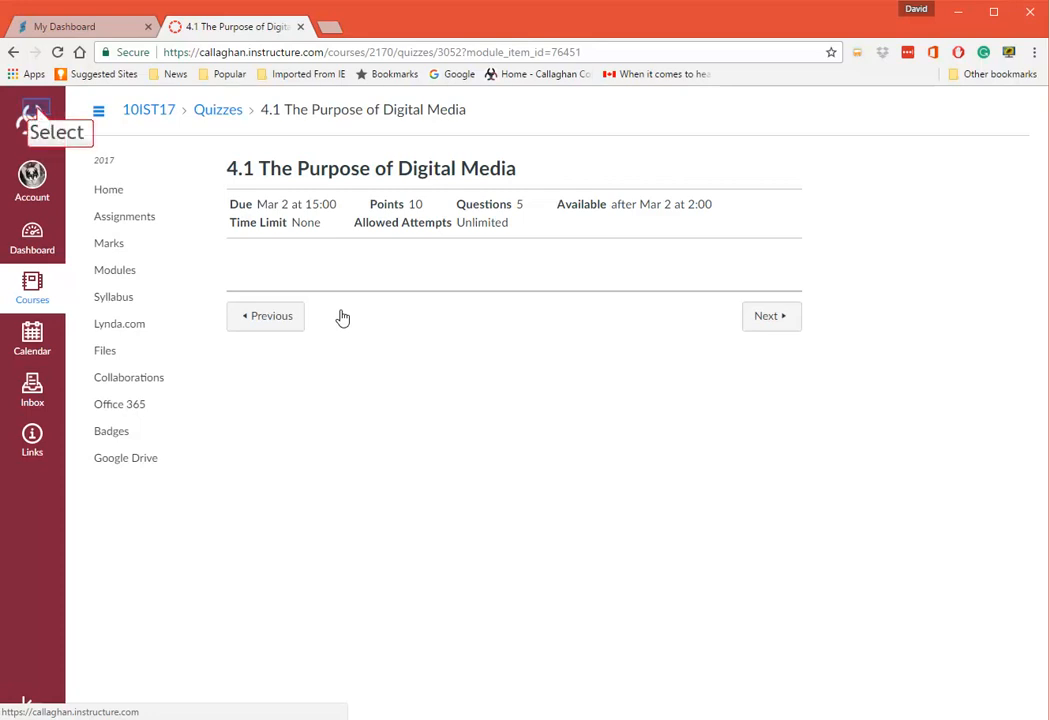
{"action": "mouse_move", "coordinate": [211, 304]}
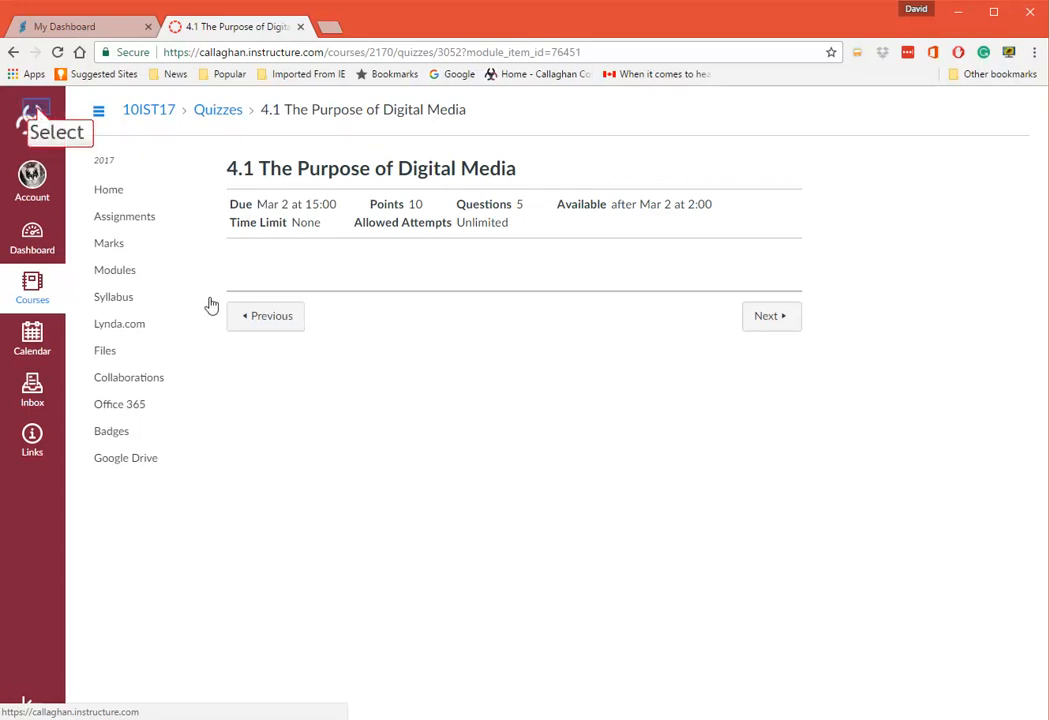
{"action": "left_click", "coordinate": [31, 237]}
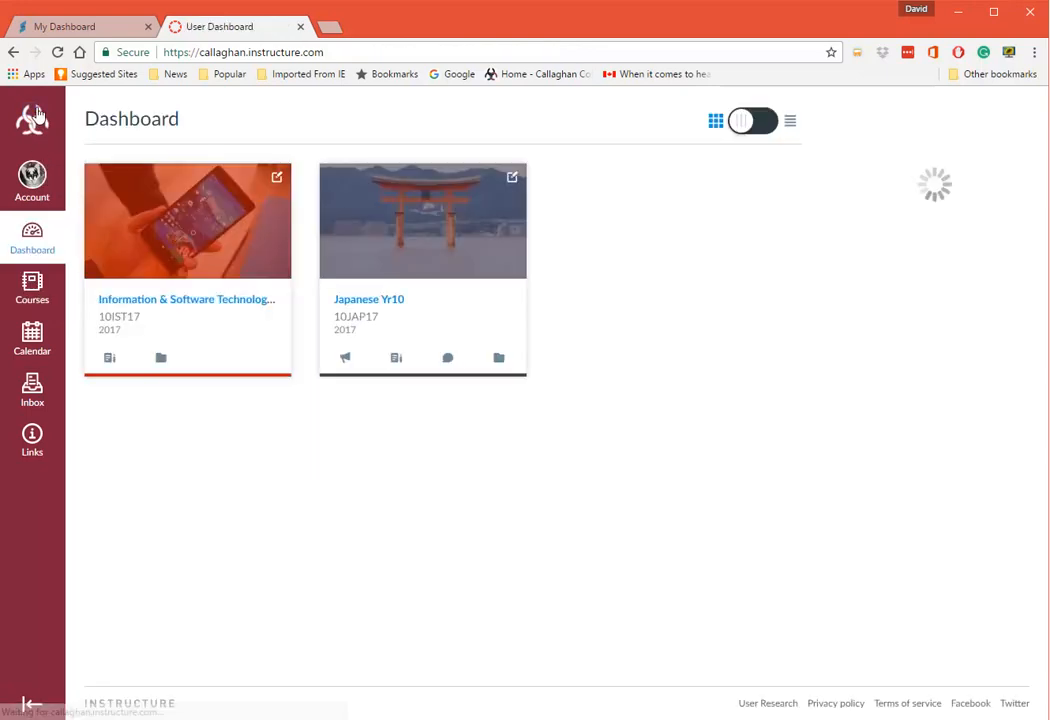
{"action": "mouse_move", "coordinate": [161, 265]}
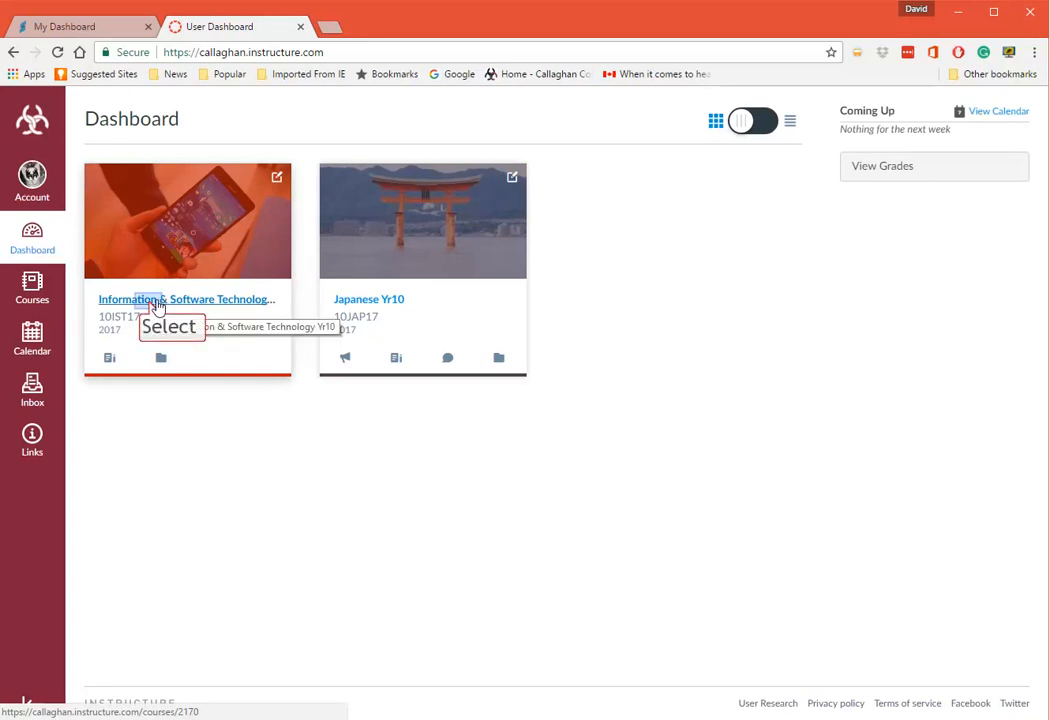
Open the Japanese Yr10 course and its March 2017 course calendar
{"action": "left_click", "coordinate": [150, 299]}
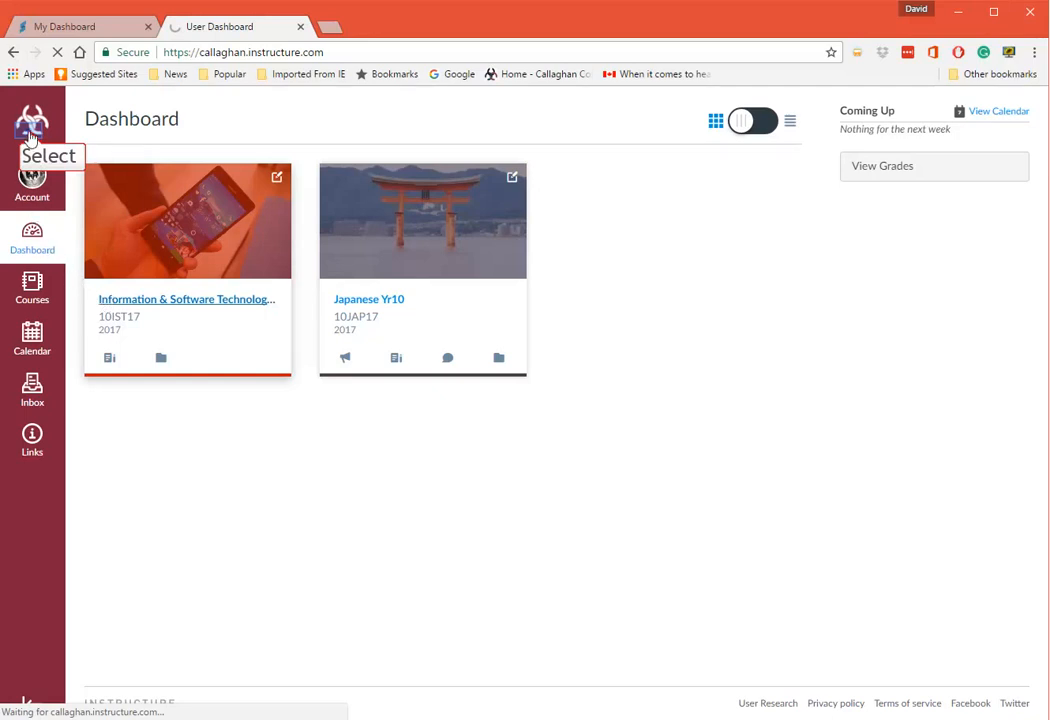
{"action": "mouse_move", "coordinate": [396, 290]}
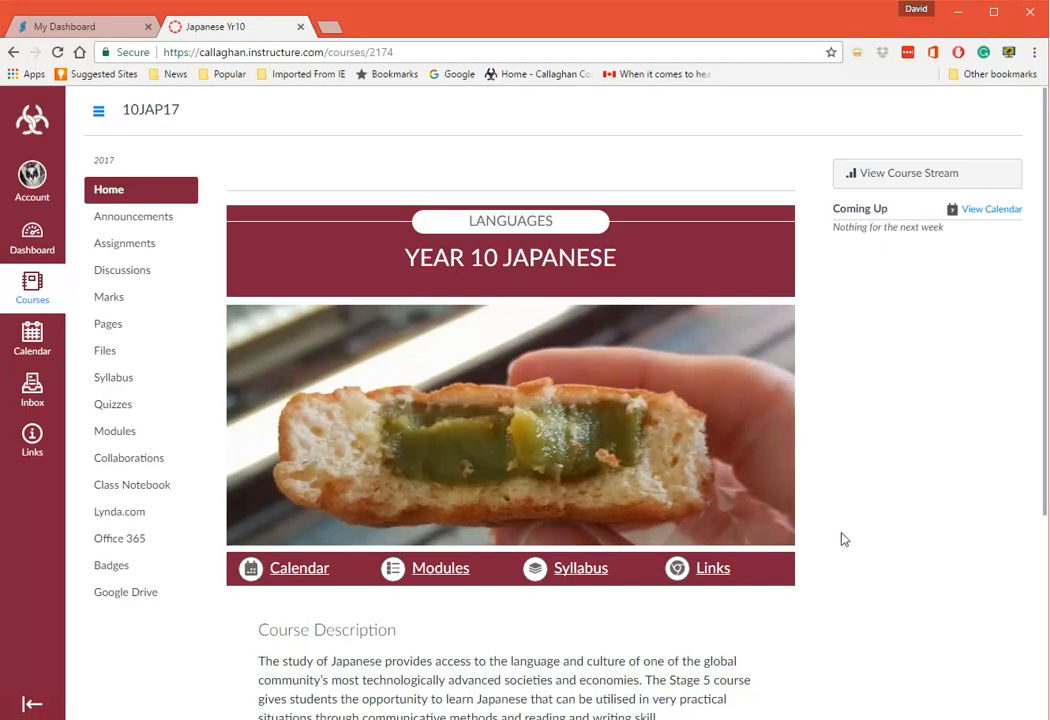
{"action": "scroll", "scroll_direction": "down", "scroll_amount": 3}
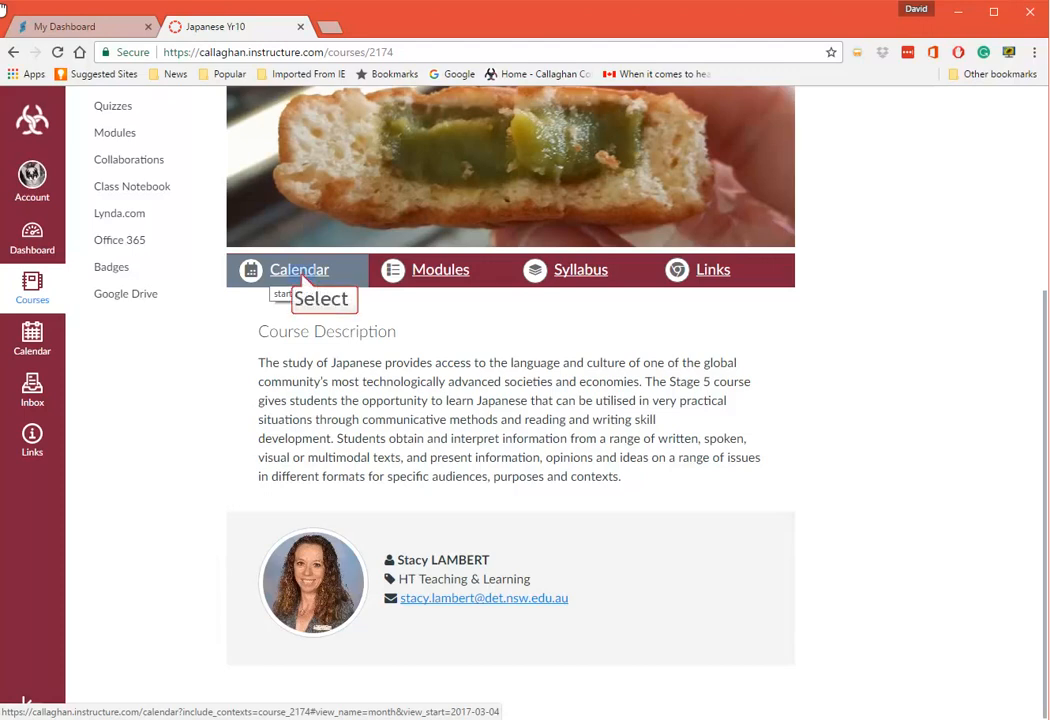
{"action": "mouse_move", "coordinate": [6, 6]}
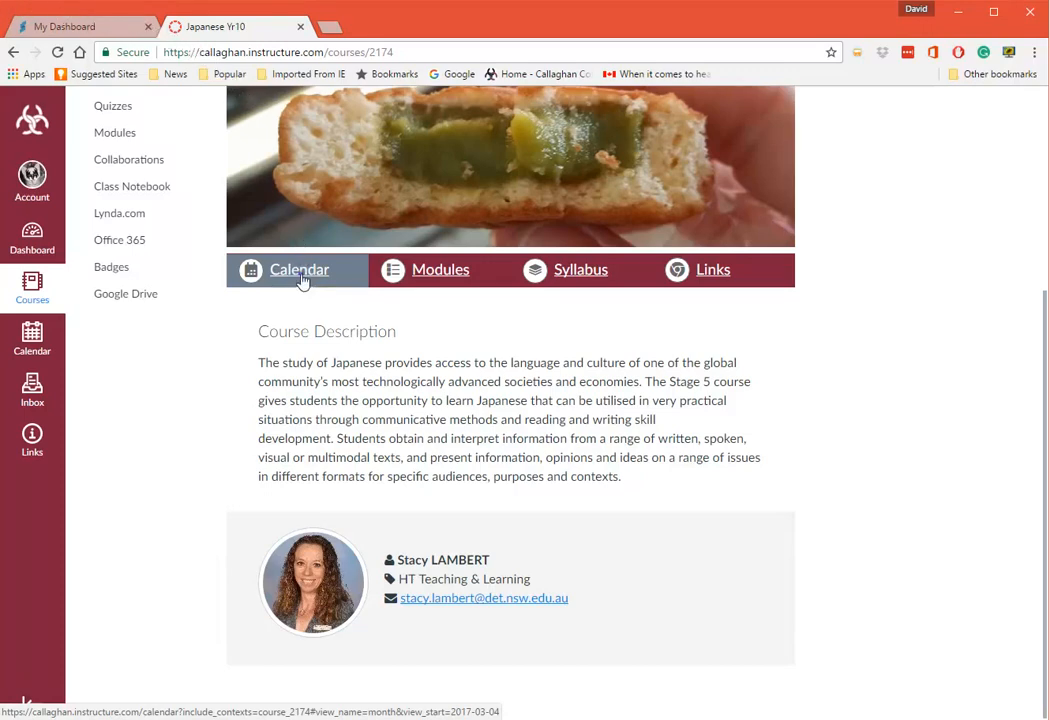
{"action": "left_click", "coordinate": [299, 269]}
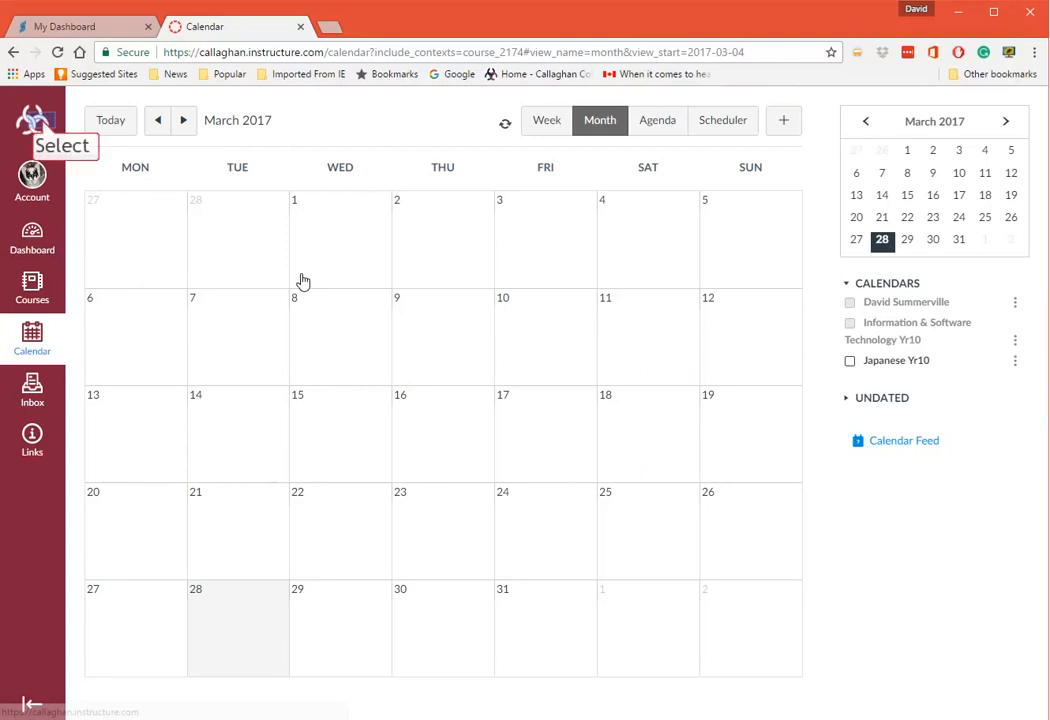
{"action": "mouse_move", "coordinate": [159, 264]}
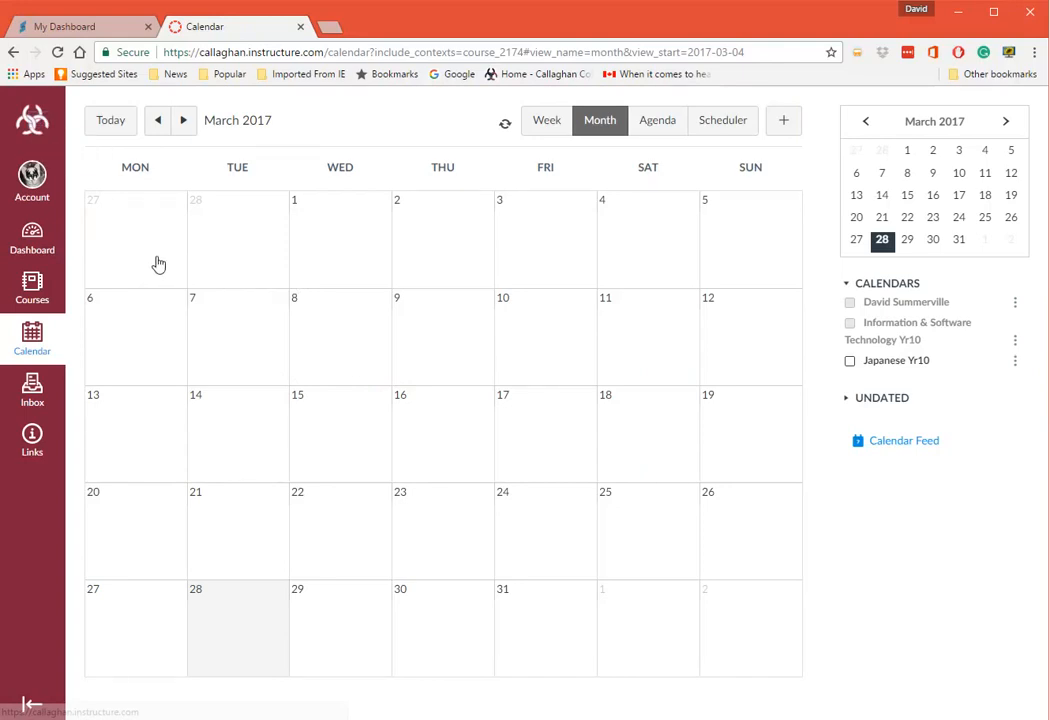
Open the IST course calendar, swap IST events for Japanese Yr10 events, and return to the dashboard
{"action": "left_click", "coordinate": [32, 238]}
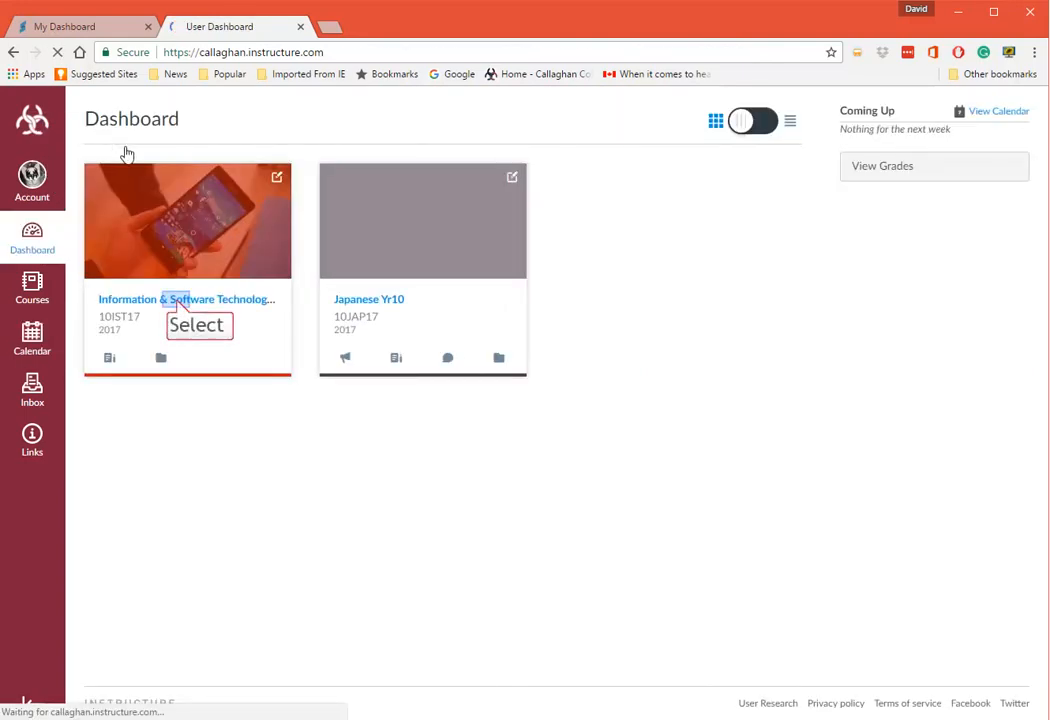
{"action": "left_click", "coordinate": [185, 299]}
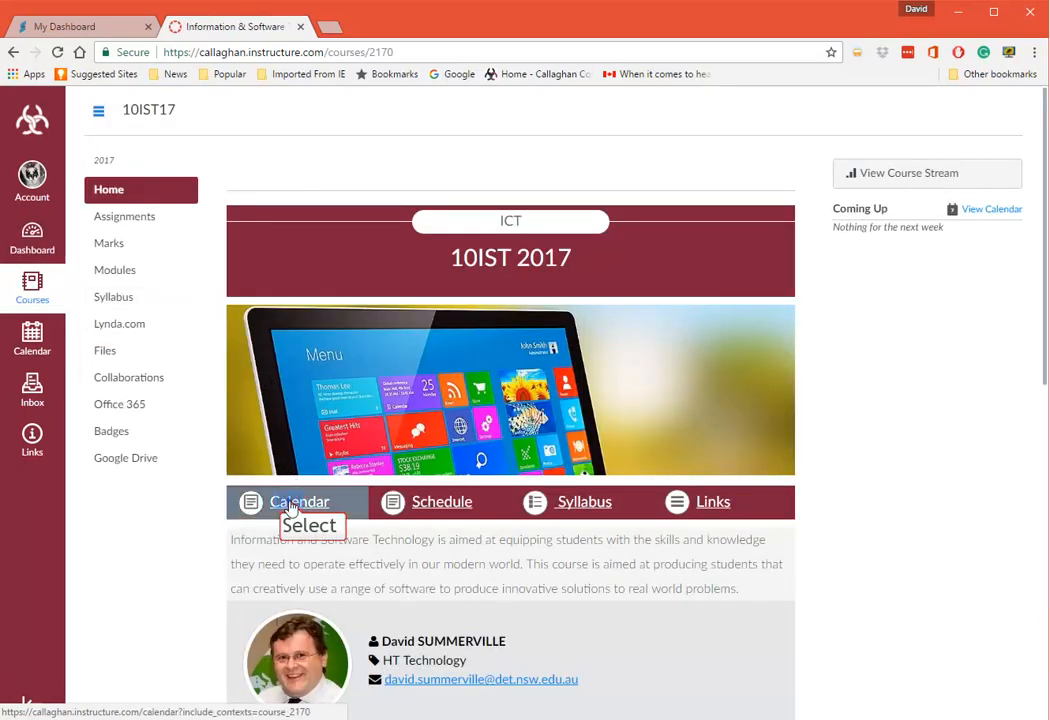
{"action": "left_click", "coordinate": [300, 502]}
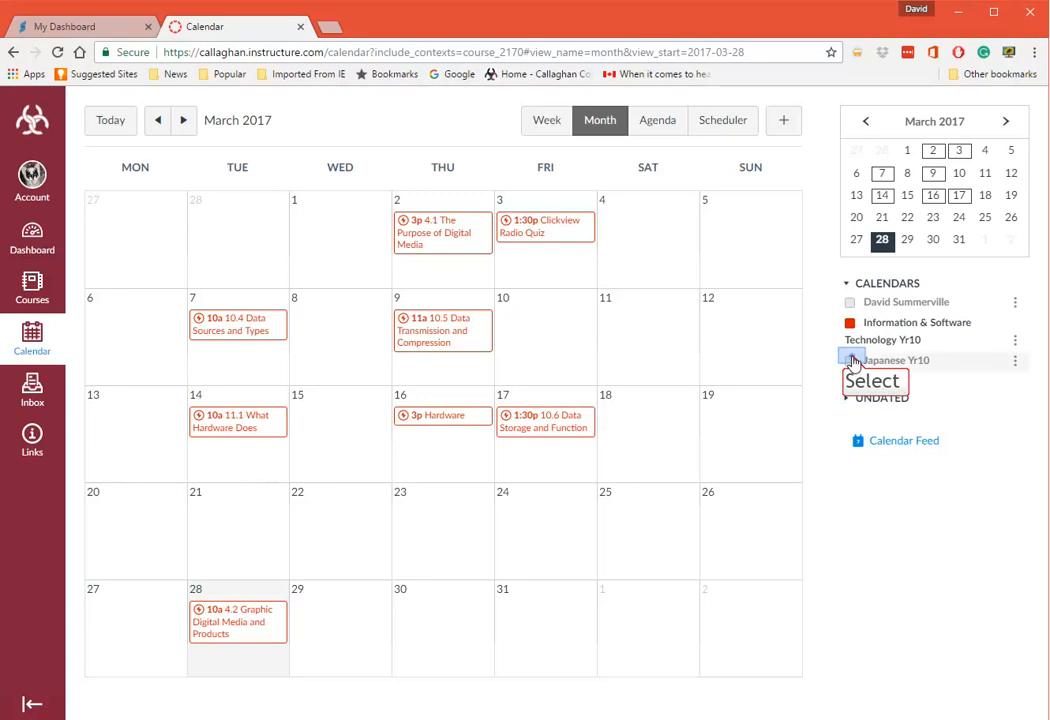
{"action": "left_click", "coordinate": [850, 361]}
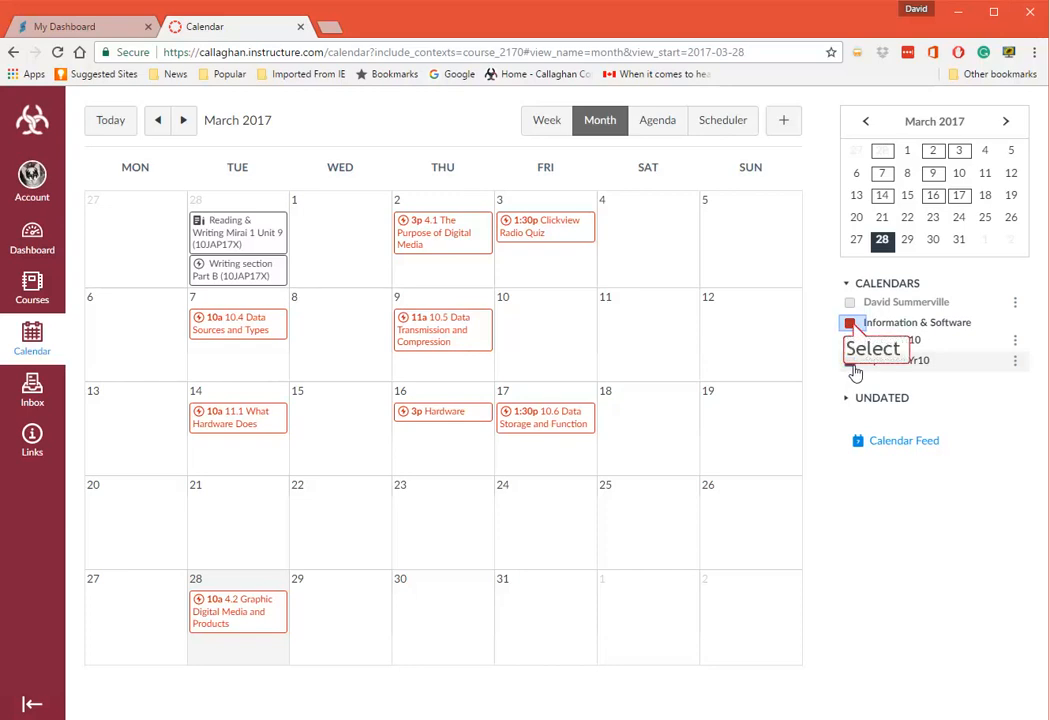
{"action": "left_click", "coordinate": [850, 322]}
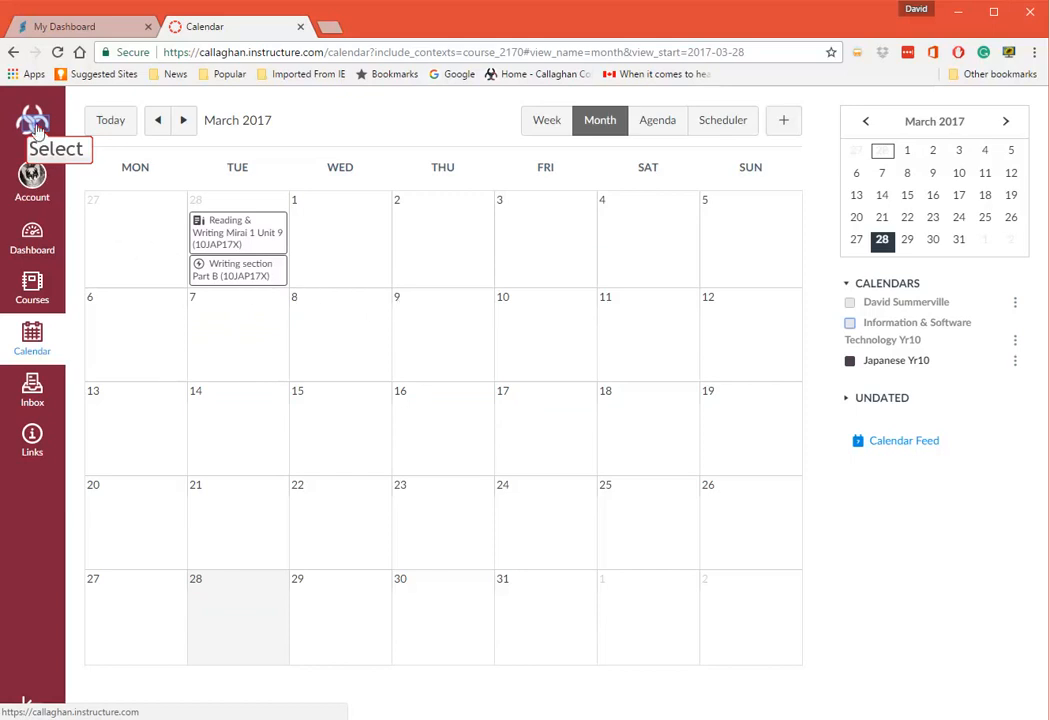
{"action": "left_click", "coordinate": [32, 238]}
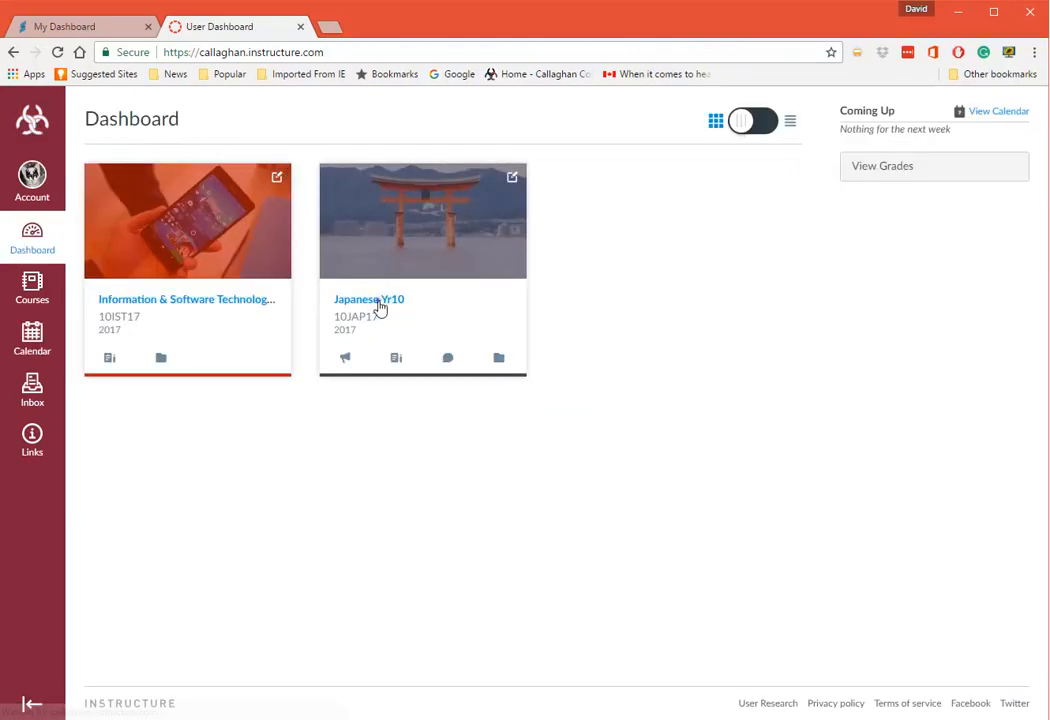
Browse the Japanese Yr10 syllabus and Links page, then return to the dashboard
{"action": "left_click", "coordinate": [369, 299]}
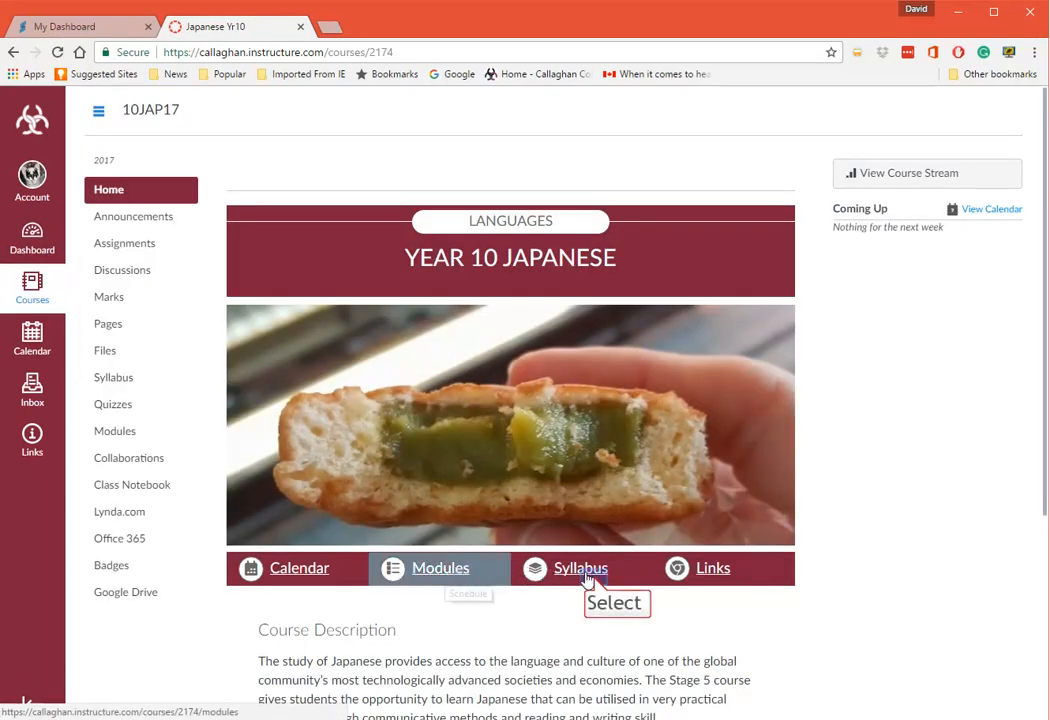
{"action": "left_click", "coordinate": [579, 568]}
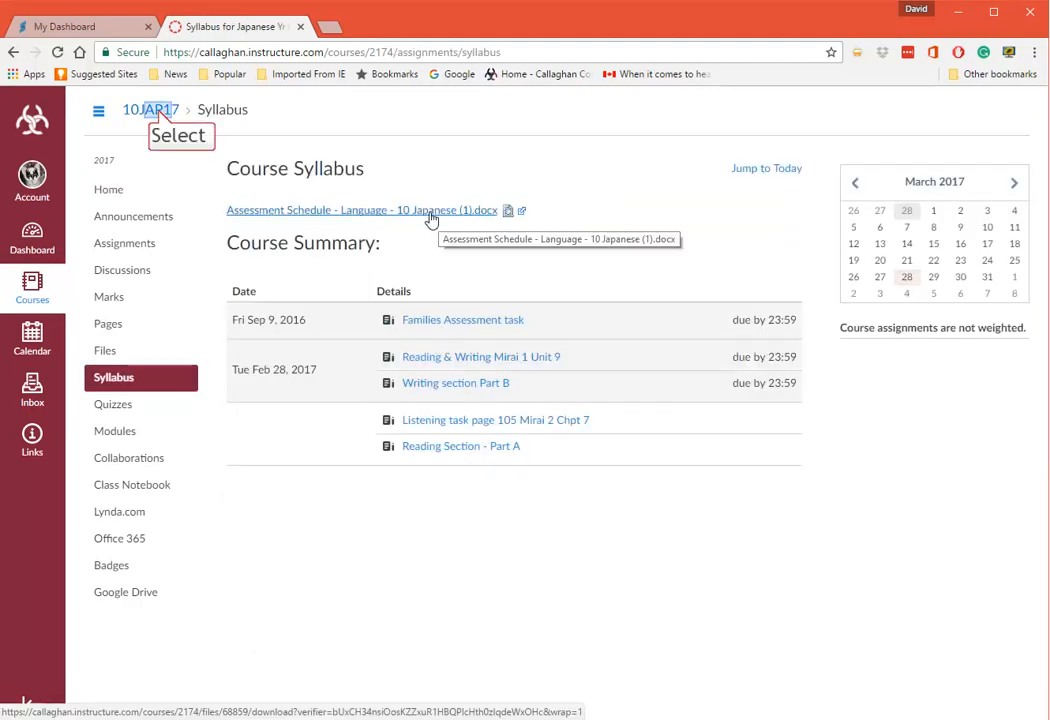
{"action": "mouse_move", "coordinate": [151, 120]}
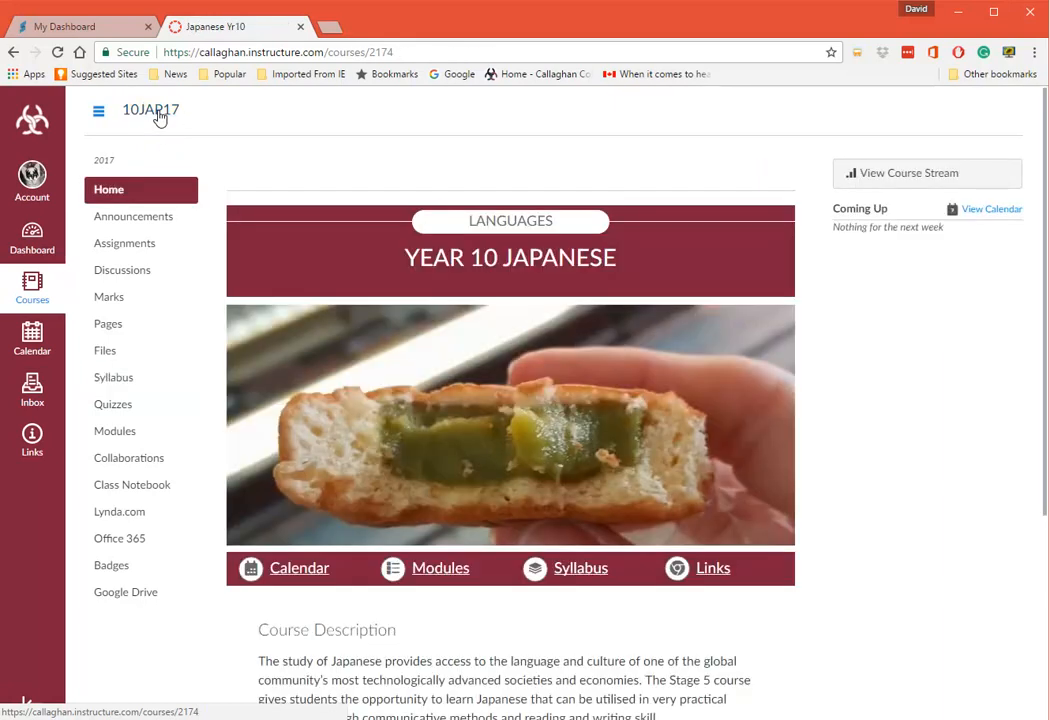
{"action": "mouse_move", "coordinate": [501, 184]}
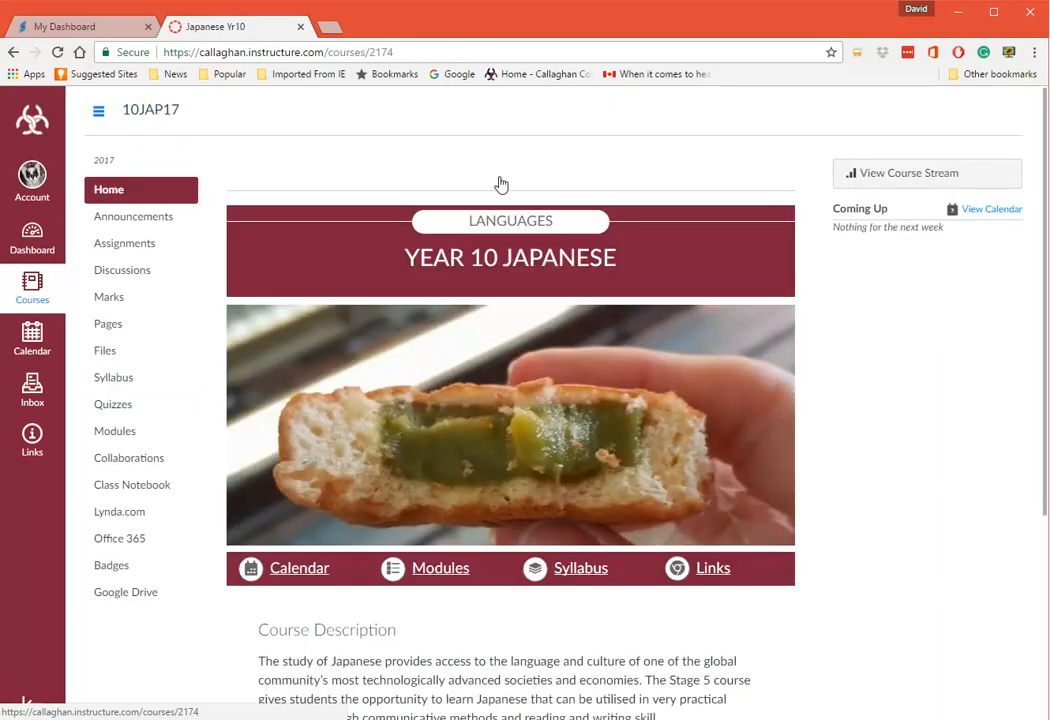
{"action": "mouse_move", "coordinate": [713, 568]}
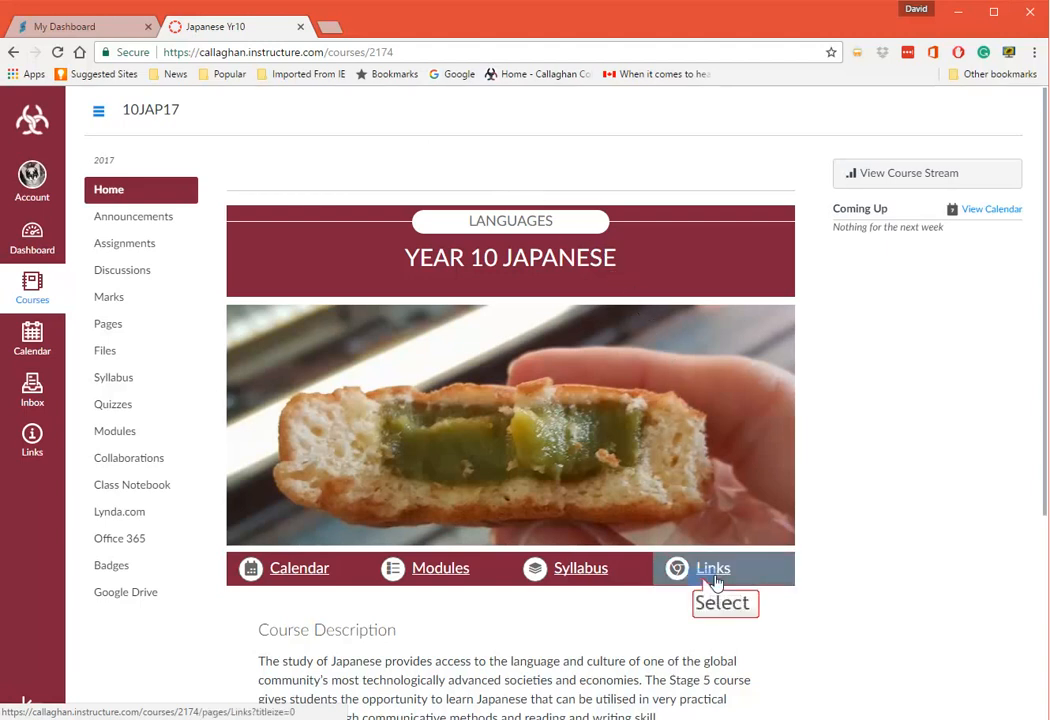
{"action": "mouse_move", "coordinate": [704, 580]}
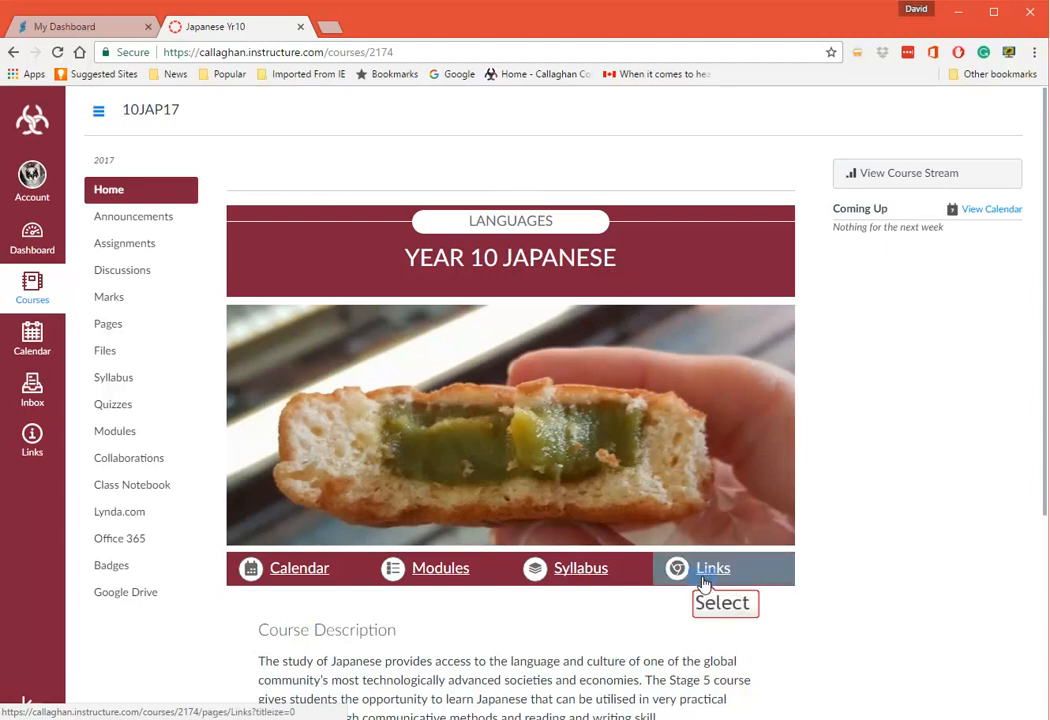
{"action": "left_click", "coordinate": [712, 568]}
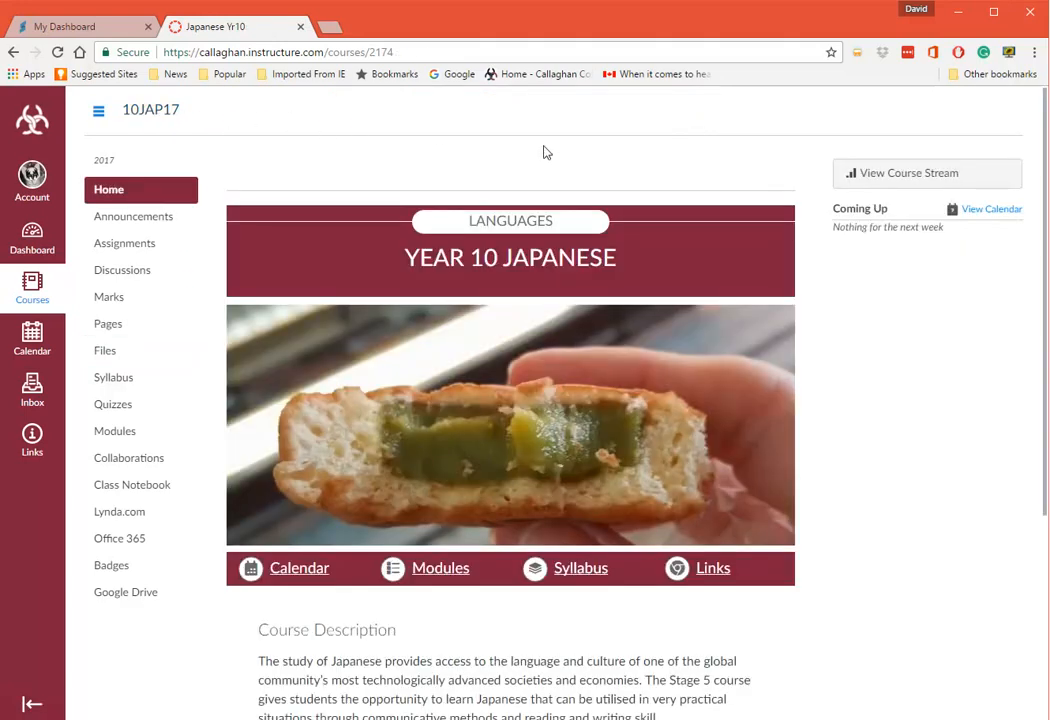
{"action": "scroll", "scroll_direction": "down", "scroll_amount": 3}
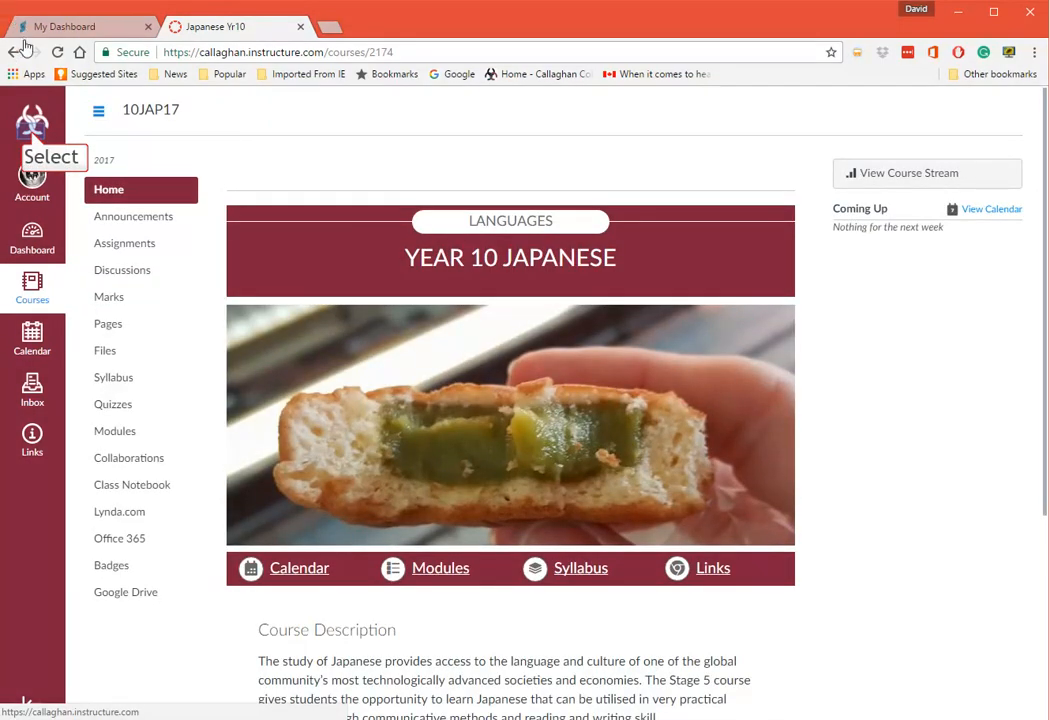
{"action": "left_click", "coordinate": [32, 238]}
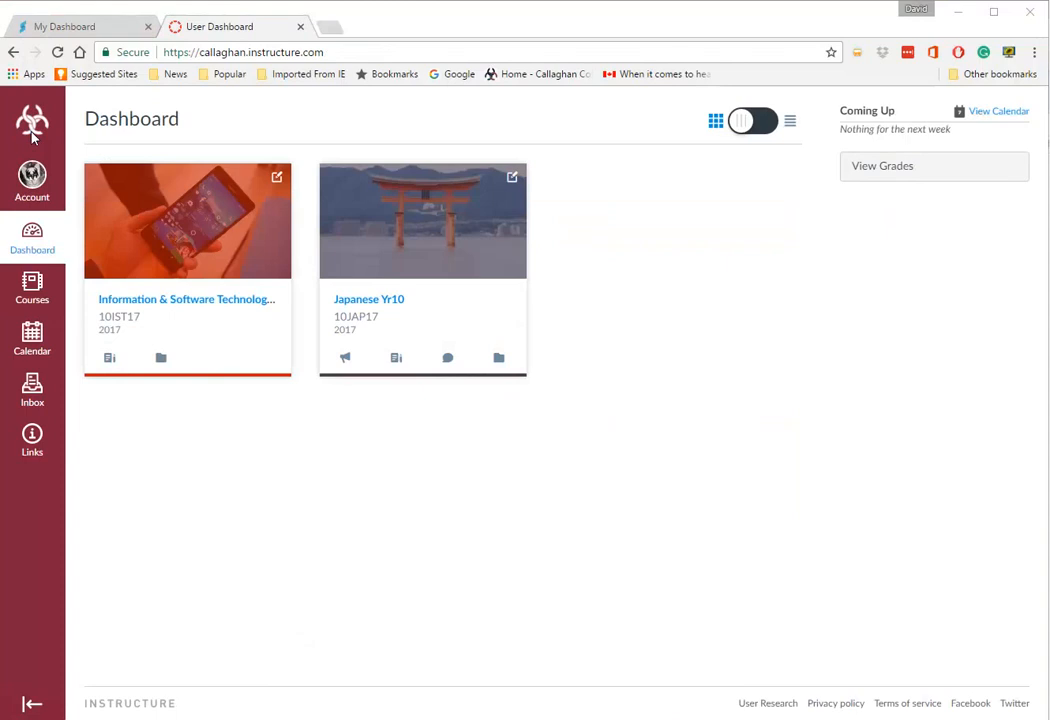